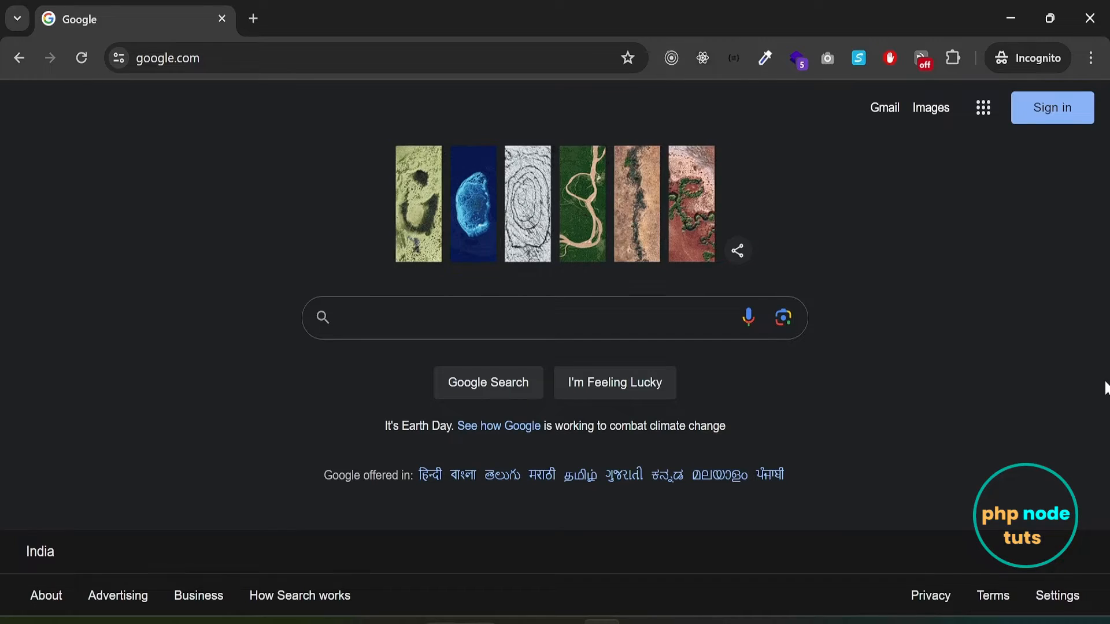
Preview several Tailblocks blocks, including blog cards and feature layouts.
left_click(496, 317)
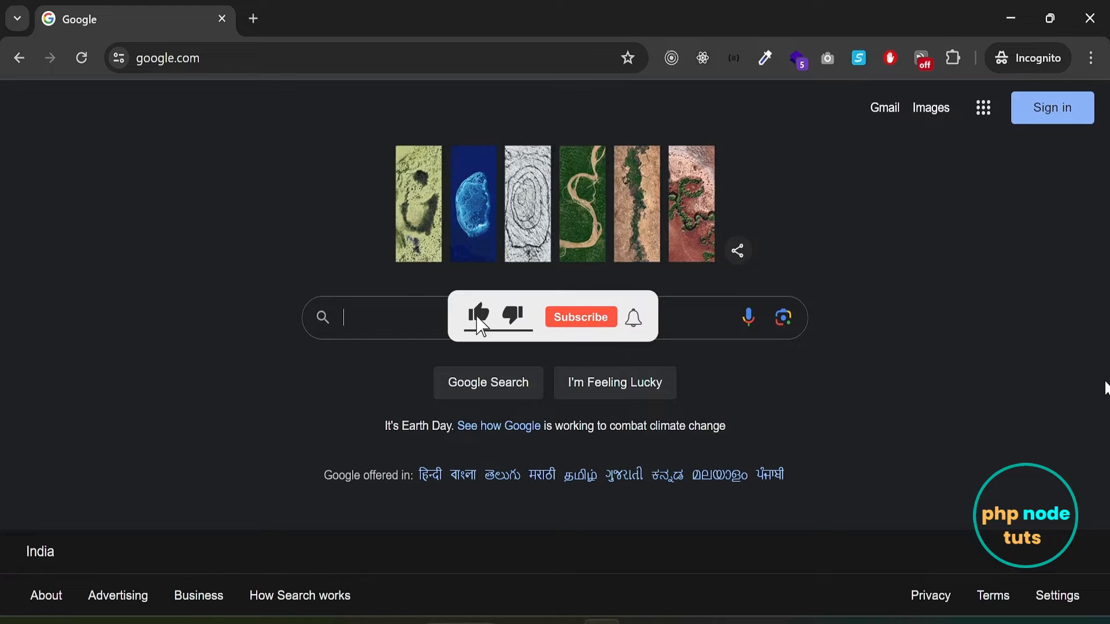
left_click(479, 317)
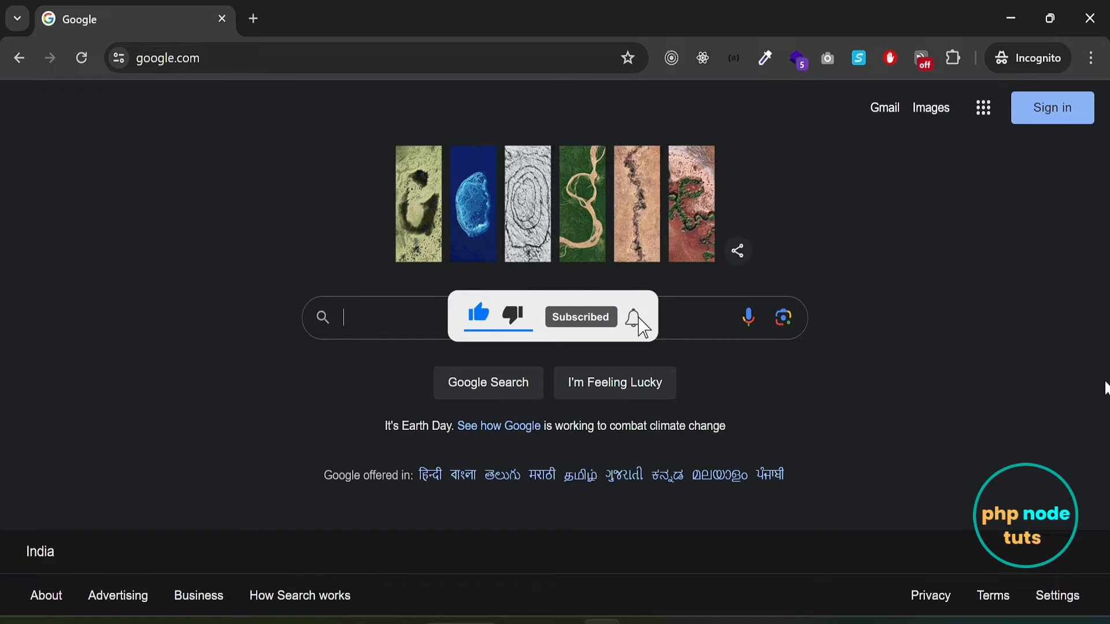
left_click(633, 316)
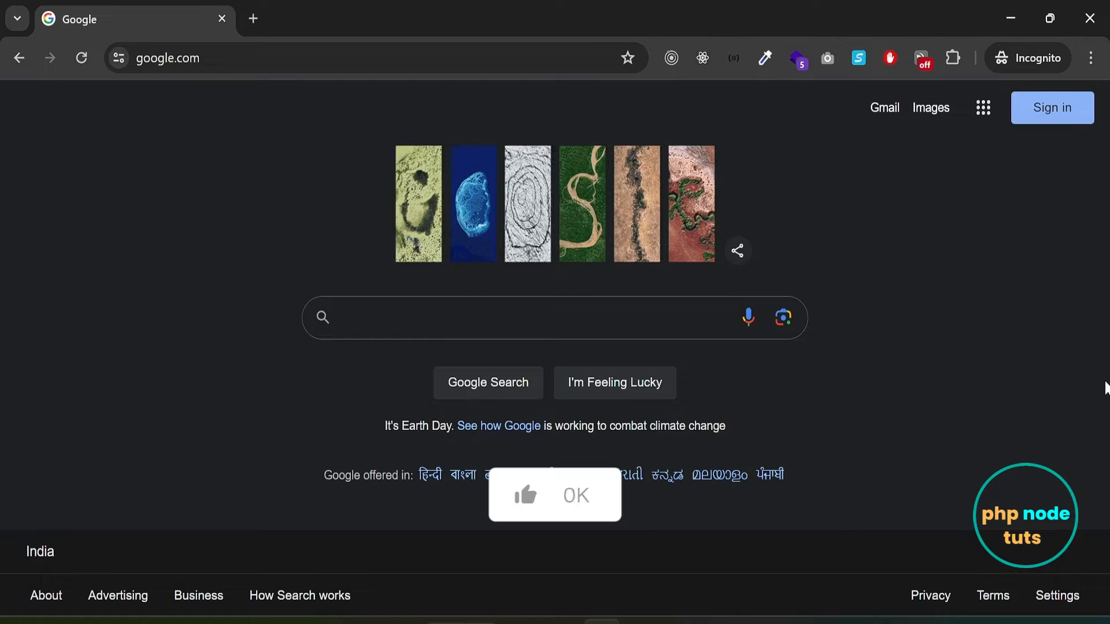
left_click(555, 494)
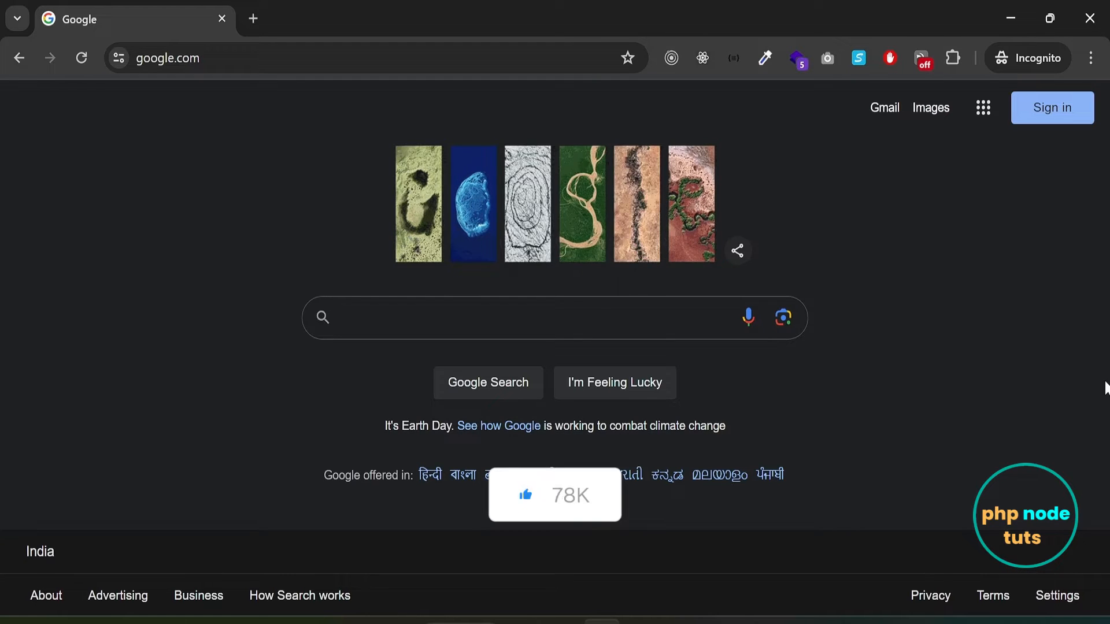
left_click(524, 318)
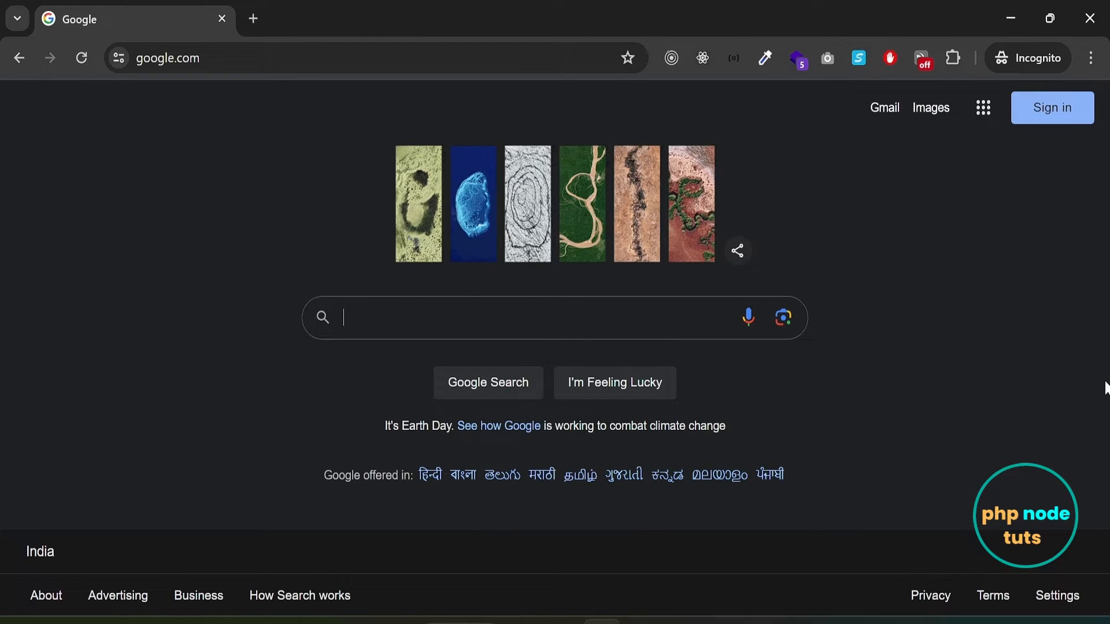
left_click(736, 250)
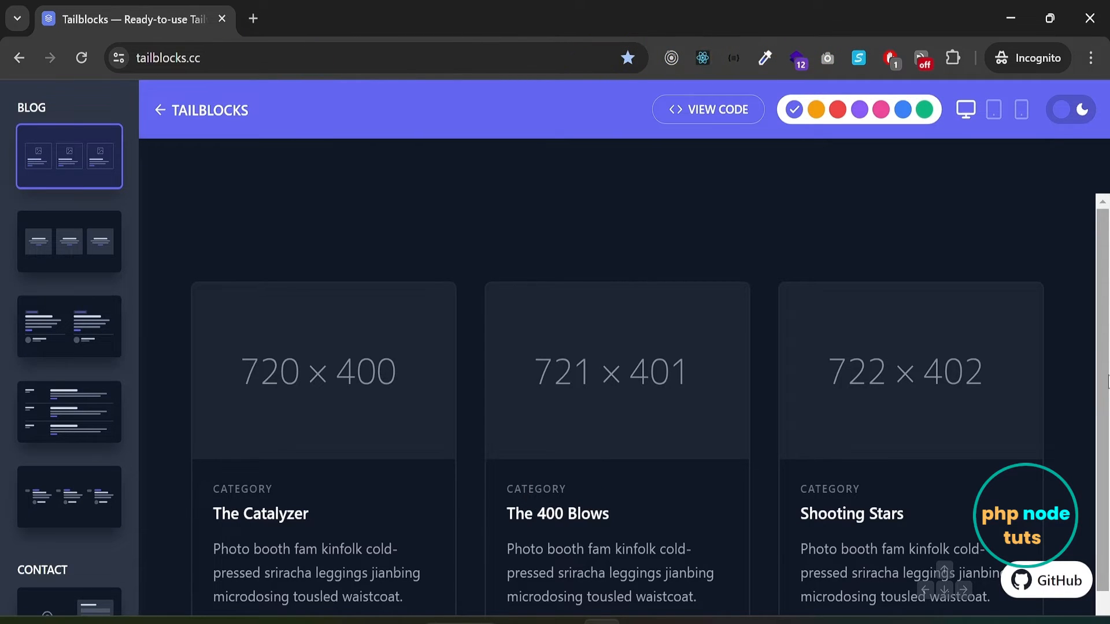
mouse_move(68, 253)
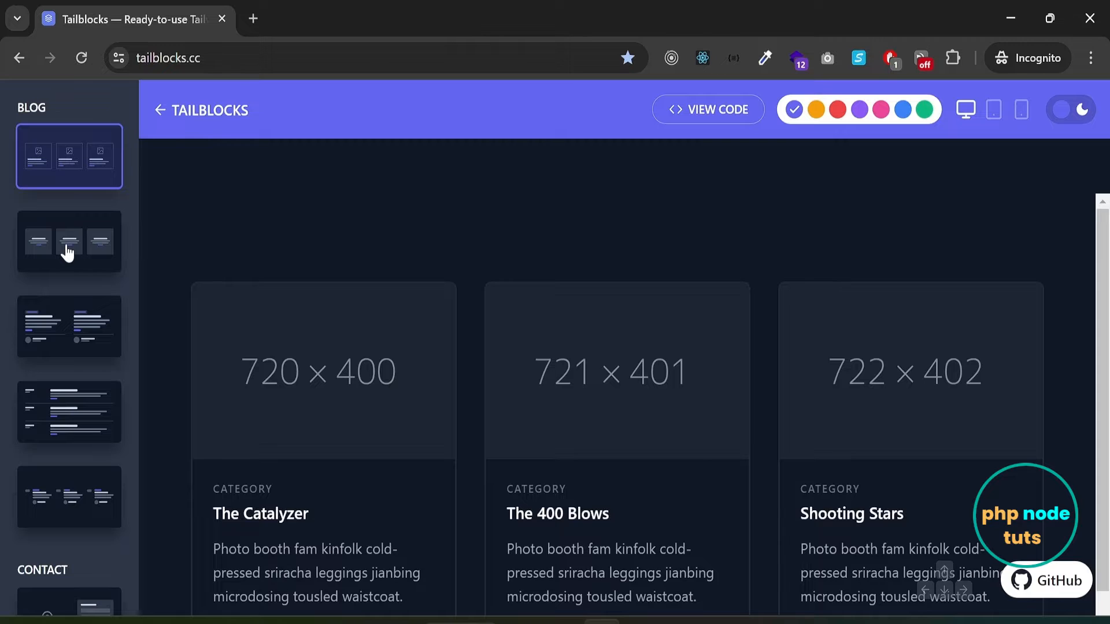
Preview another blog block, a footer block and the statistics block with Users, Subscribes, Downloads, Products.
left_click(69, 326)
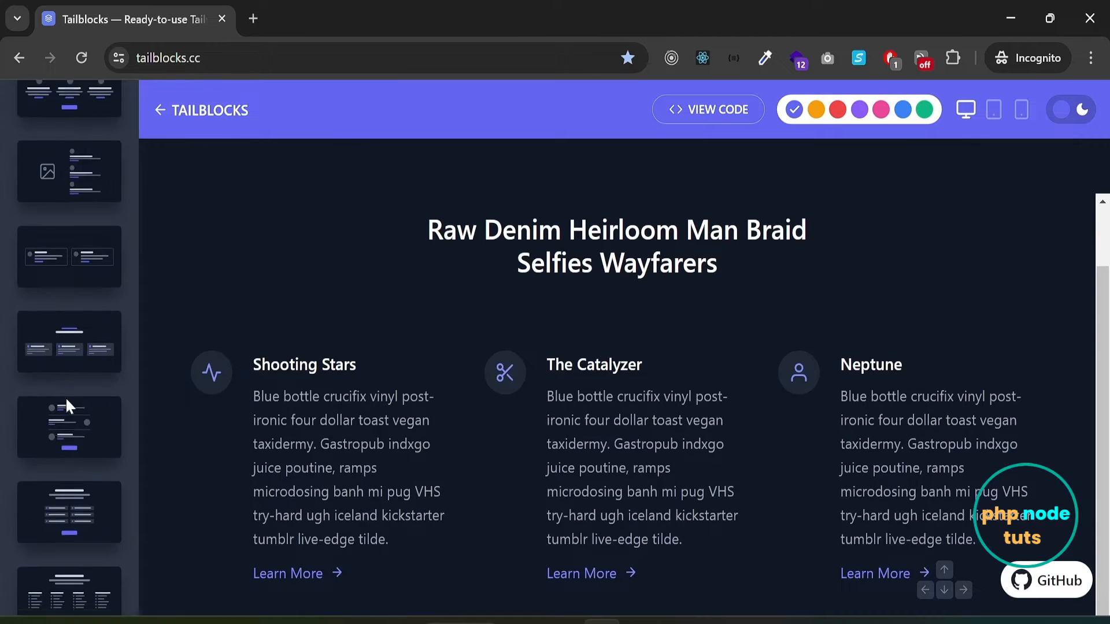
scroll("down", 3)
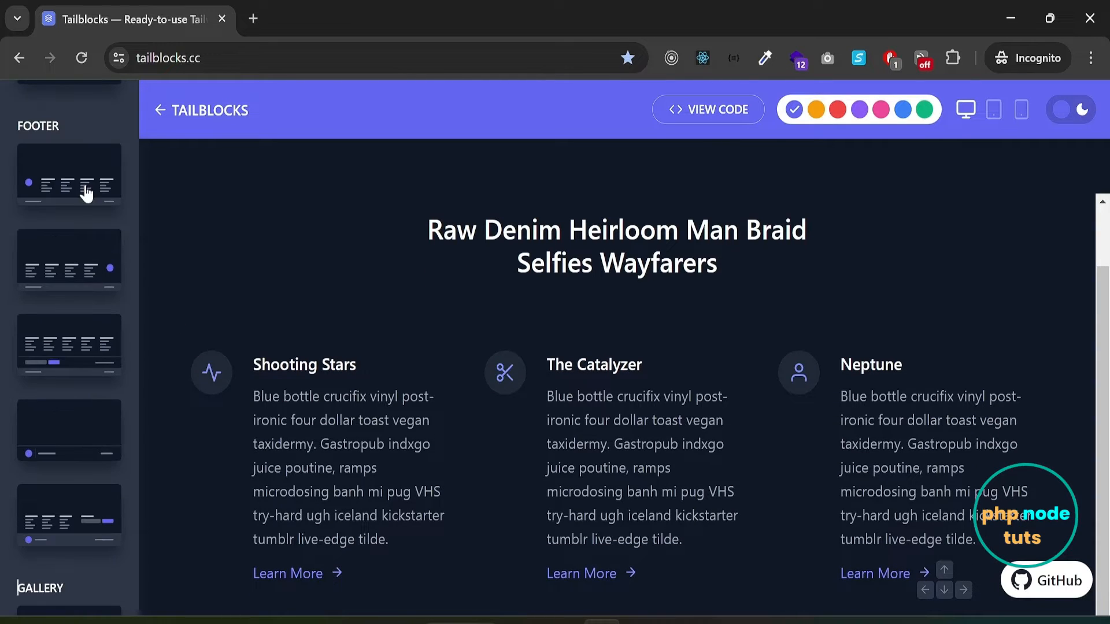
left_click(70, 362)
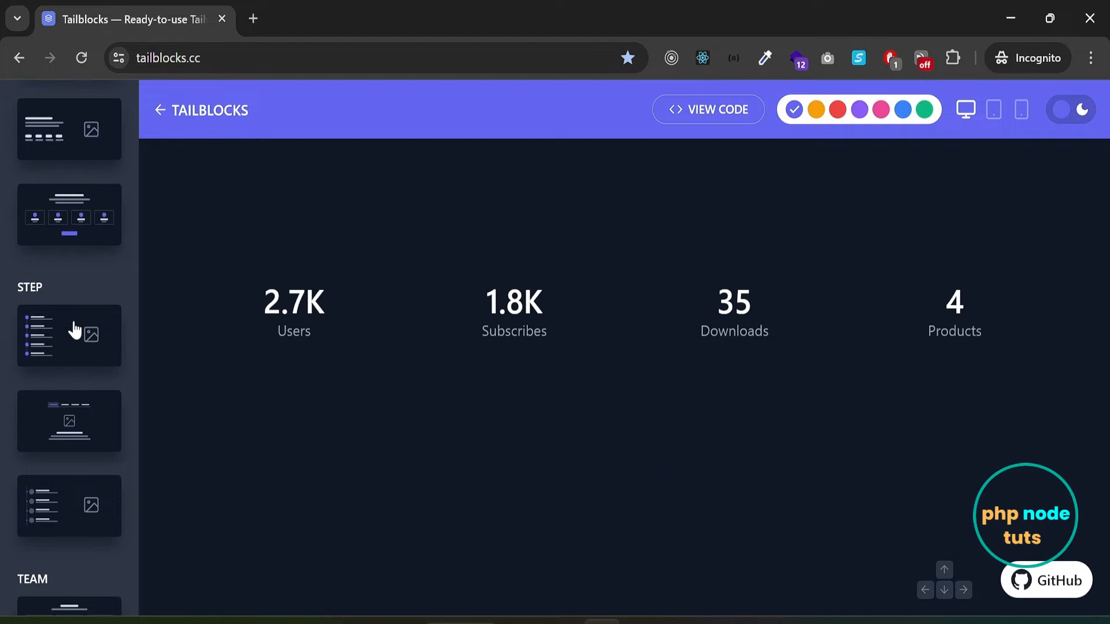
scroll("down", 3)
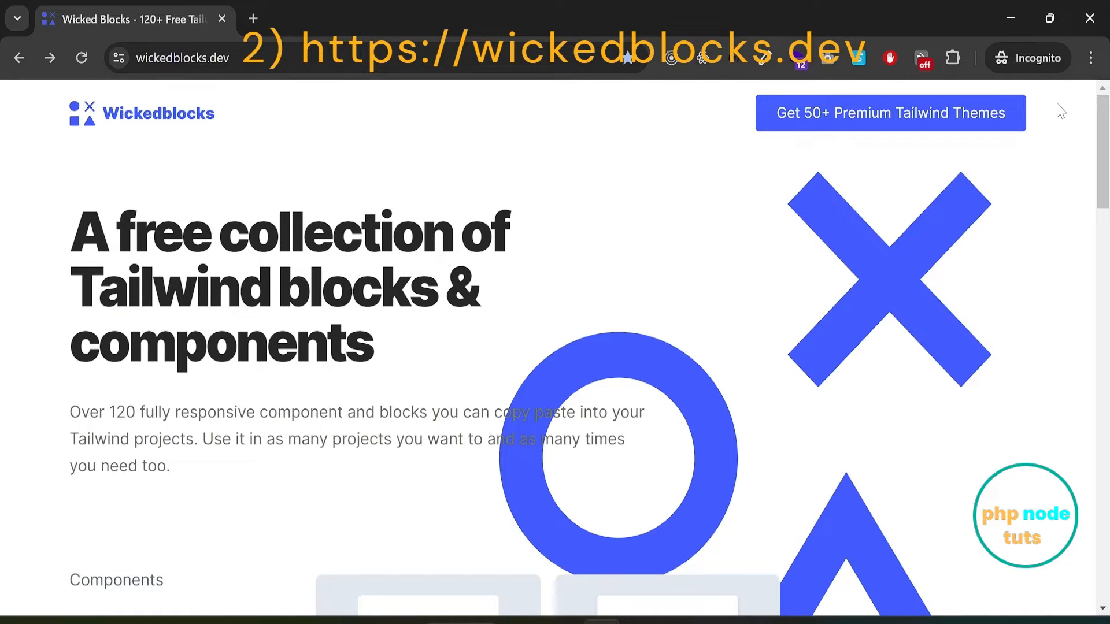
Scroll the Wicked Blocks categories and look through the sidebar-1 to sidebar-4 previews.
scroll("down", 3)
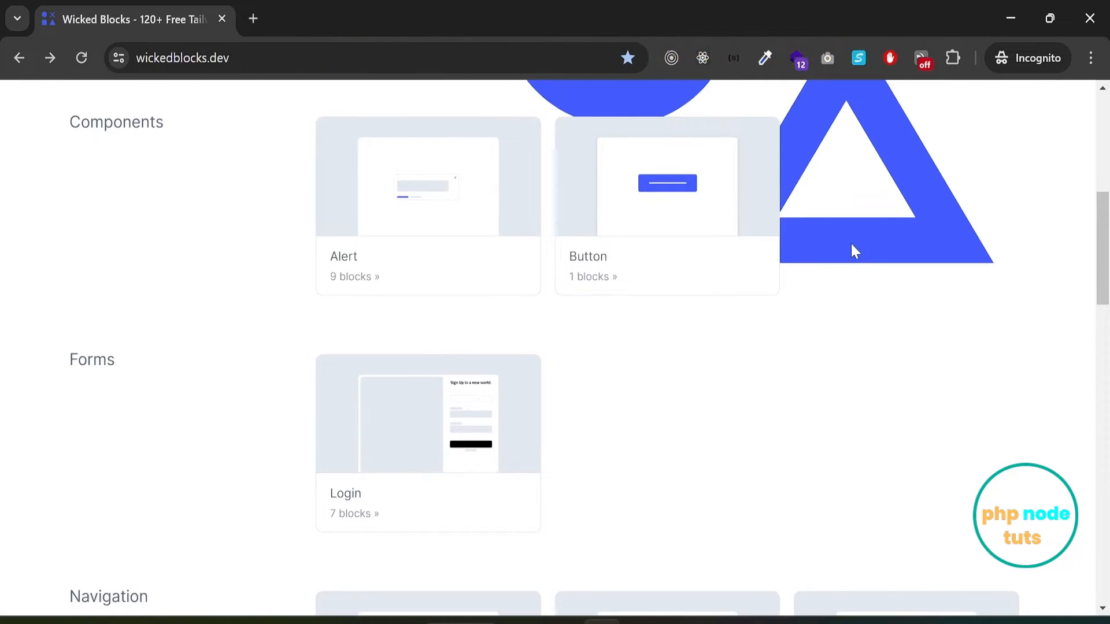
scroll("down", 3)
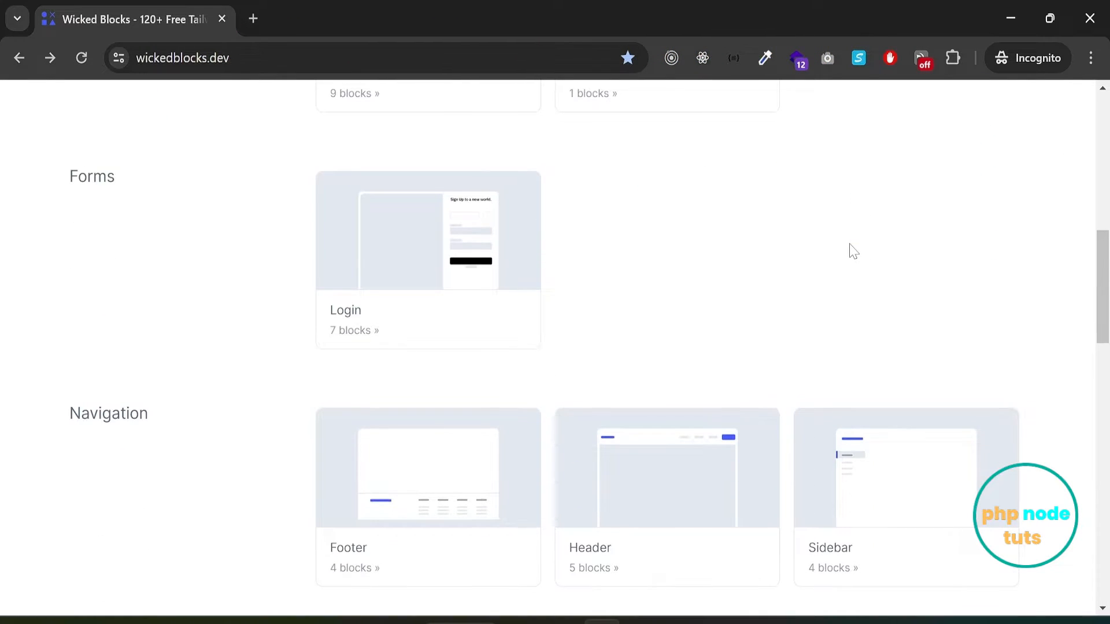
scroll("down", 3)
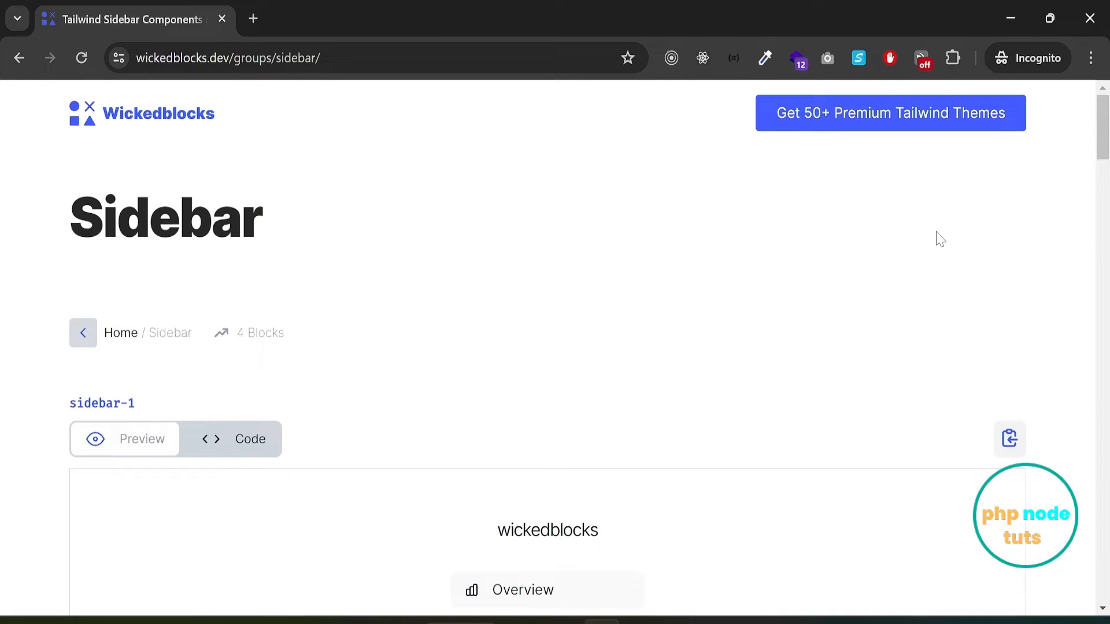
scroll("down", 3)
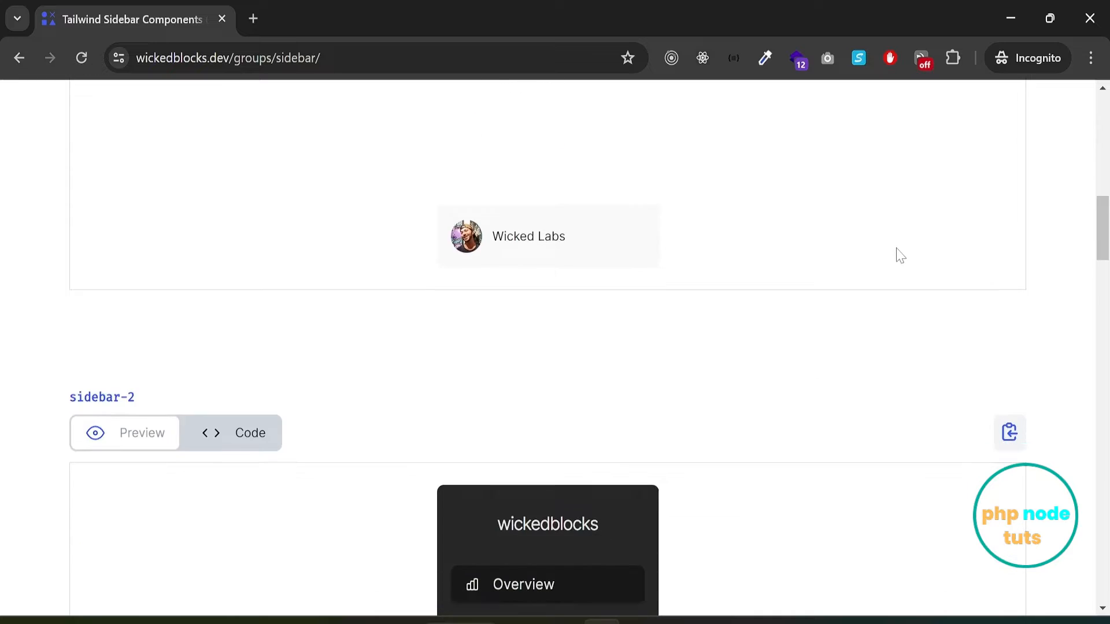
scroll("down", 3)
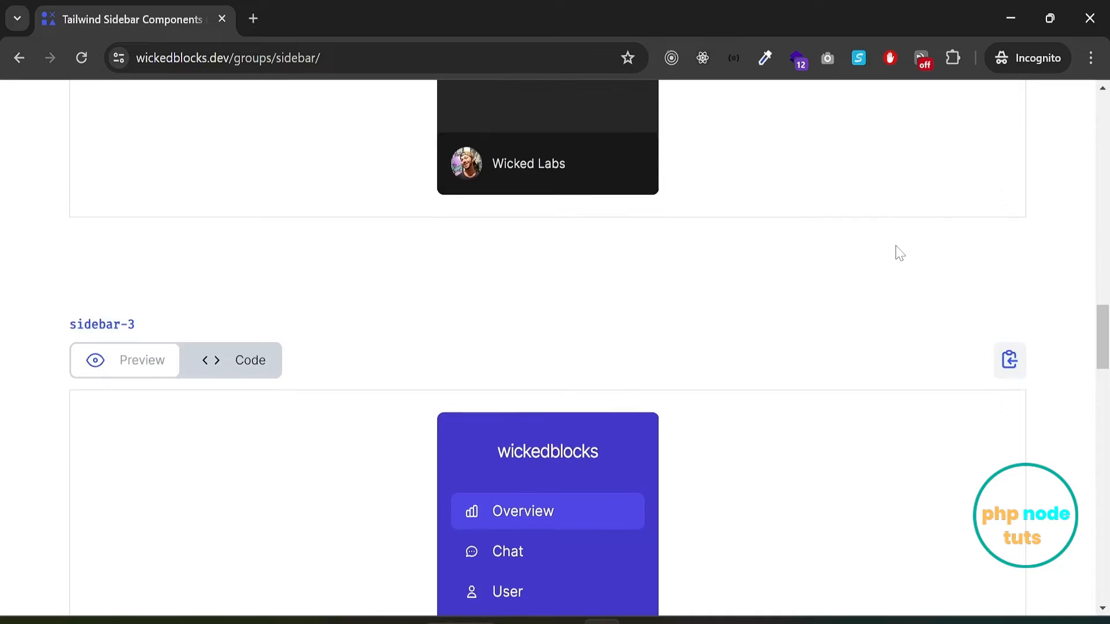
scroll("down", 3)
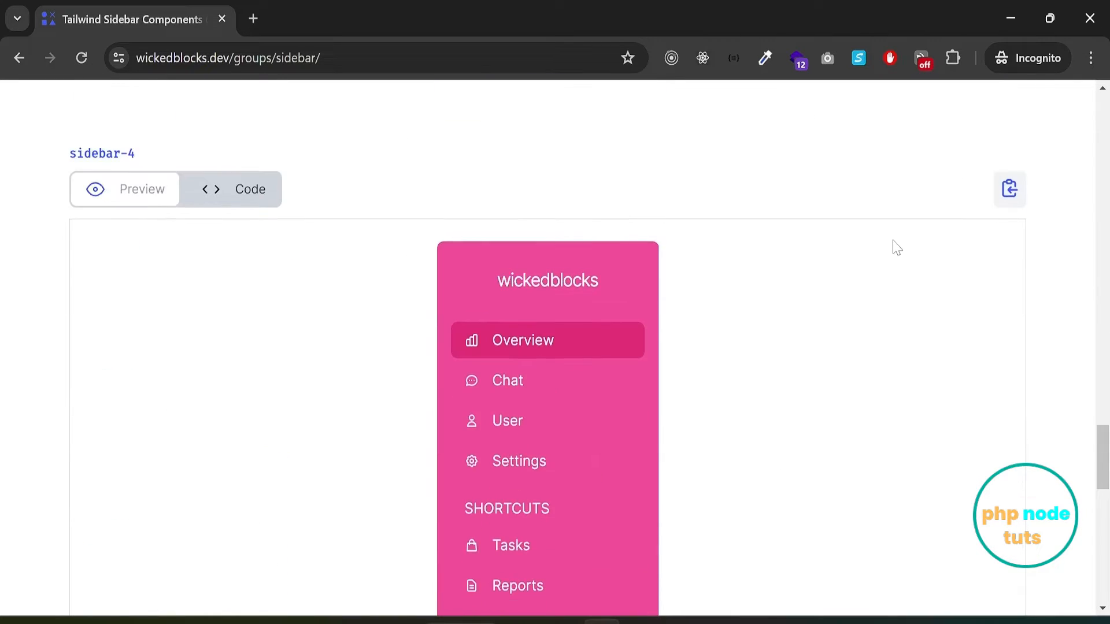
scroll("down", 3)
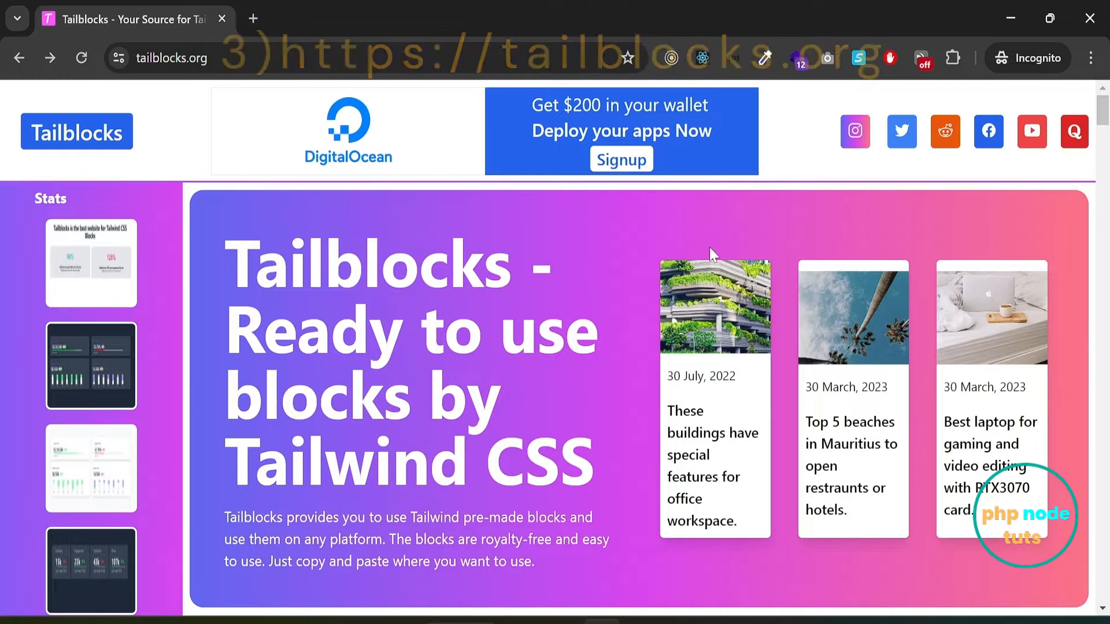
View the tailblocks.org landing page of ready-to-use Tailwind CSS blocks.
left_click(90, 365)
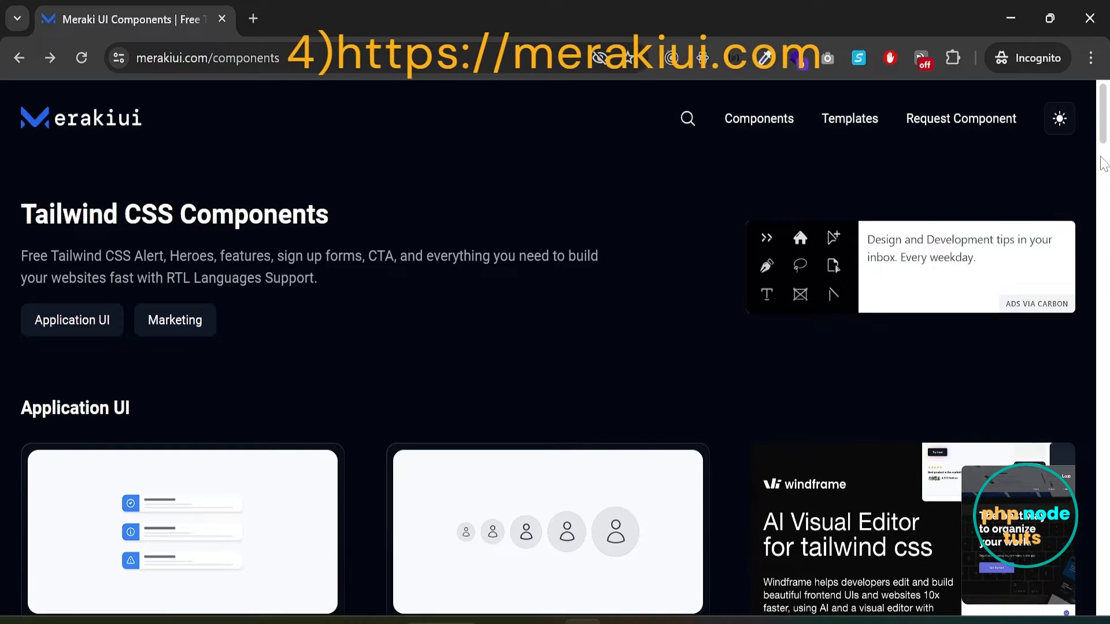
Scroll Meraki UI's Application UI and Marketing category cards from Alerts to Contact and Email Templates.
scroll("down", 3)
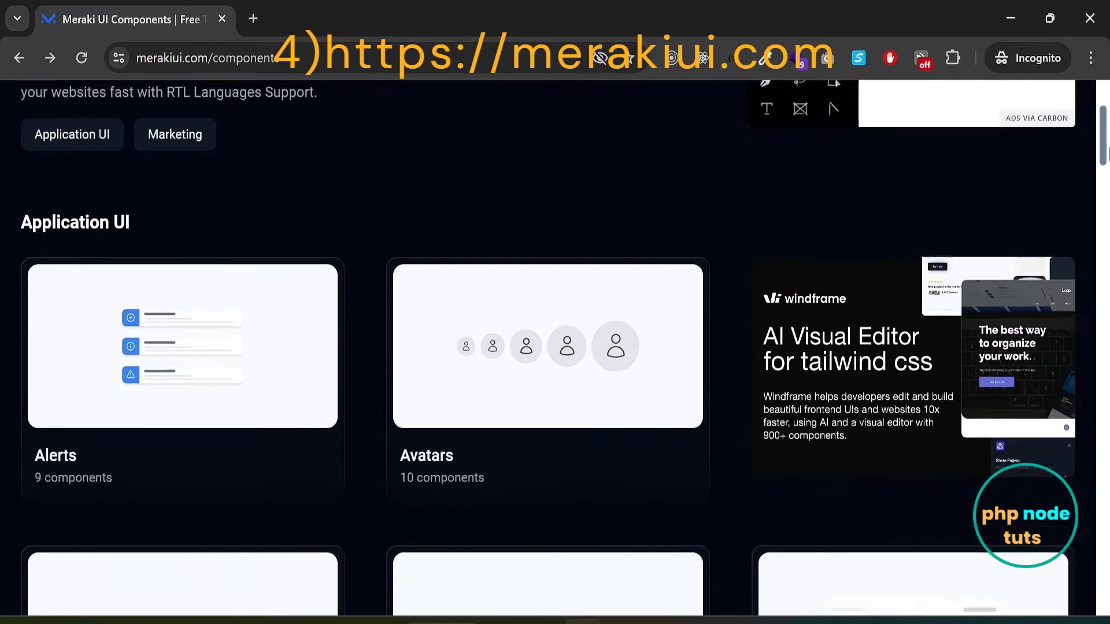
scroll("down", 3)
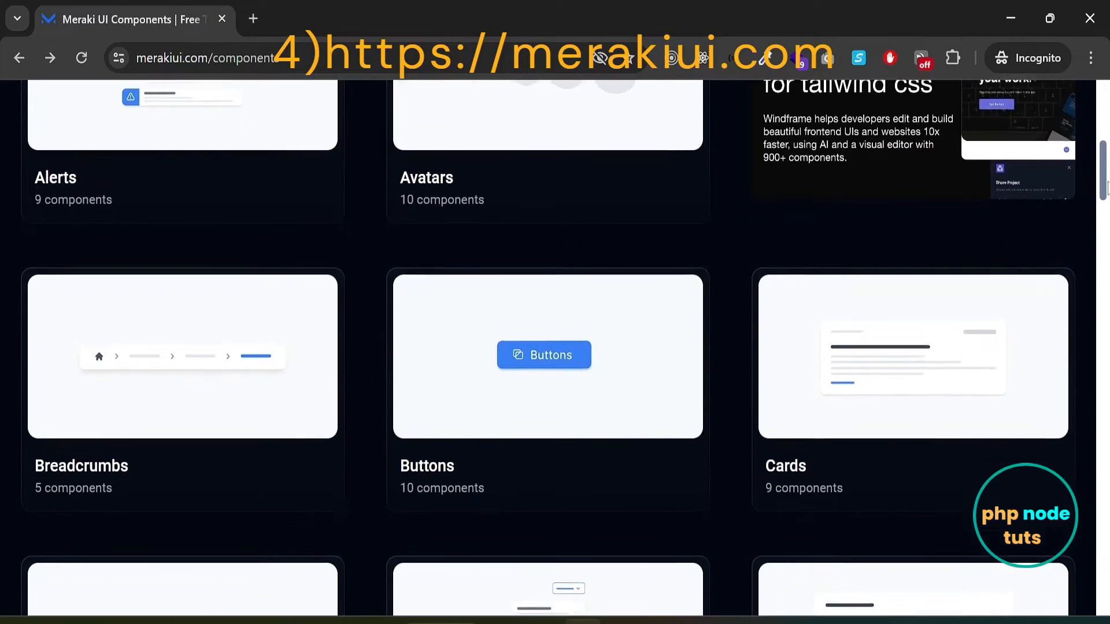
scroll("down", 3)
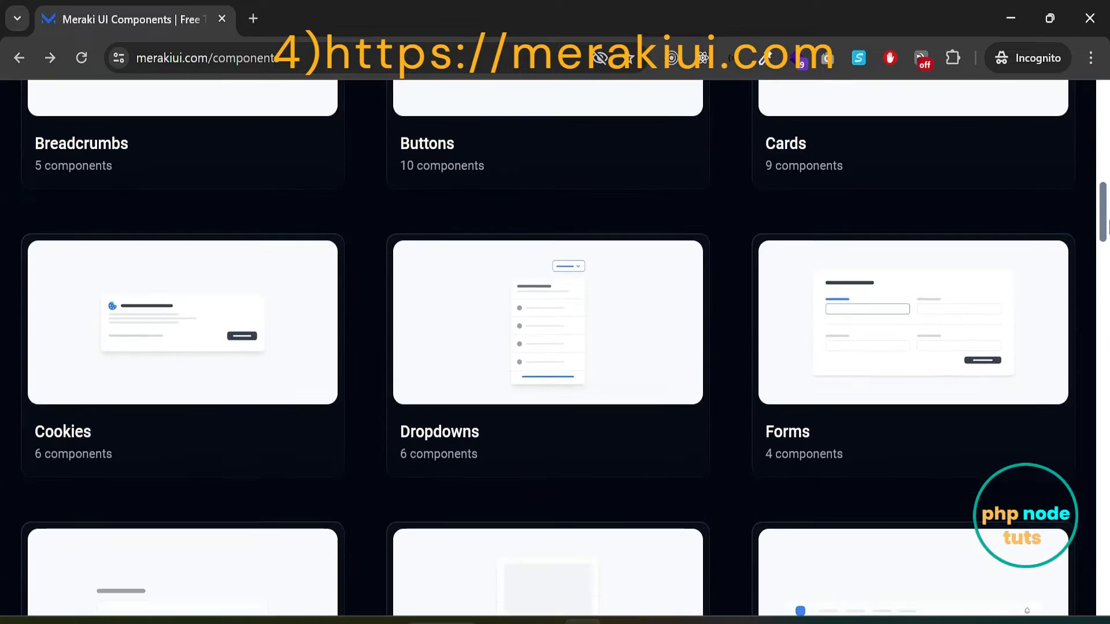
scroll("down", 3)
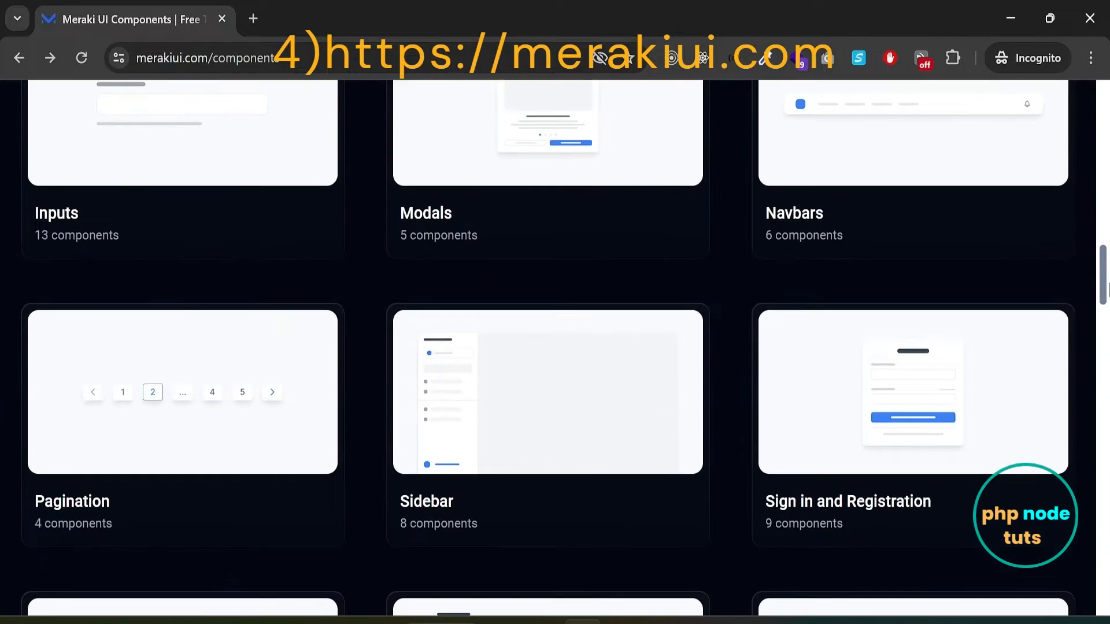
scroll("down", 3)
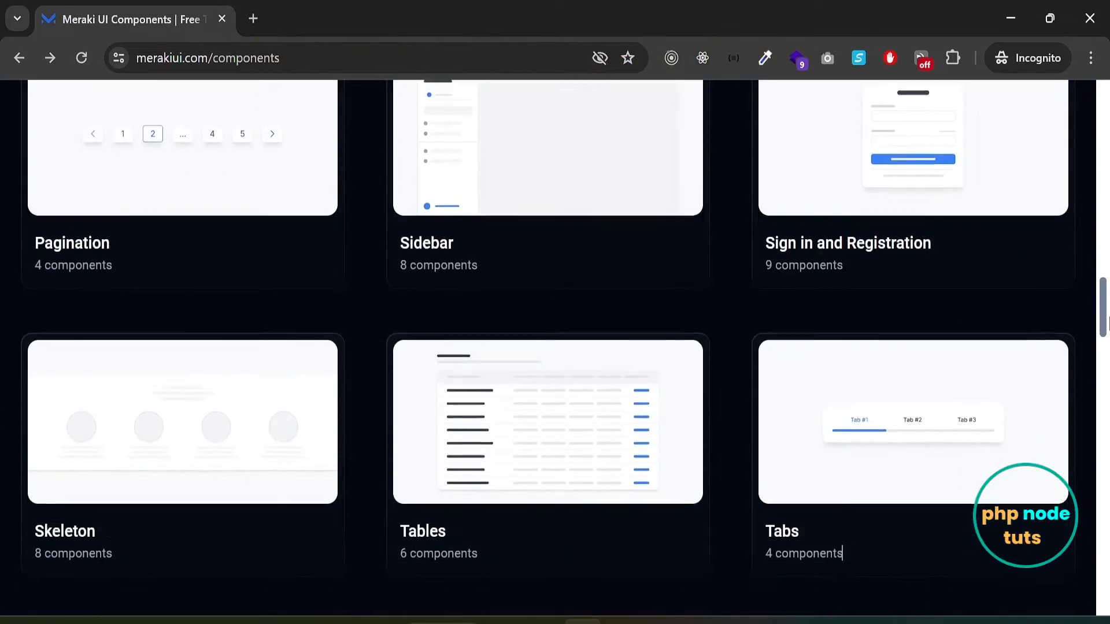
scroll("down", 3)
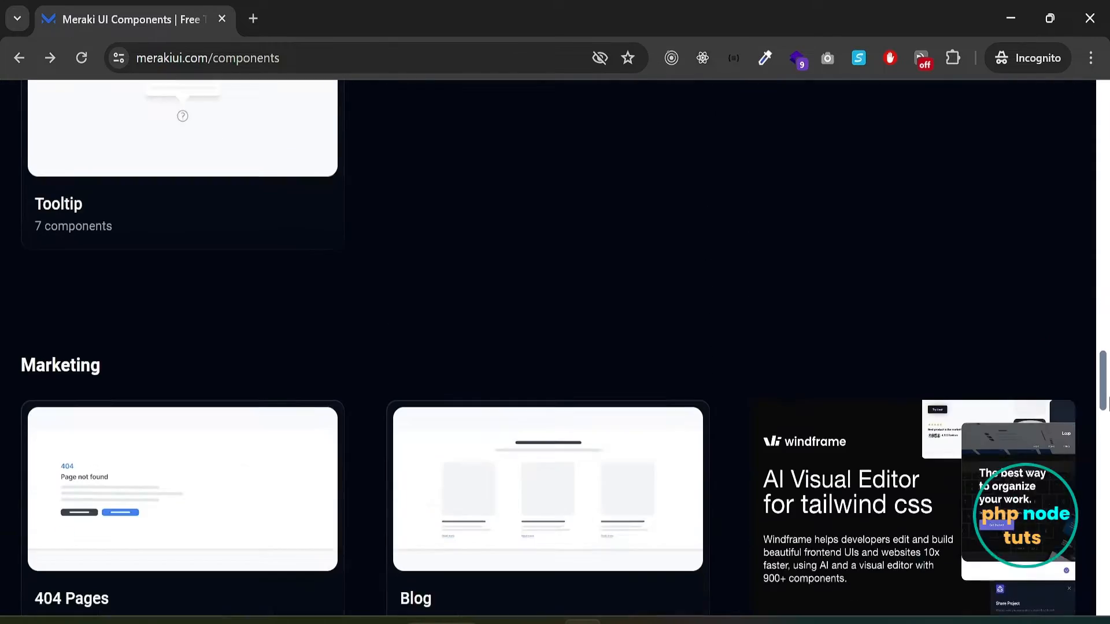
scroll("down", 3)
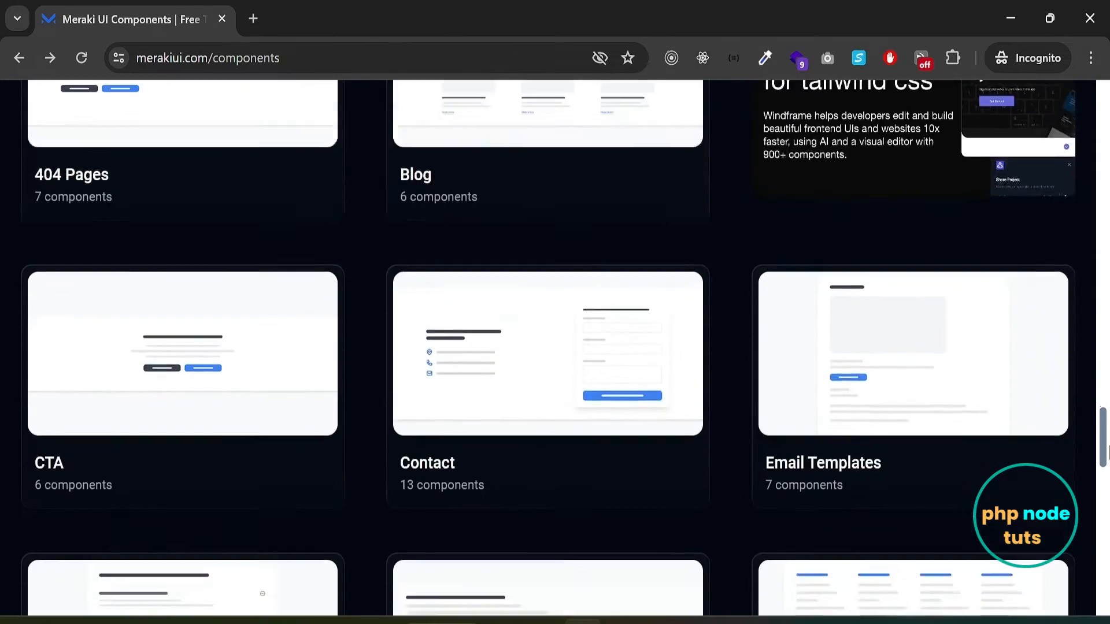
scroll("down", 3)
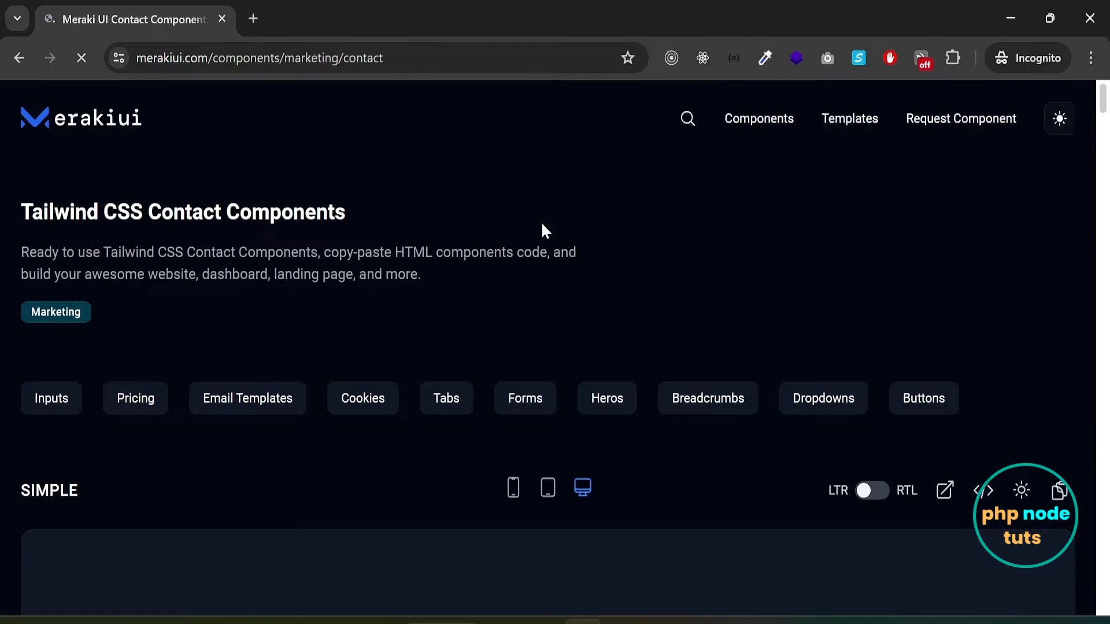
Scroll the Contact components page down to the Form component preview.
scroll("down", 3)
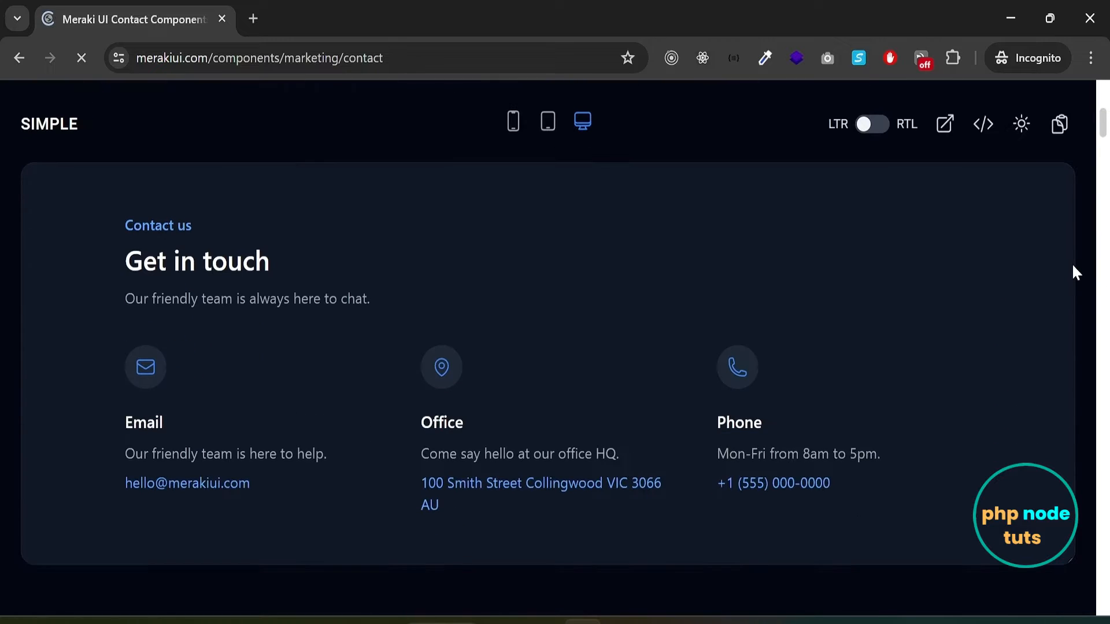
scroll("down", 3)
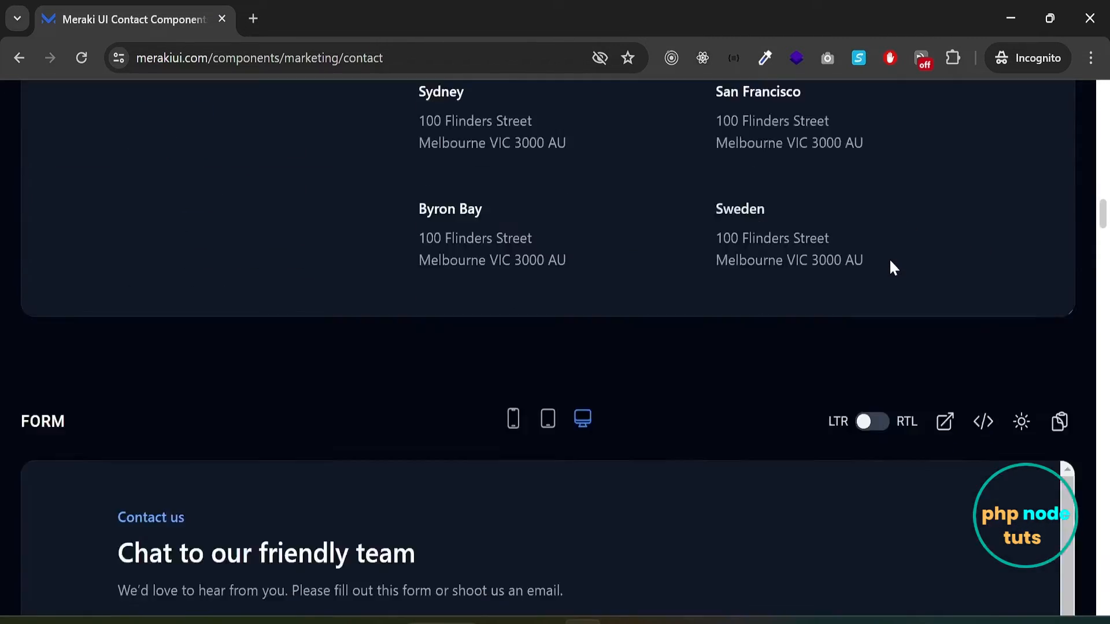
scroll("down", 3)
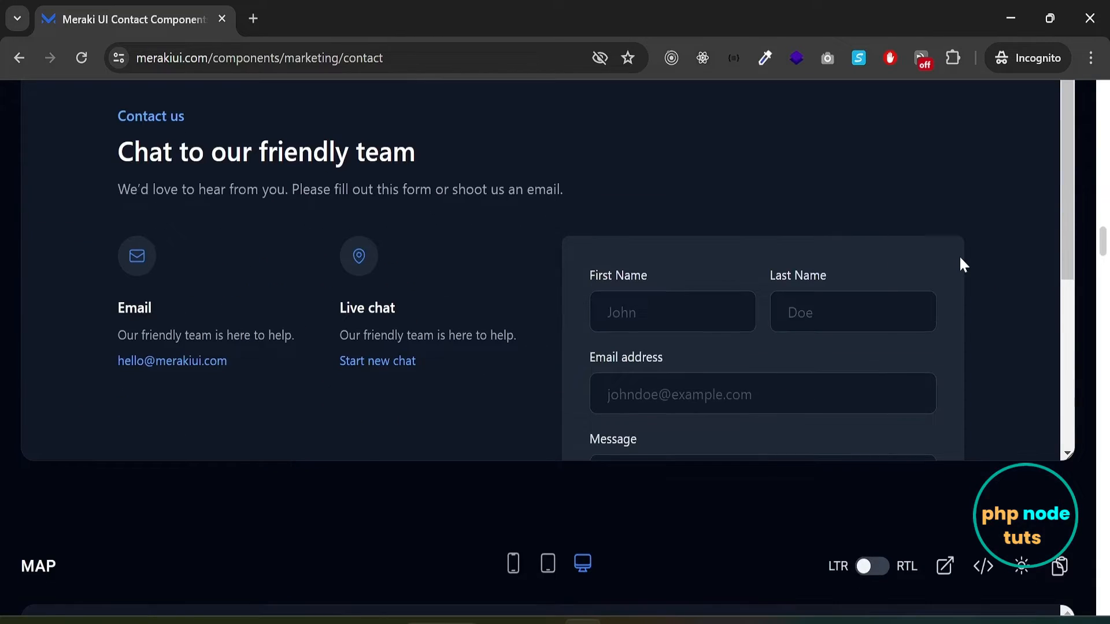
scroll("down", 3)
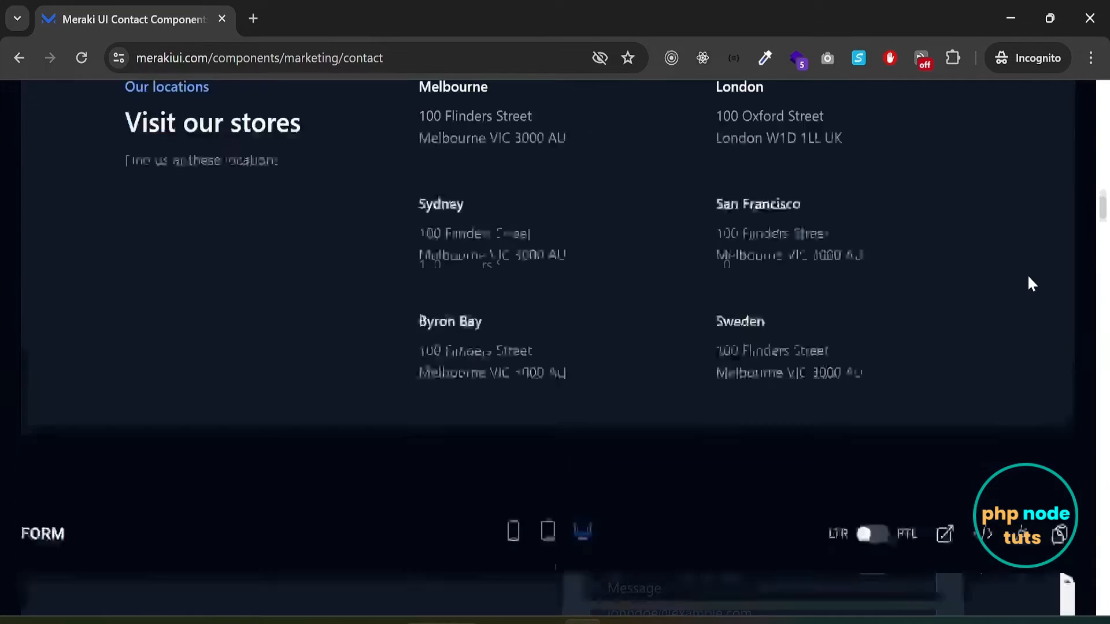
scroll("down", 3)
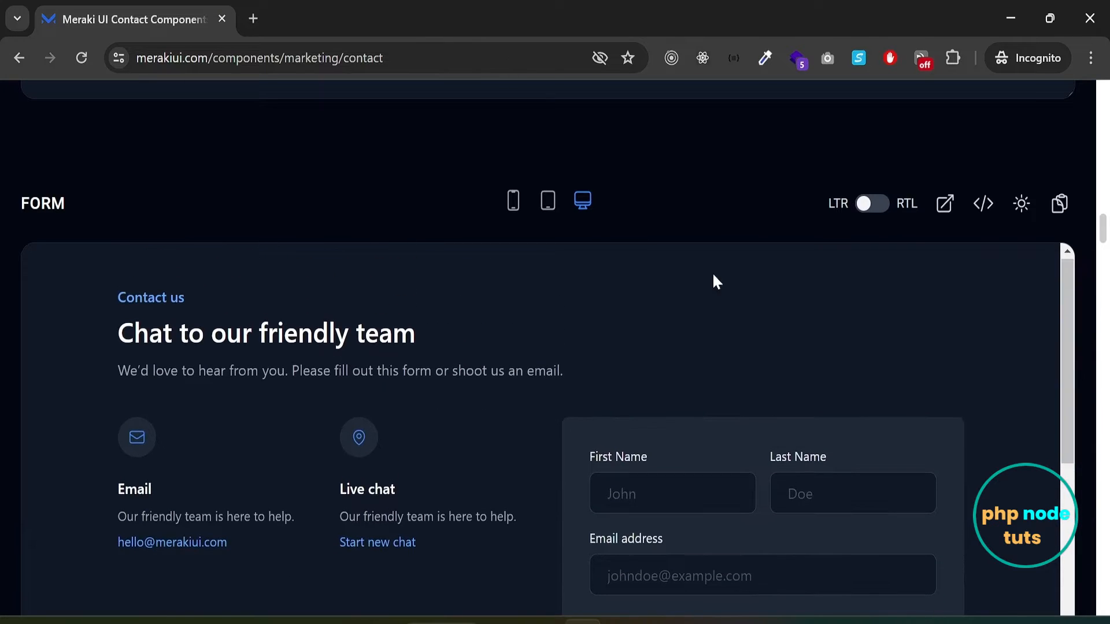
Preview the contact Form at tablet width and then at phone width.
left_click(546, 201)
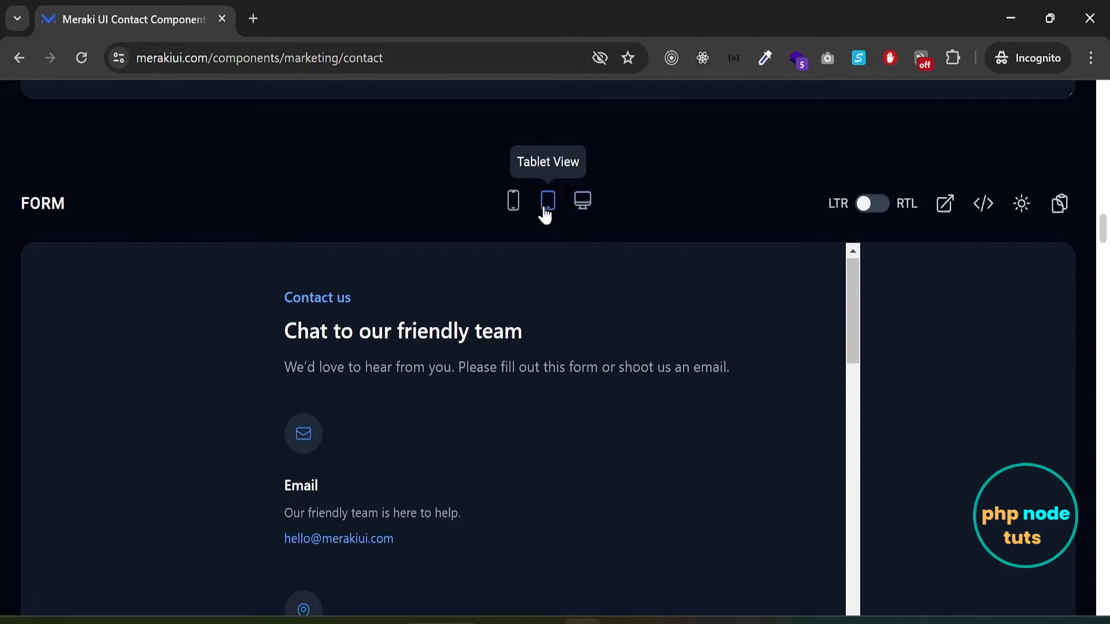
left_click(547, 201)
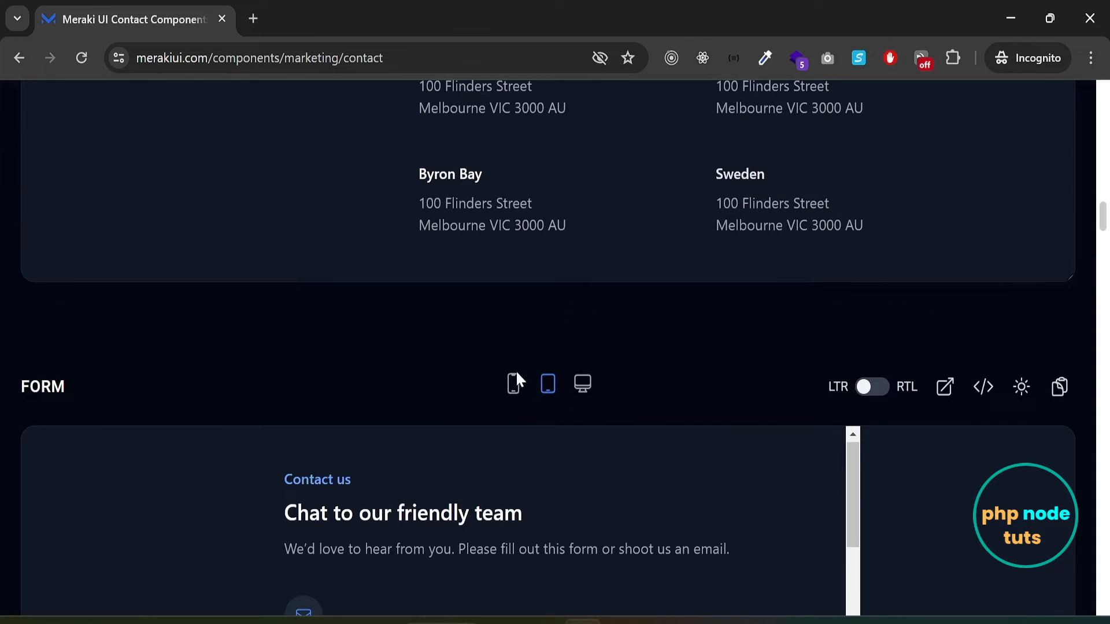
scroll("down", 3)
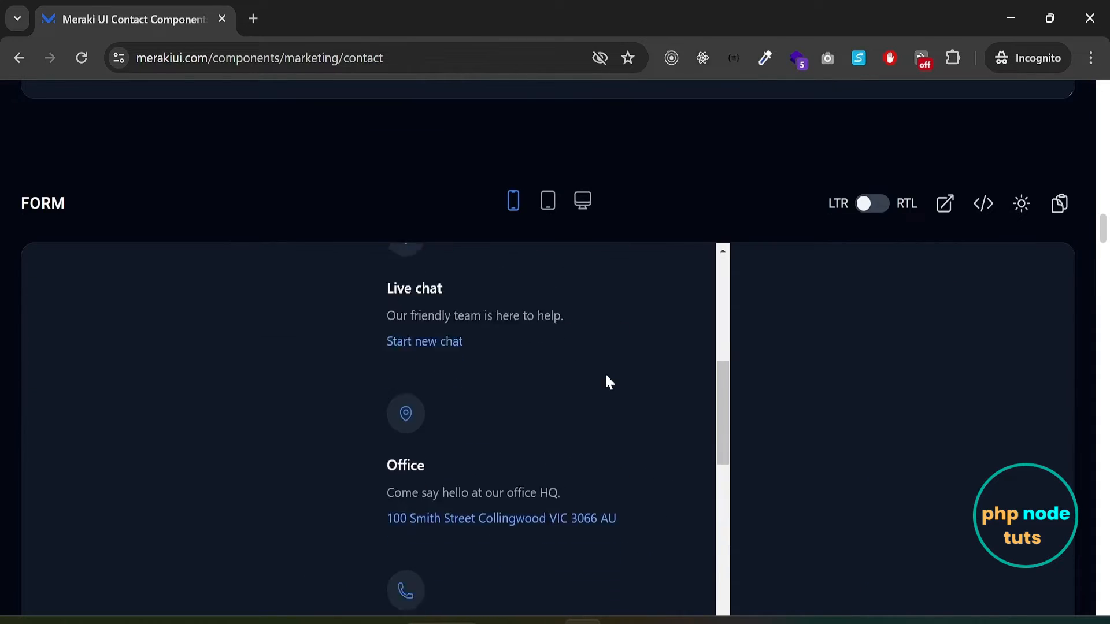
scroll("down", 3)
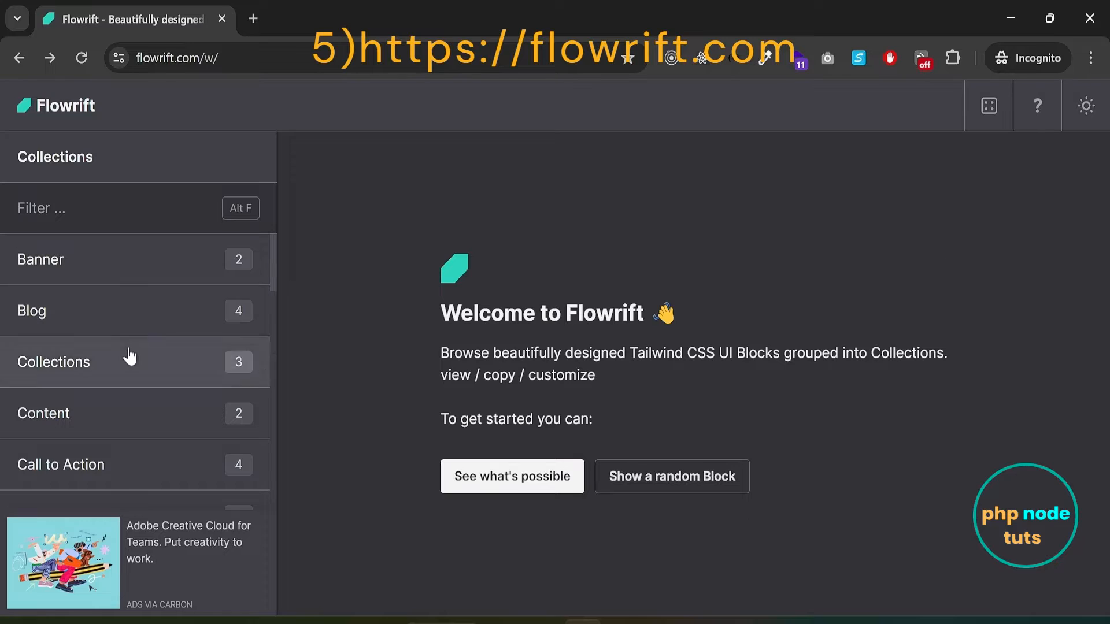
mouse_move(276, 283)
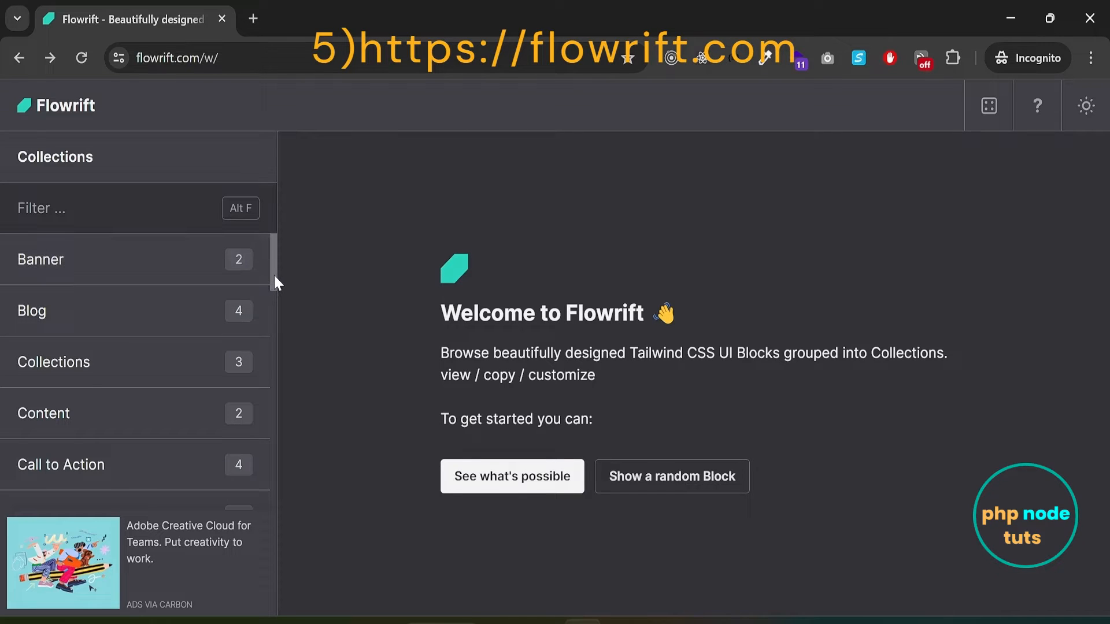
Scroll Flowrift's Collections list and look through the Shopping Cart preview down to the subtotal and Check out area.
scroll("down", 3)
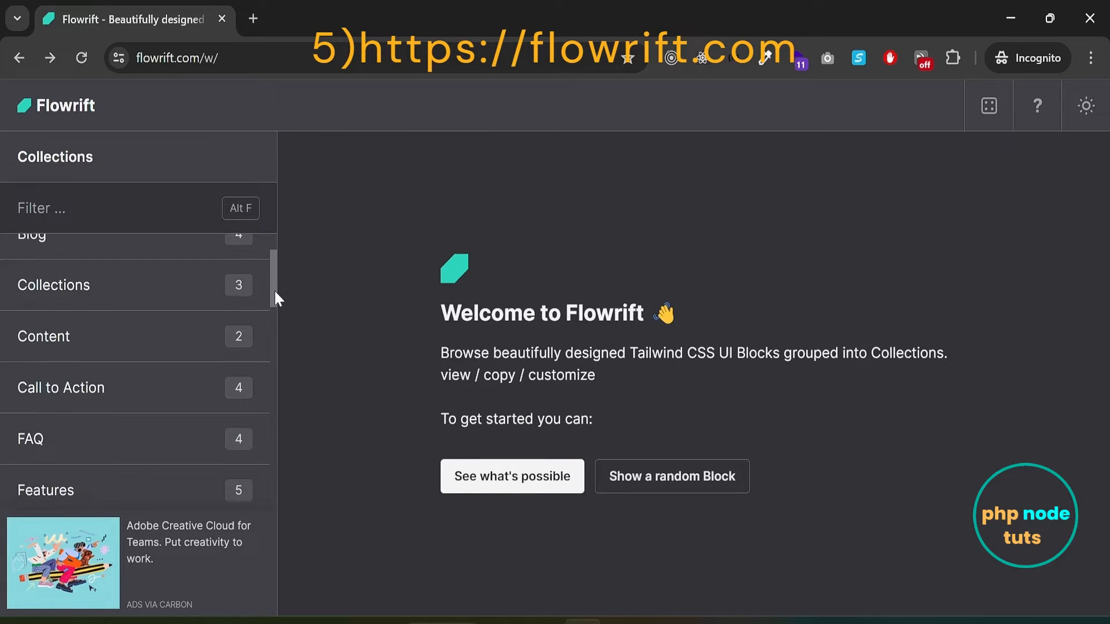
scroll("down", 3)
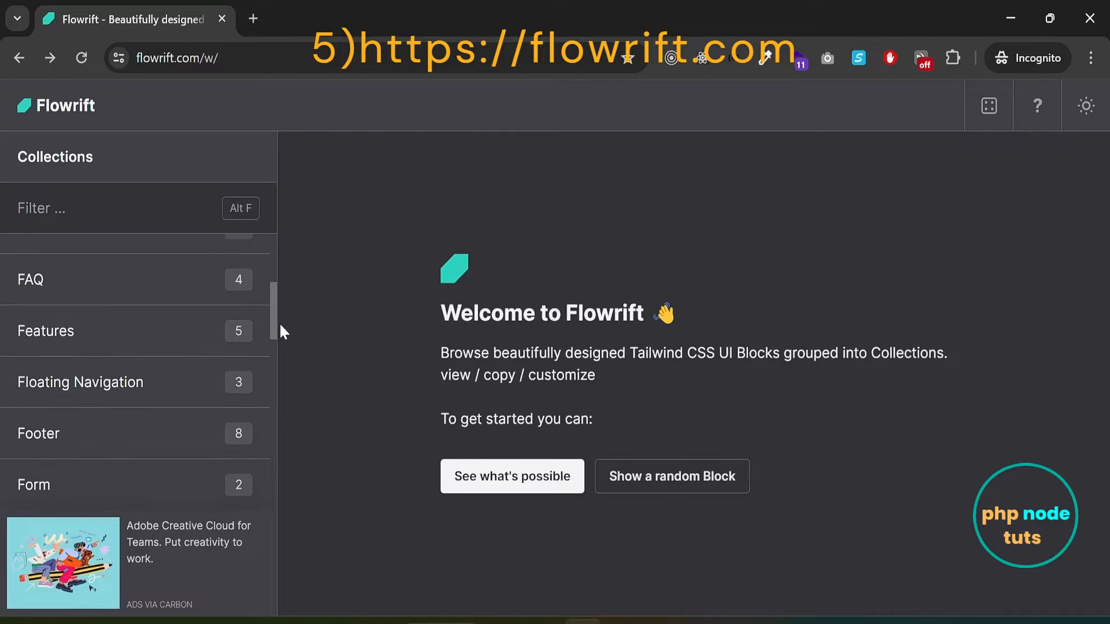
scroll("down", 3)
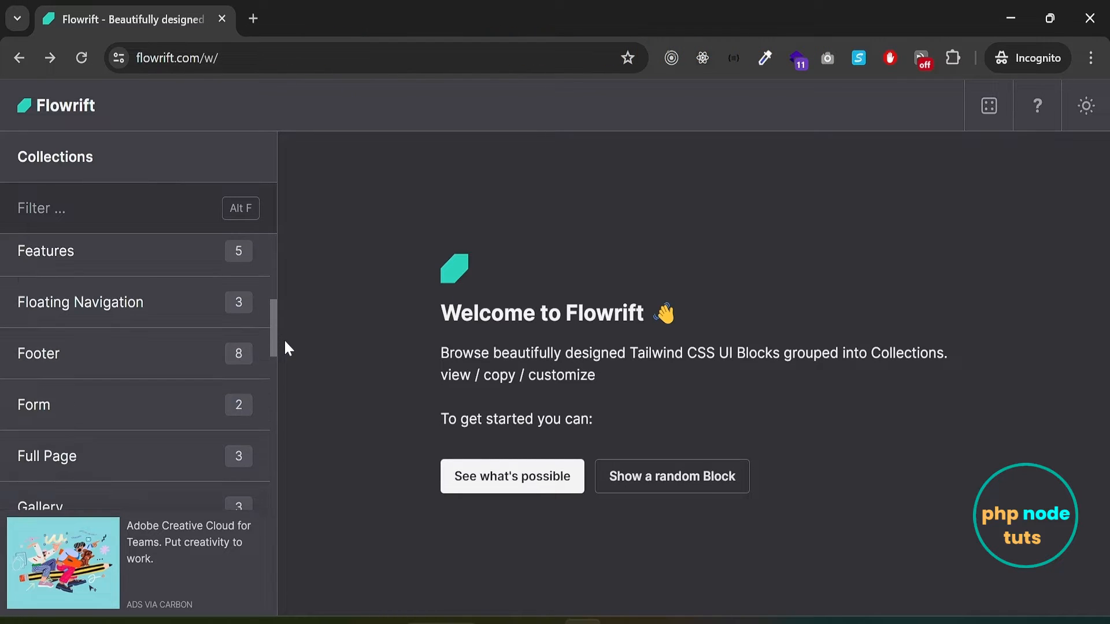
scroll("down", 3)
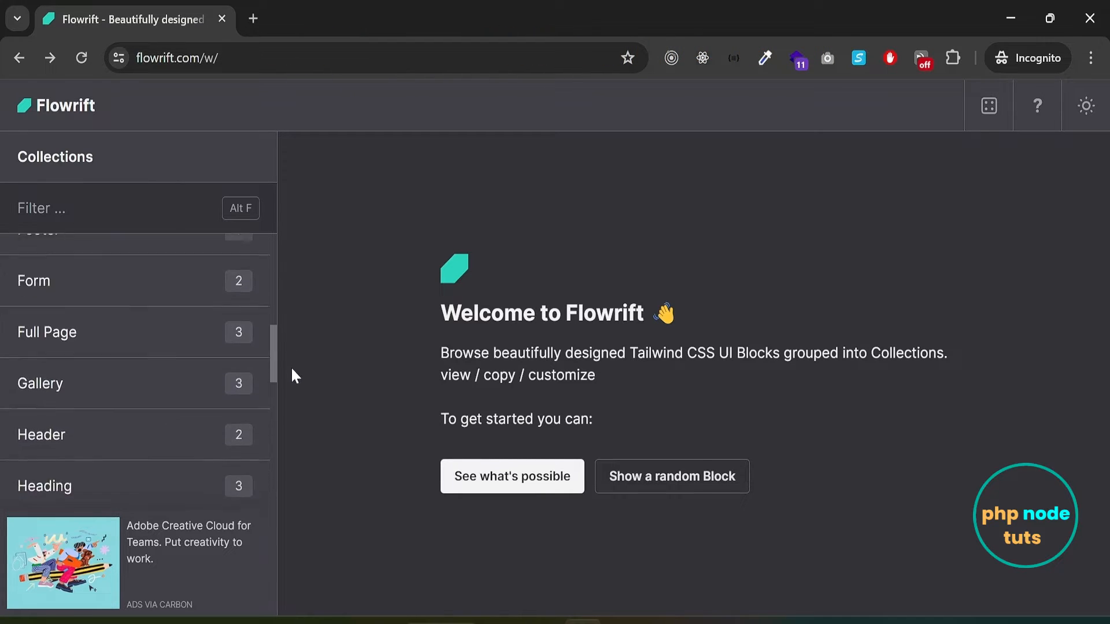
scroll("down", 3)
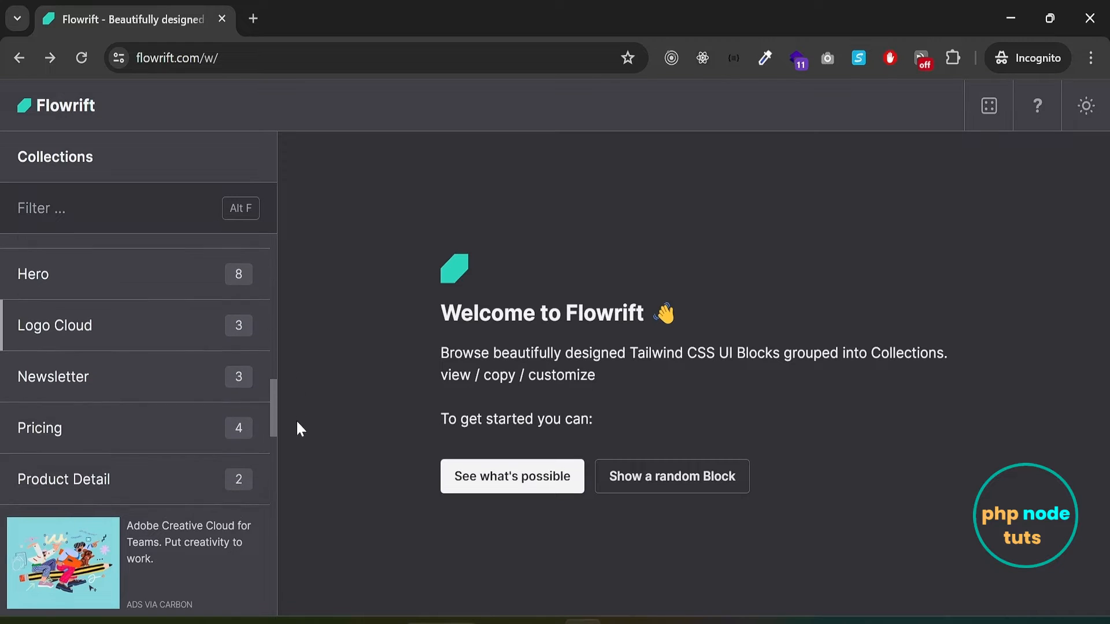
scroll("down", 3)
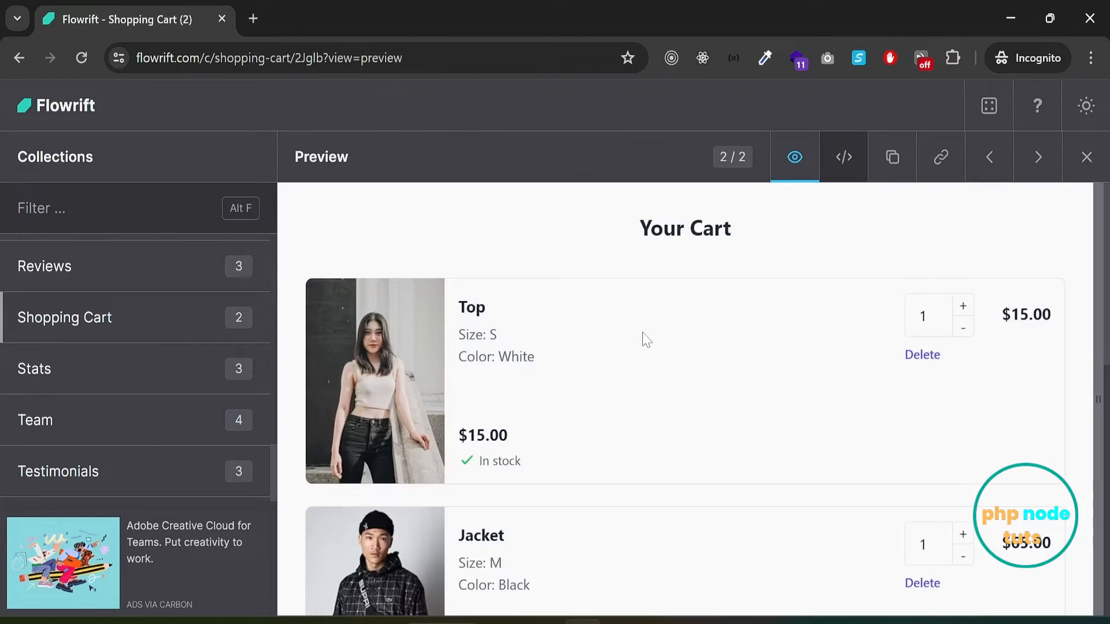
scroll("down", 3)
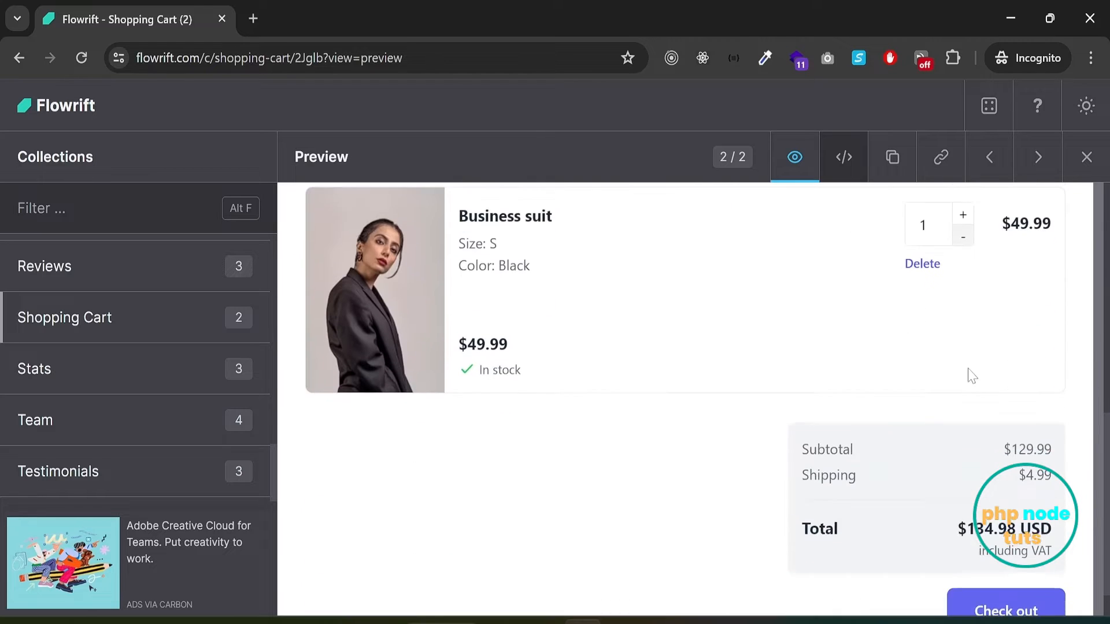
Go to tailwindcomponents.com and browse the Latest components listing.
type("https://tailwindcomponents.com")
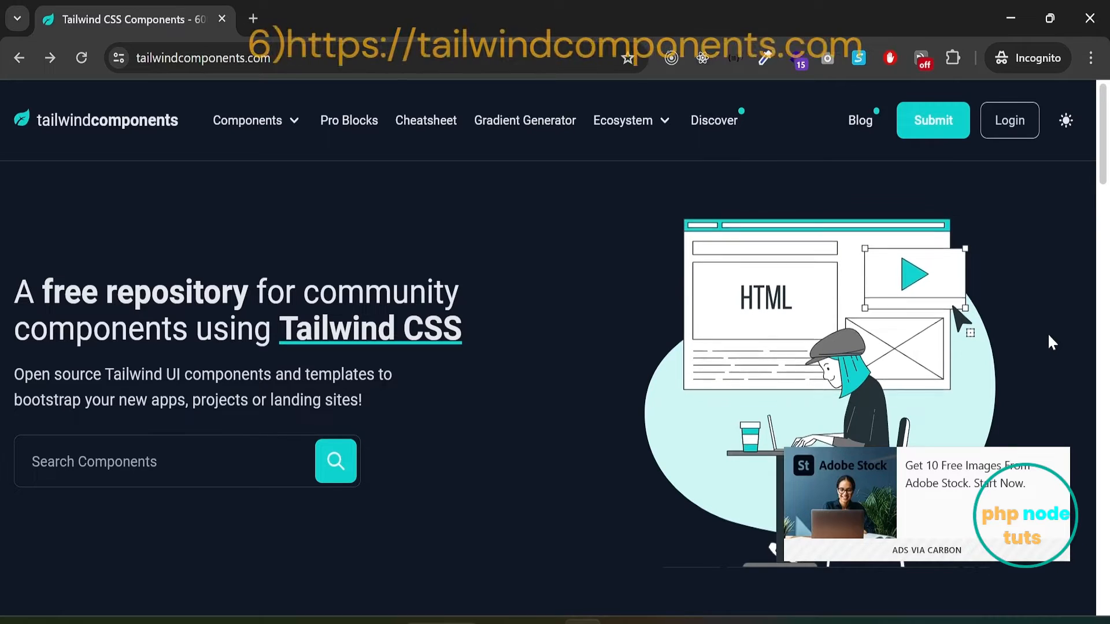
scroll("down", 3)
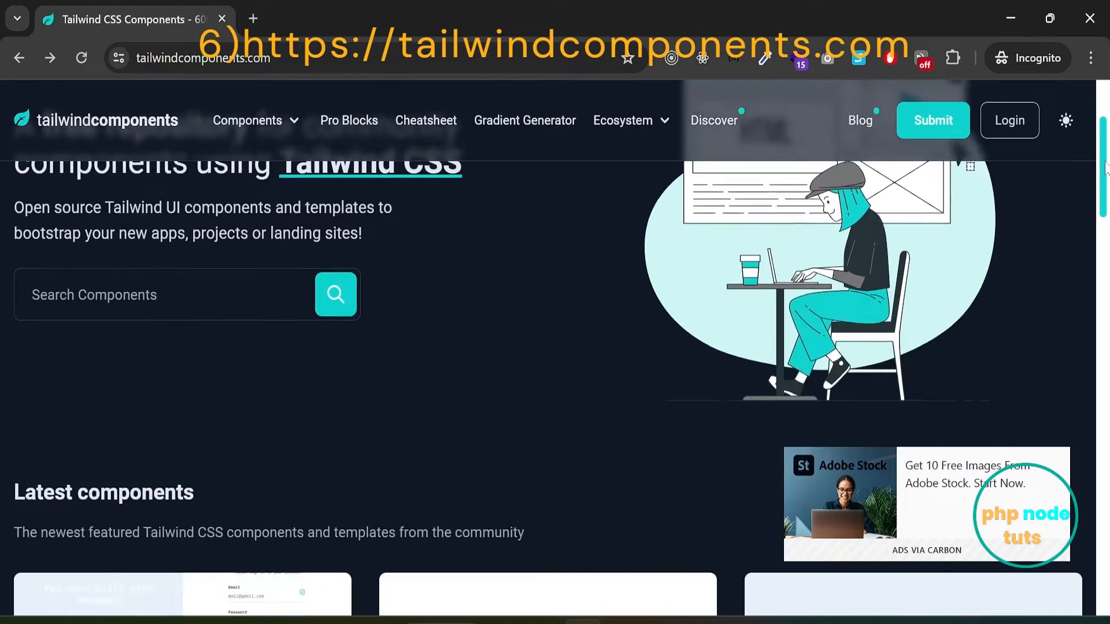
scroll("down", 3)
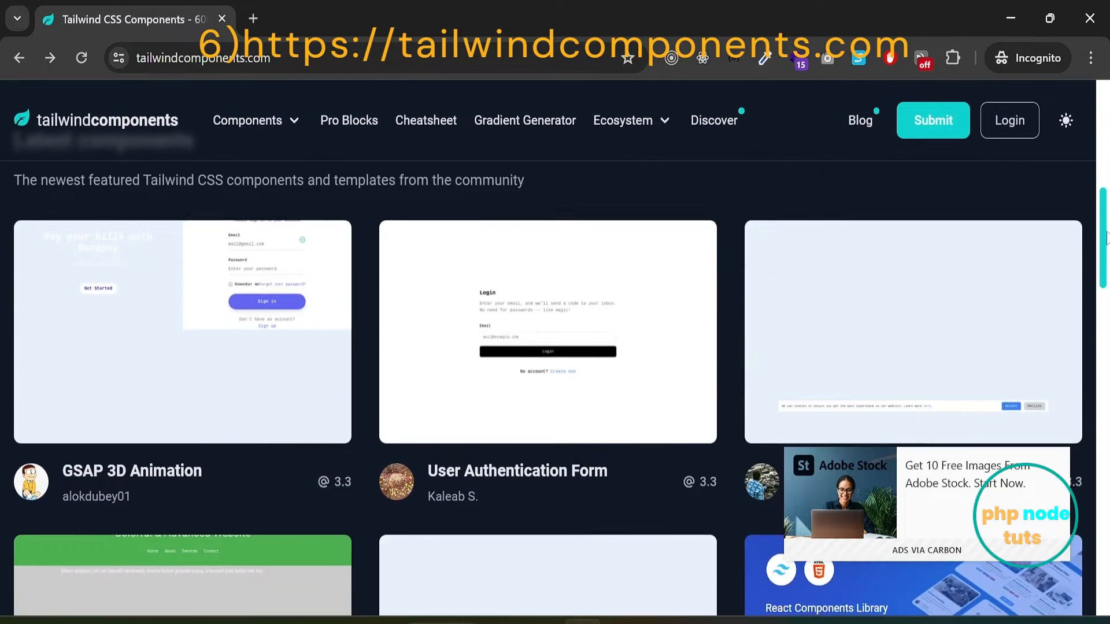
scroll("down", 3)
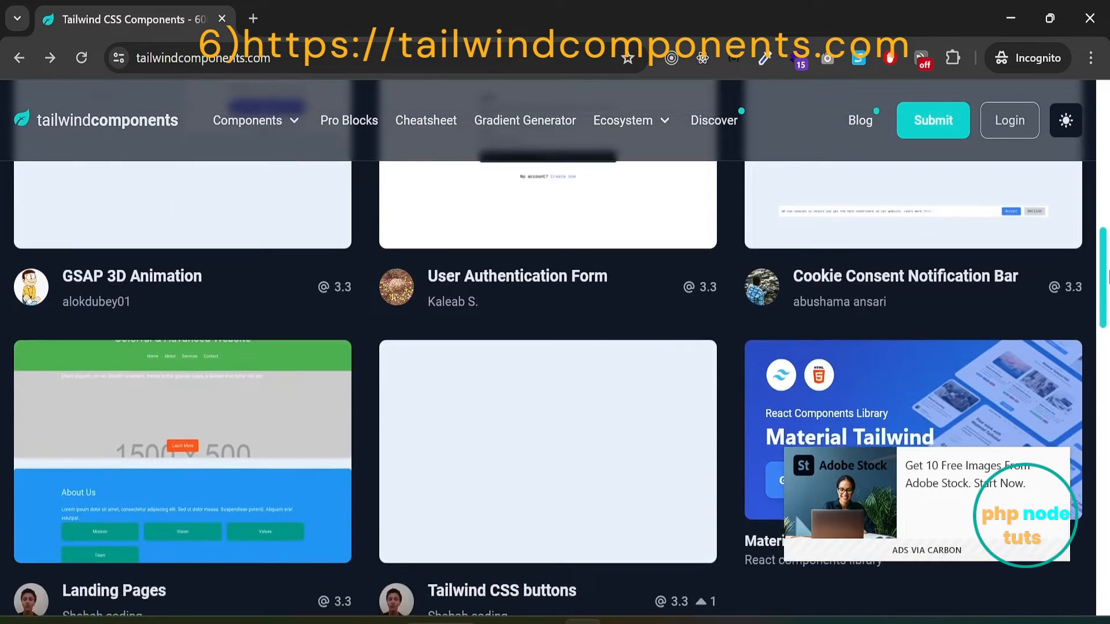
scroll("down", 3)
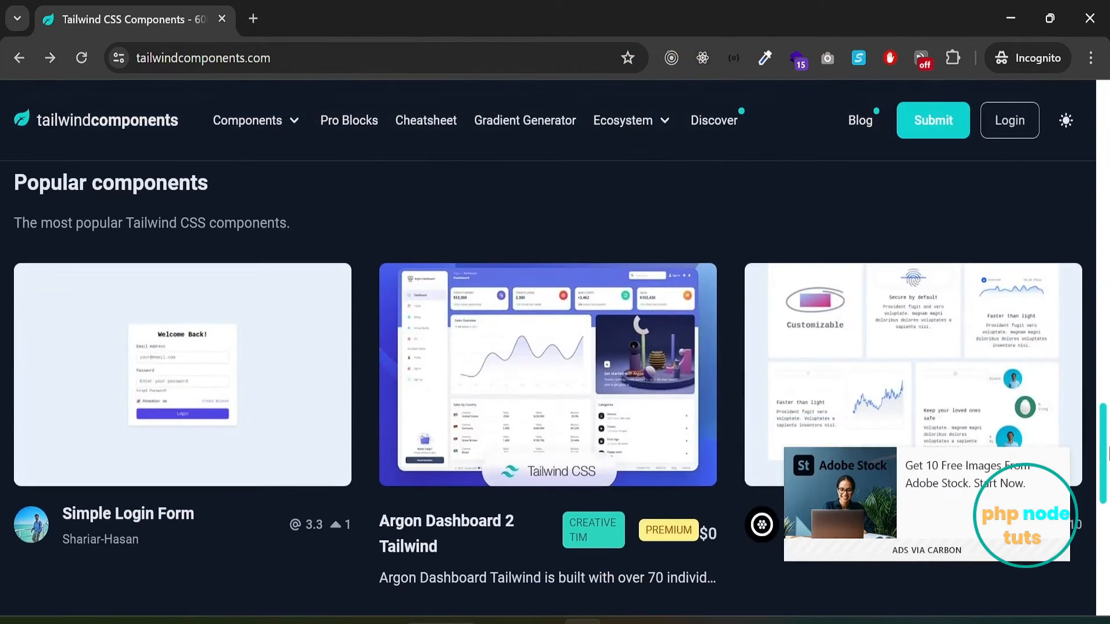
Continue through the Popular components down to the page footer.
scroll("down", 3)
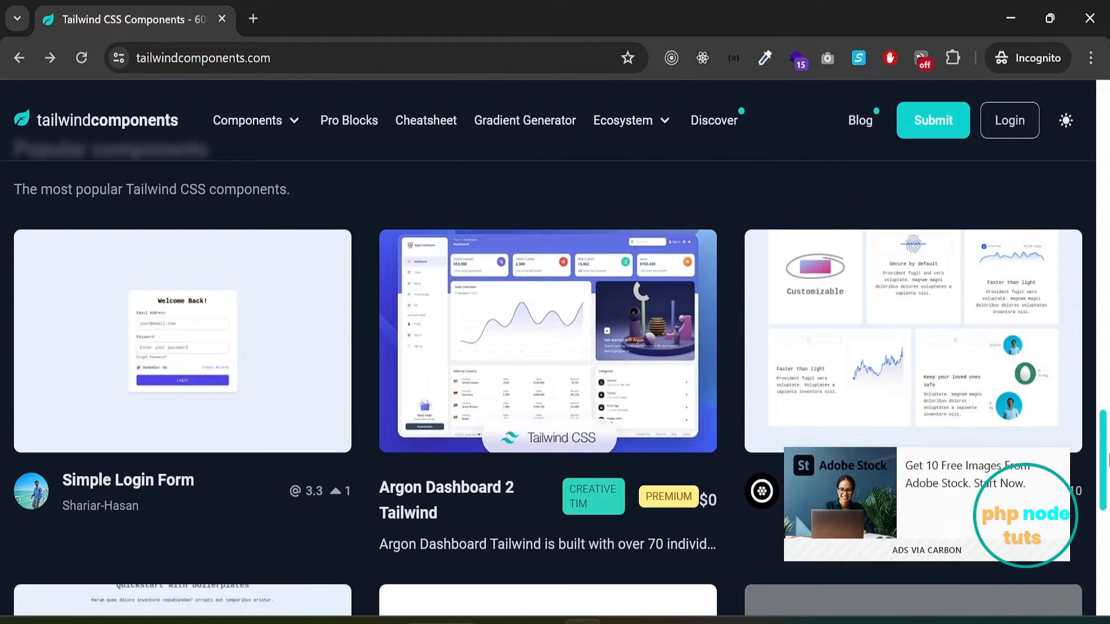
scroll("down", 3)
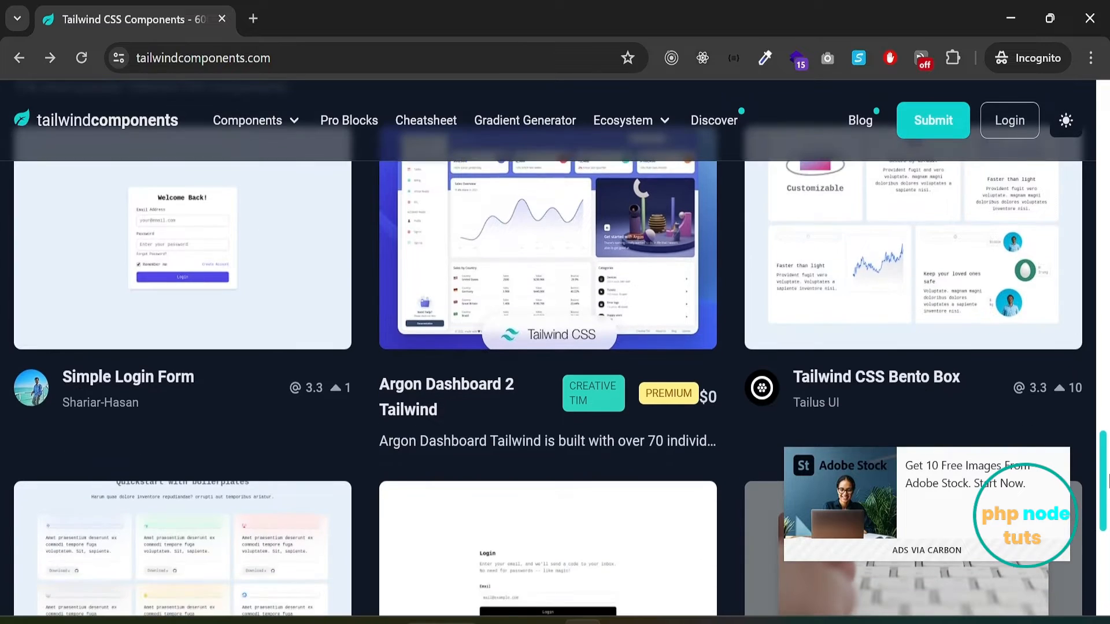
scroll("down", 3)
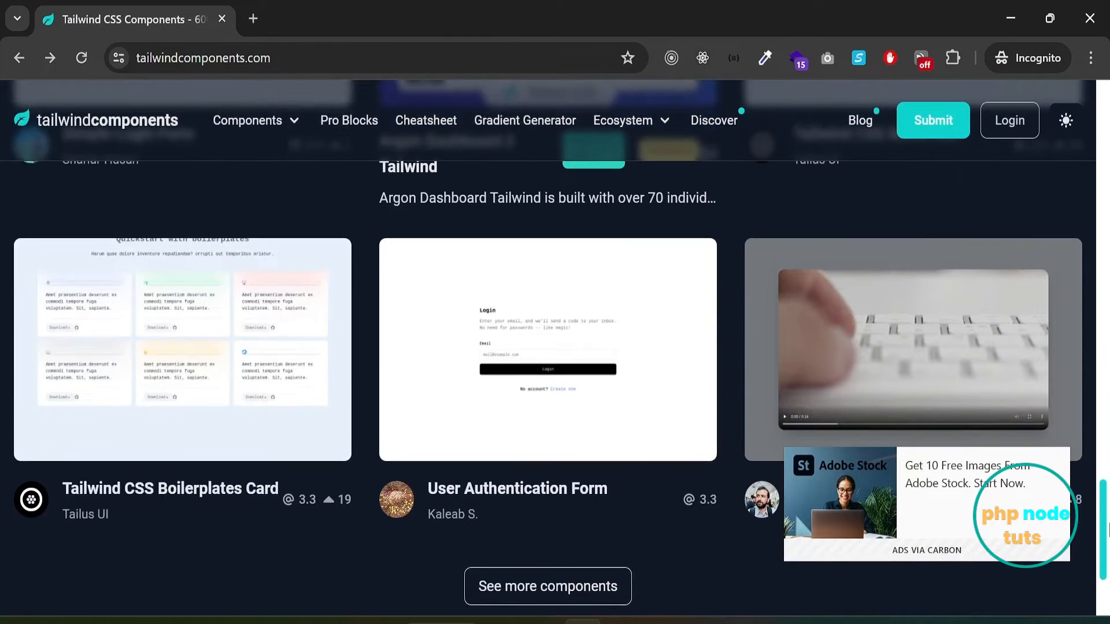
scroll("down", 3)
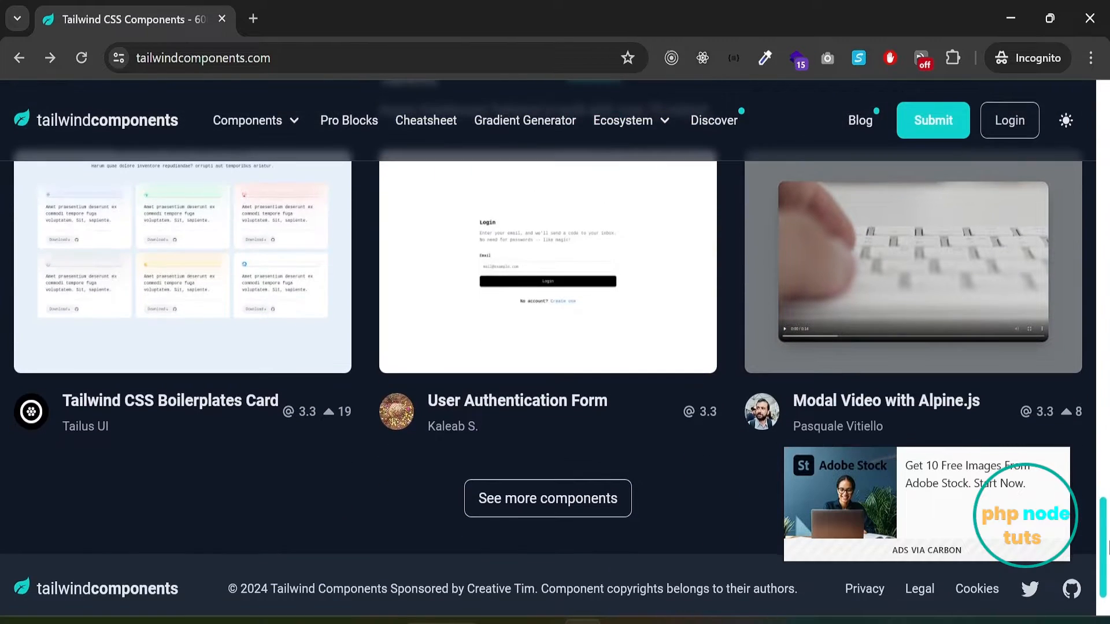
mouse_move(558, 320)
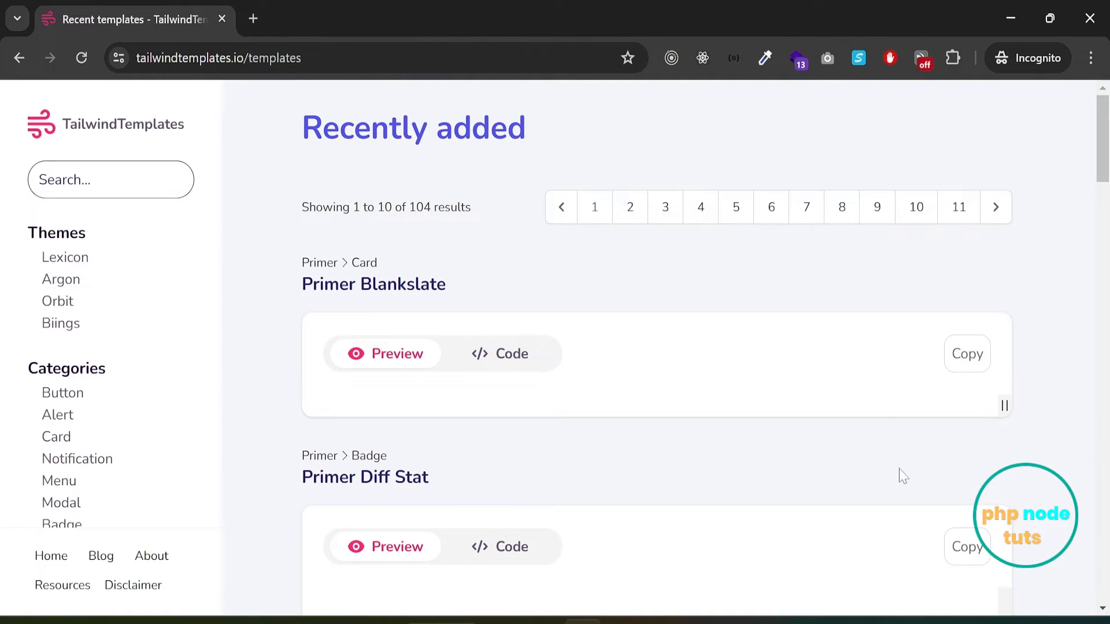
Filter TailwindTemplates to the Alert category.
left_click(58, 414)
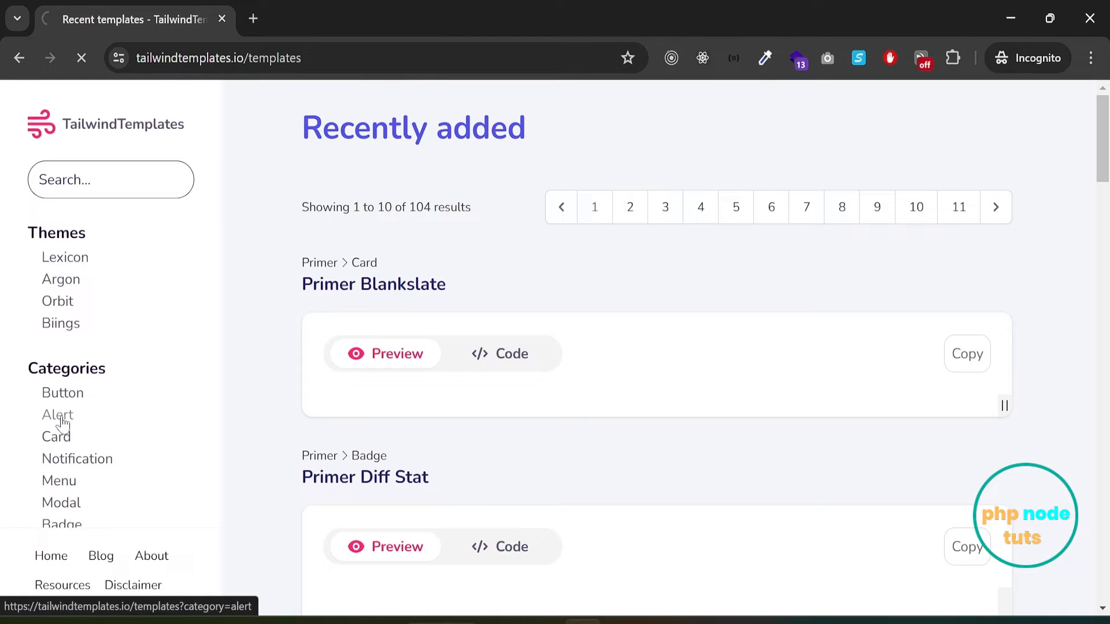
left_click(58, 416)
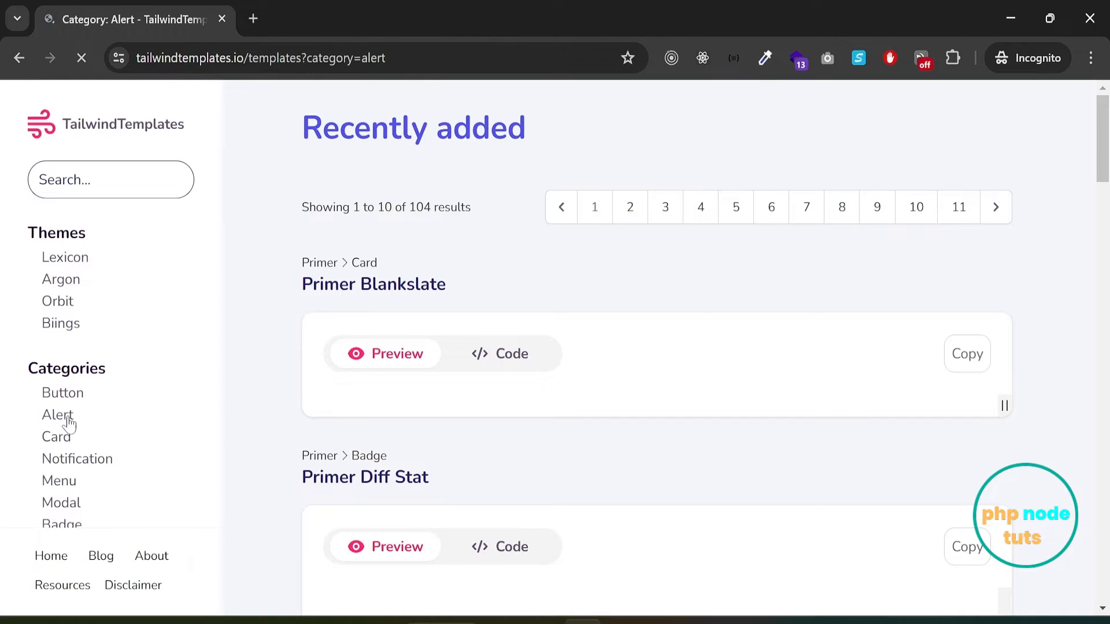
left_click(59, 415)
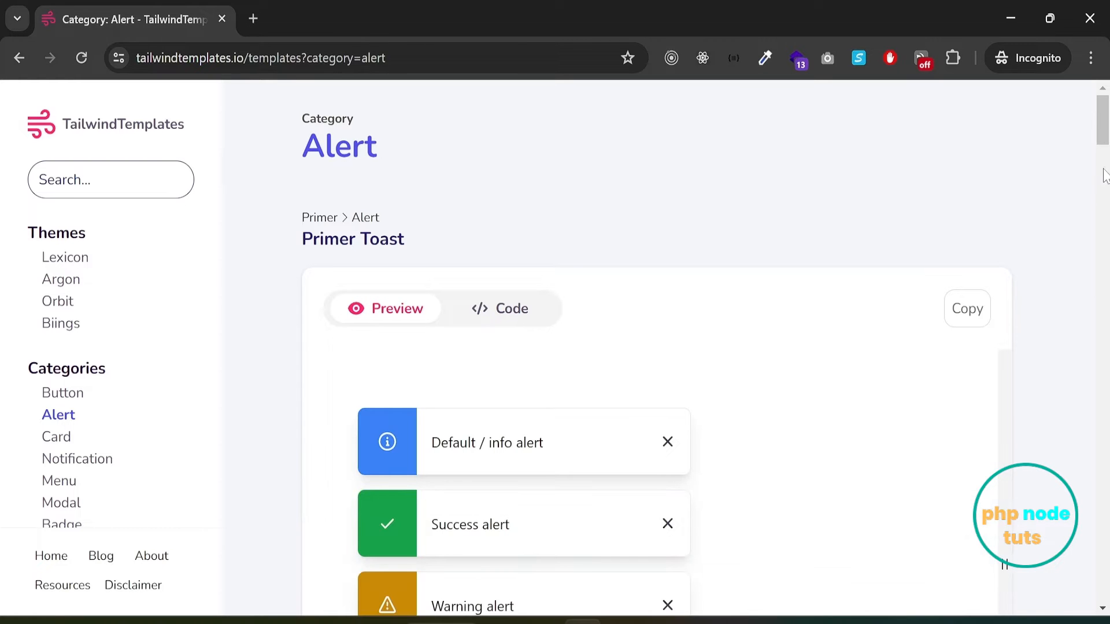
Look through the Primer, Lexicon, Argon and Orbit alert designs, then go to tailgrids.com/components.
scroll("down", 3)
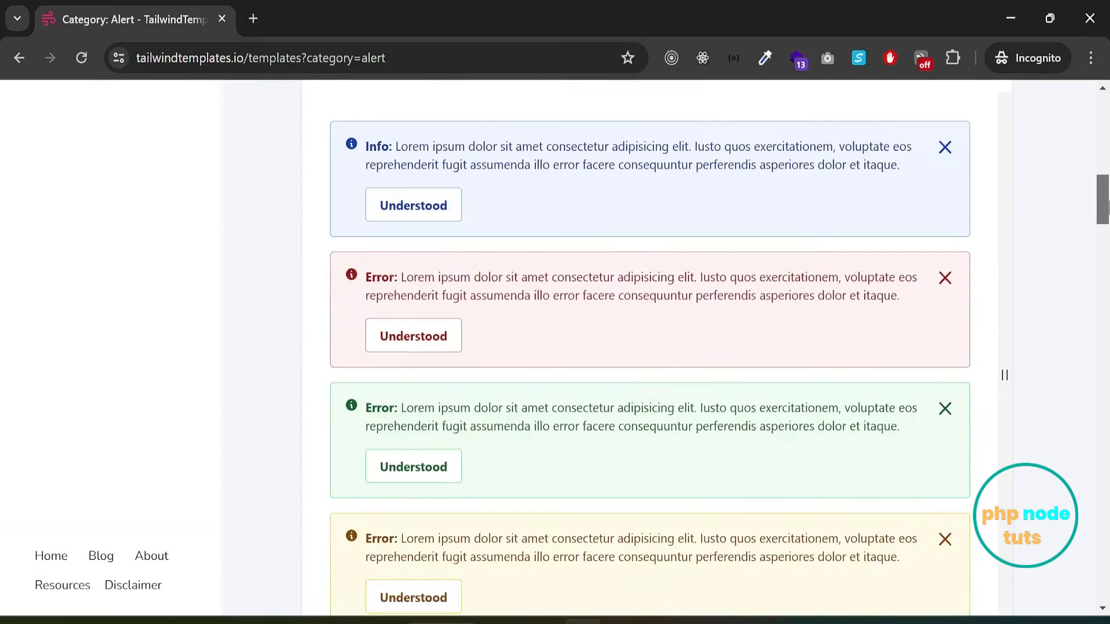
scroll("down", 3)
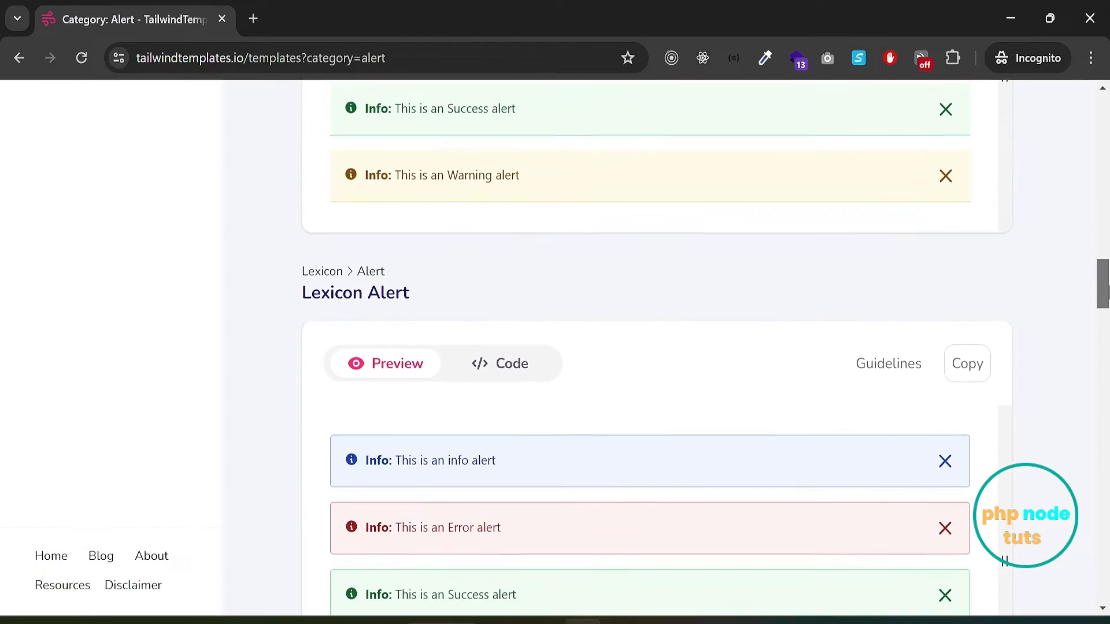
scroll("down", 3)
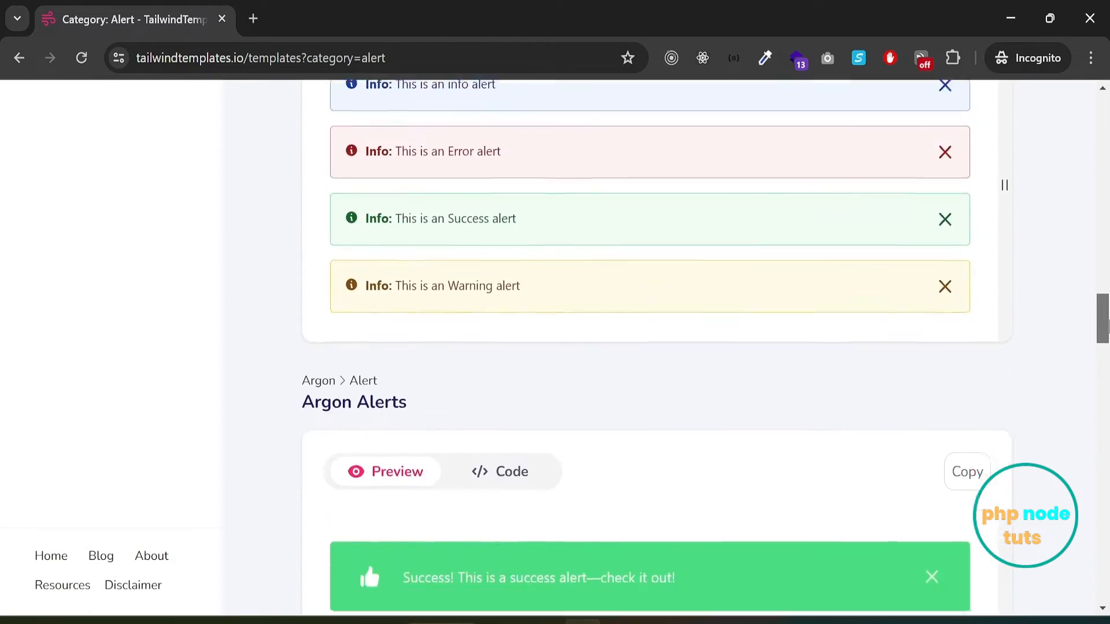
scroll("down", 3)
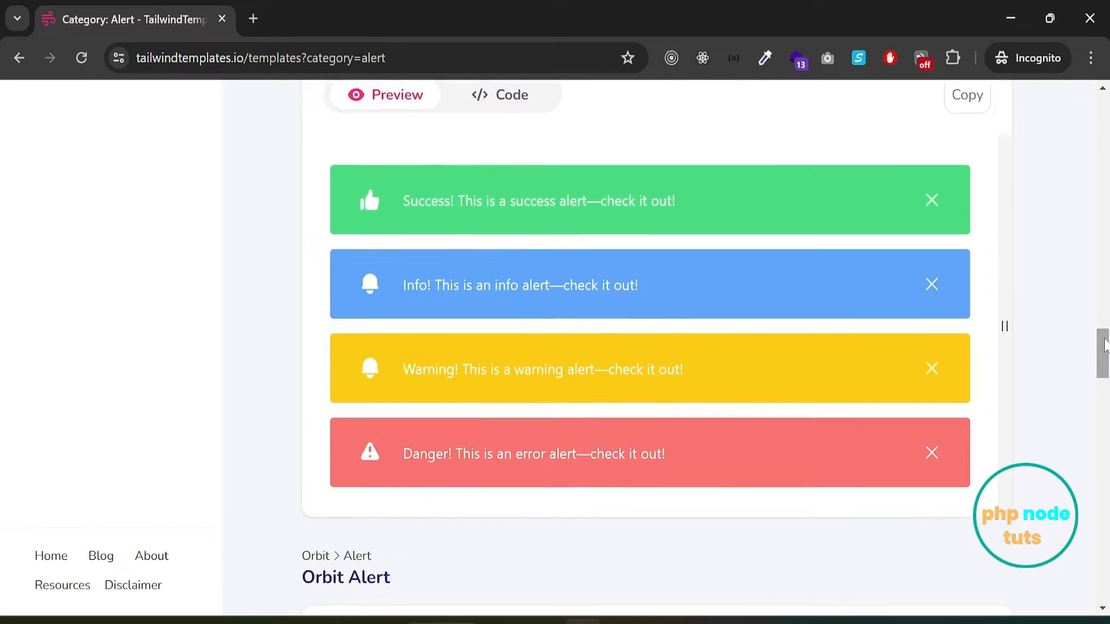
scroll("down", 3)
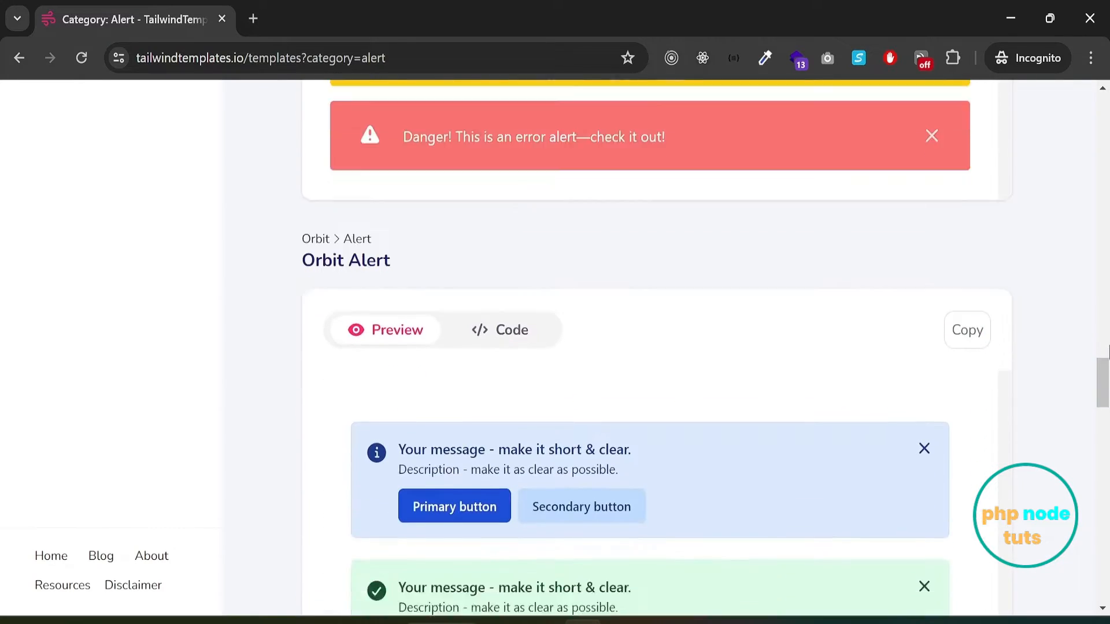
type("https://tailgrids.com/components")
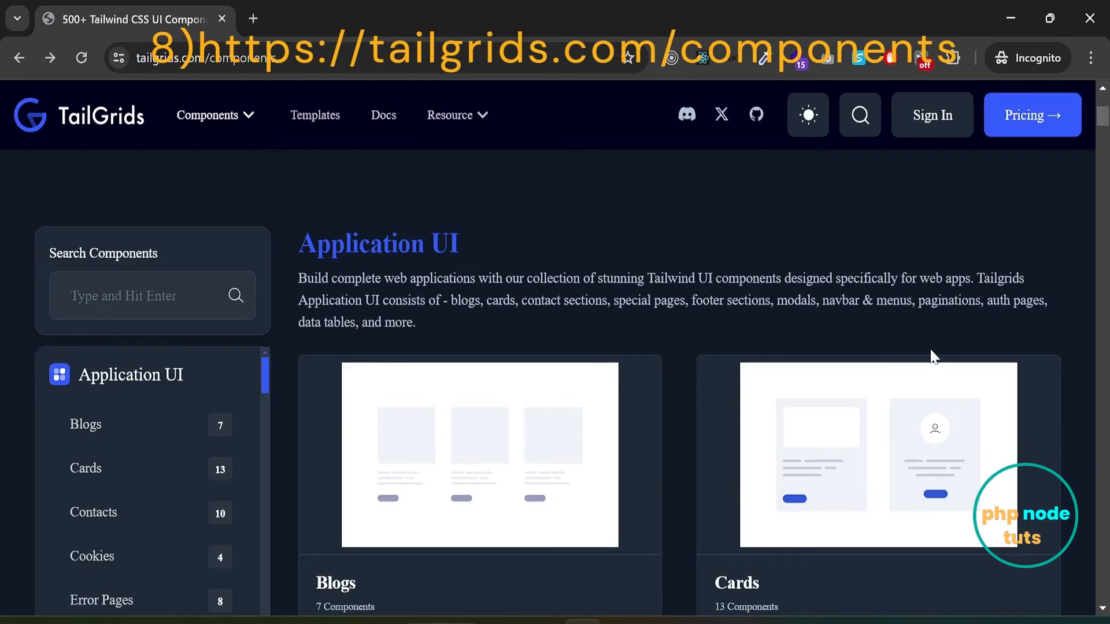
mouse_move(274, 385)
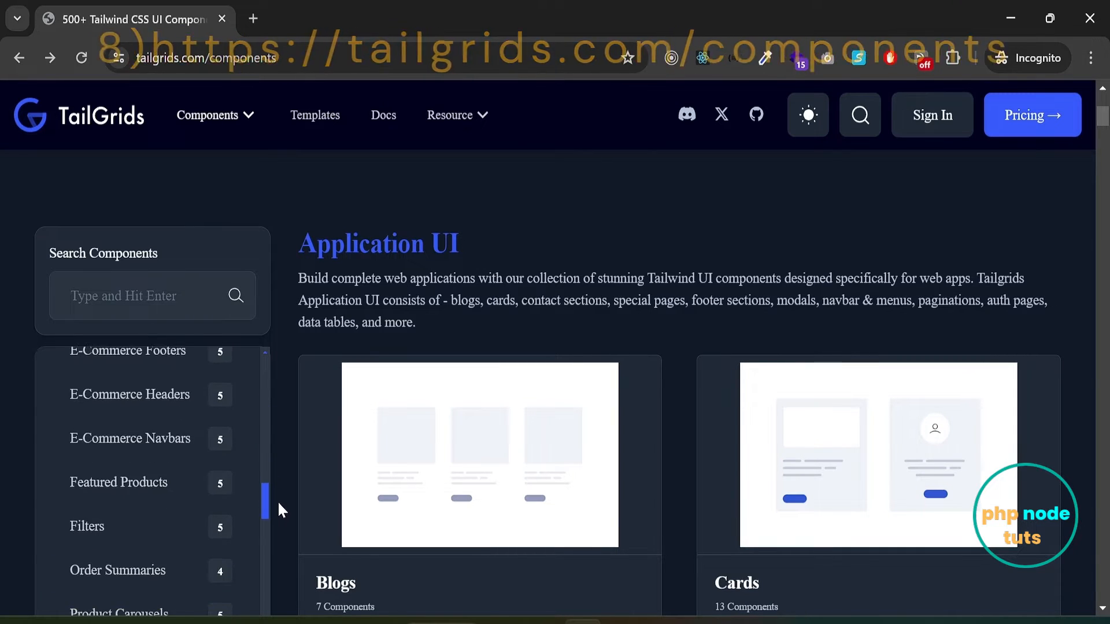
Open TailGrids' Blogs collection and the live preview of the free Blog Style 1 component.
scroll("down", 3)
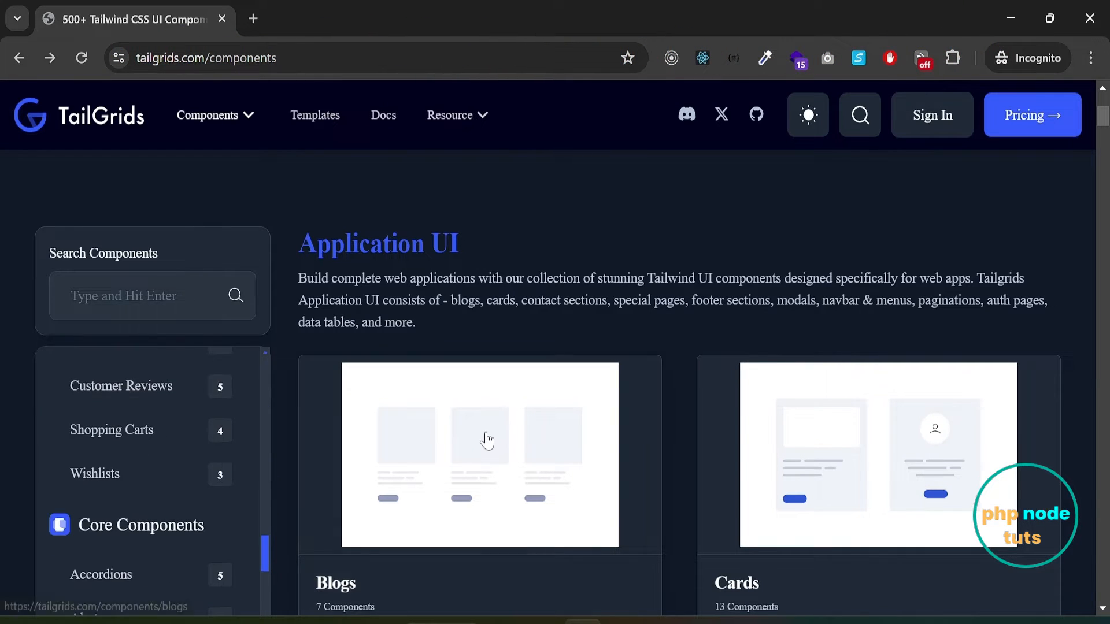
left_click(479, 455)
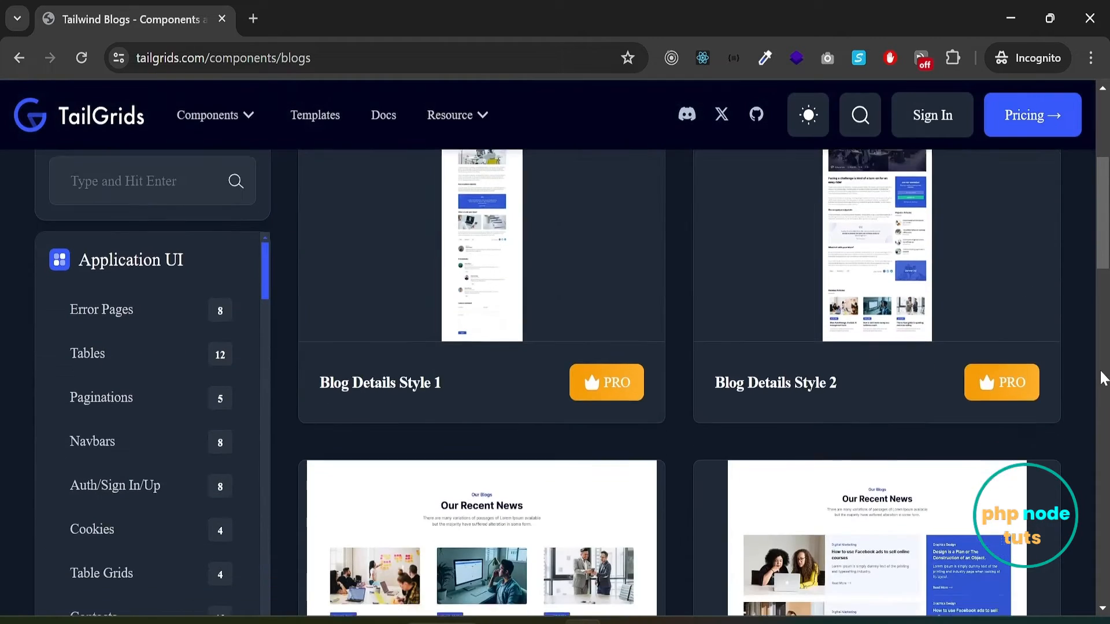
scroll("down", 3)
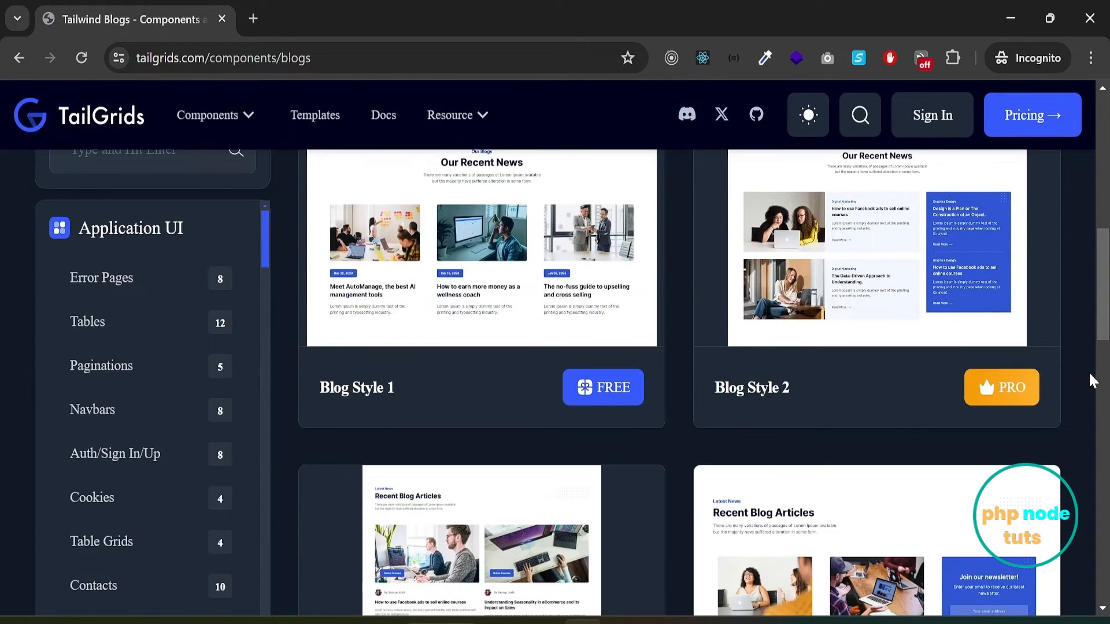
left_click(602, 387)
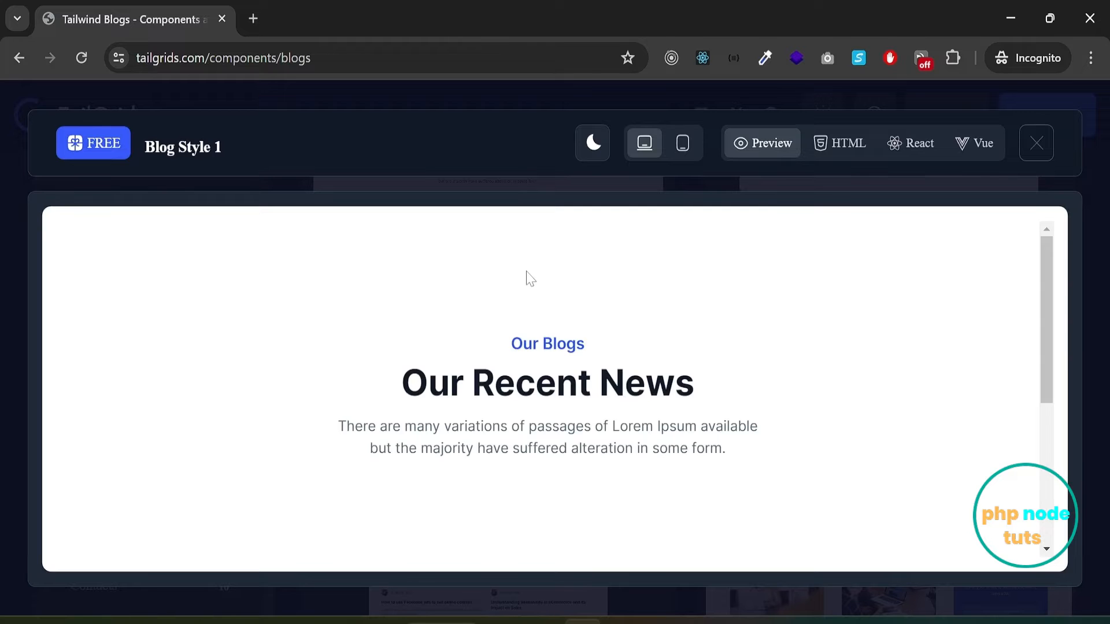
scroll("down", 3)
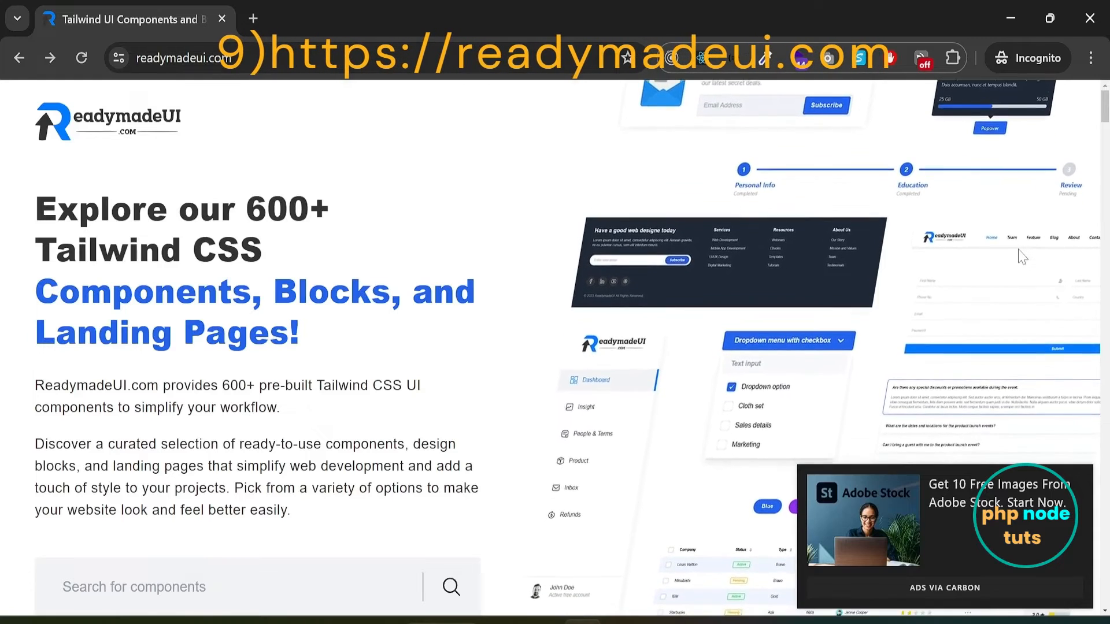
Scroll ReadymadeUI's Tailwind CSS Components grid of forms, tables and other previews.
scroll("down", 3)
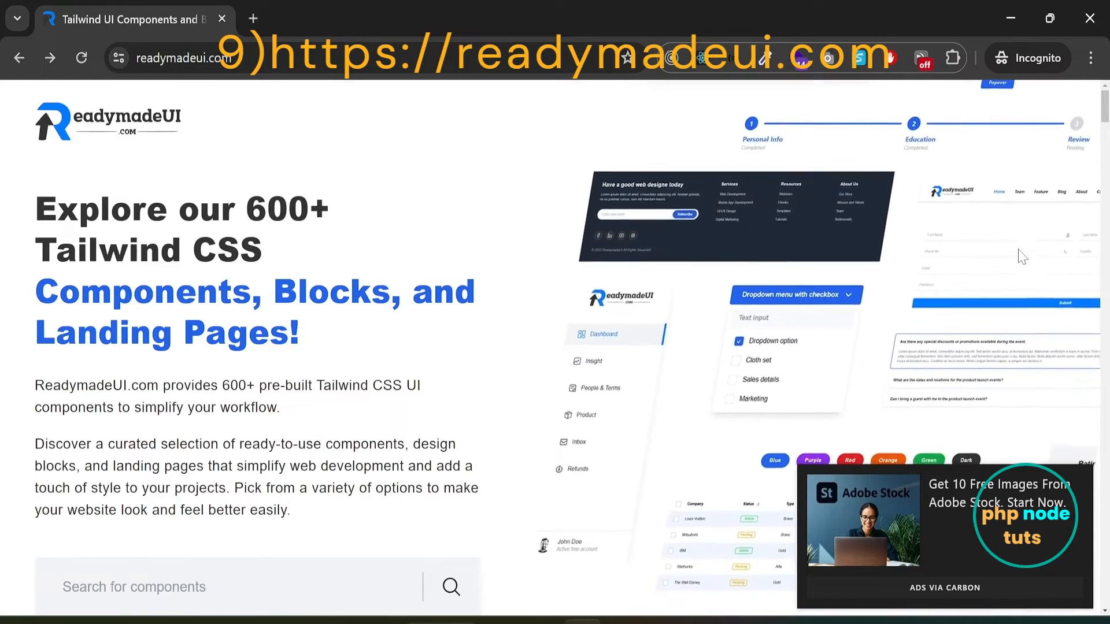
scroll("down", 3)
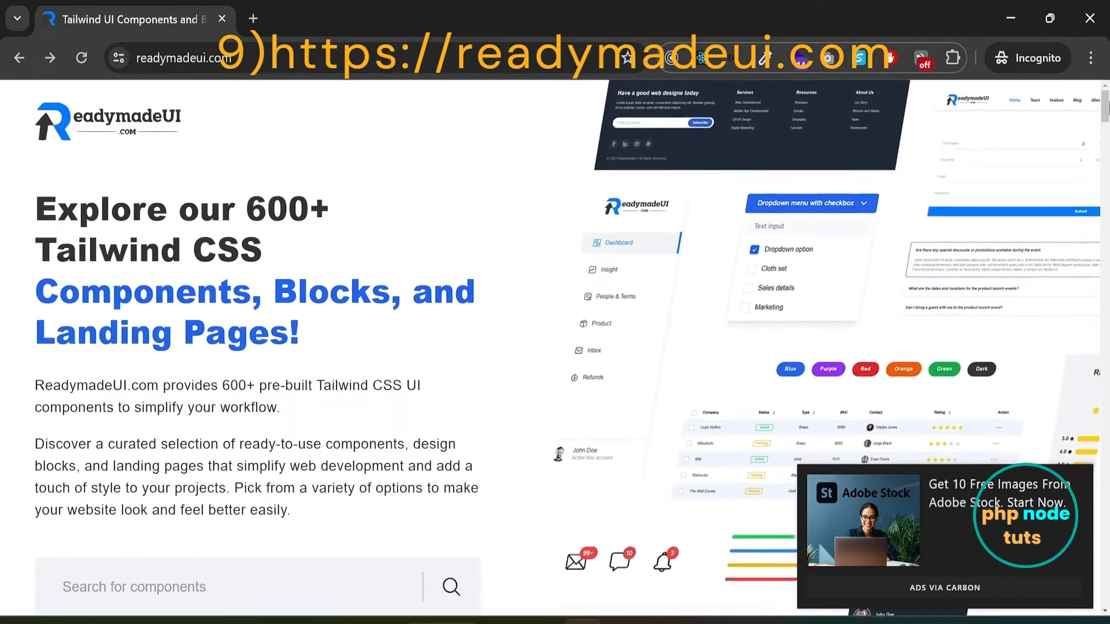
scroll("down", 3)
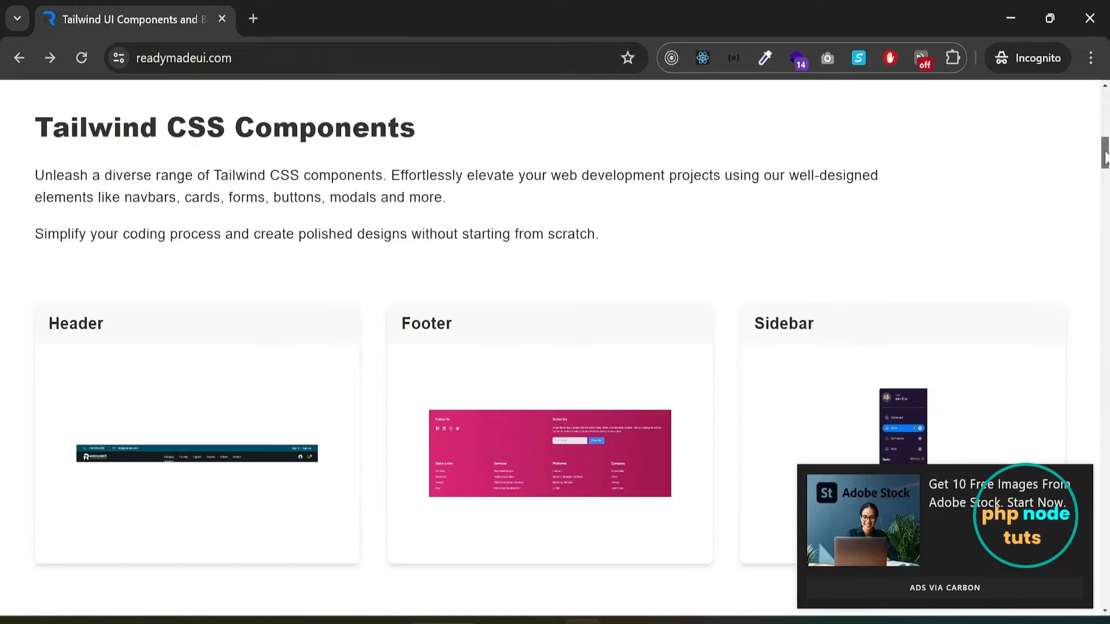
scroll("down", 3)
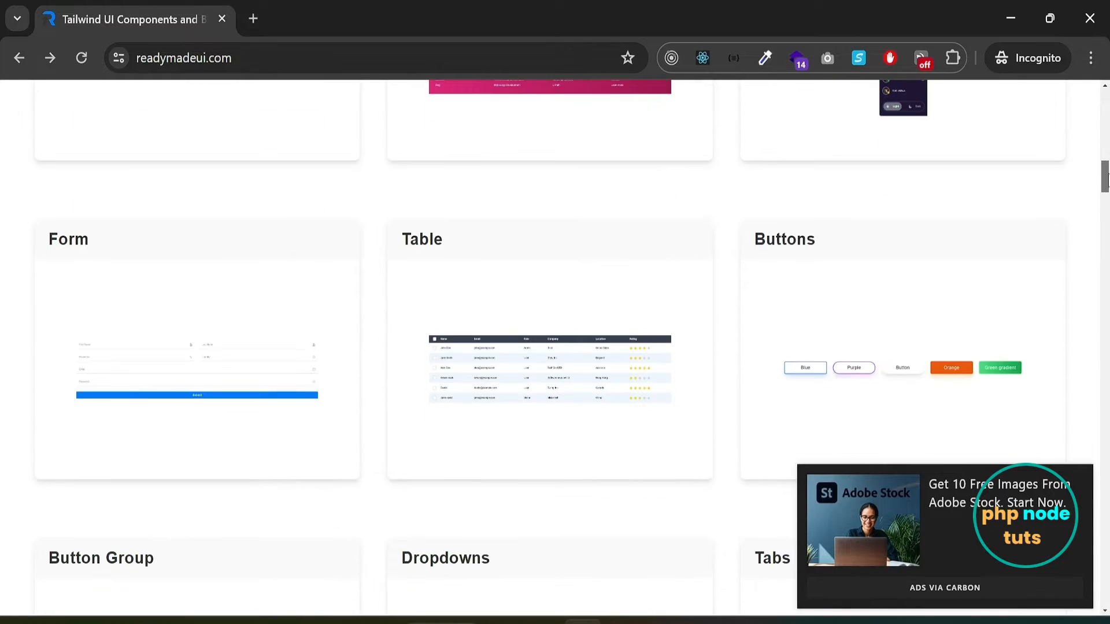
scroll("down", 3)
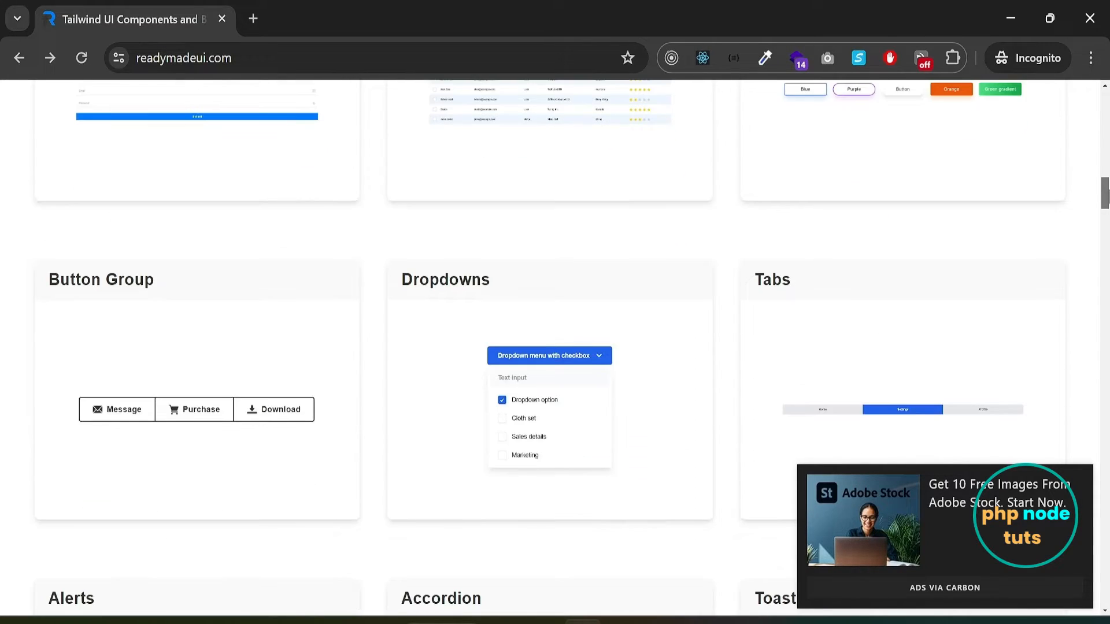
scroll("down", 3)
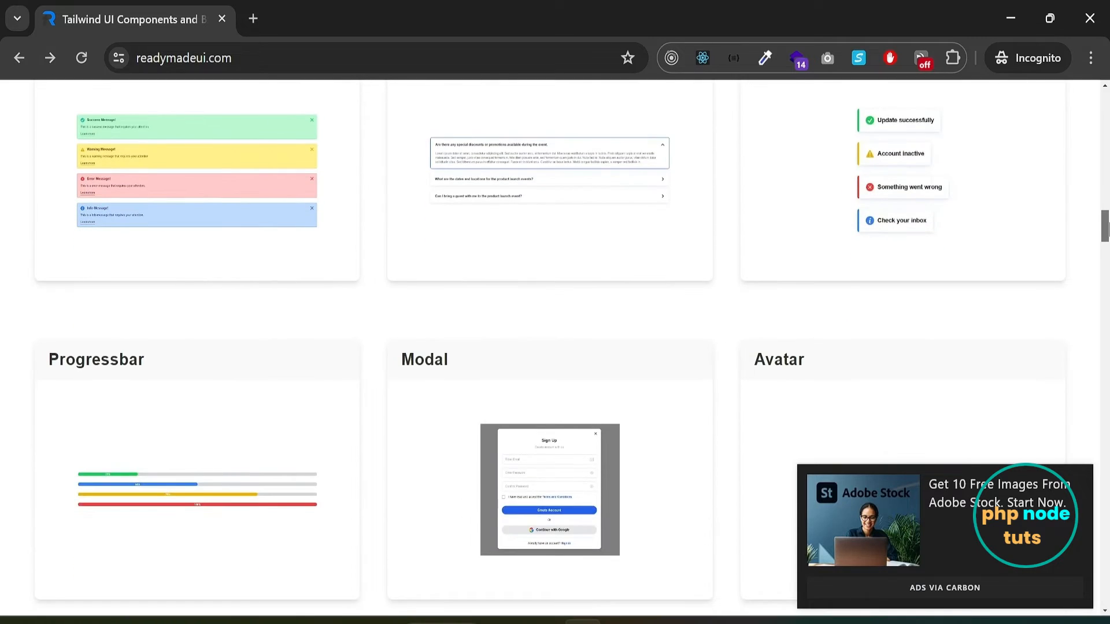
Continue through the Blocks grid with pricing, CTA and FAQ section previews.
scroll("down", 3)
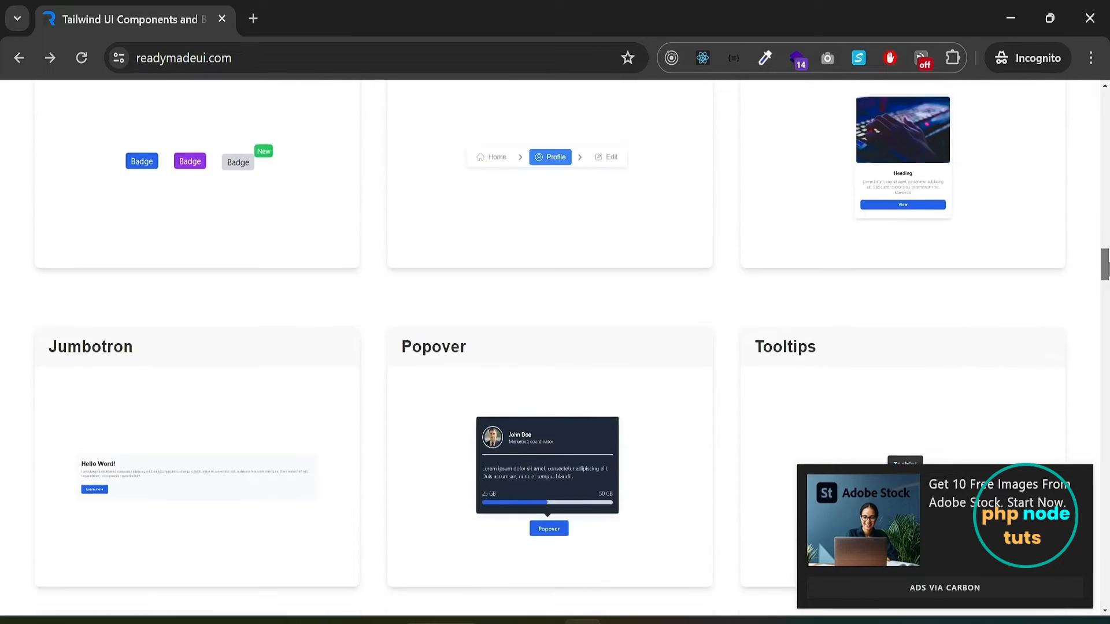
scroll("down", 3)
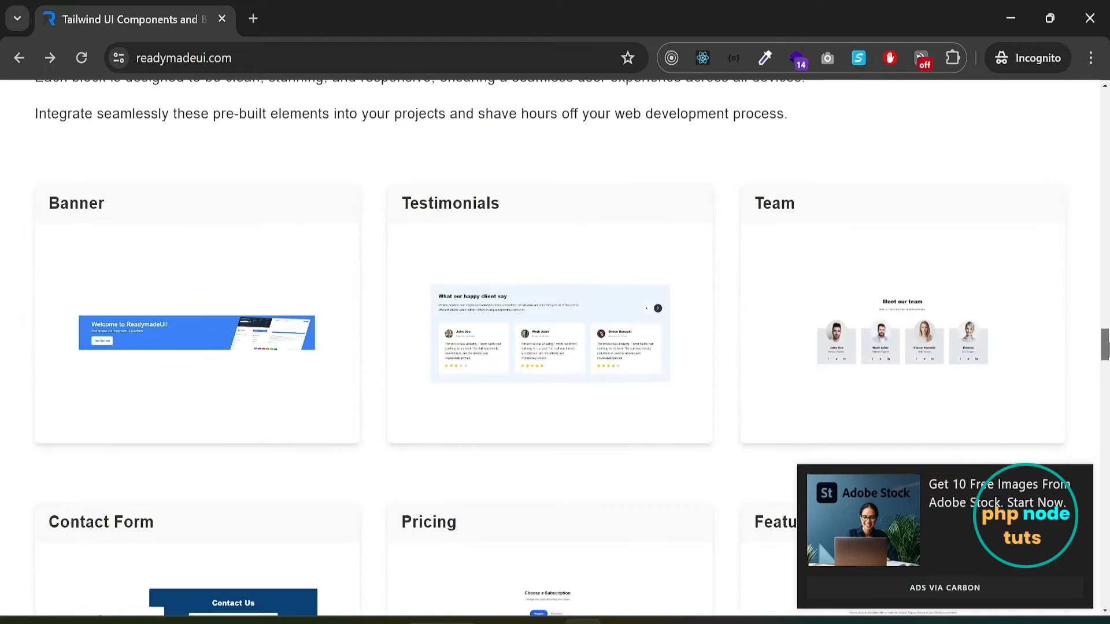
scroll("down", 3)
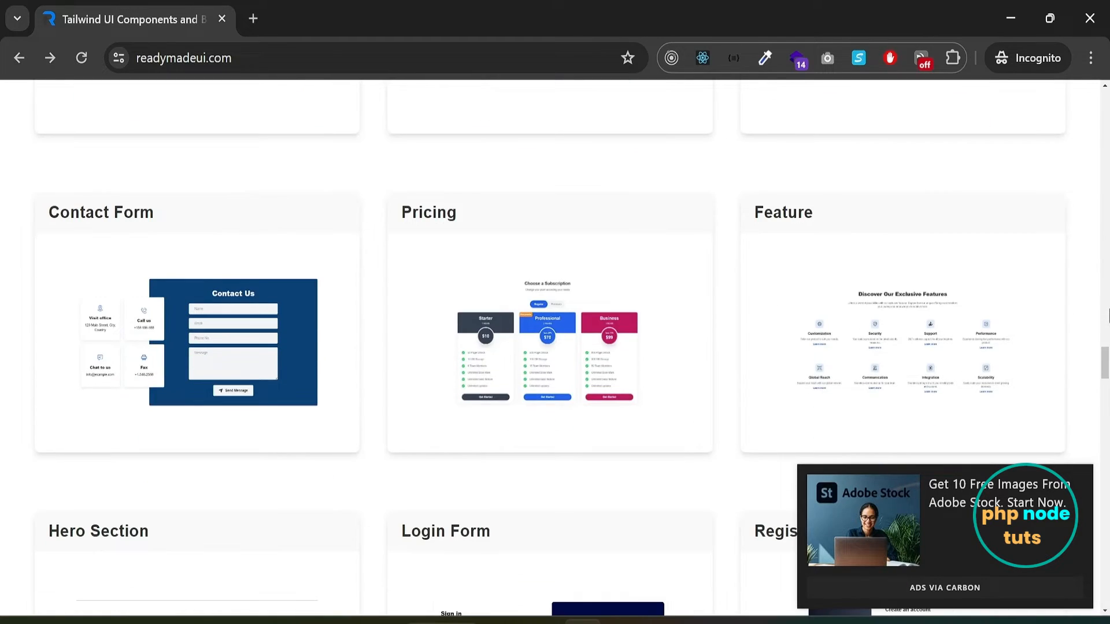
scroll("down", 3)
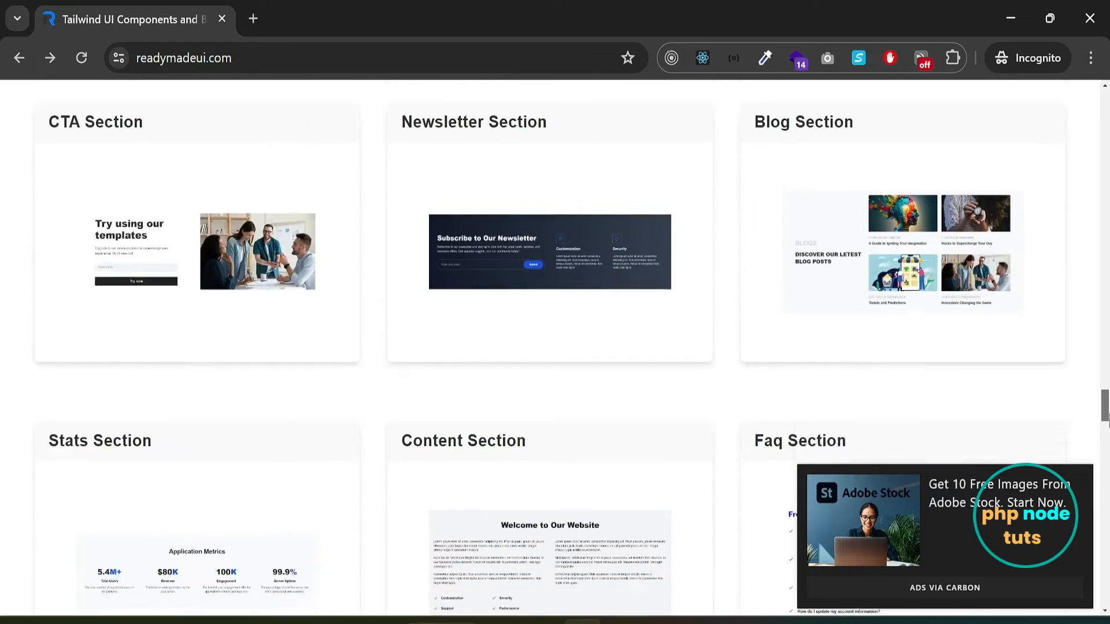
scroll("down", 3)
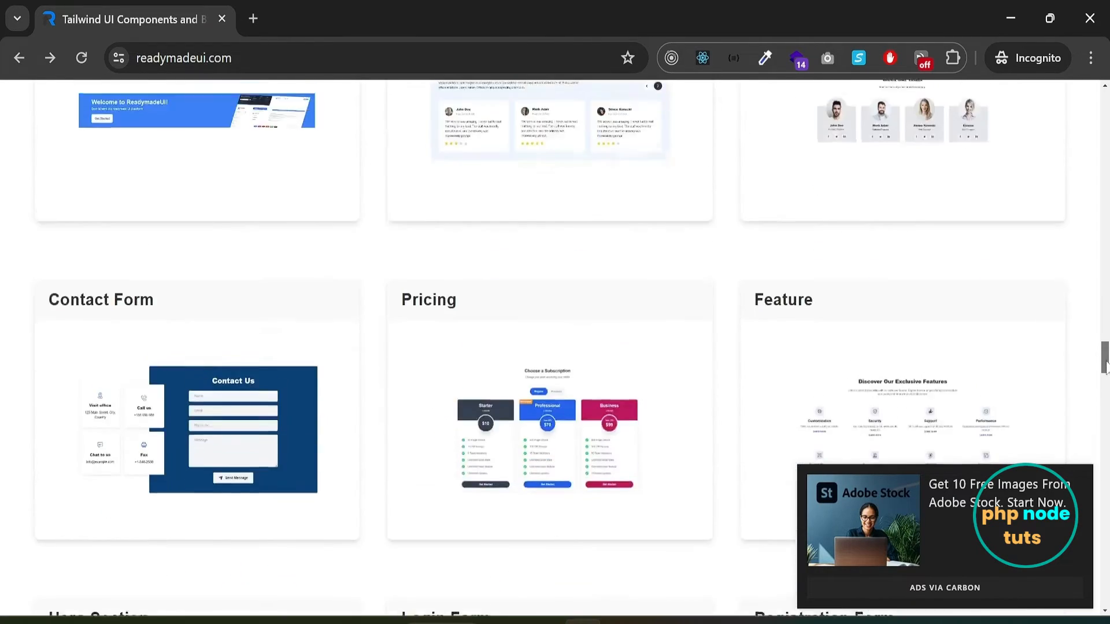
Browse the Pricing examples: Pricing Plan Section, Responsive Pricing Card, Pricing Table and Modern Pricing UI.
left_click(428, 300)
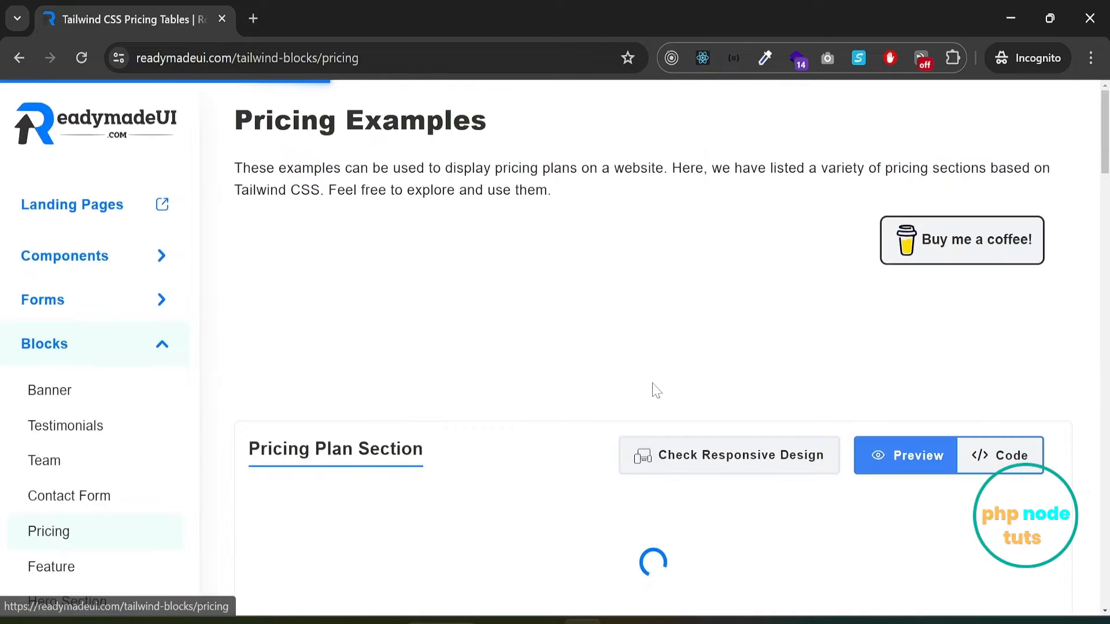
scroll("down", 3)
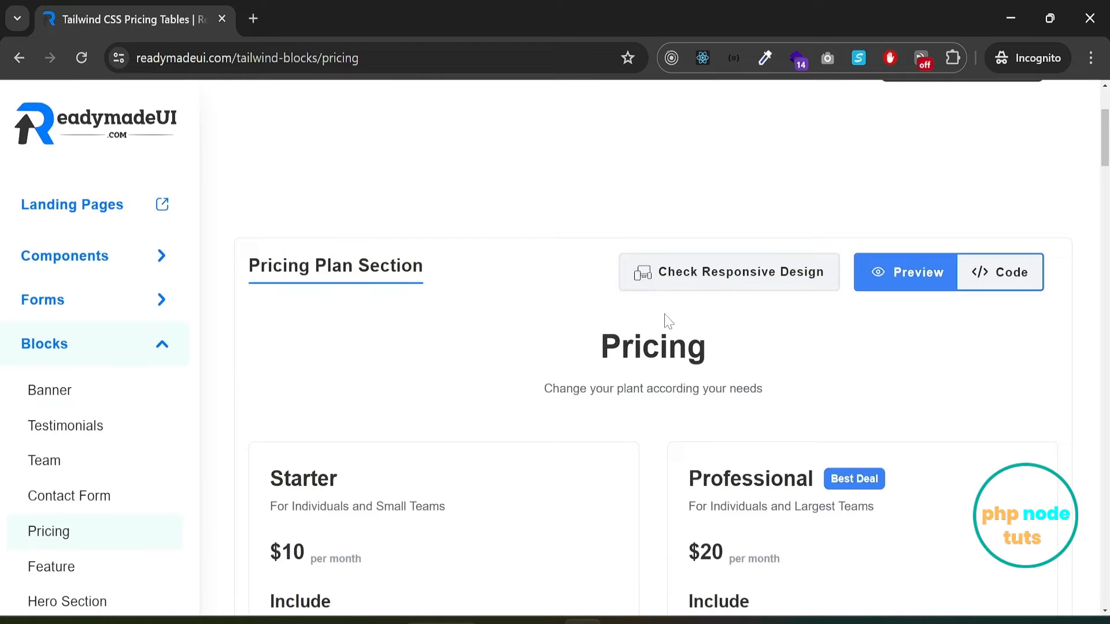
scroll("down", 3)
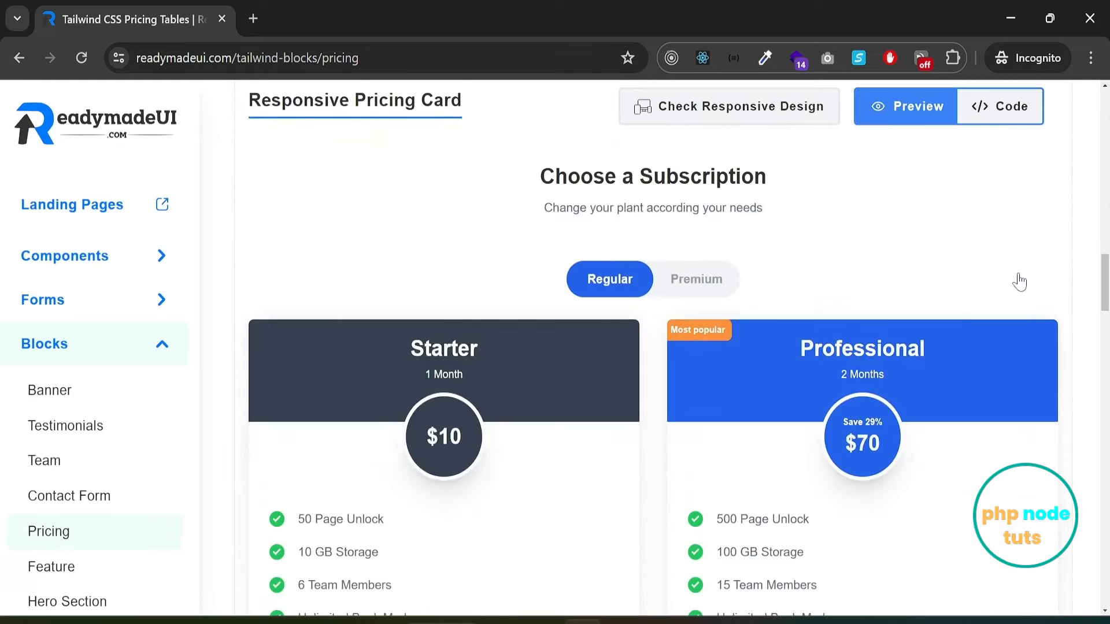
scroll("down", 3)
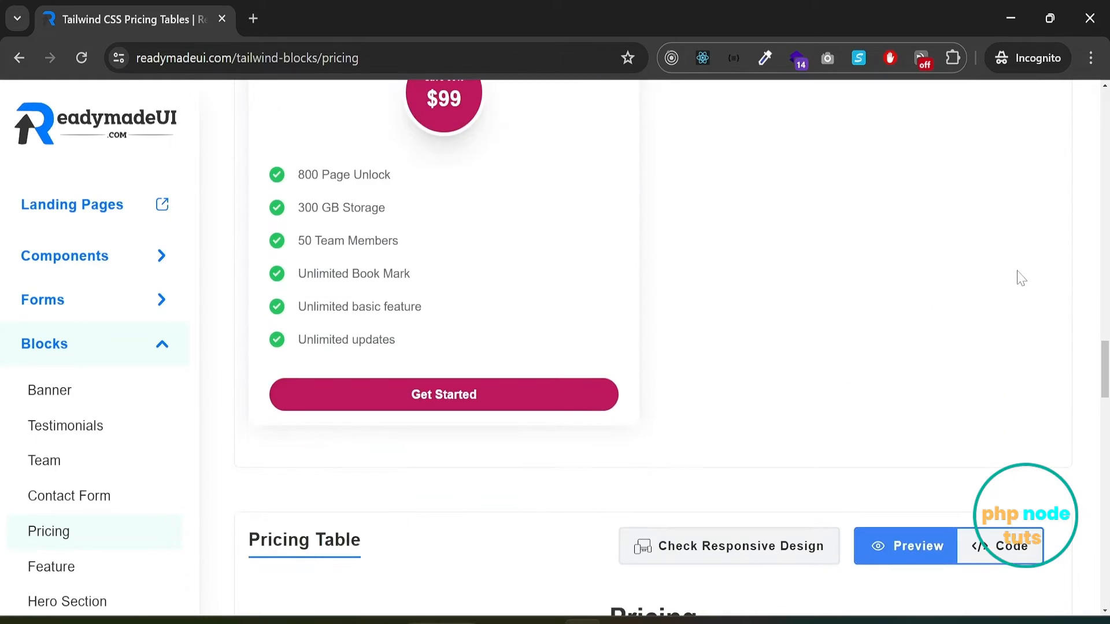
scroll("down", 3)
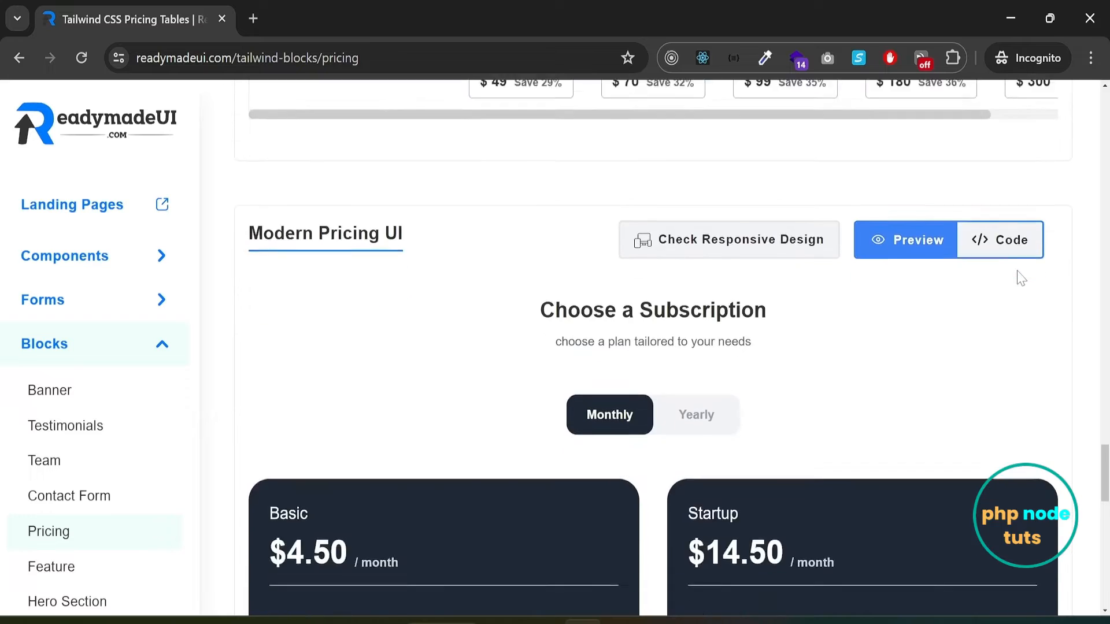
scroll("down", 3)
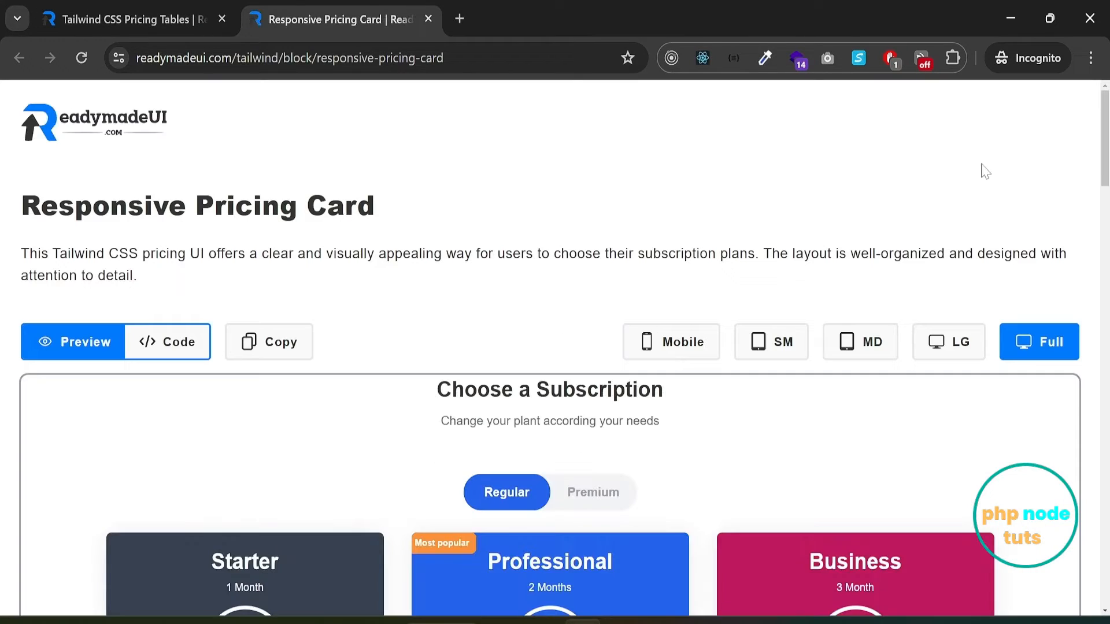
Preview the Responsive Pricing Card at Mobile, SM, MD and LG breakpoint widths.
scroll("down", 3)
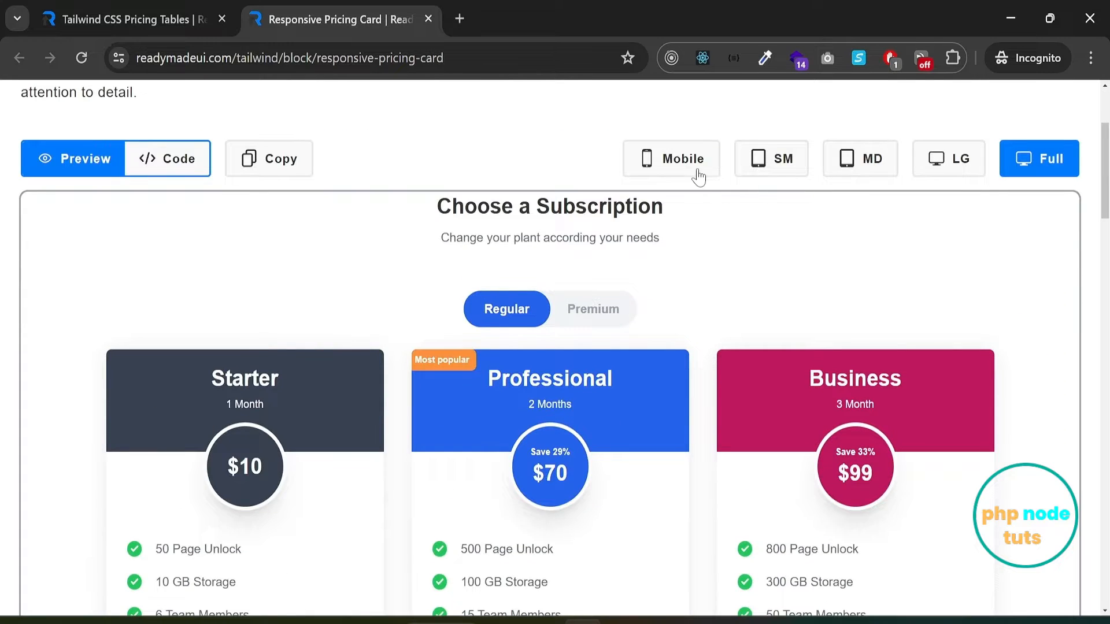
left_click(671, 158)
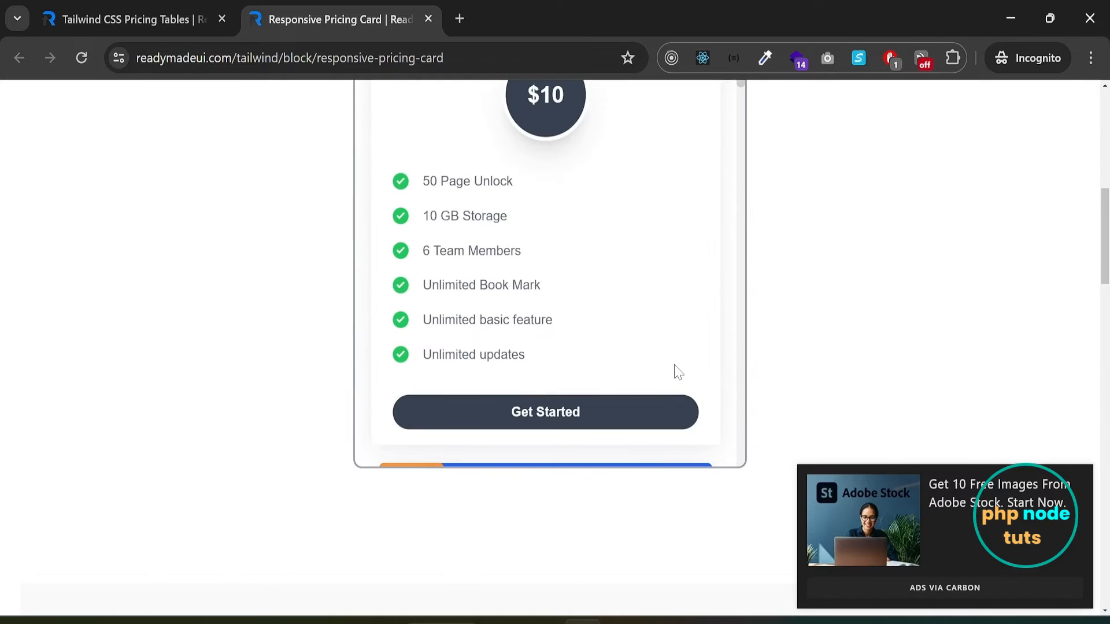
scroll("down", 3)
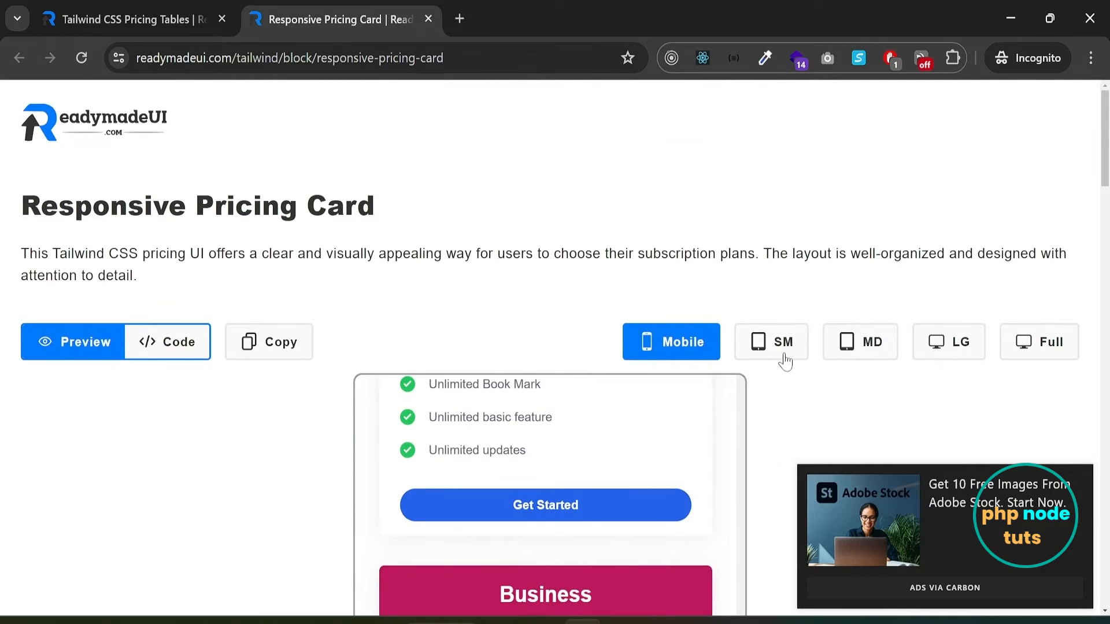
left_click(771, 342)
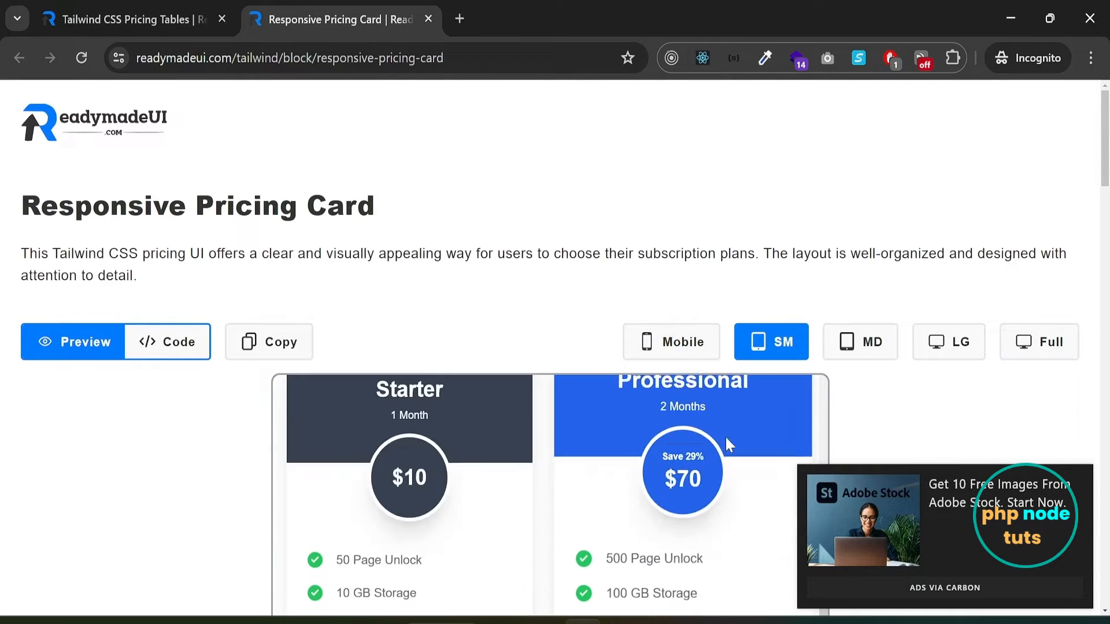
scroll("down", 3)
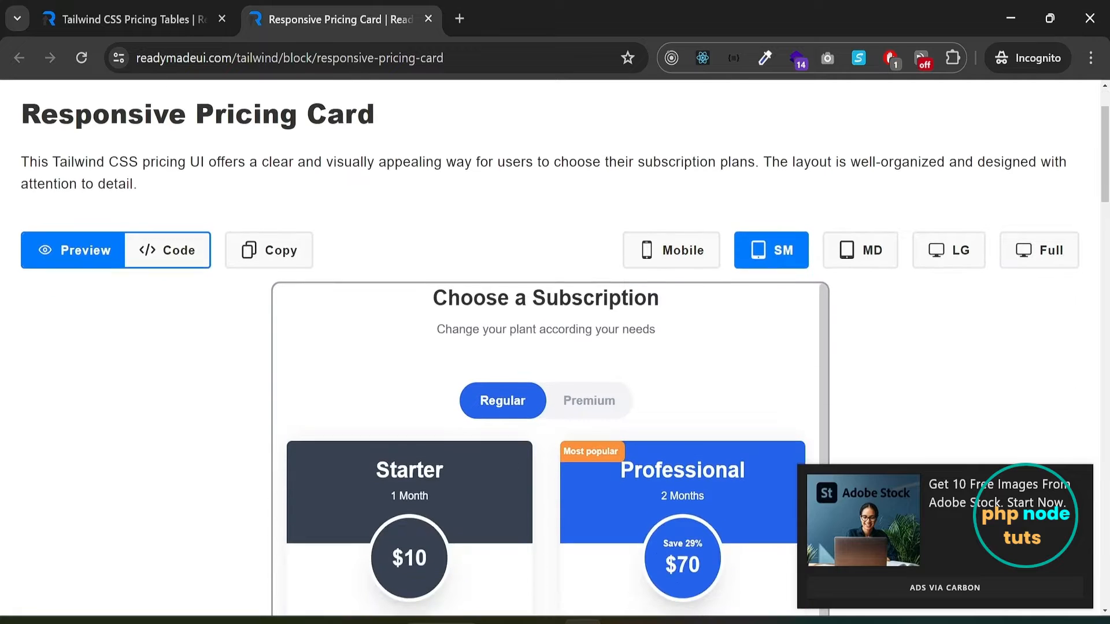
left_click(861, 250)
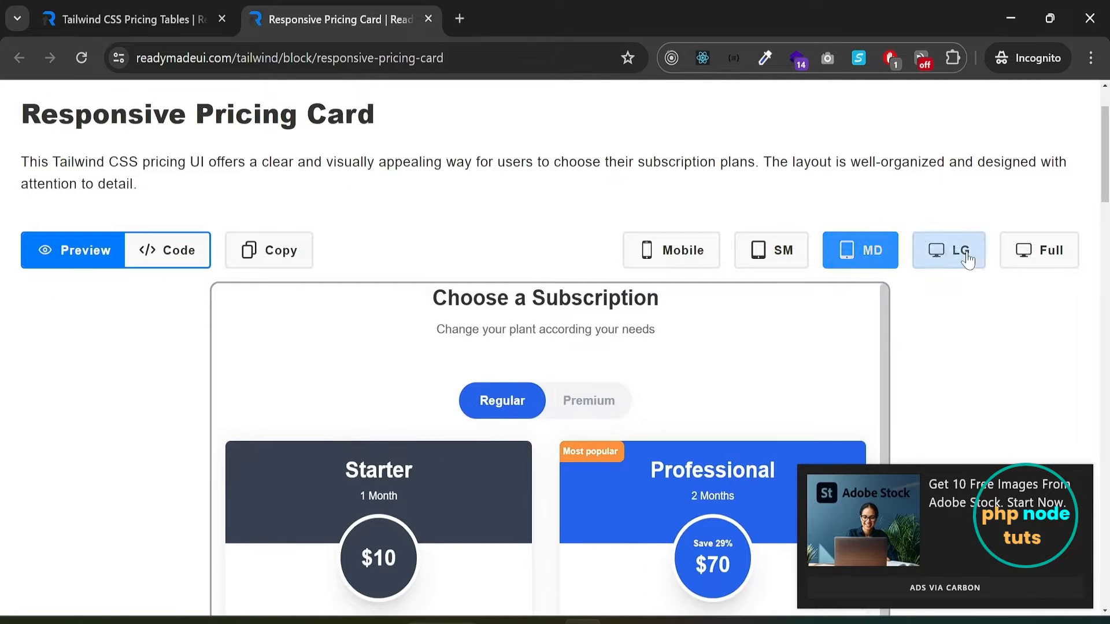
left_click(948, 250)
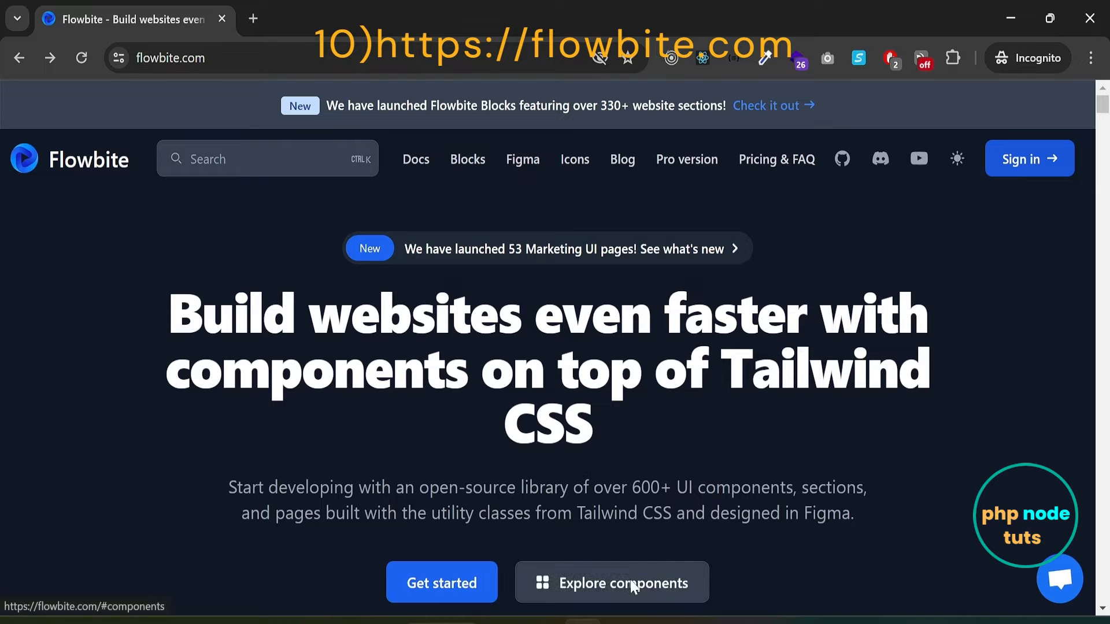
Go to Flowbite's components gallery and scroll down through the component cards toward Timeline.
left_click(610, 583)
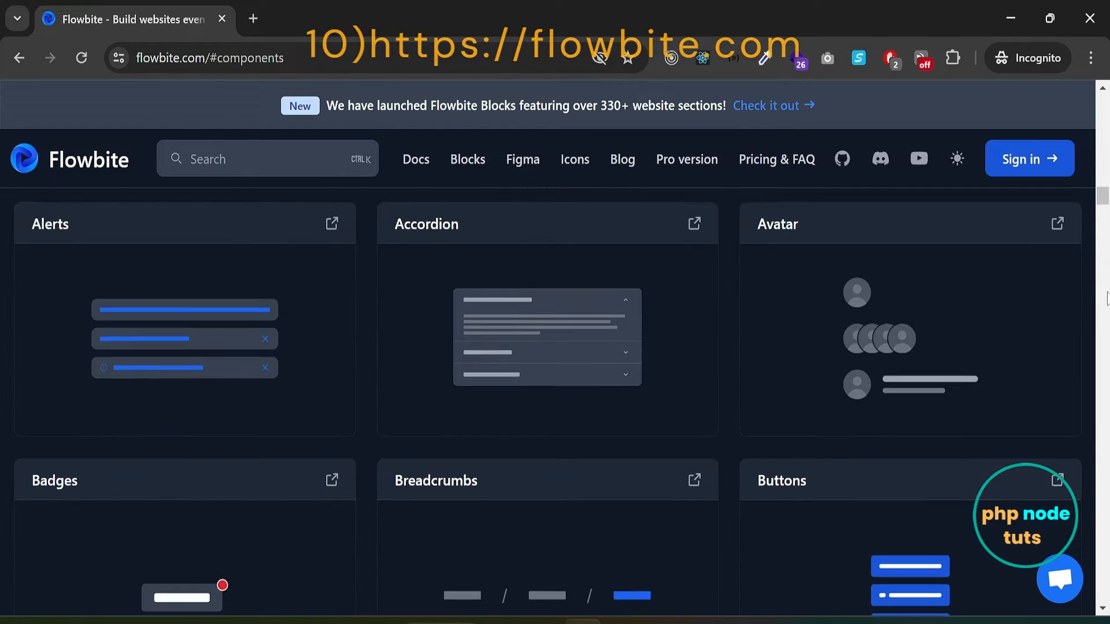
scroll("down", 3)
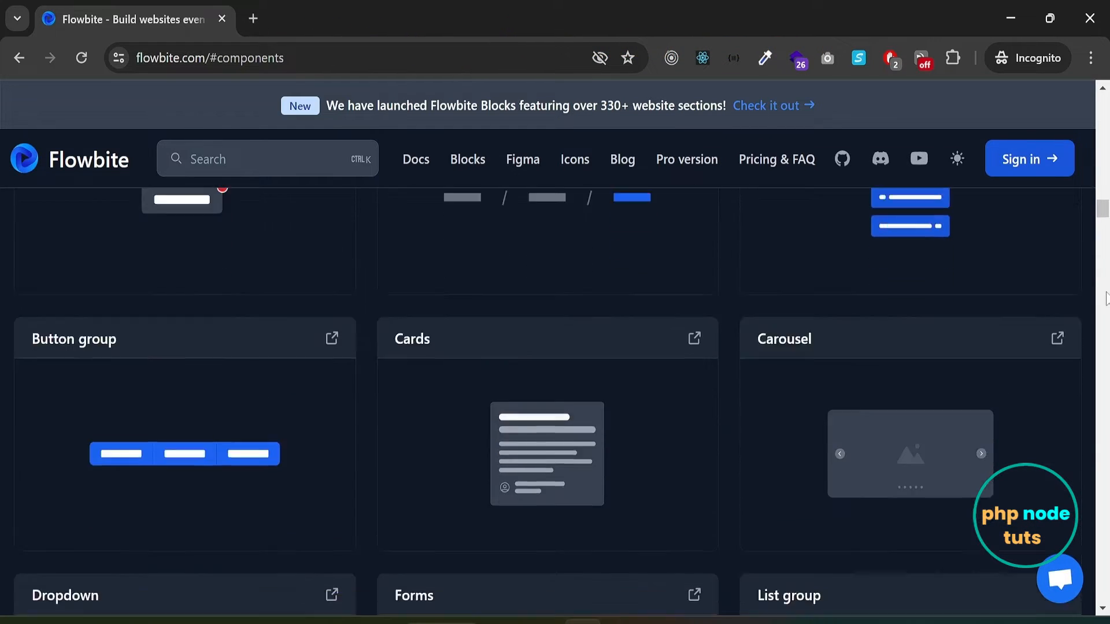
scroll("down", 3)
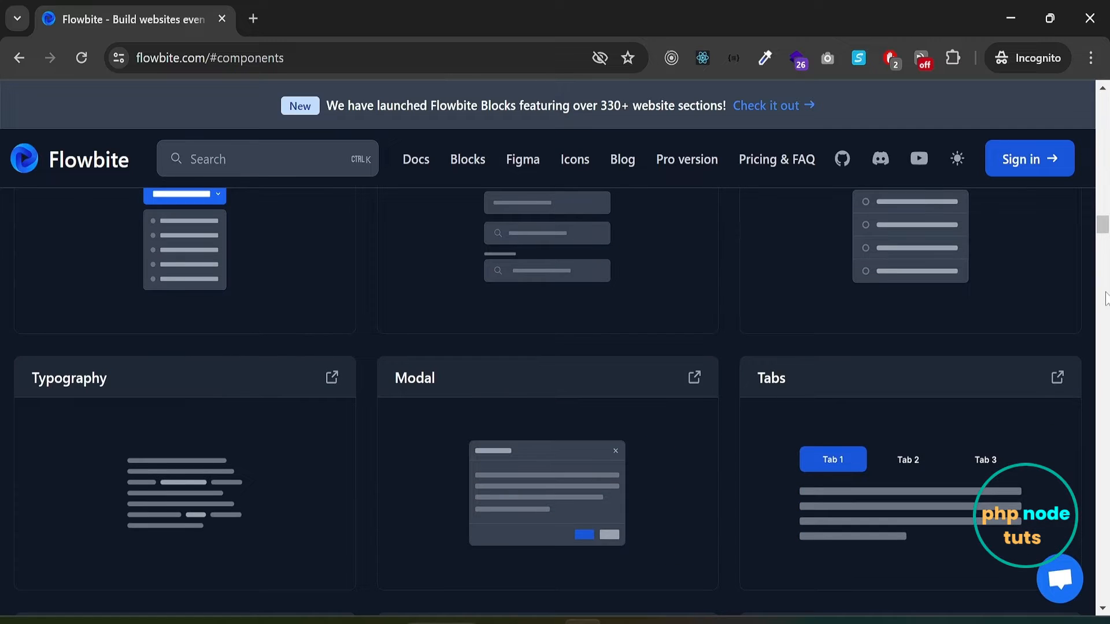
scroll("down", 3)
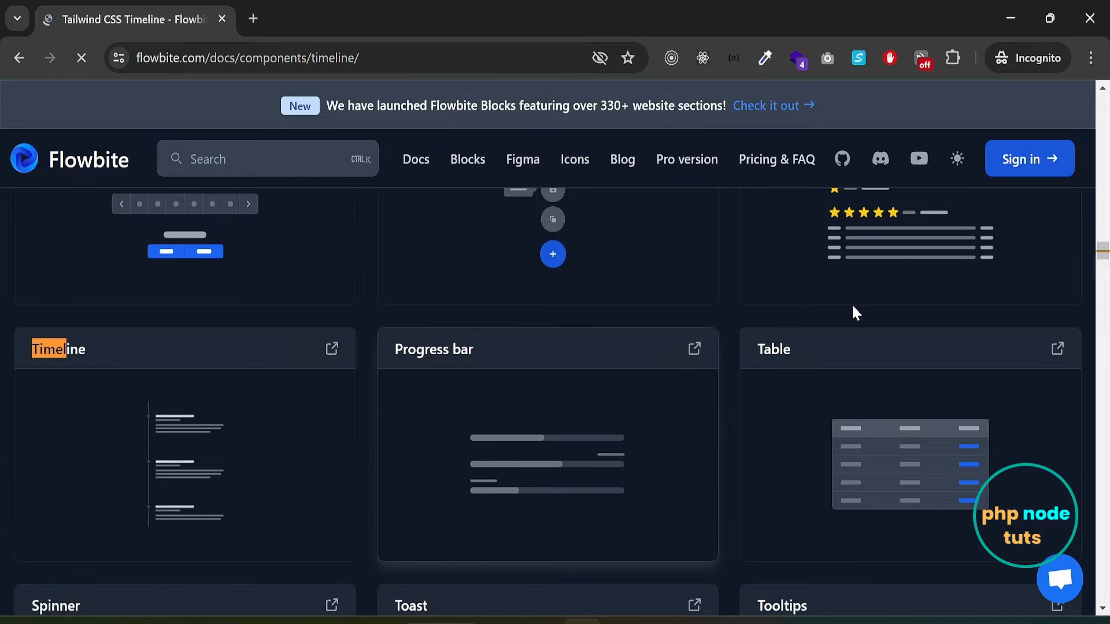
View Flowbite's Timeline docs from the default timeline down to the vertical timeline example.
left_click(58, 349)
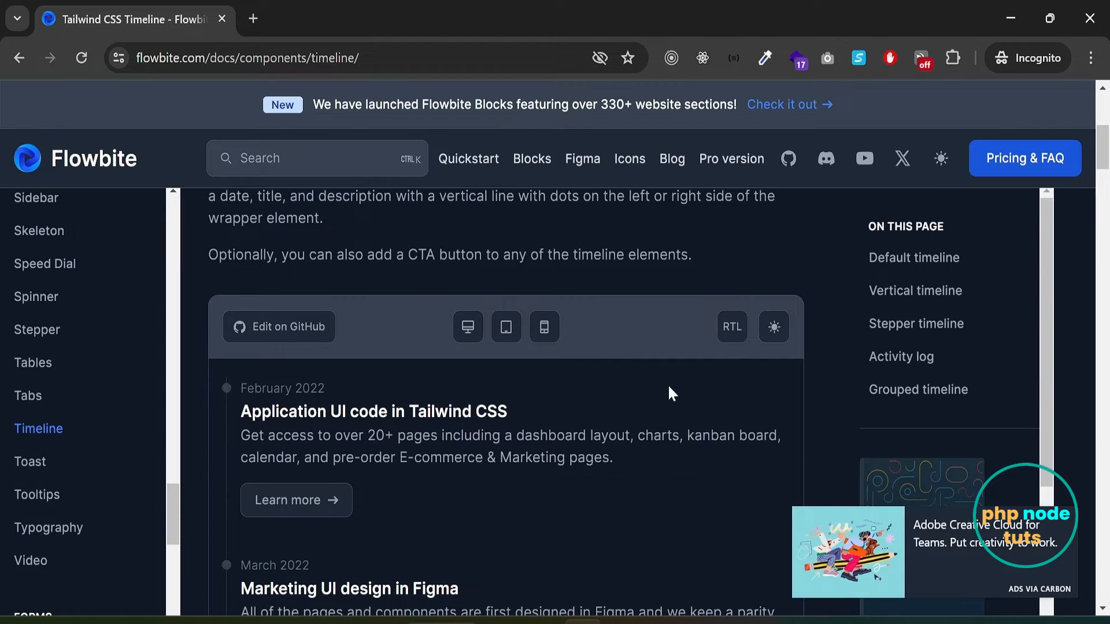
scroll("down", 3)
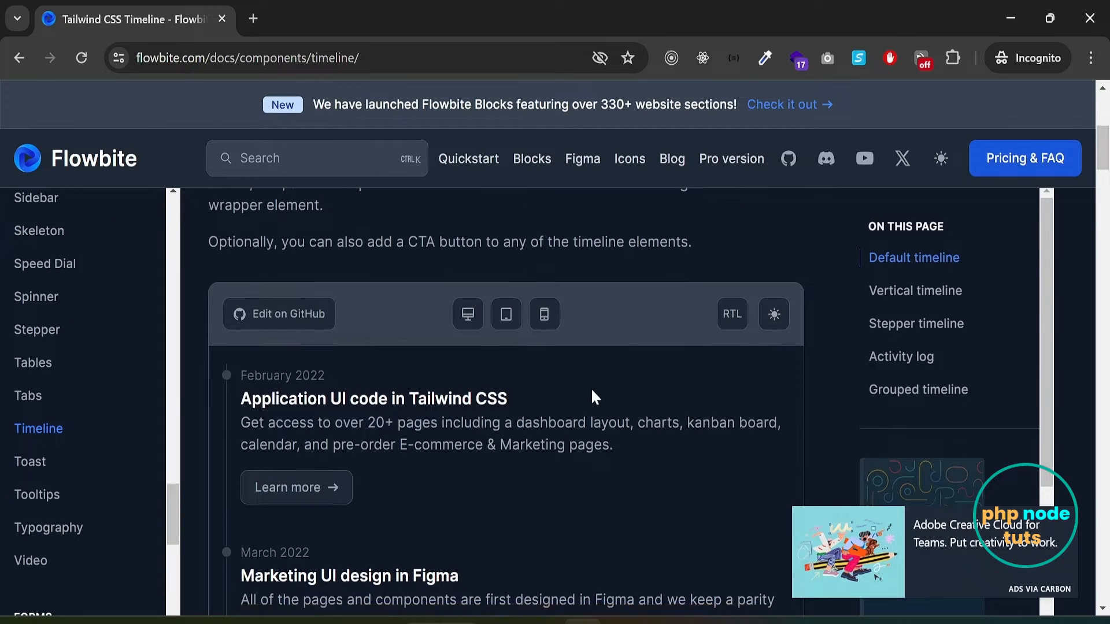
scroll("down", 3)
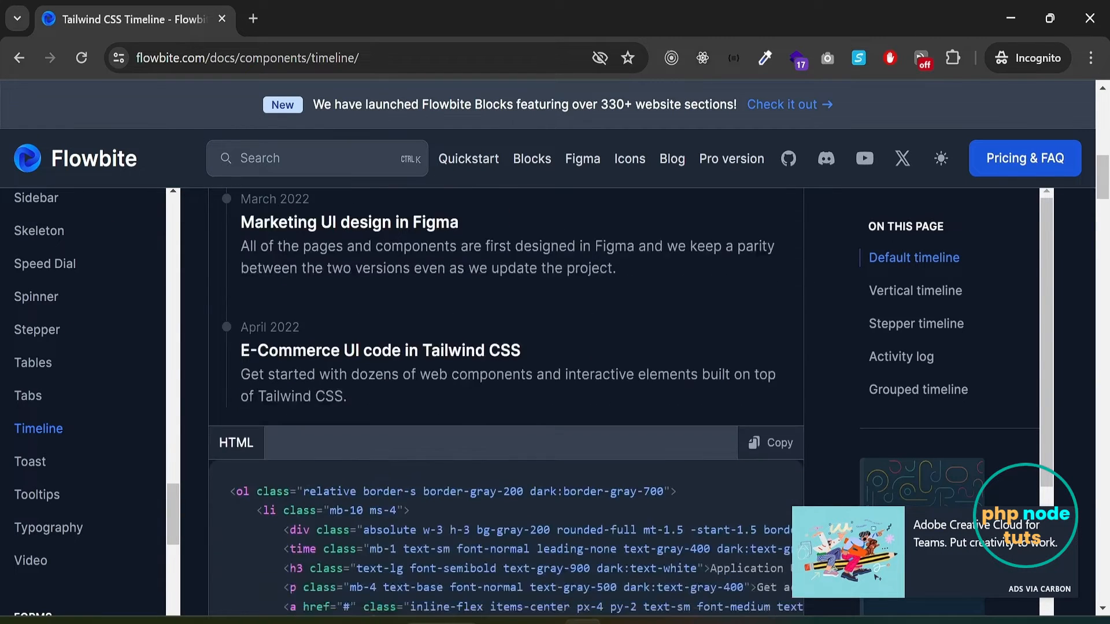
left_click(914, 290)
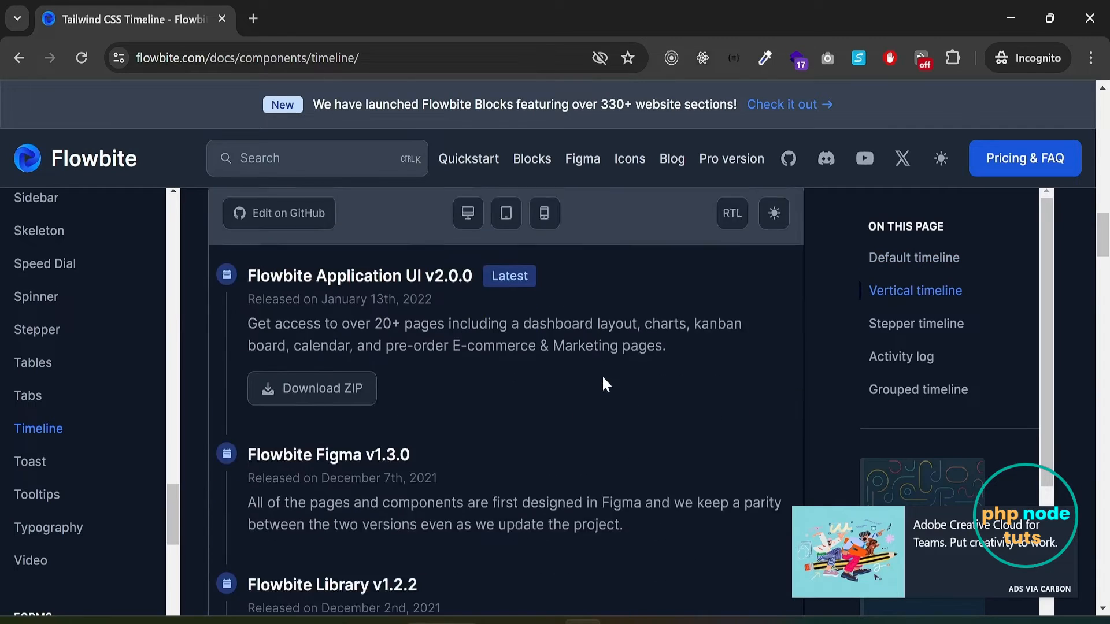
scroll("down", 3)
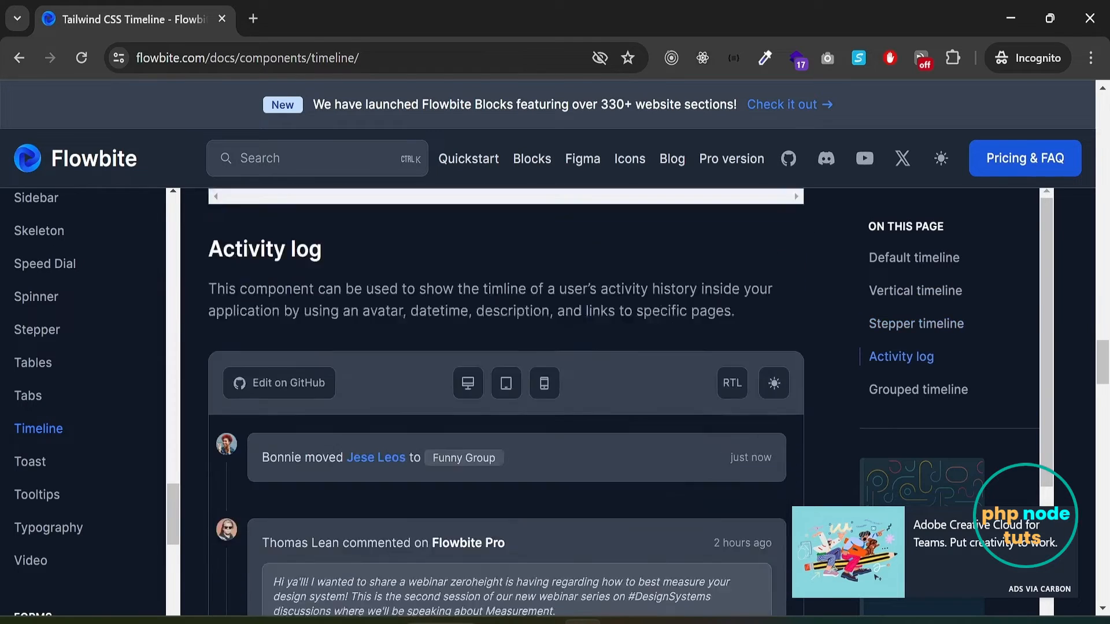
left_click(918, 389)
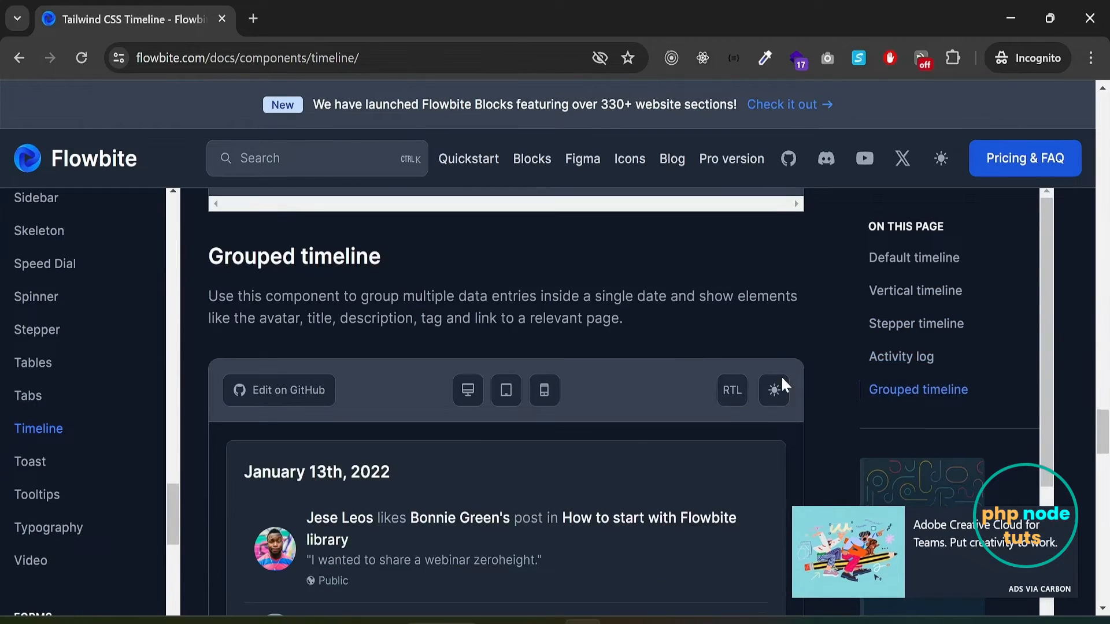
scroll("down", 3)
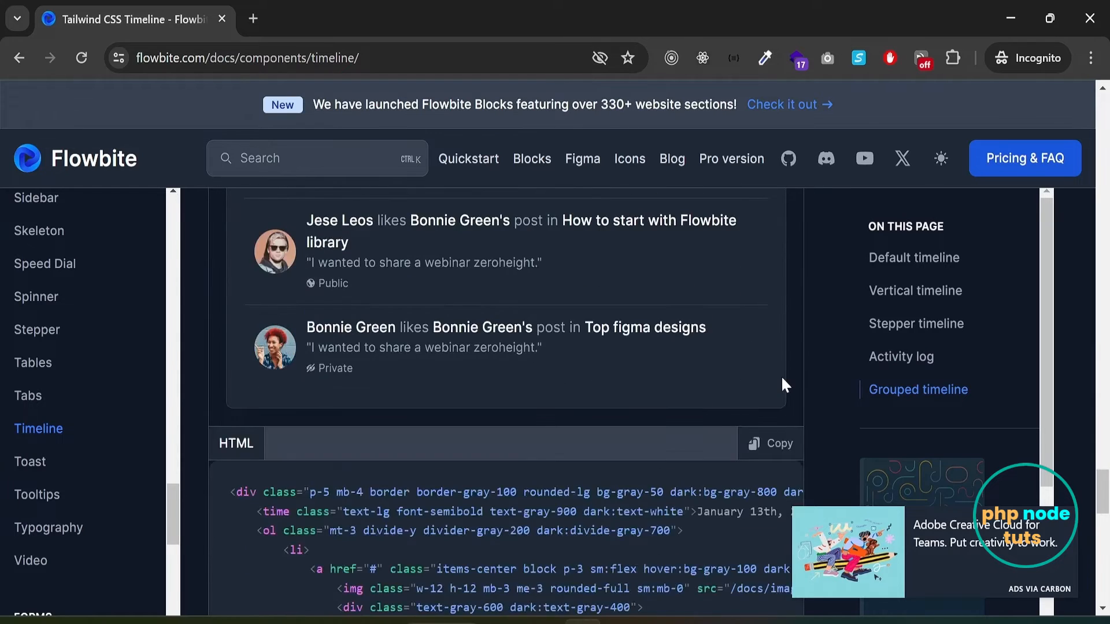
scroll("down", 3)
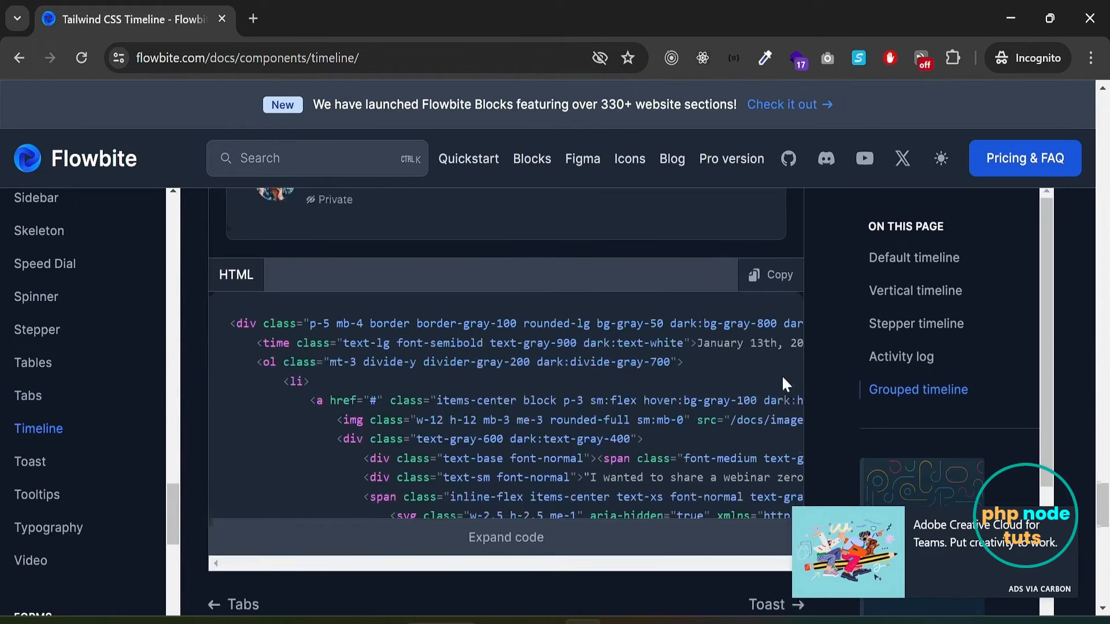
scroll("down", 3)
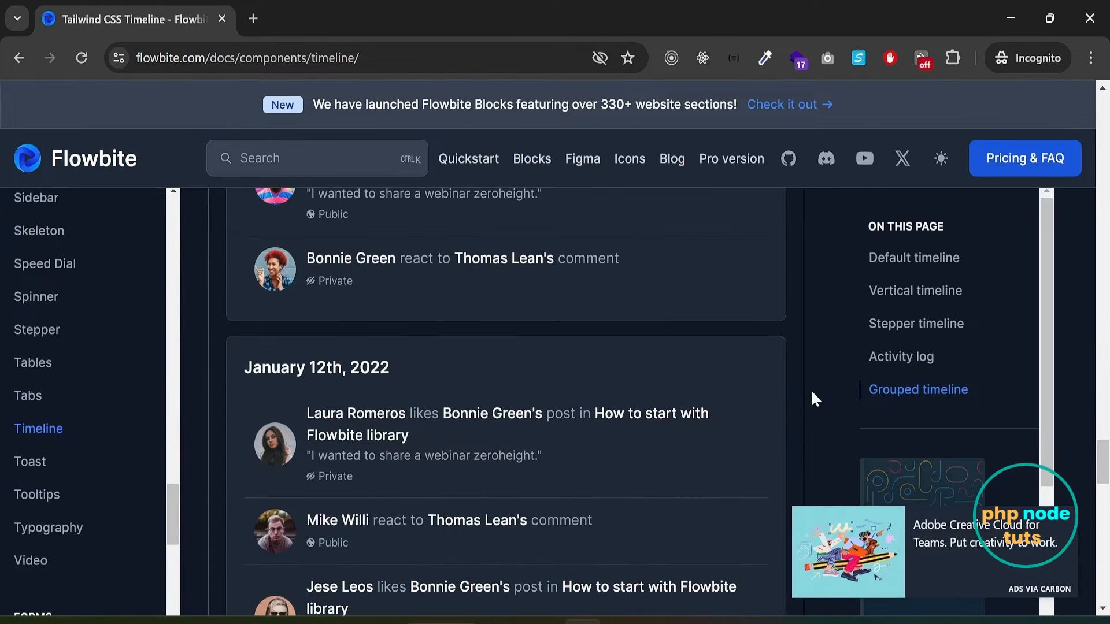
type("https://daisyui.com")
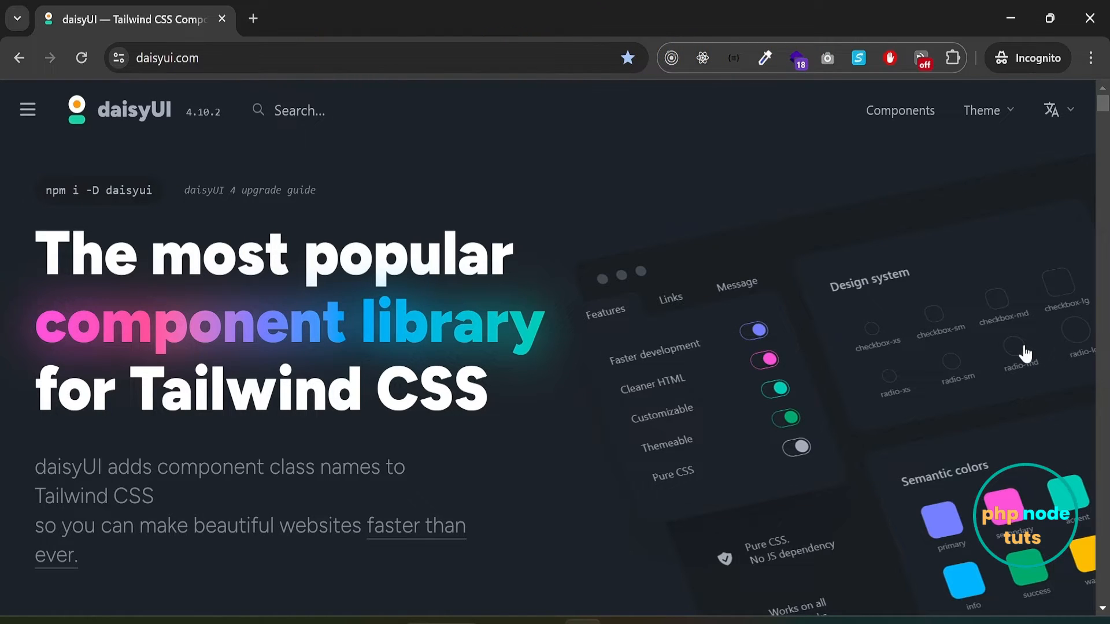
Browse daisyUI's full components list, passing the Countdown and Radial progress components.
left_click(900, 110)
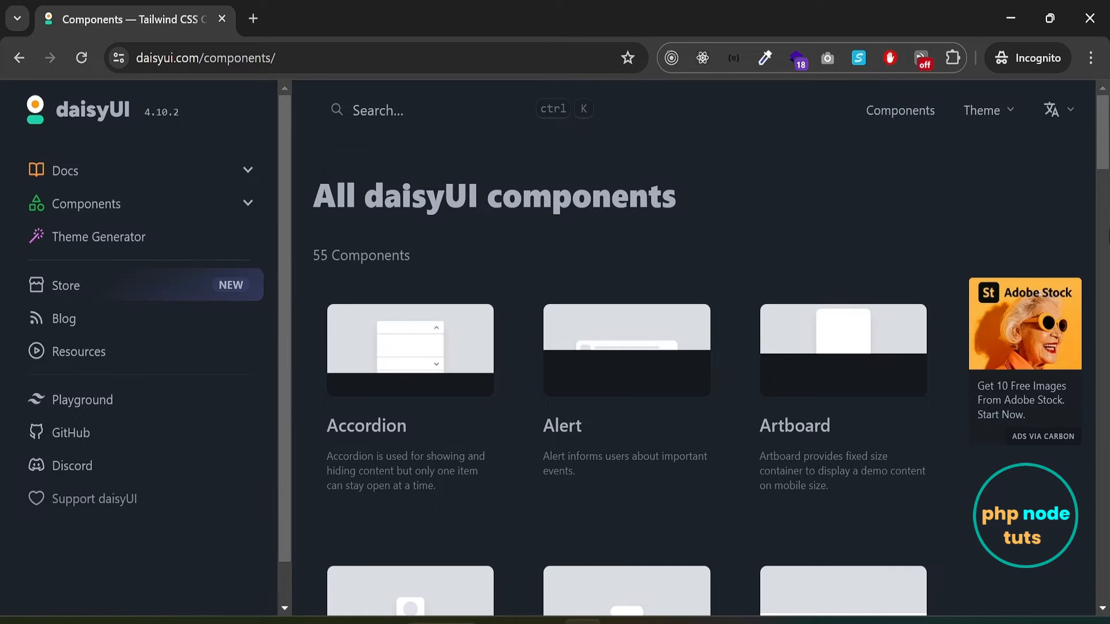
scroll("down", 3)
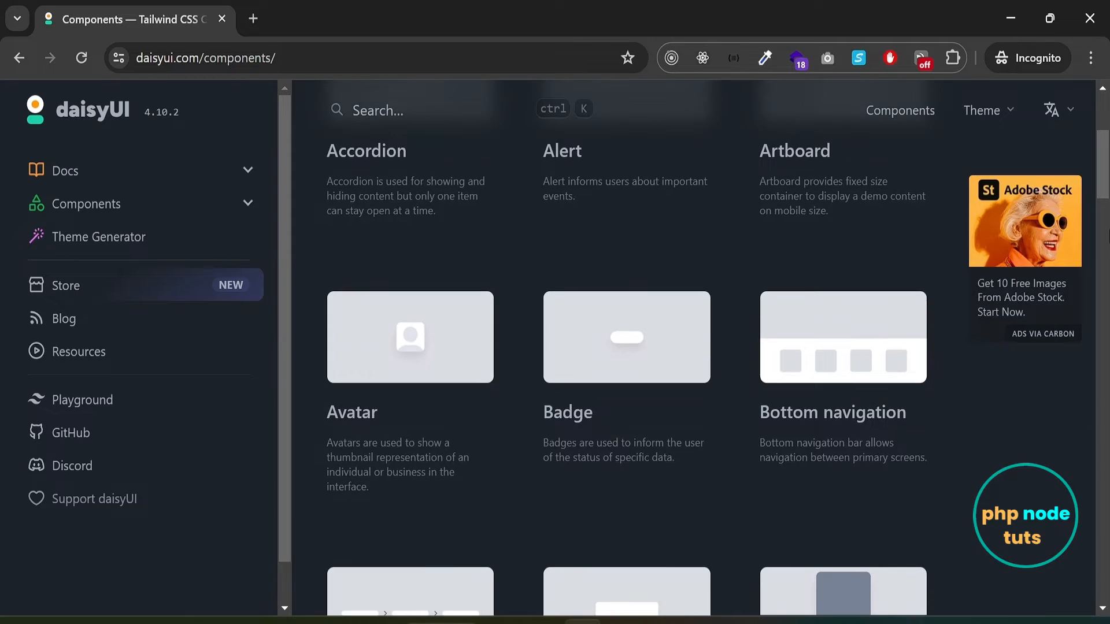
scroll("down", 3)
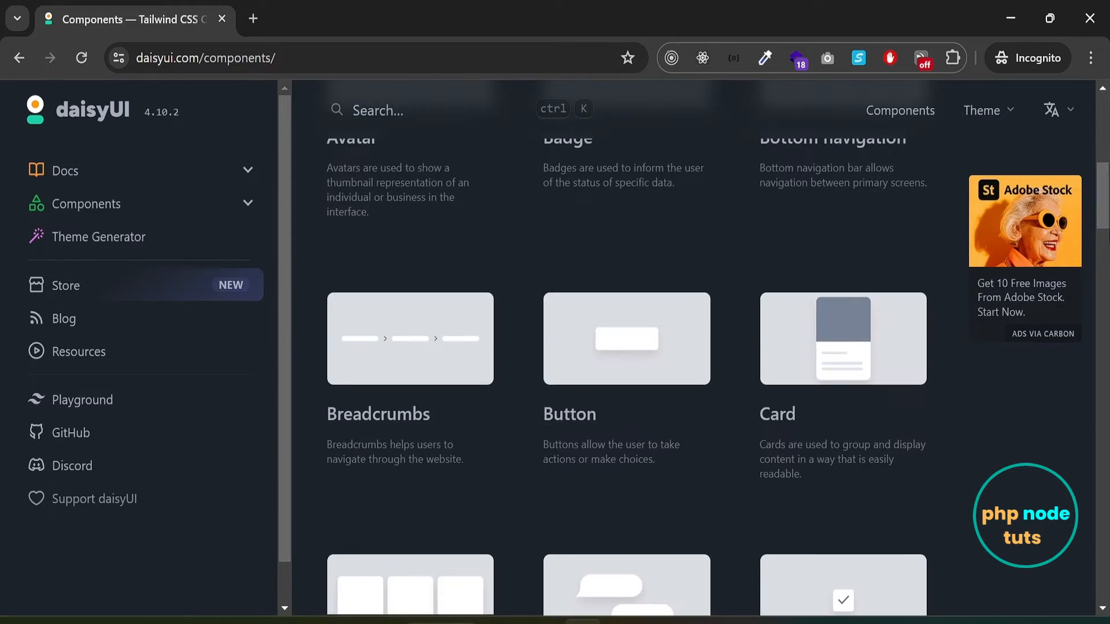
scroll("down", 3)
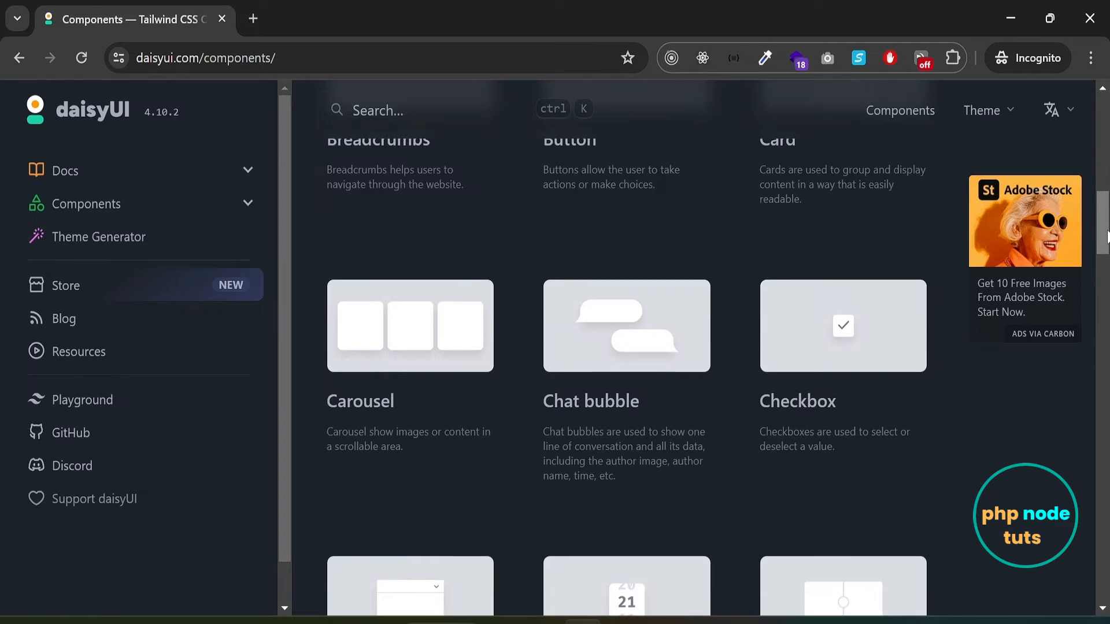
scroll("down", 3)
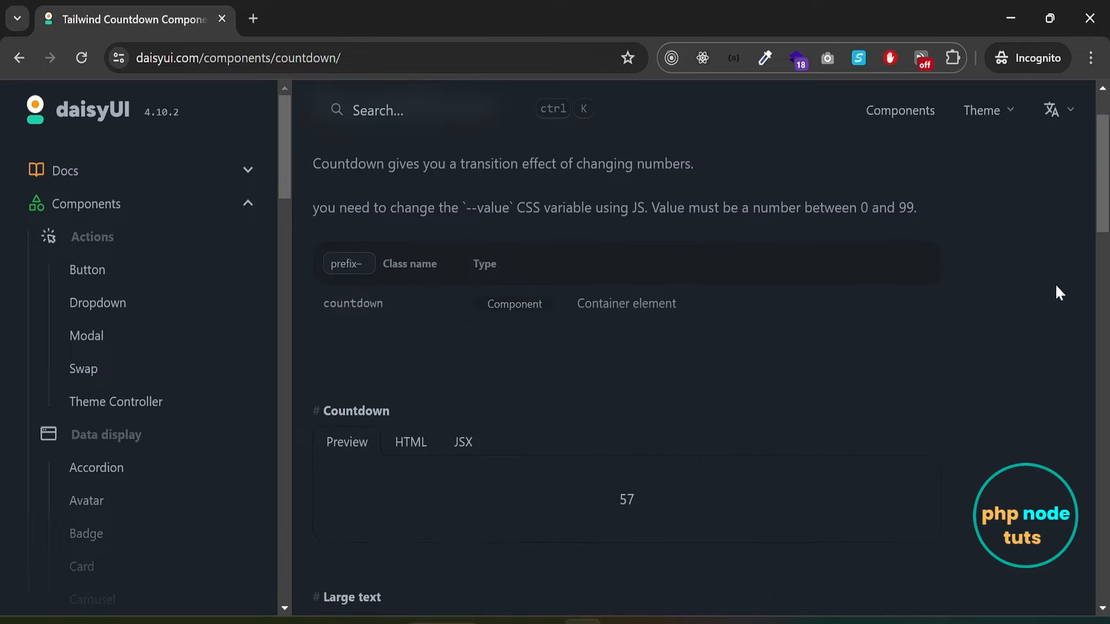
scroll("down", 3)
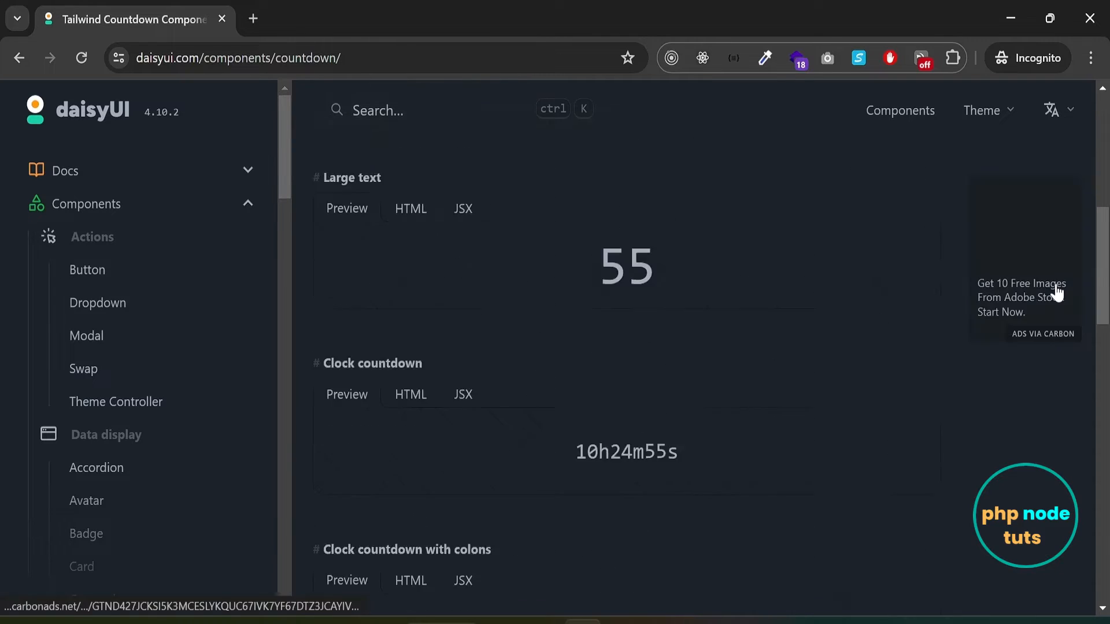
scroll("down", 3)
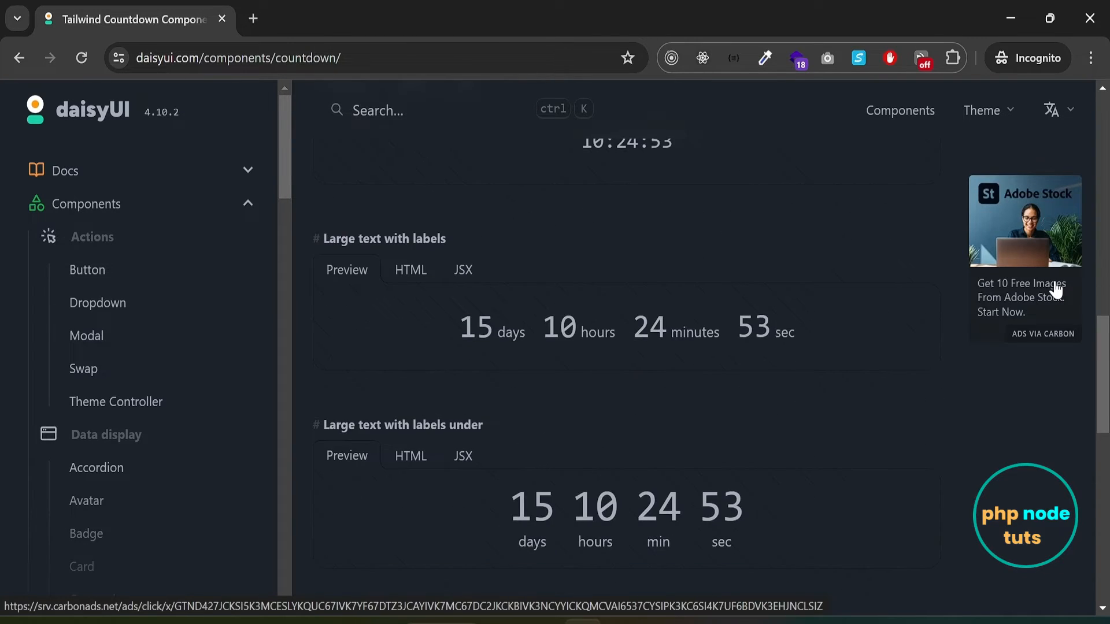
scroll("down", 3)
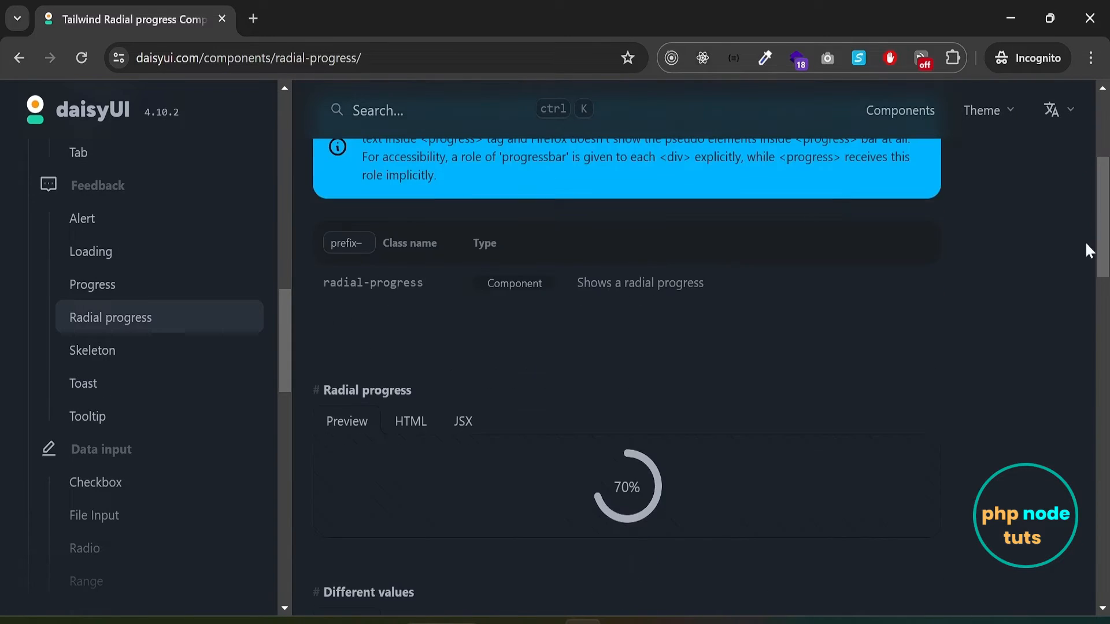
scroll("down", 3)
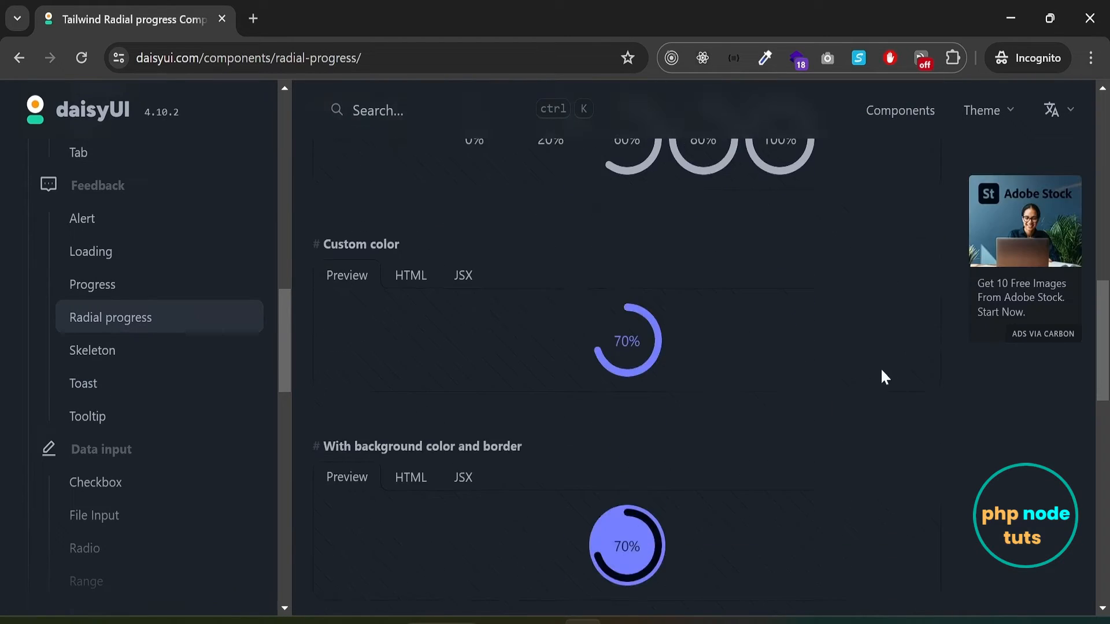
View the File Input examples including the primary and secondary colour variants.
left_click(94, 515)
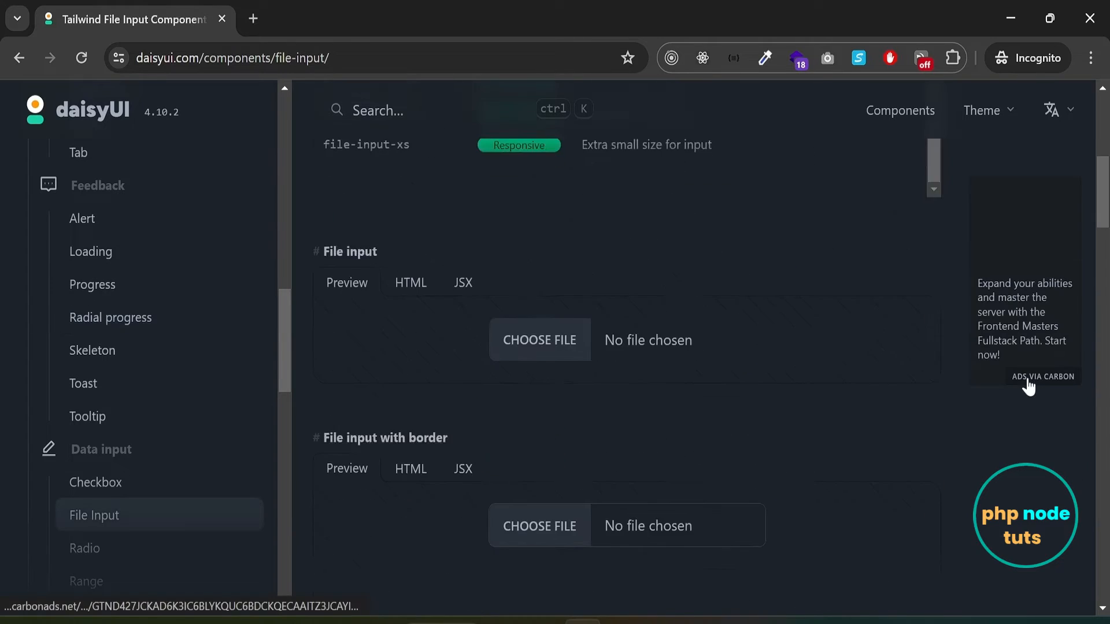
scroll("down", 3)
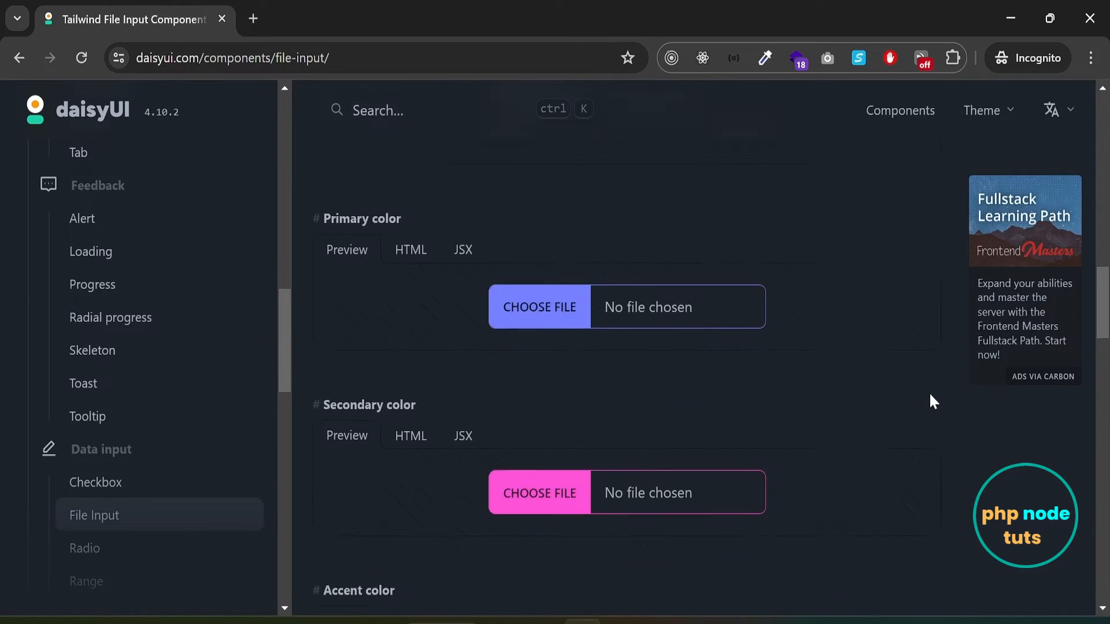
scroll("down", 3)
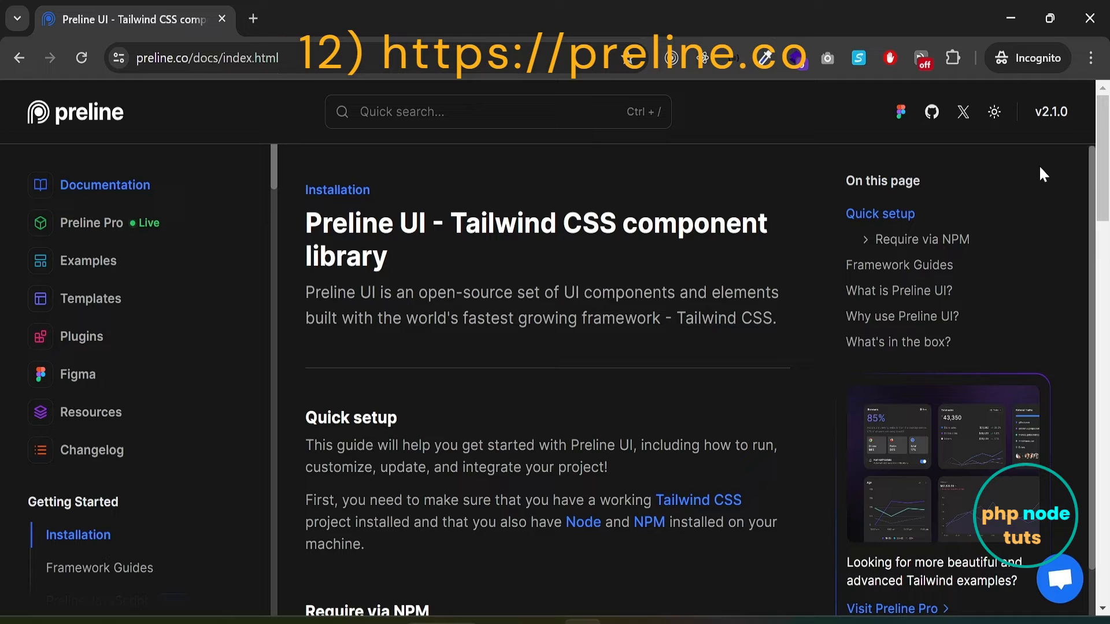
mouse_move(275, 185)
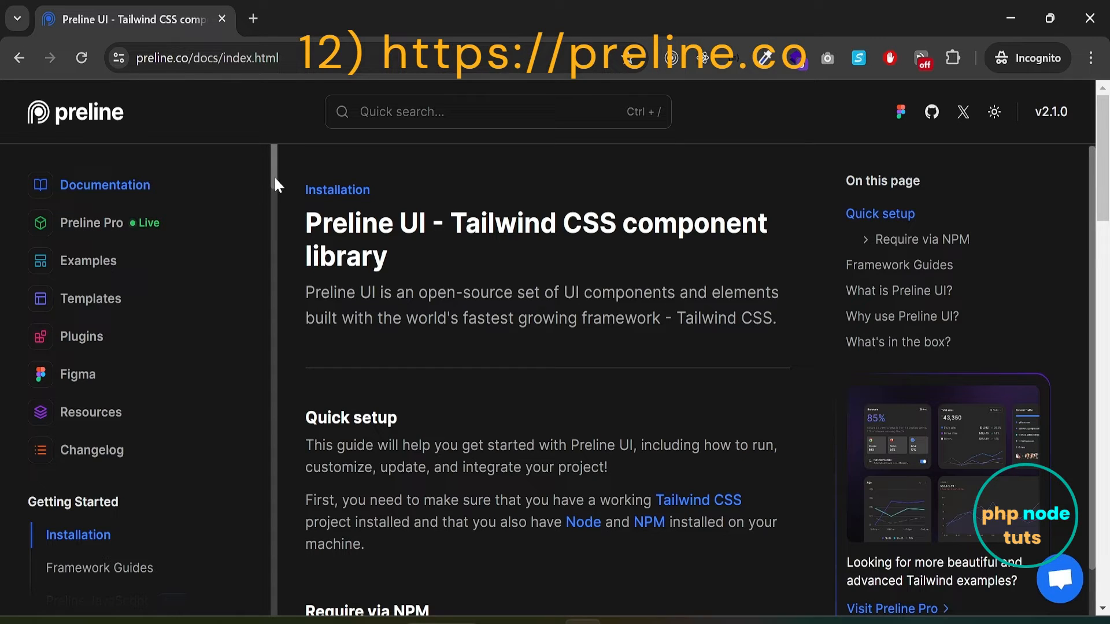
Scroll down Preline UI's documentation to reach the file upload components.
scroll("down", 3)
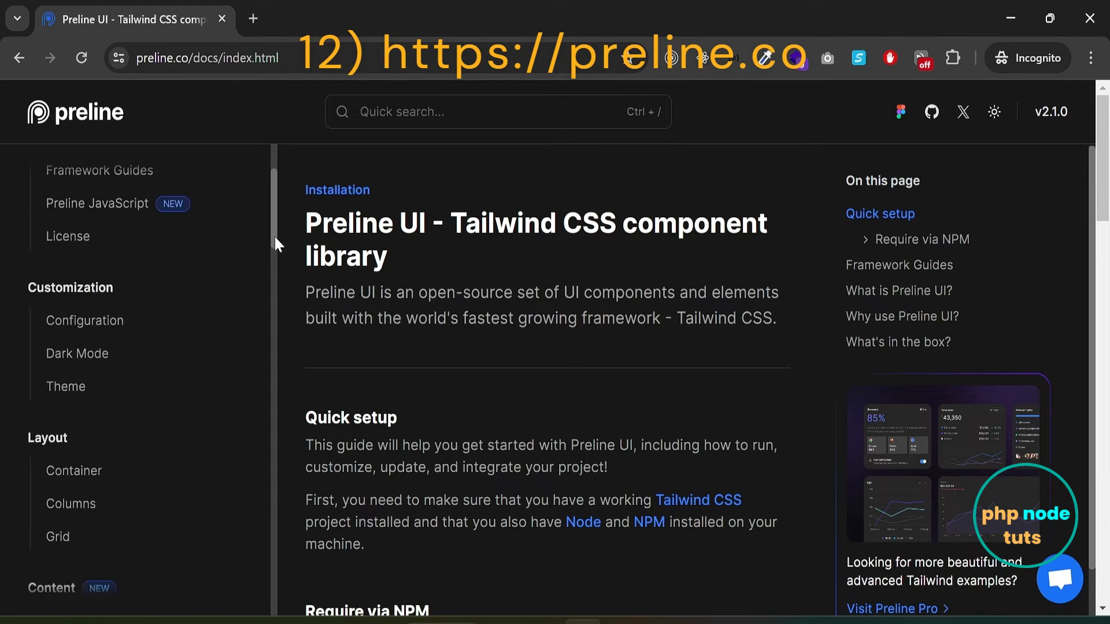
scroll("down", 3)
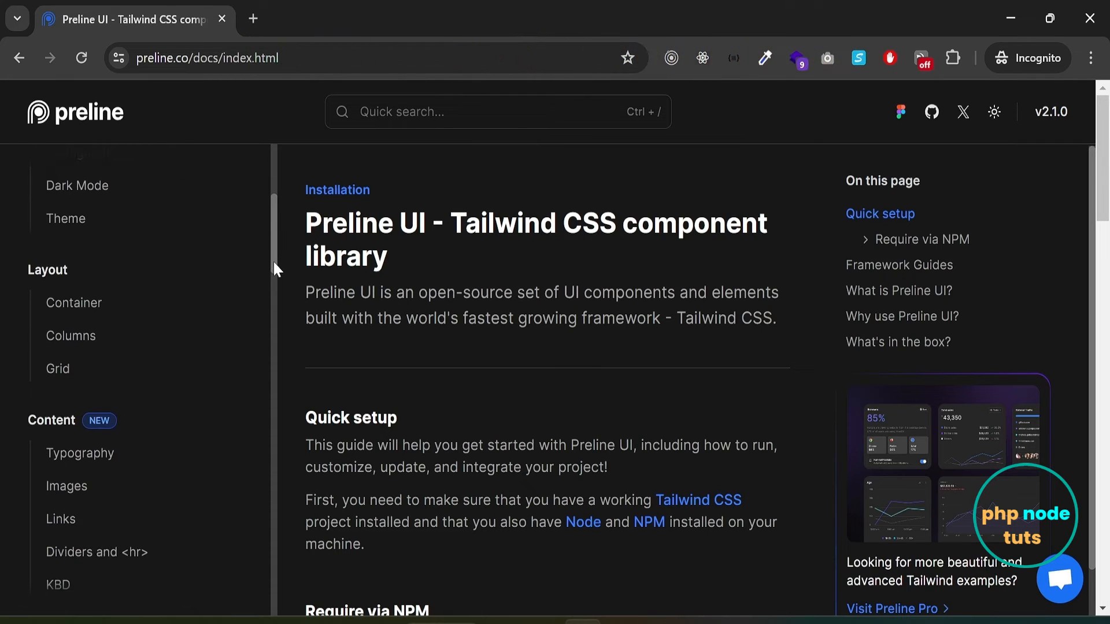
scroll("down", 3)
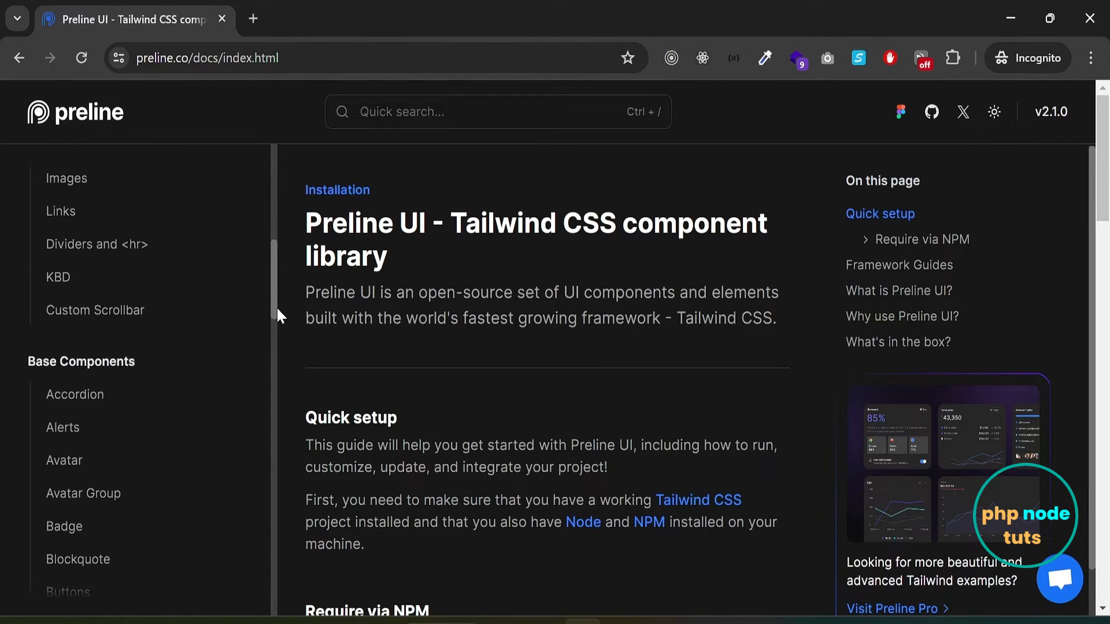
scroll("down", 3)
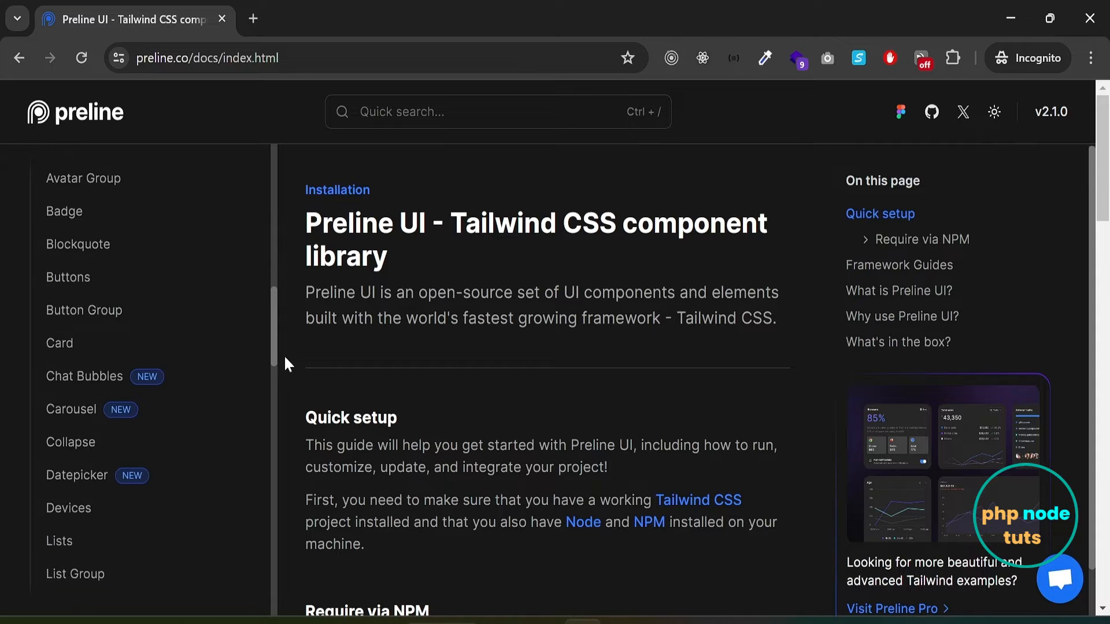
scroll("down", 3)
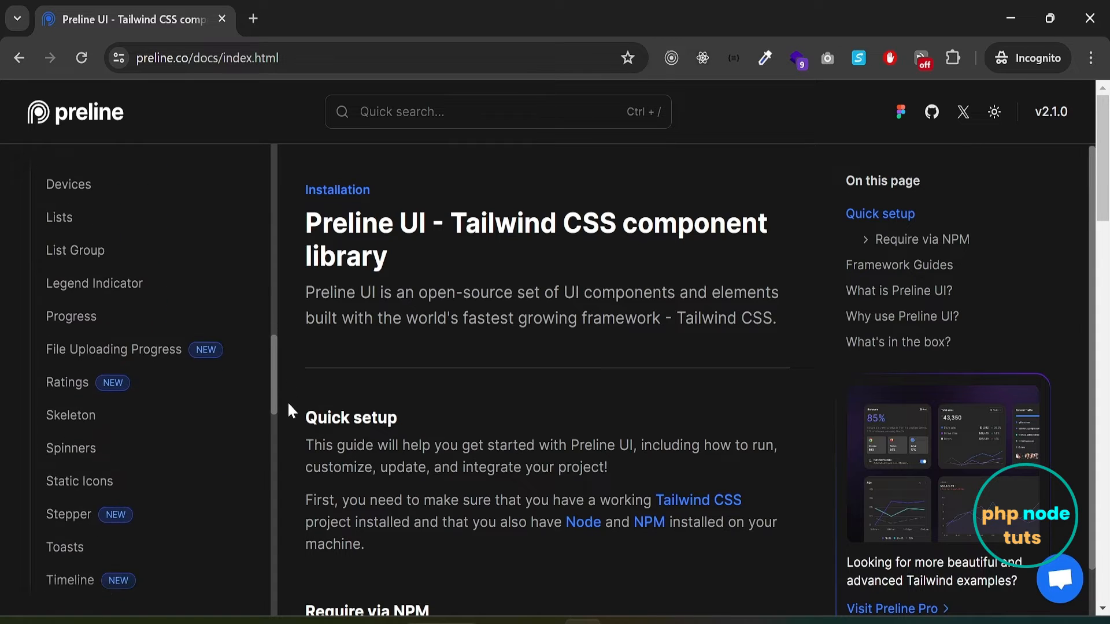
Browse the File Uploading Progress examples: Just uploaded, Error and Multiple files cards.
left_click(113, 350)
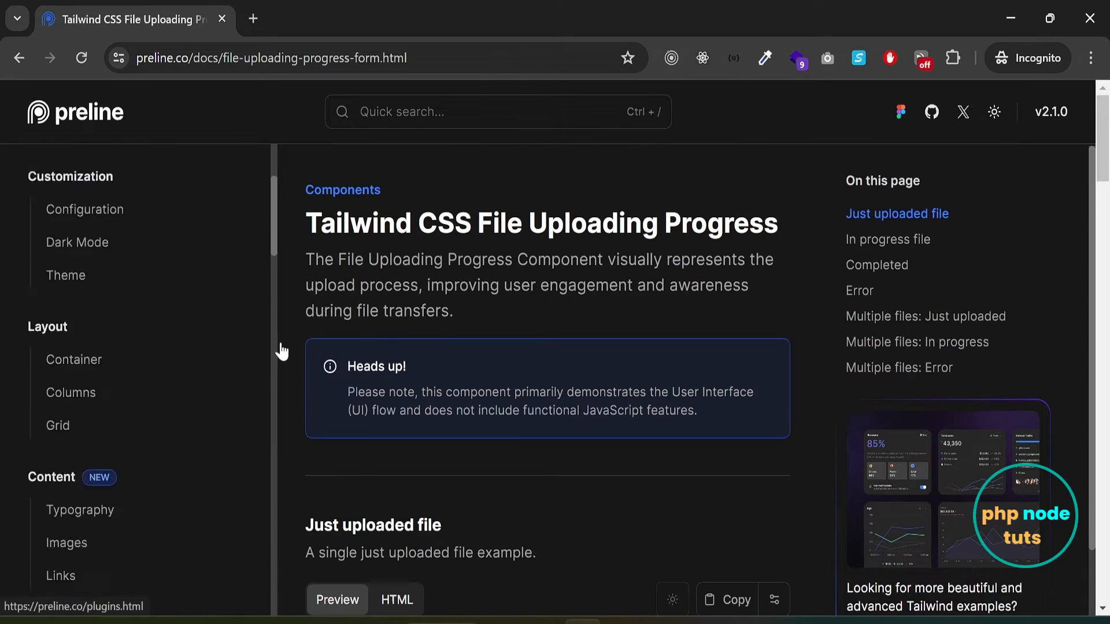
scroll("down", 3)
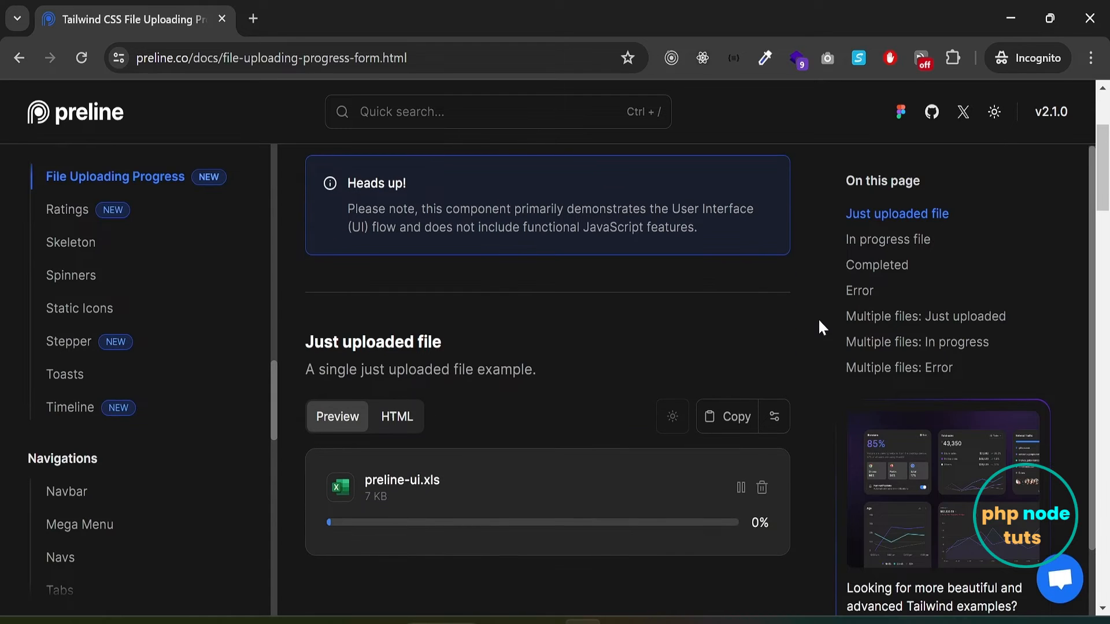
scroll("down", 3)
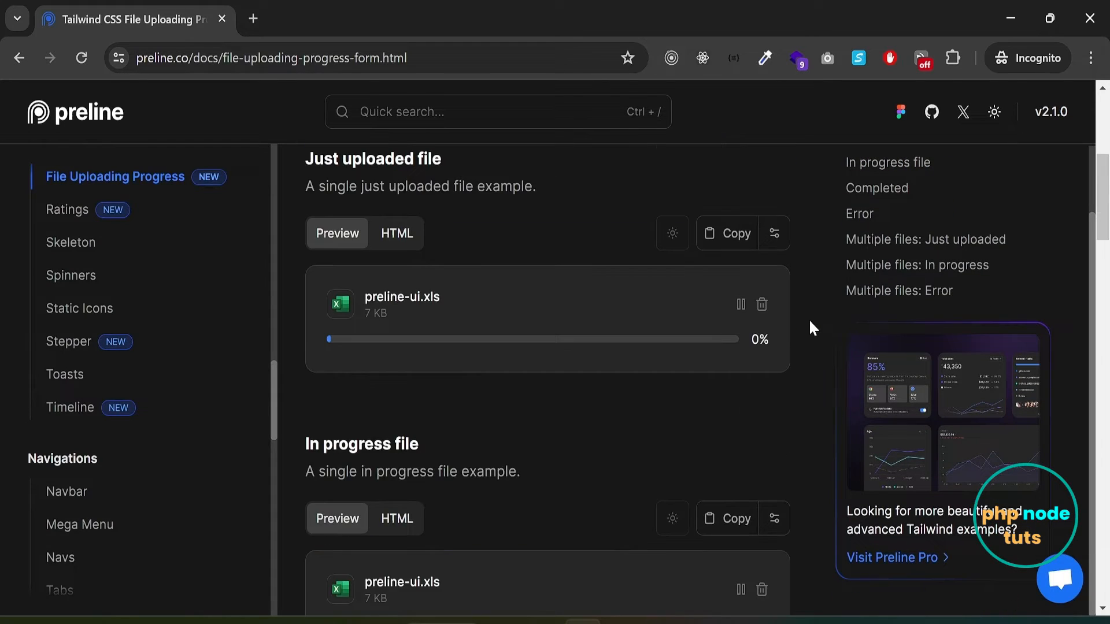
scroll("down", 3)
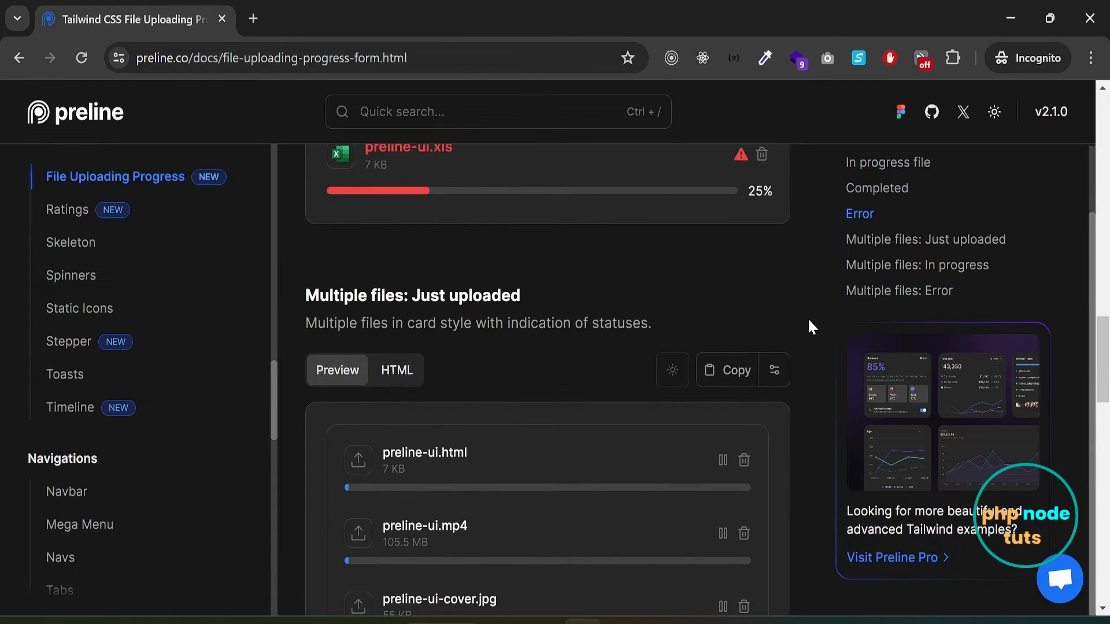
scroll("down", 3)
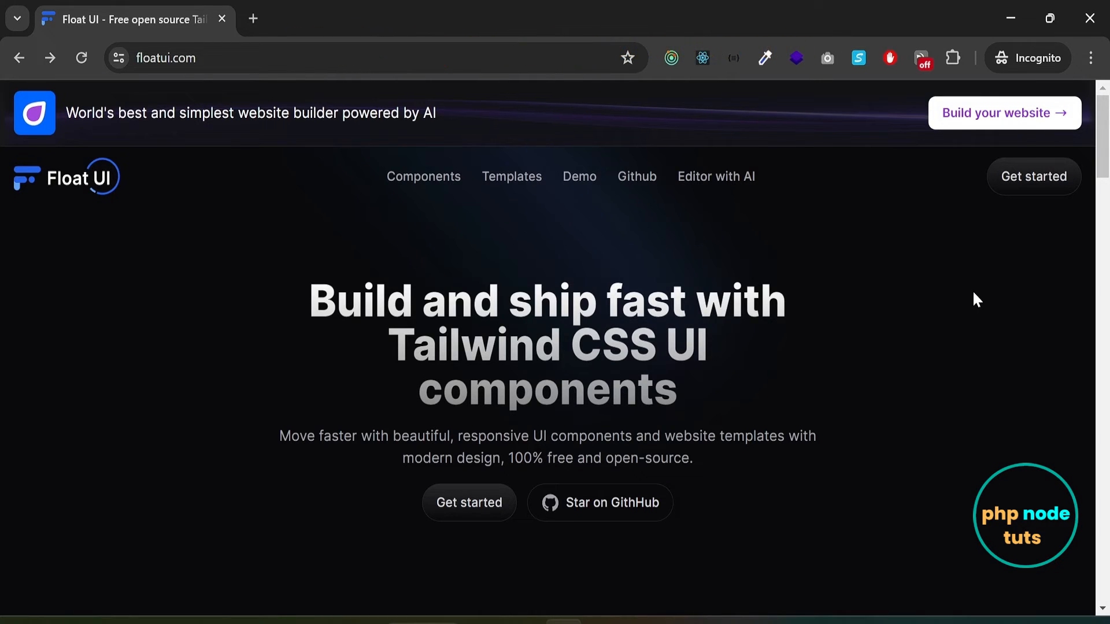
mouse_move(423, 177)
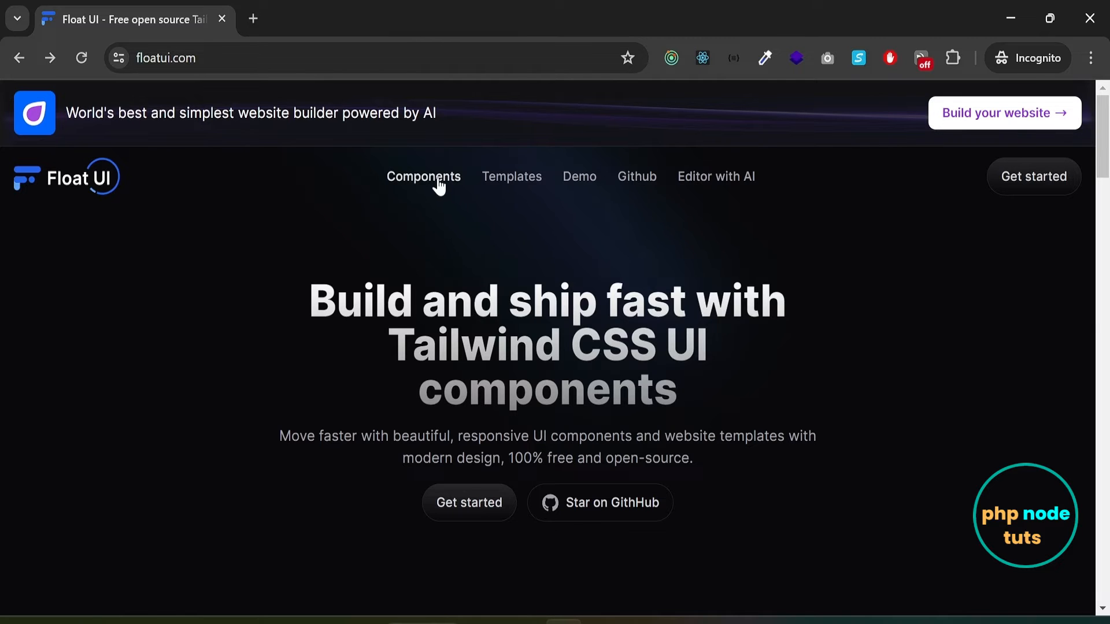
Enter Float UI's component documentation and scroll its sidebar of section categories.
left_click(423, 176)
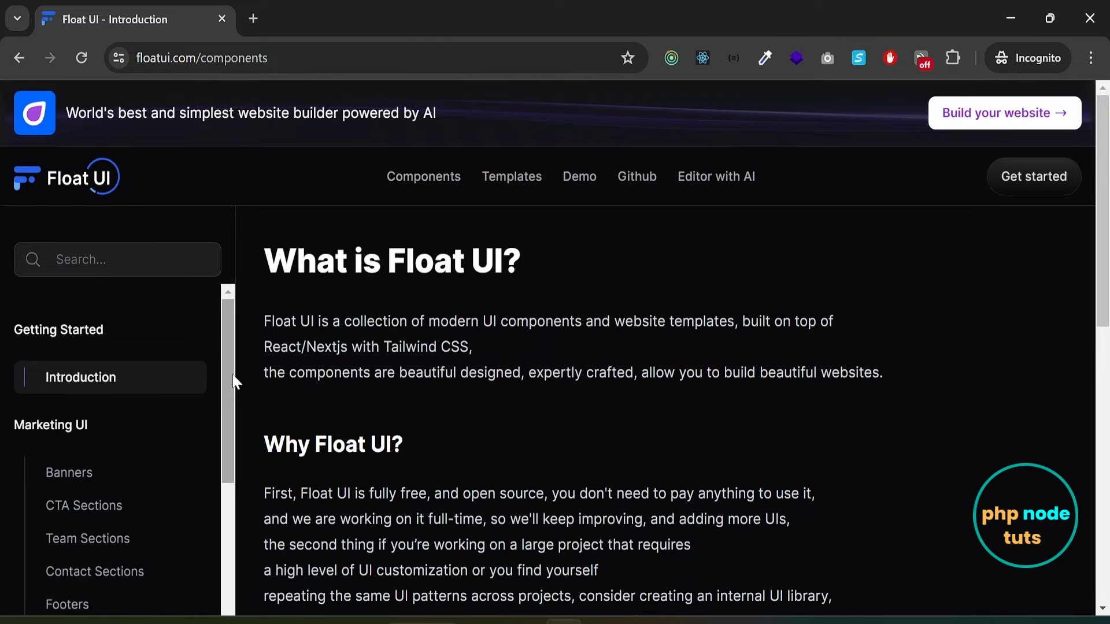
scroll("down", 3)
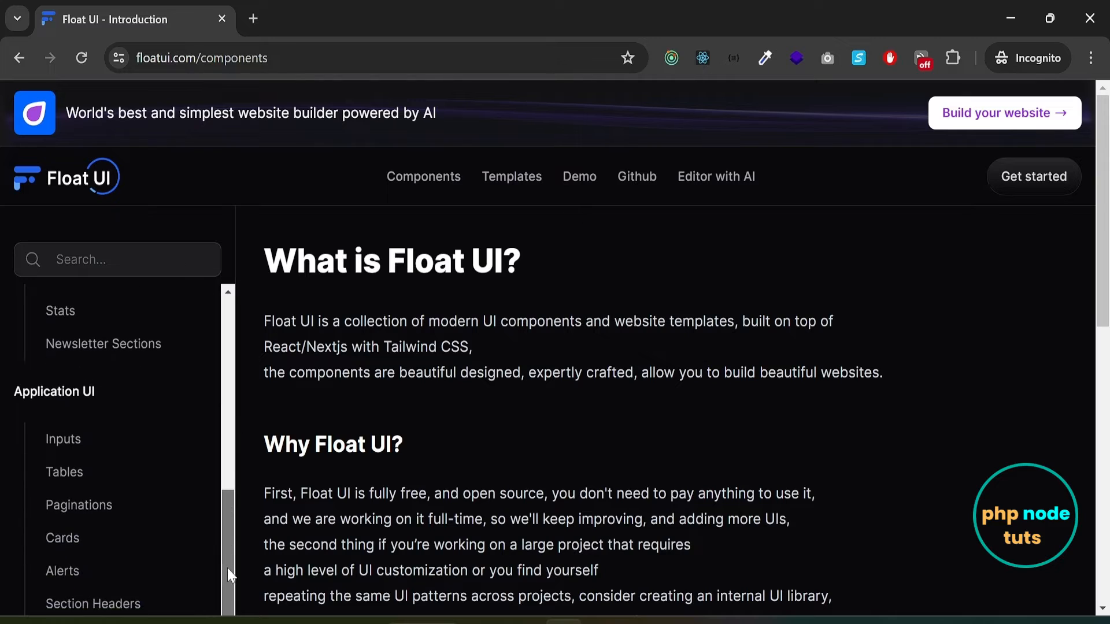
scroll("down", 3)
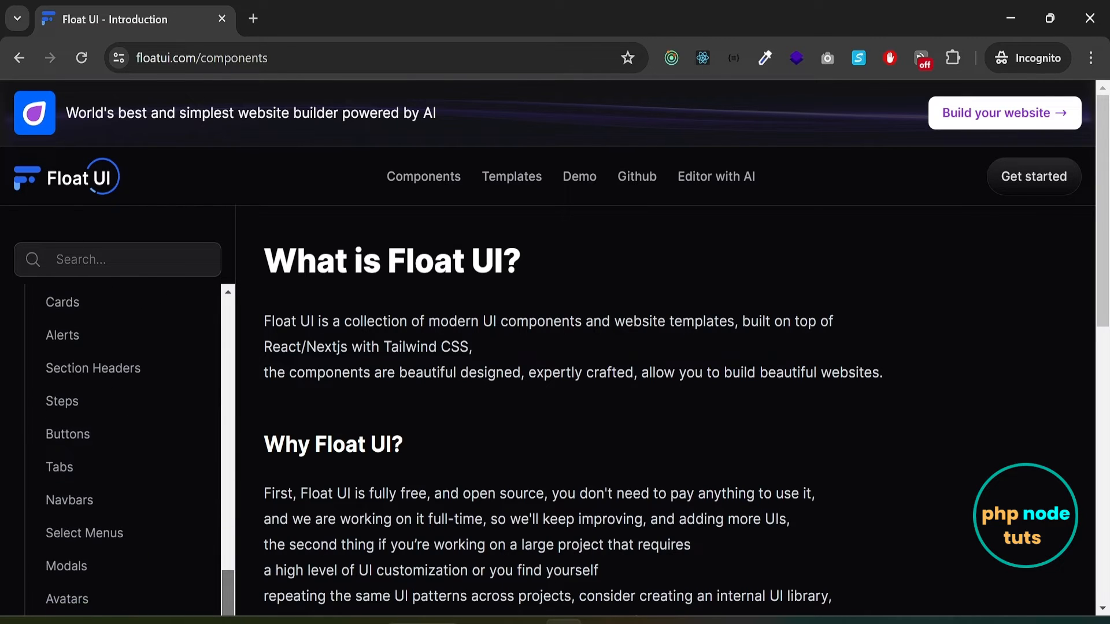
scroll("down", 3)
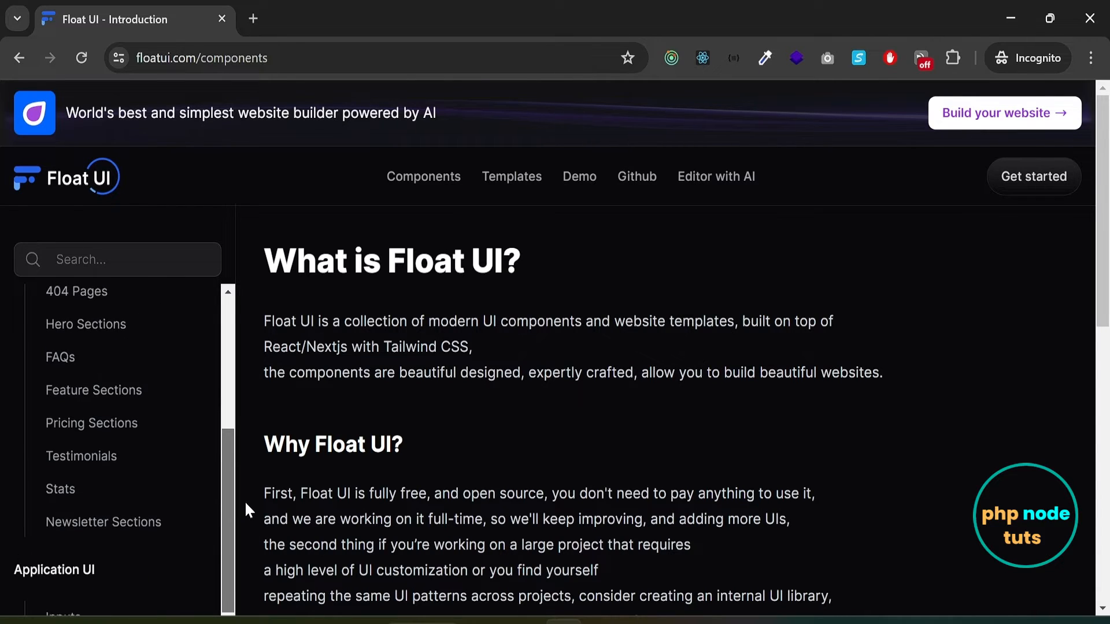
Browse the Pricing Sections layouts, including the plan comparison table.
left_click(91, 422)
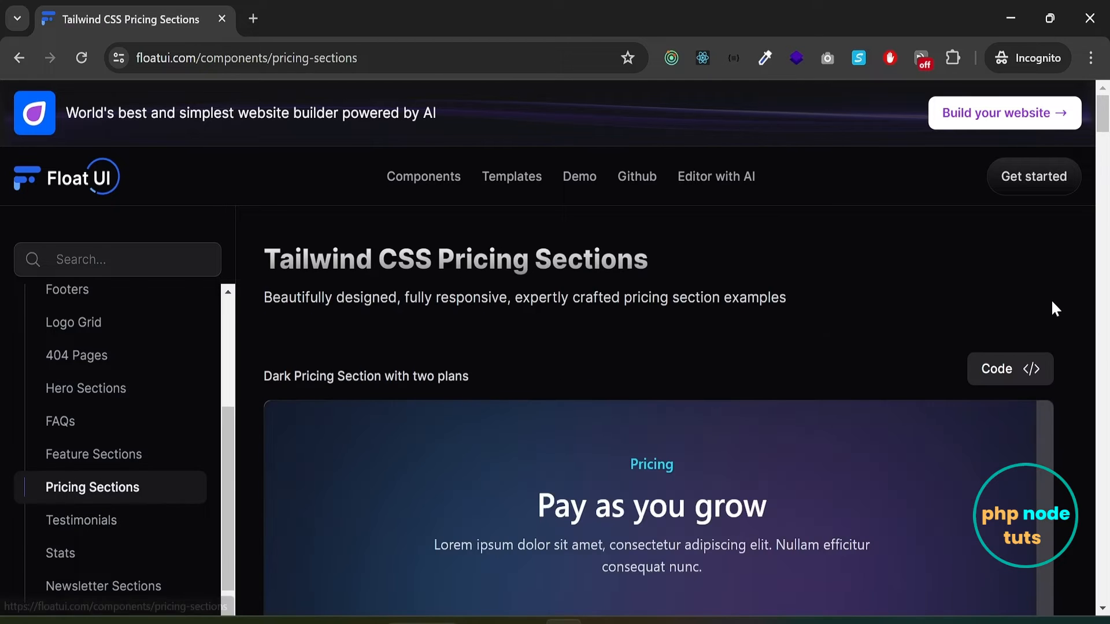
scroll("down", 3)
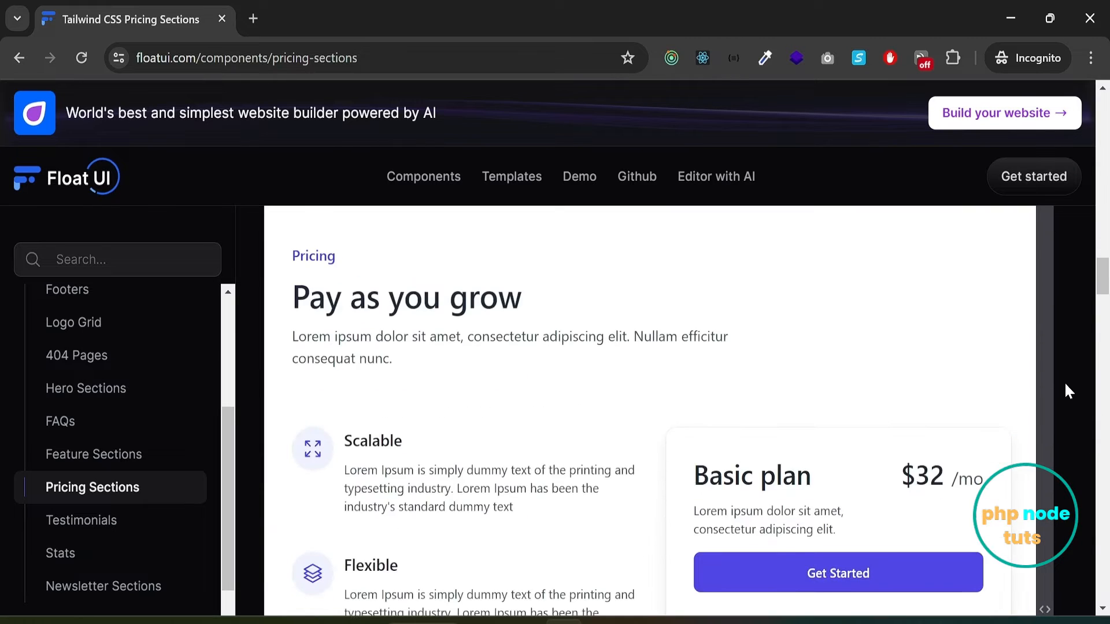
scroll("down", 3)
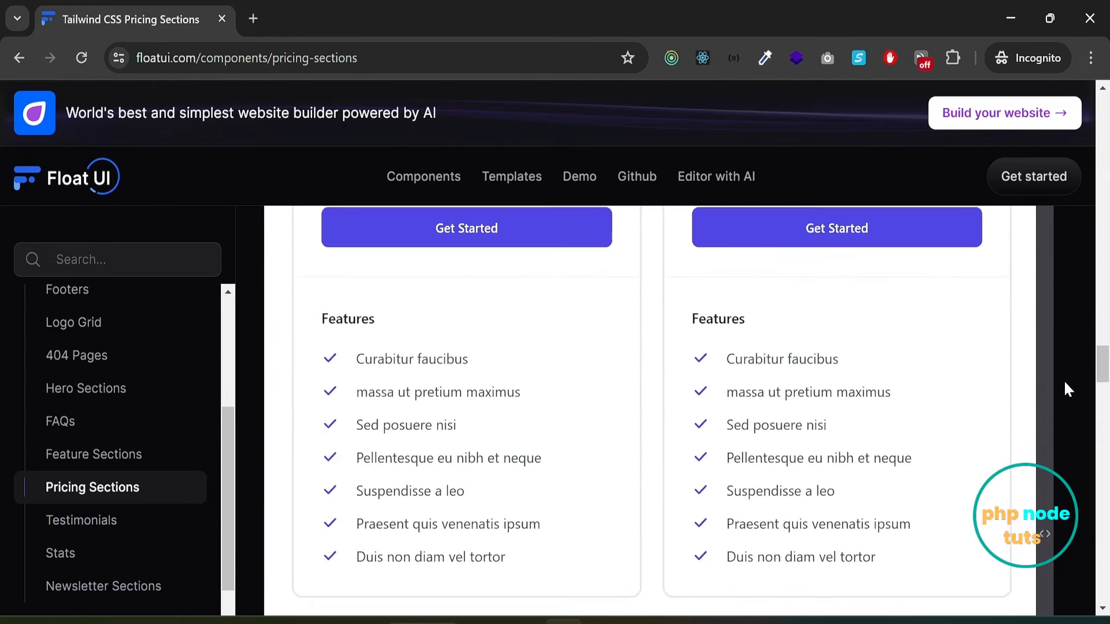
scroll("down", 3)
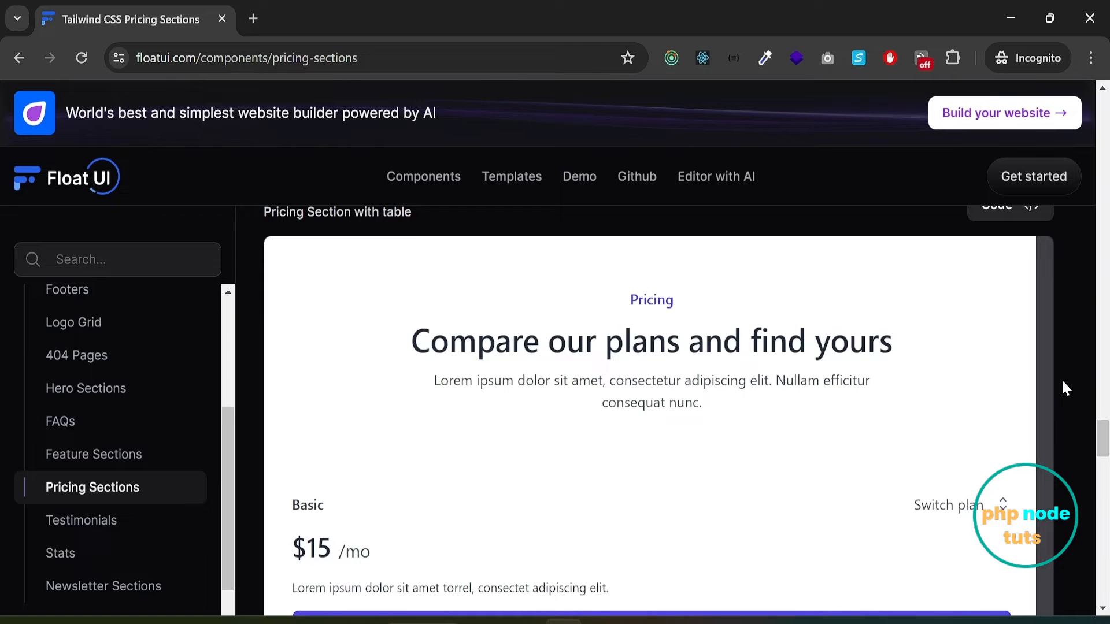
scroll("down", 3)
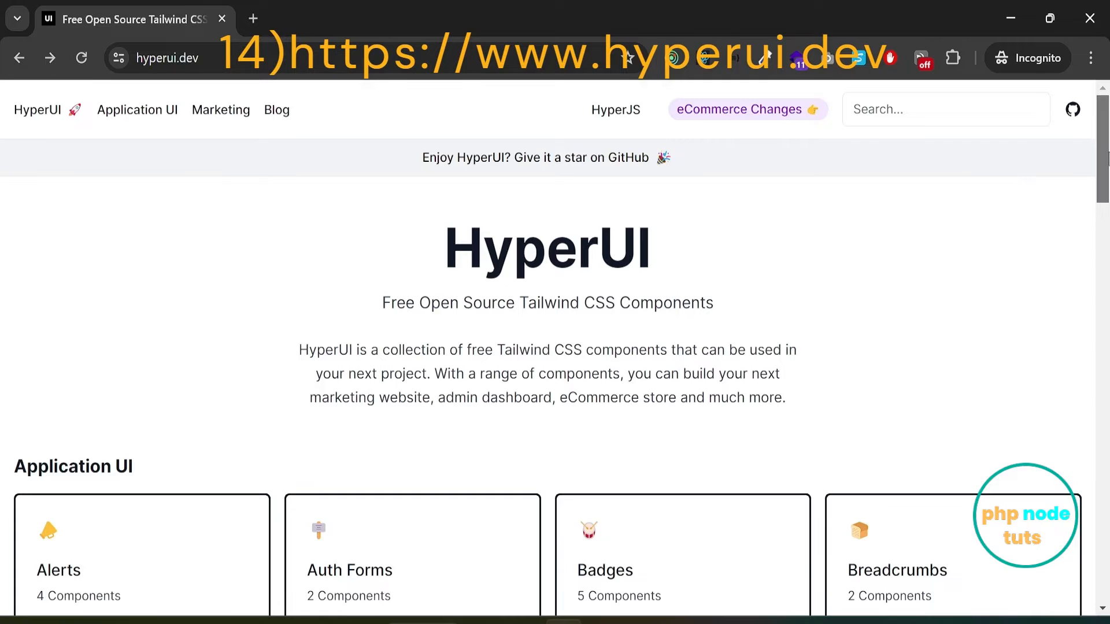
Browse HyperUI's banners to Centered with Actions and Gradient, previewing the gradient banner narrower then at full width.
scroll("down", 3)
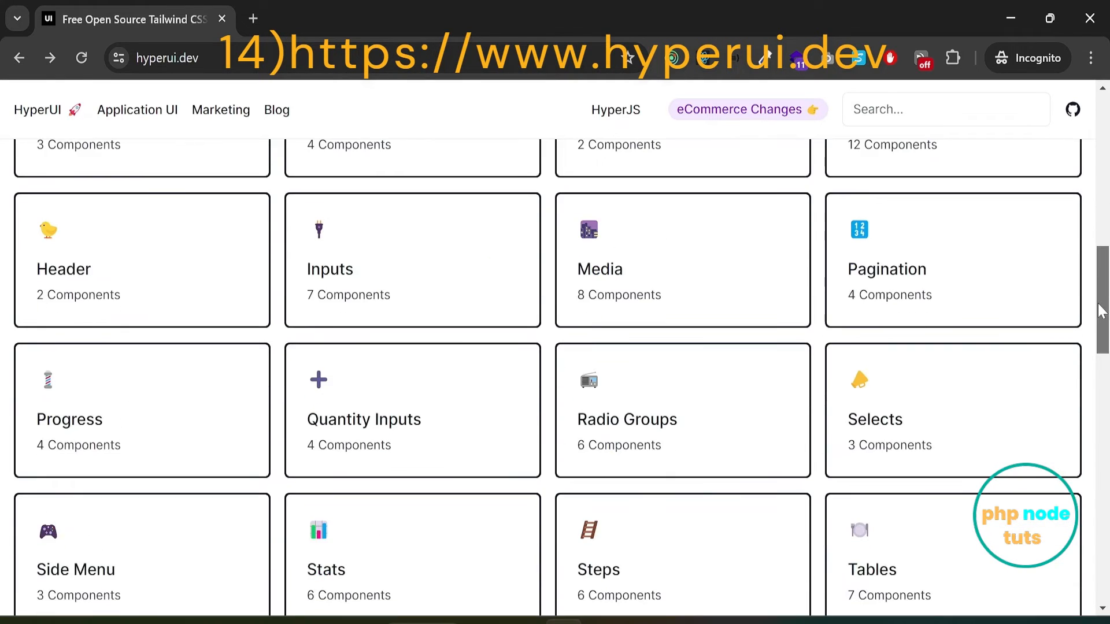
scroll("down", 3)
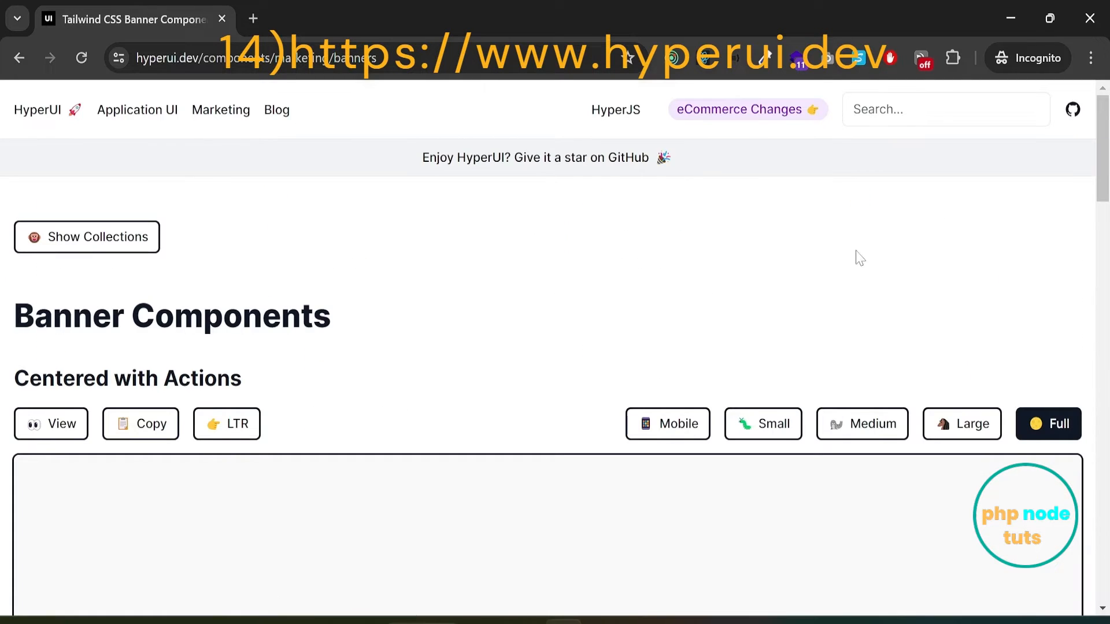
scroll("down", 3)
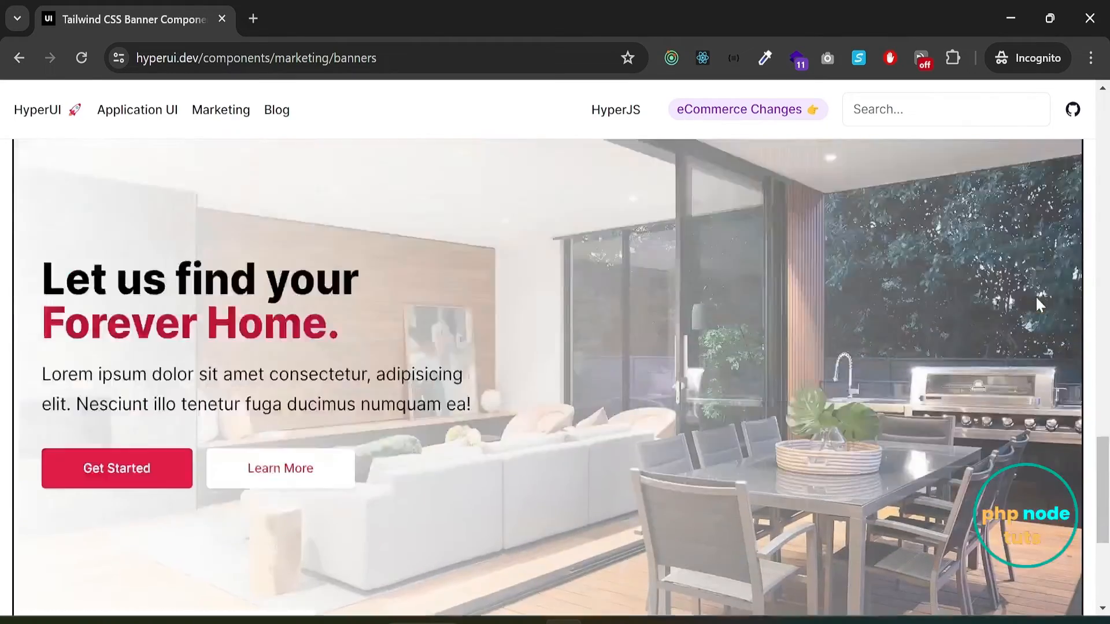
scroll("down", 3)
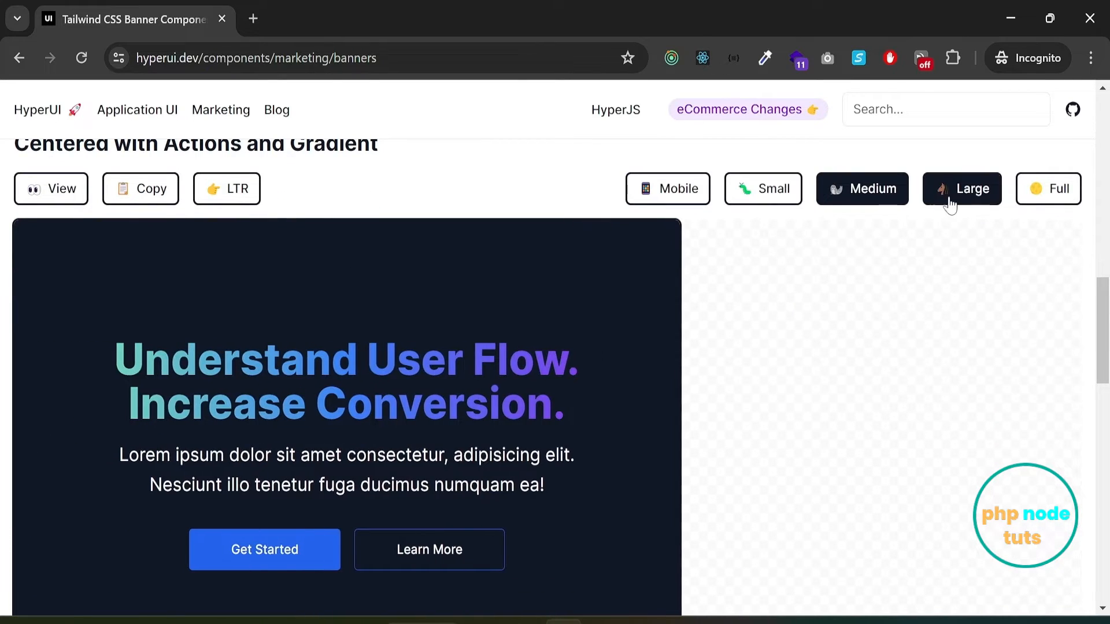
left_click(1048, 189)
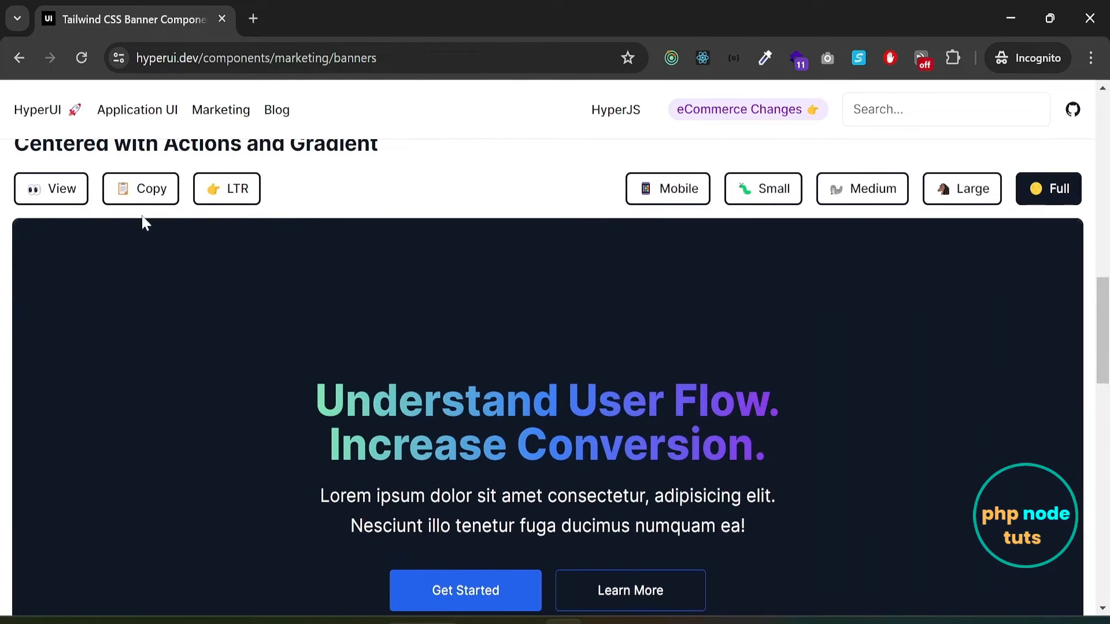
left_click(140, 188)
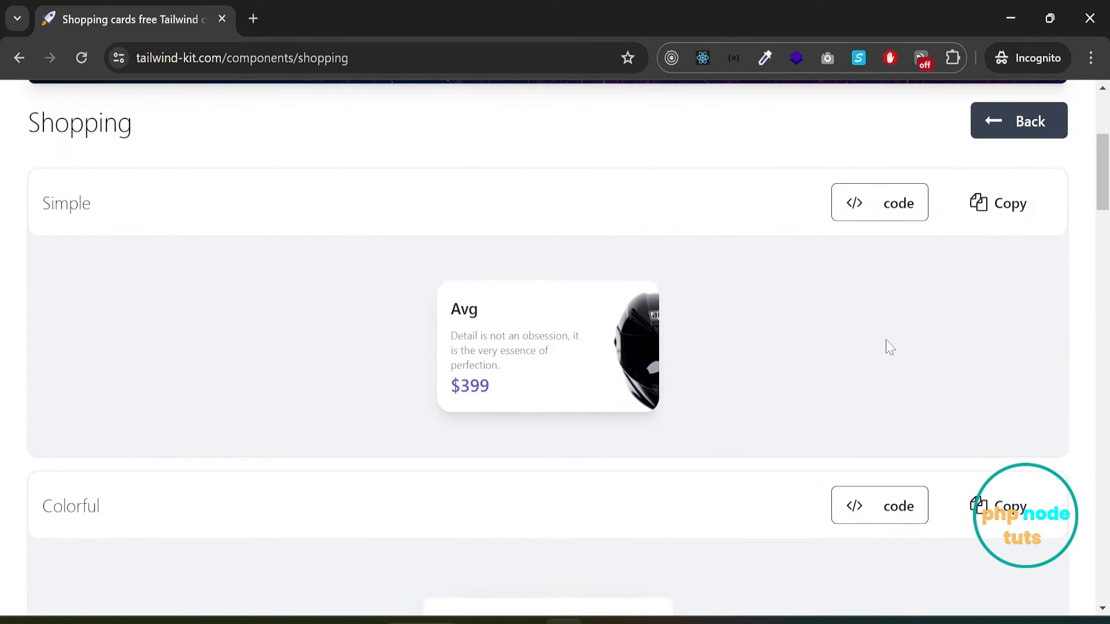
Browse Tailwind-Kit's shopping cards and switch the Classic Utility Jacket card to dark mode.
scroll("down", 3)
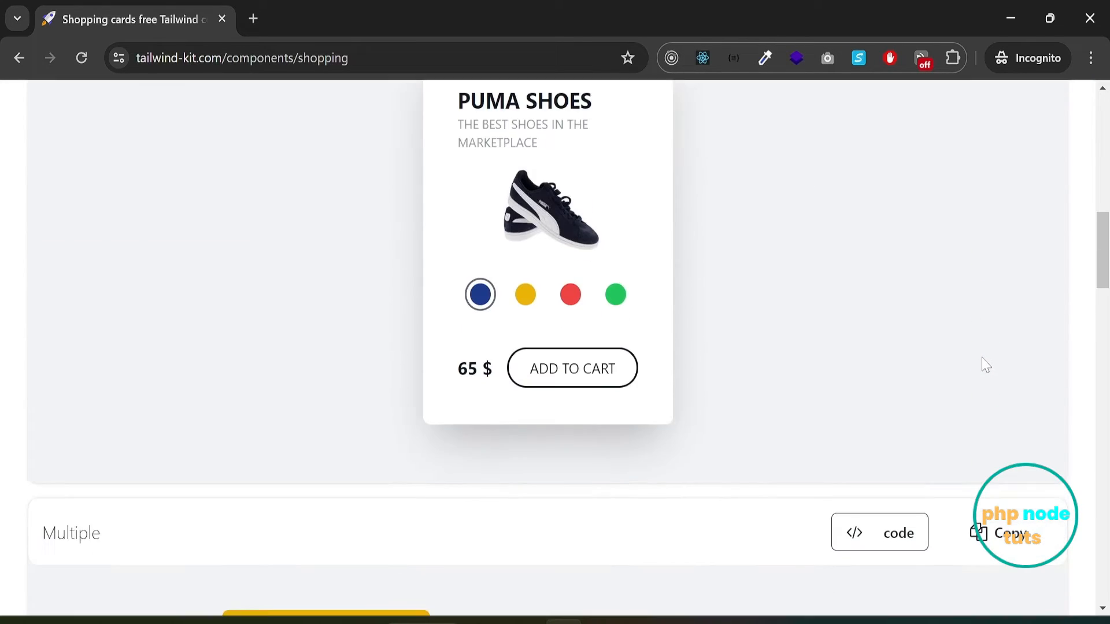
scroll("down", 3)
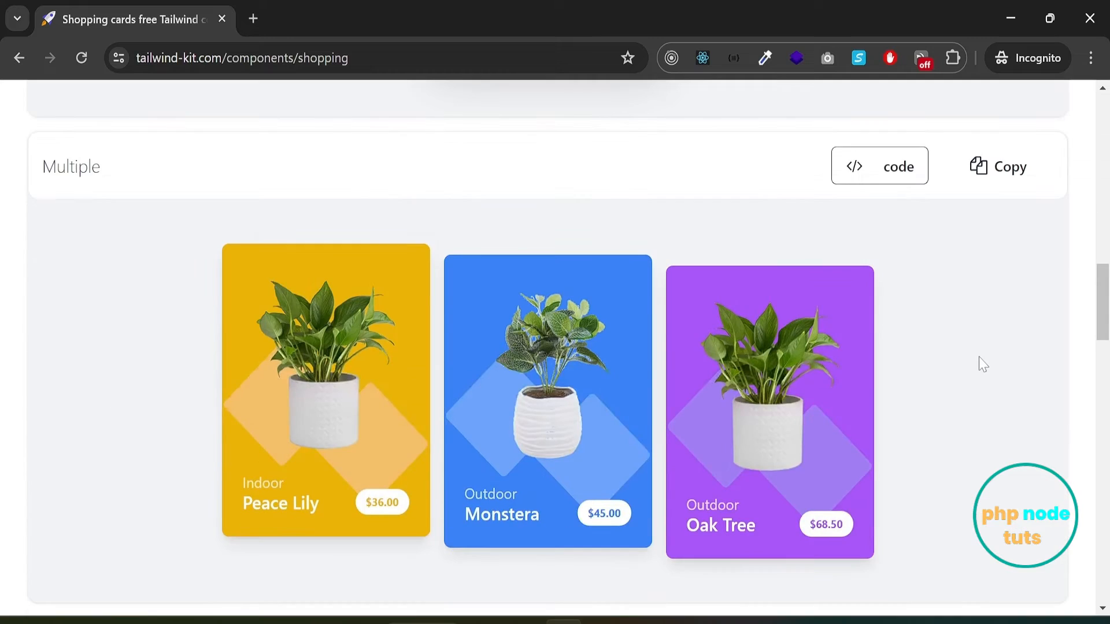
scroll("down", 3)
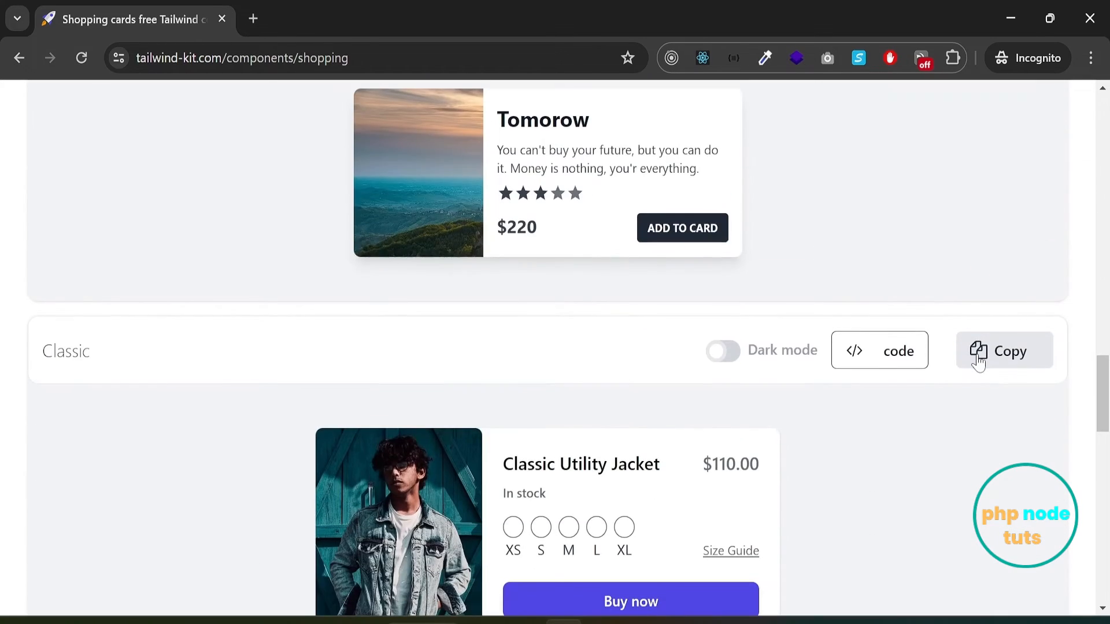
scroll("down", 3)
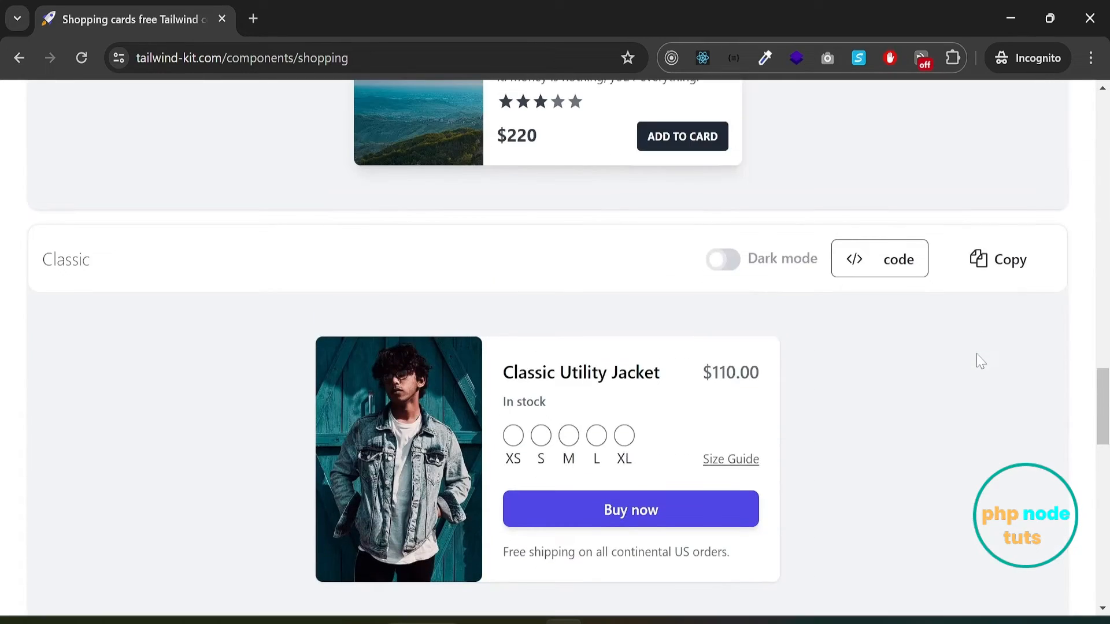
left_click(722, 259)
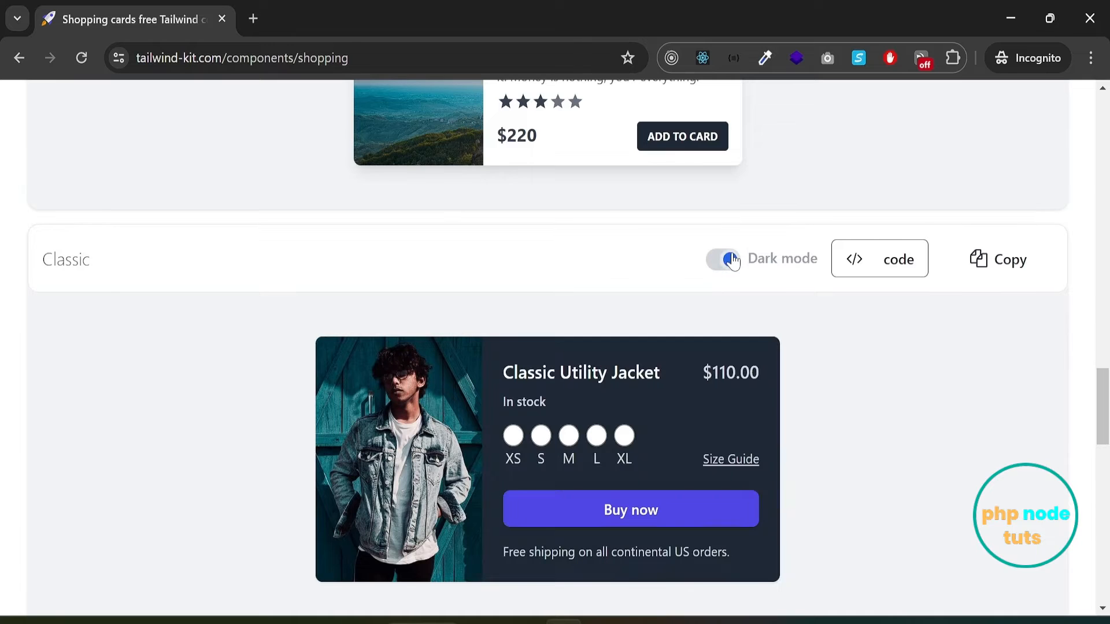
left_click(878, 259)
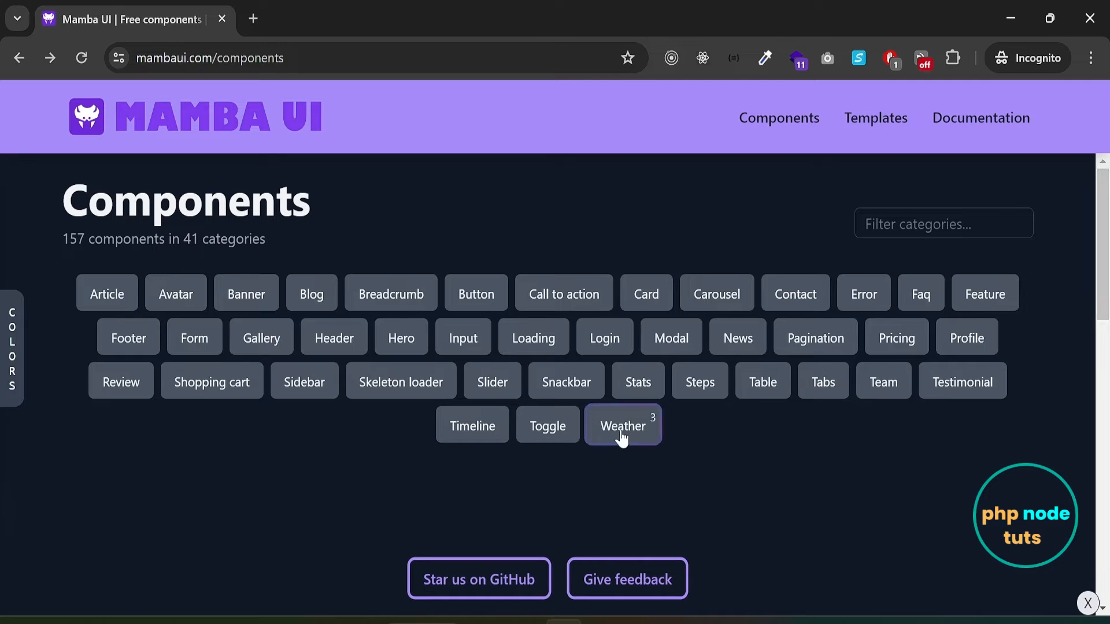
Show Mamba UI's Weather components with the Stockholm weather card preview.
left_click(621, 426)
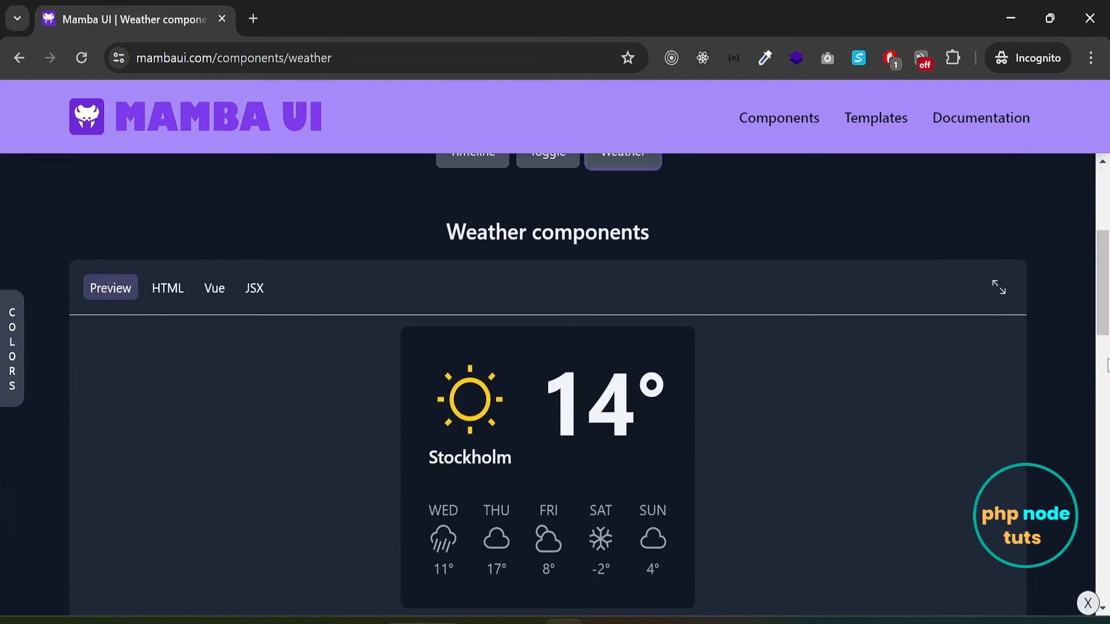
scroll("down", 3)
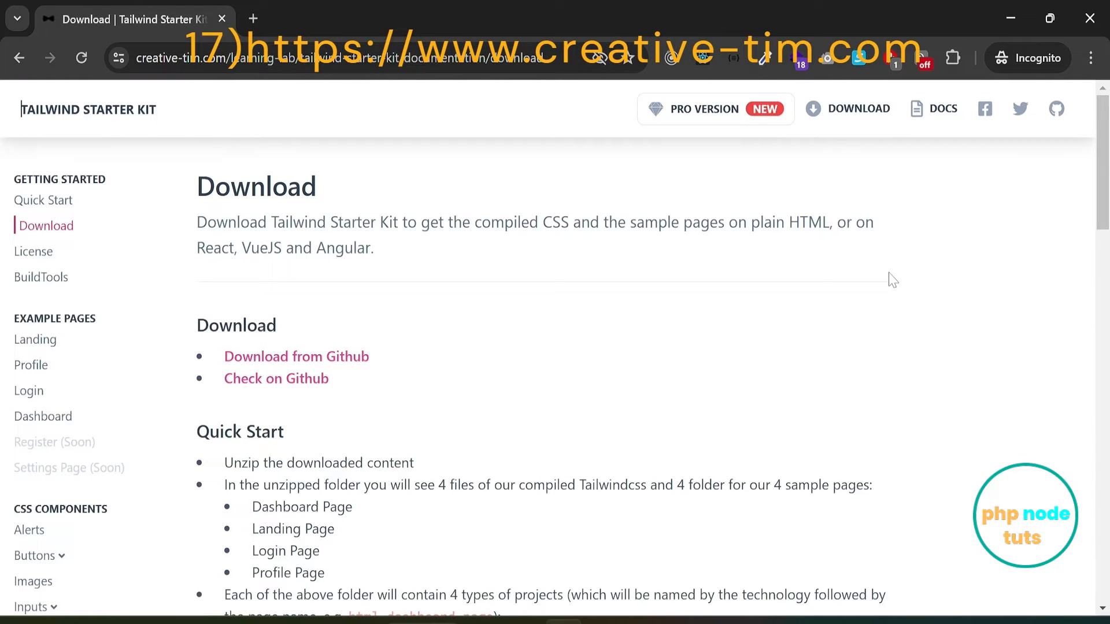
Scroll the Download docs through the HTML, Angular, React and VueJS quick starts, then choose Alerts under Angular Components.
scroll("down", 3)
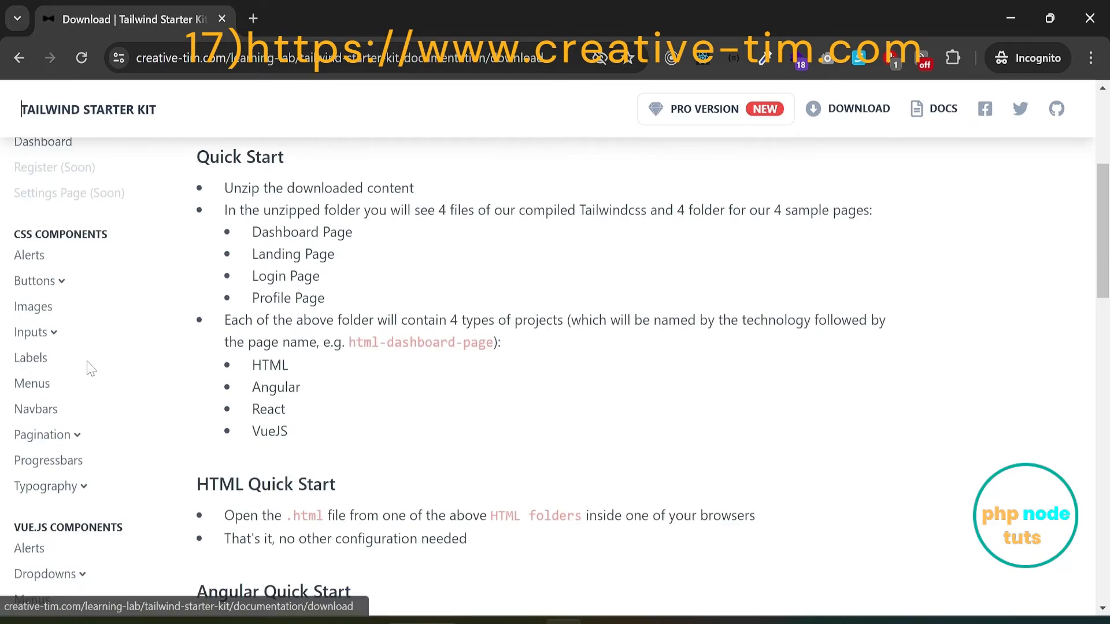
scroll("down", 3)
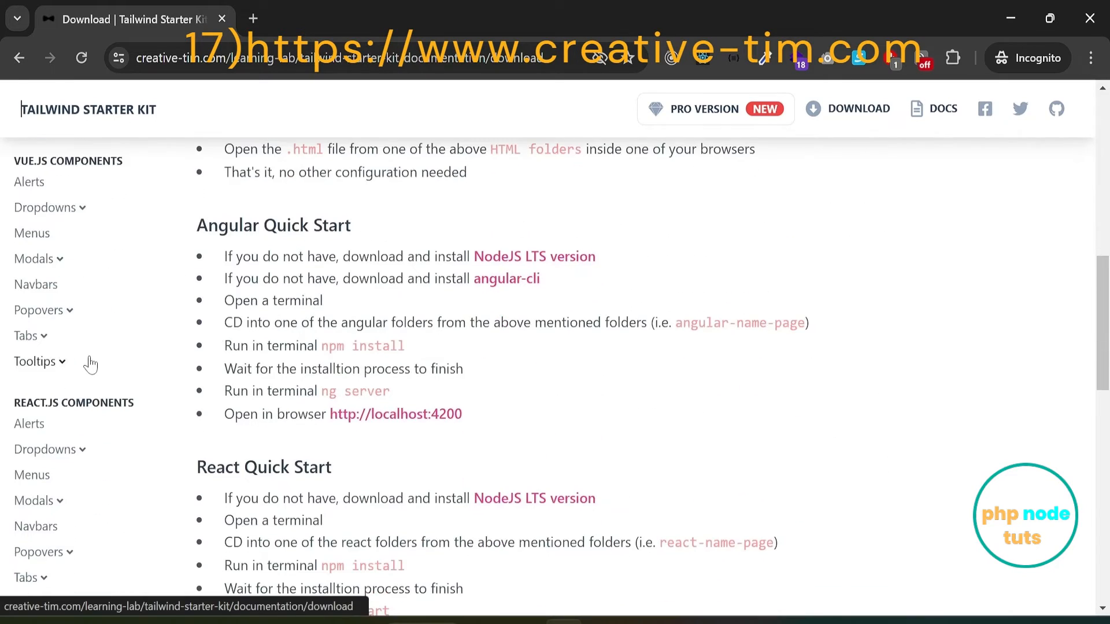
scroll("down", 3)
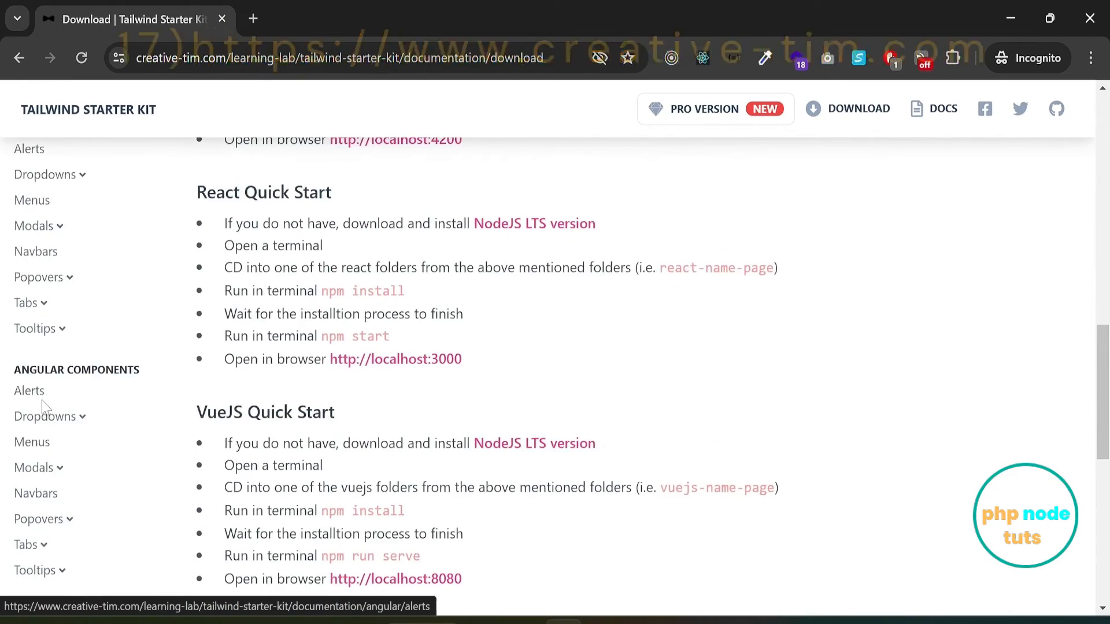
left_click(28, 390)
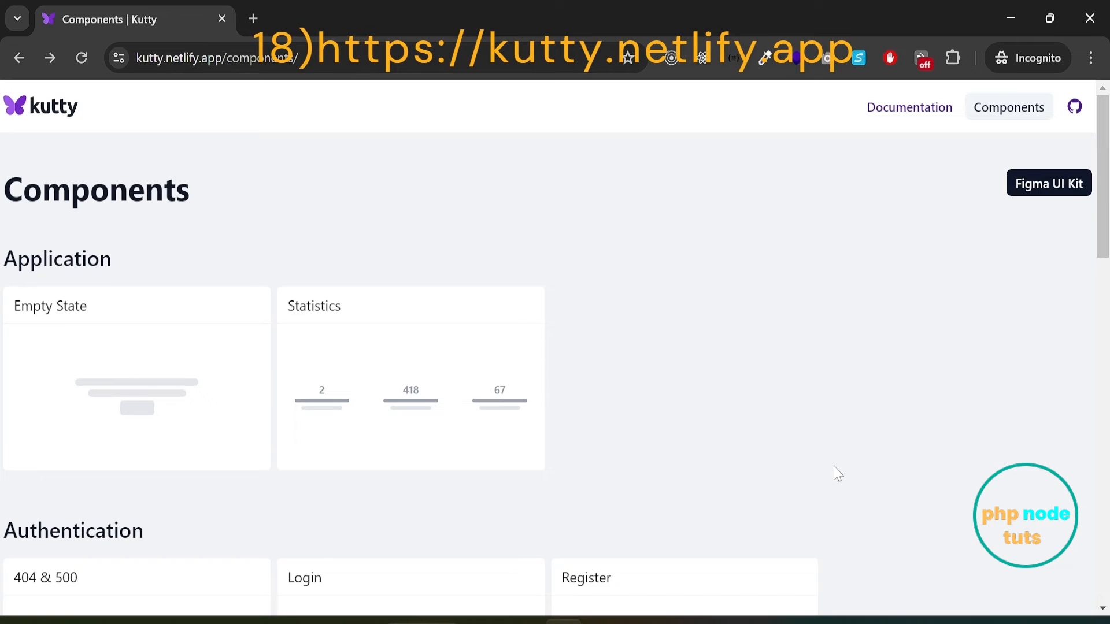
mouse_move(914, 417)
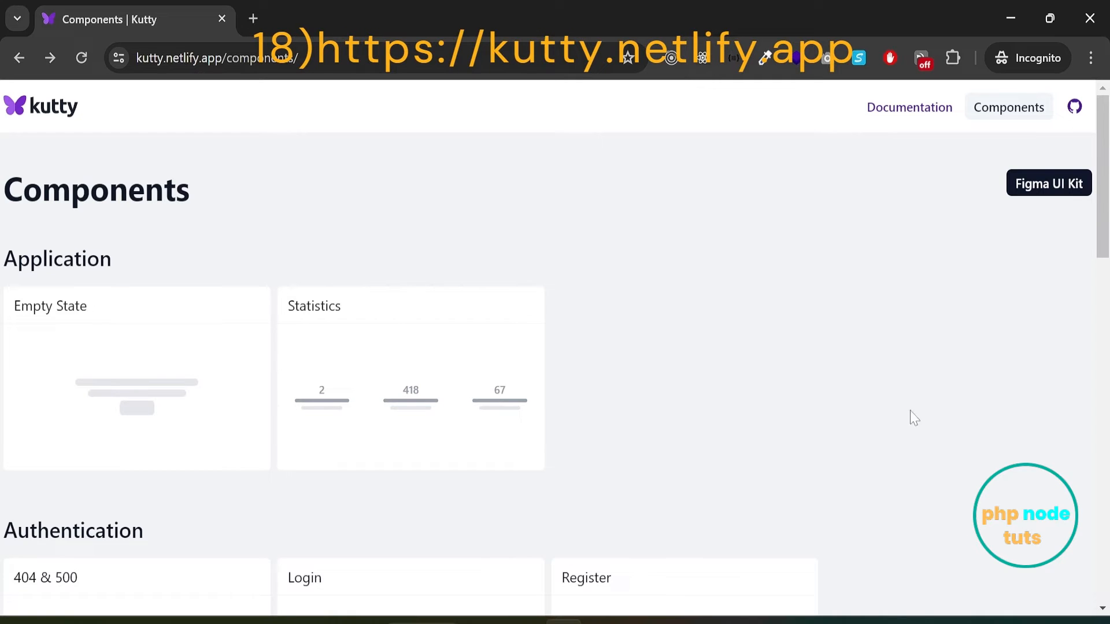
Scroll the Kutty catalogue down to Marketing and open the Headers component preview.
scroll("down", 3)
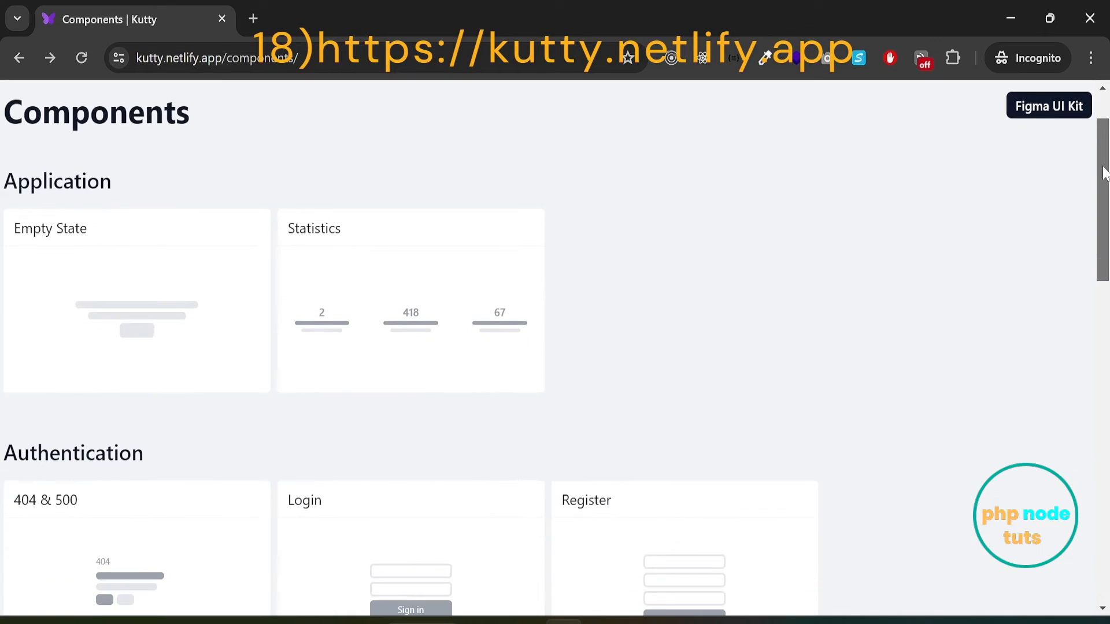
scroll("down", 3)
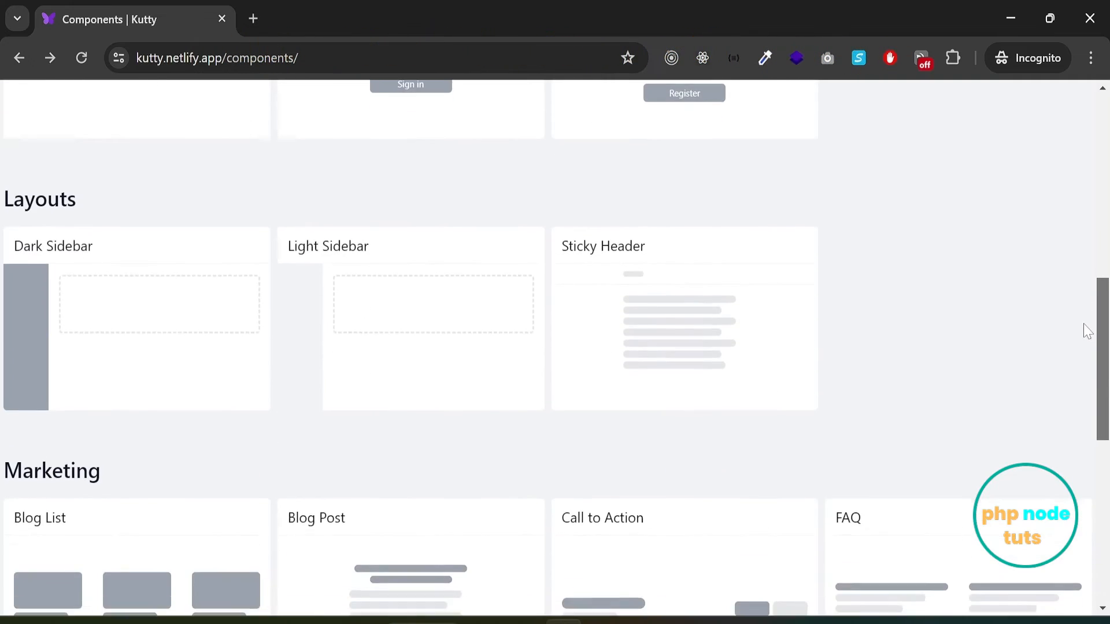
scroll("down", 3)
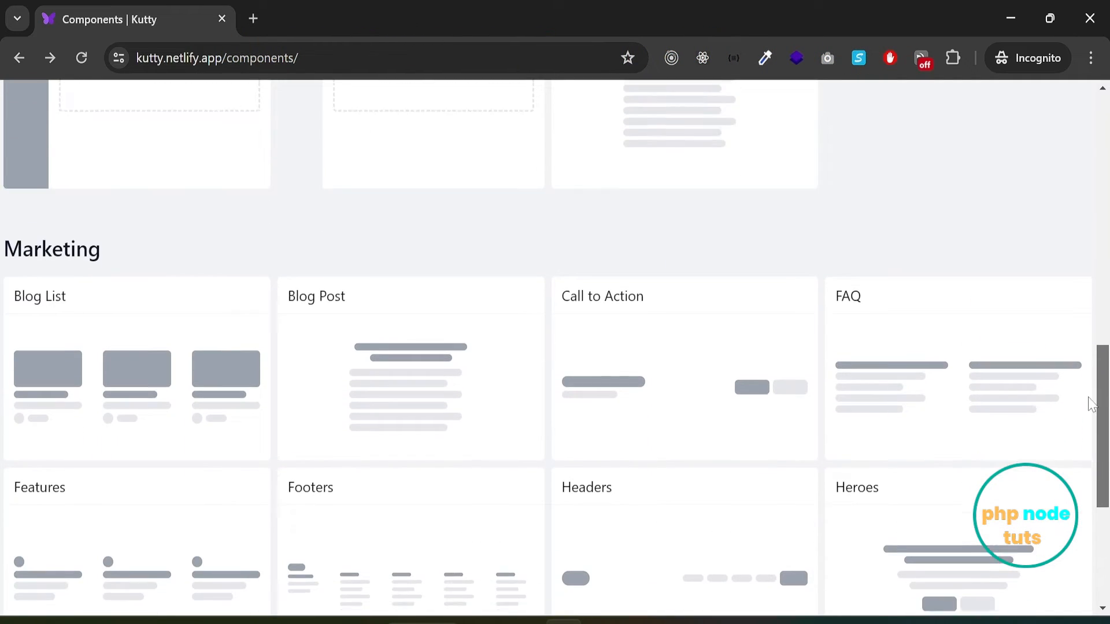
left_click(586, 487)
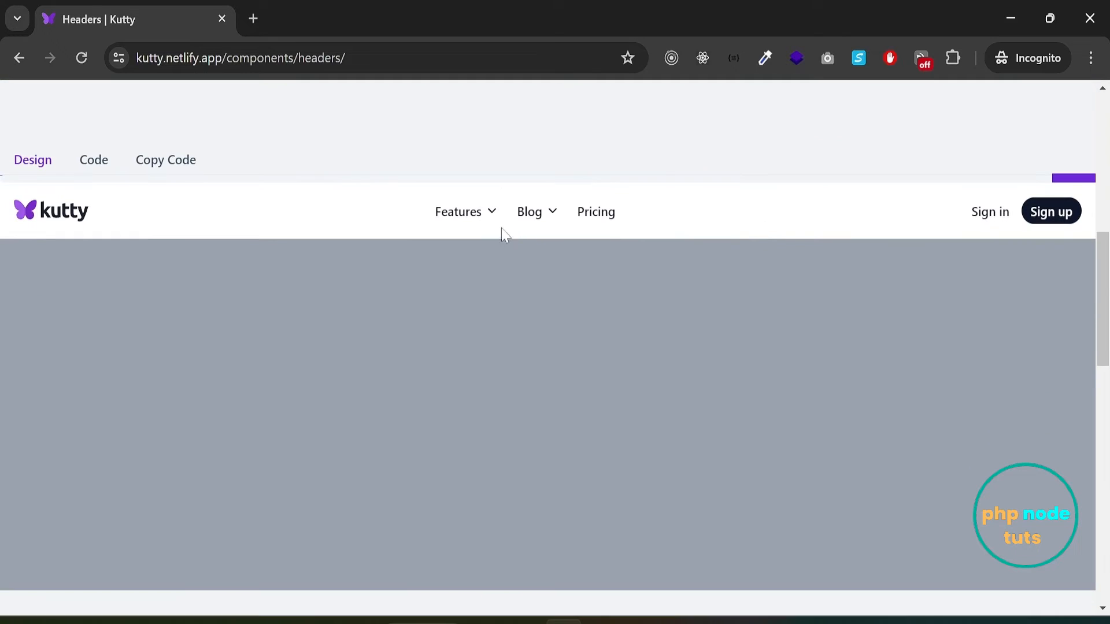
left_click(458, 211)
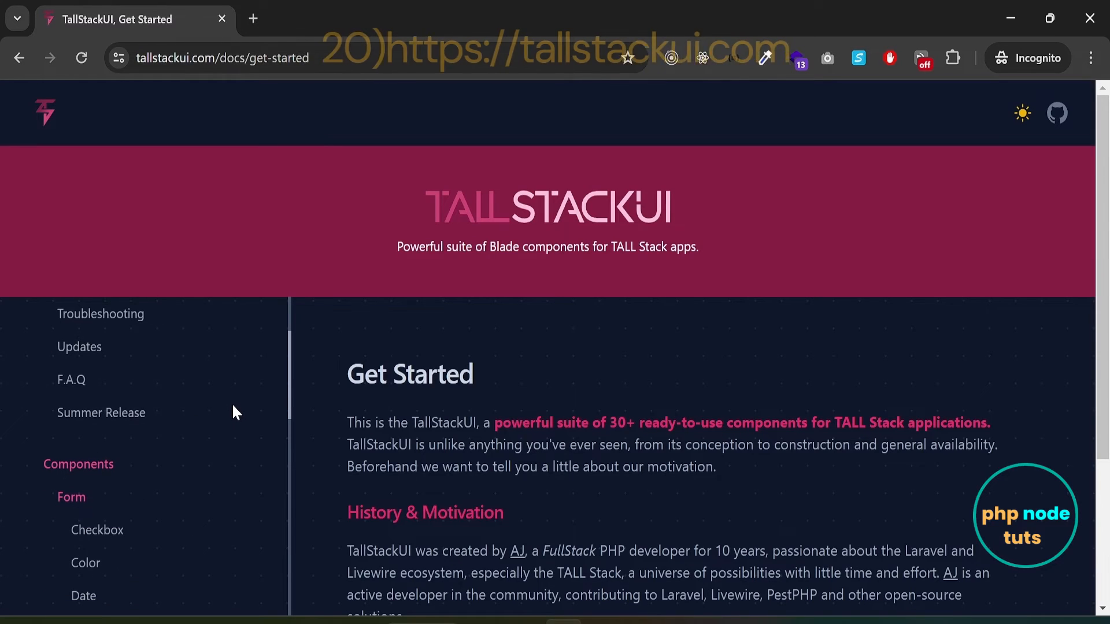
Reach the Slide component documentation from the TallStackUI sidebar.
scroll("down", 3)
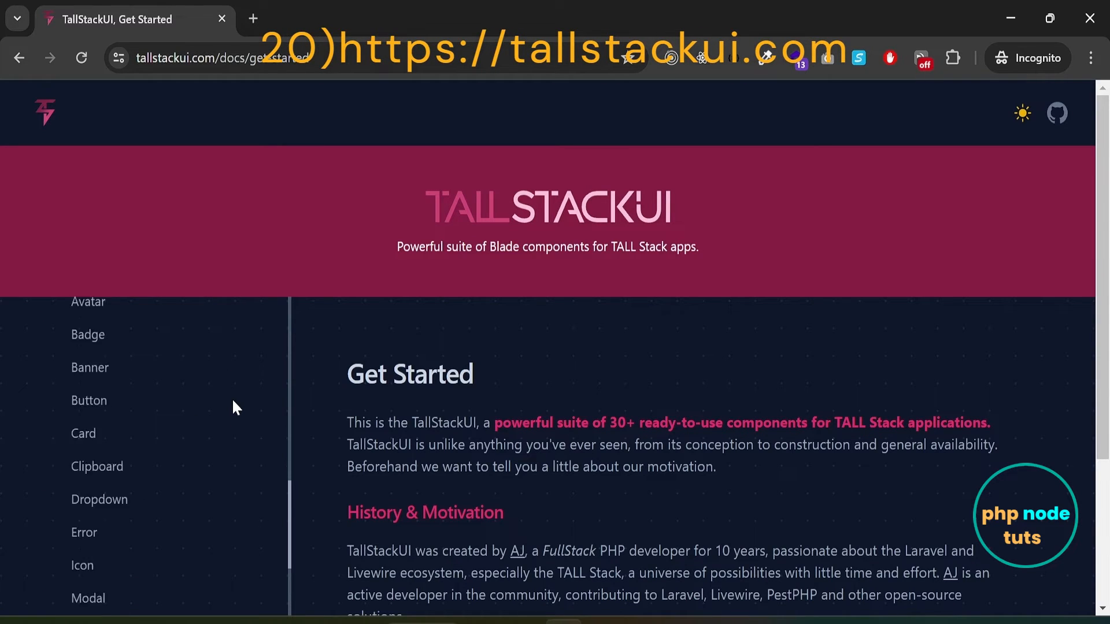
scroll("down", 3)
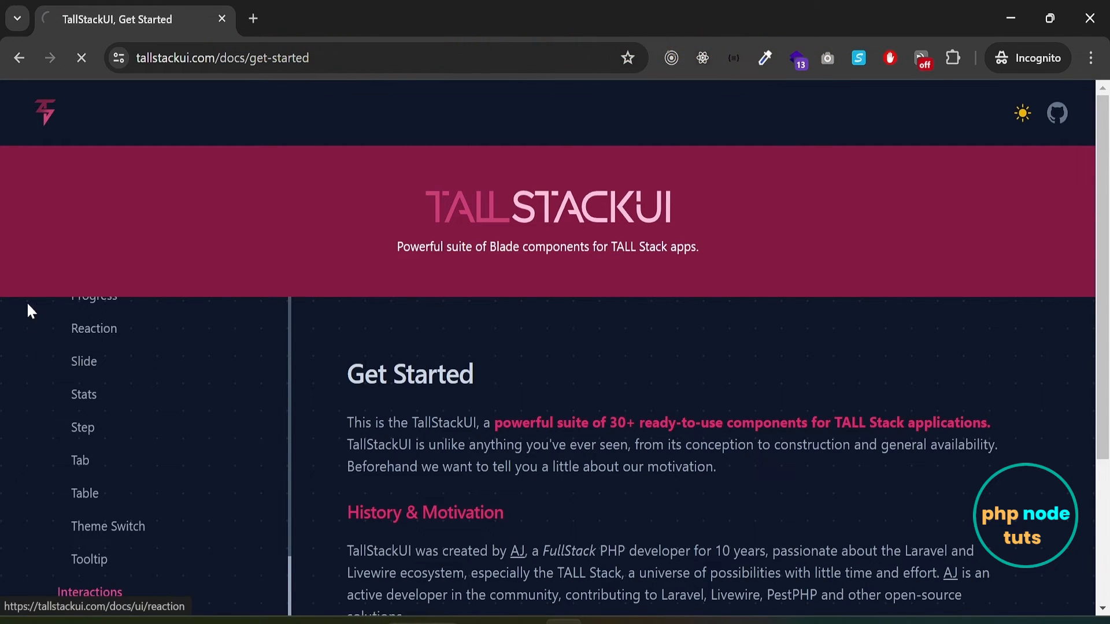
left_click(83, 362)
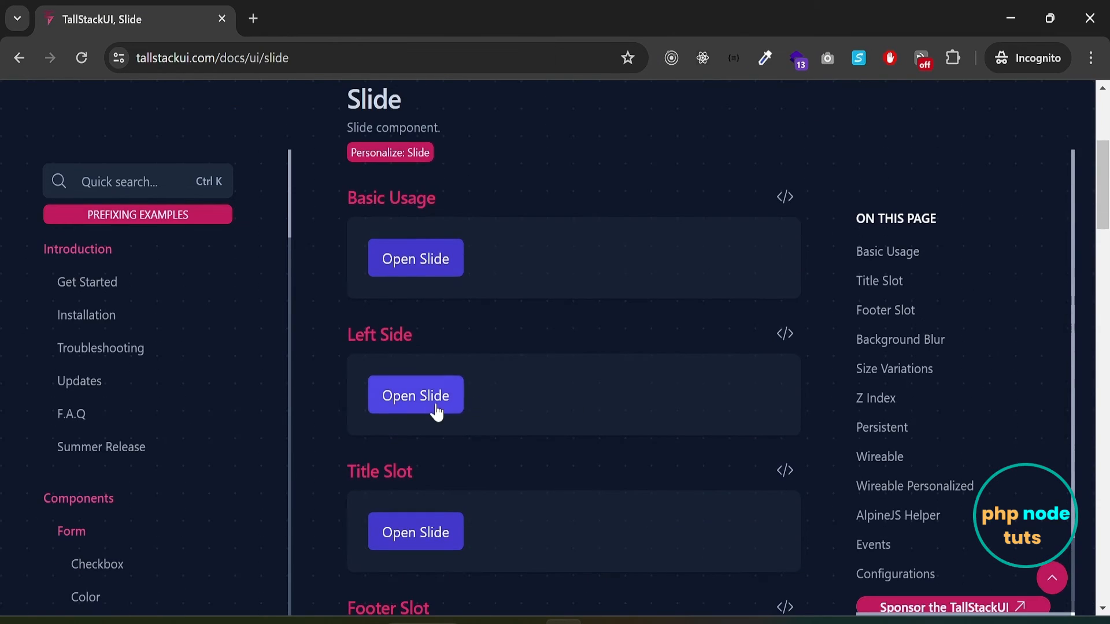
Try the Left Side and Title Slot slide demos, closing the panels afterwards.
left_click(416, 395)
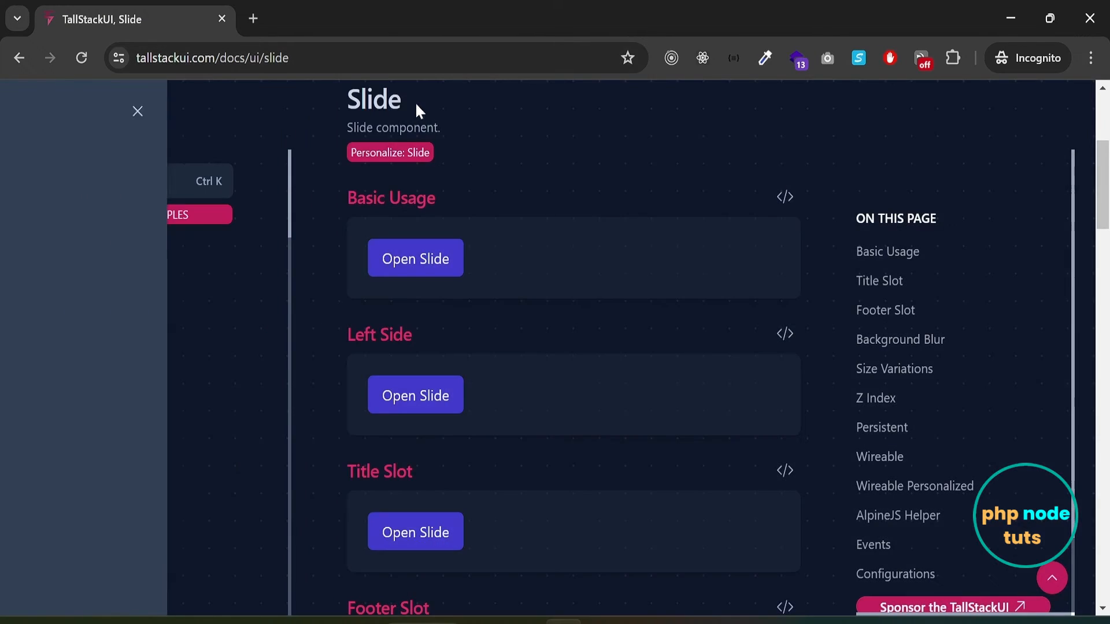
left_click(416, 348)
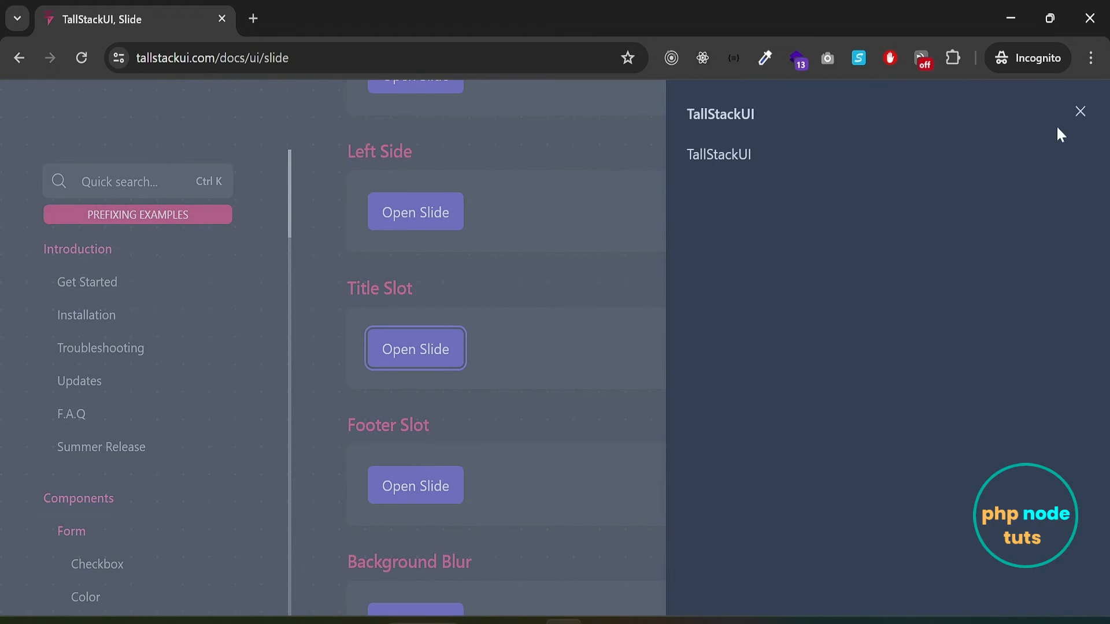
left_click(1081, 111)
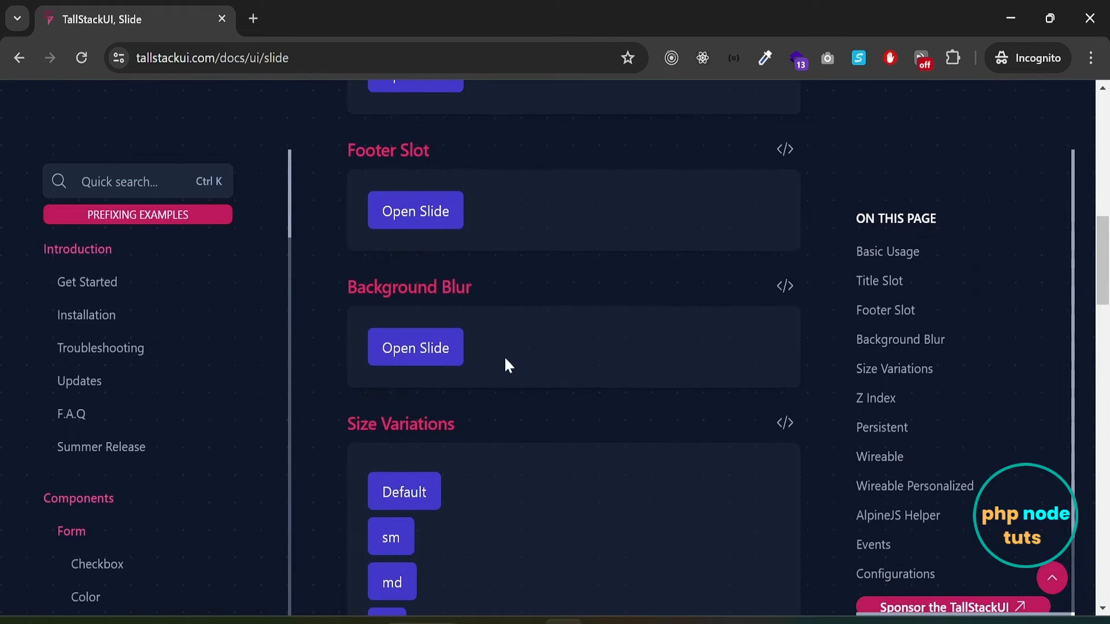
left_click(415, 347)
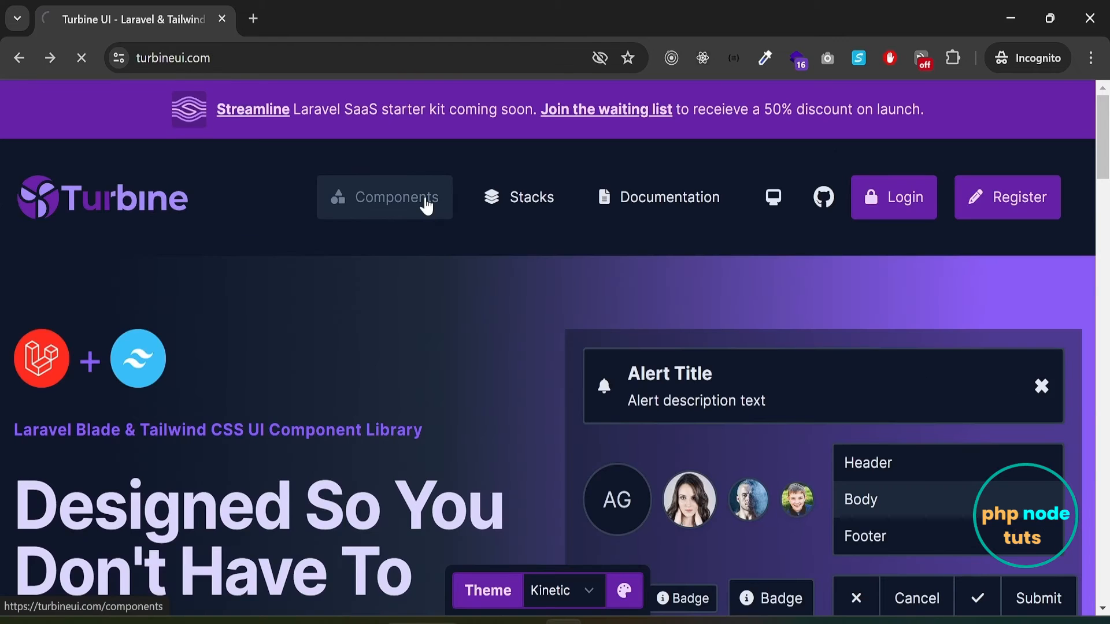
Browse Turbine UI's component catalogue, view the Avatar component details, then scroll WireUI's alert docs.
left_click(385, 196)
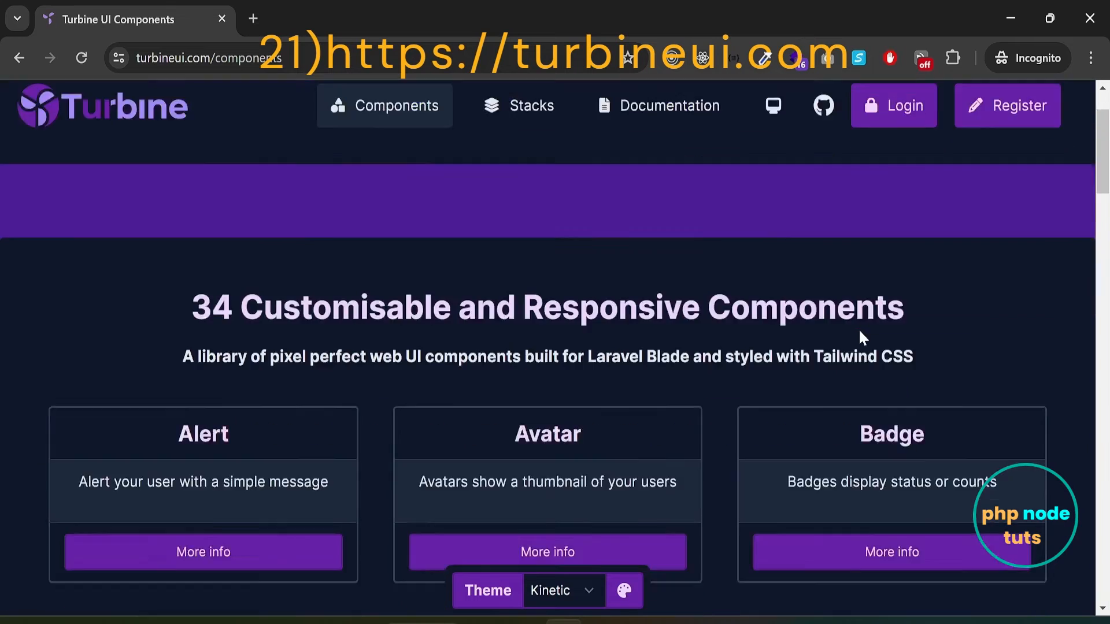
scroll("down", 3)
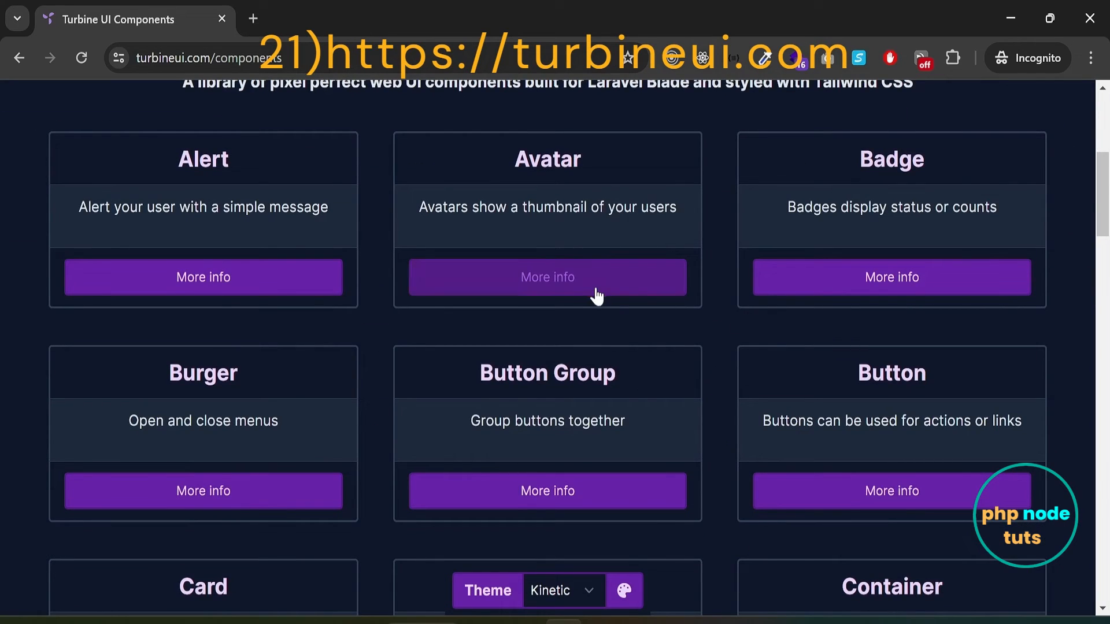
left_click(547, 277)
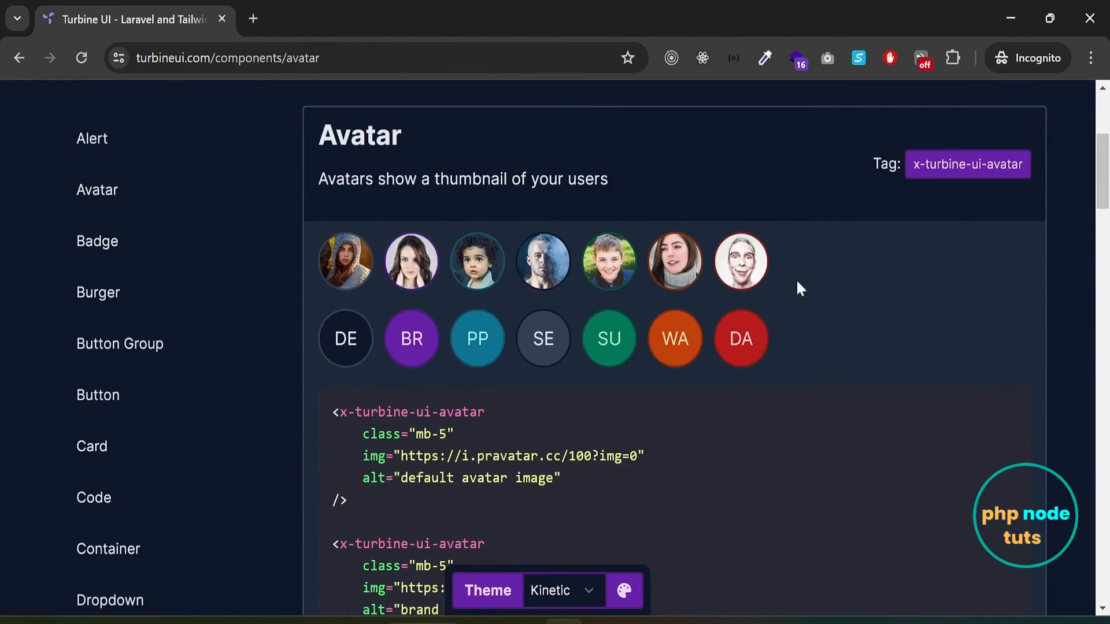
scroll("down", 3)
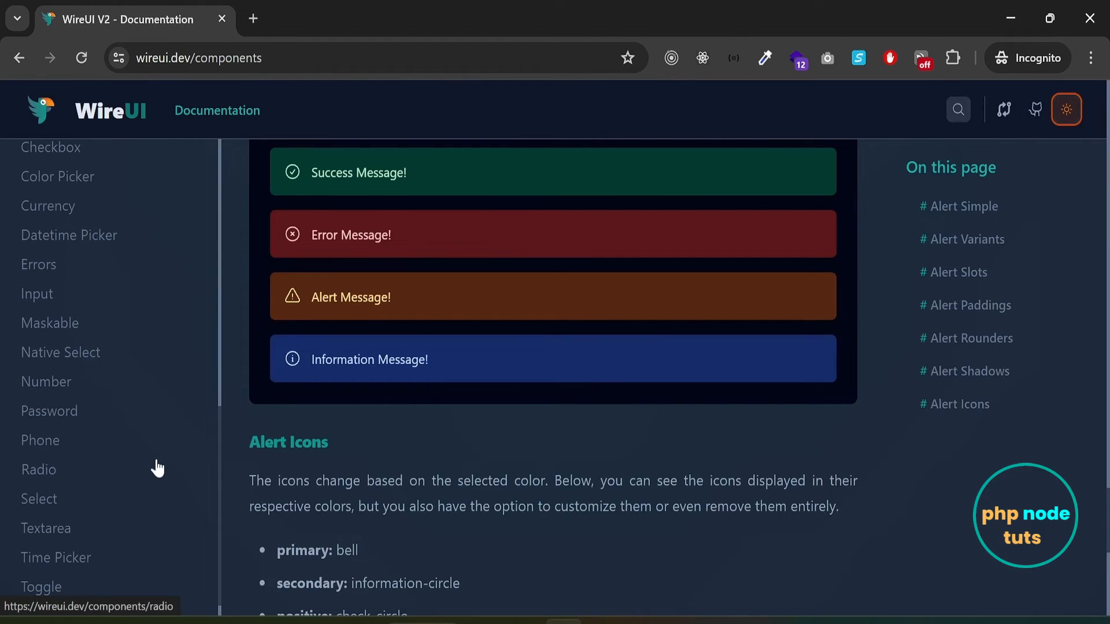
scroll("down", 3)
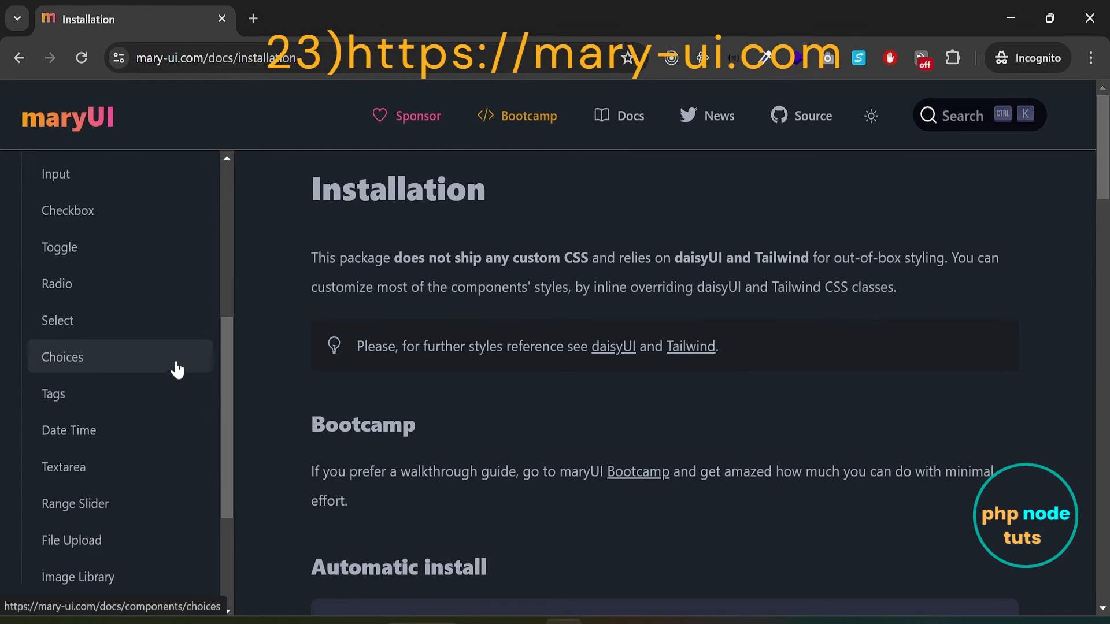
From the Dialogs section open the Drawer docs and preview the Open Left drawer demo.
scroll("down", 3)
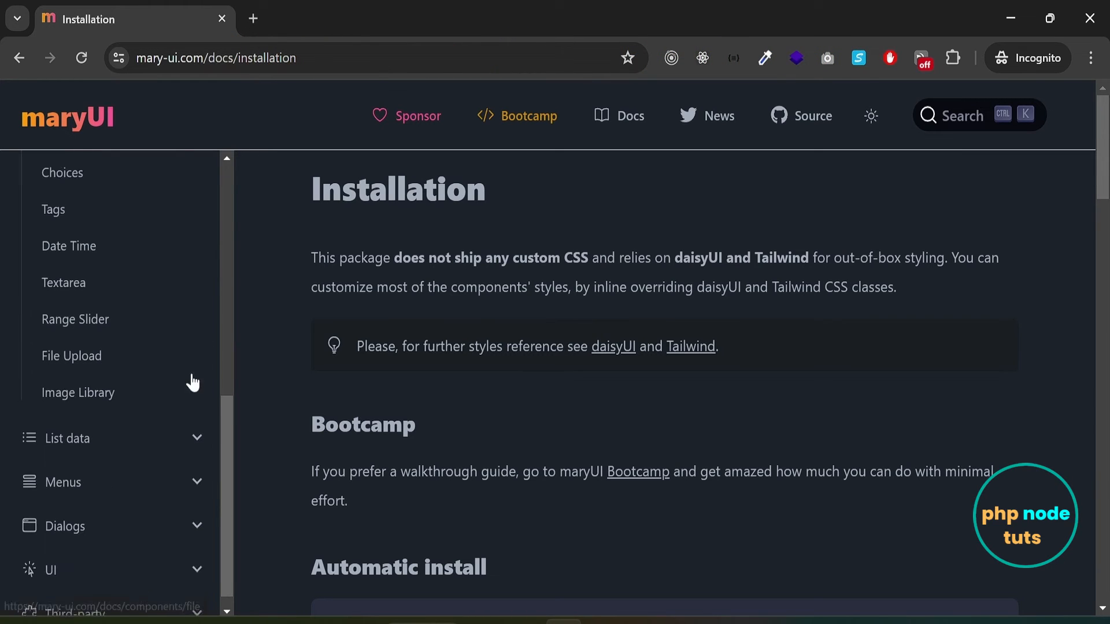
left_click(62, 401)
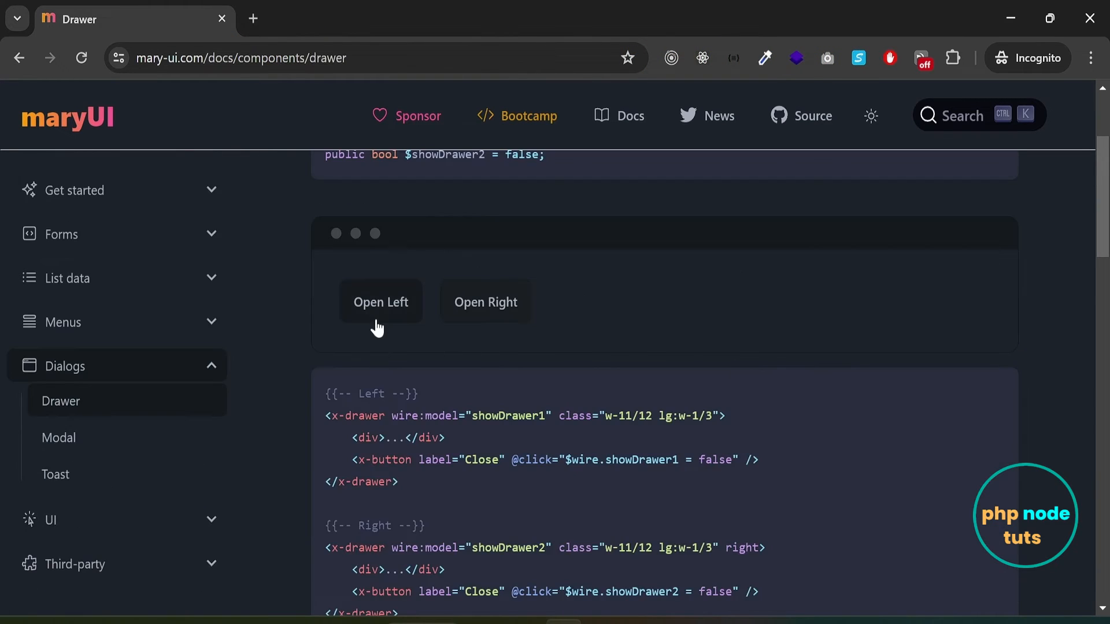
left_click(381, 301)
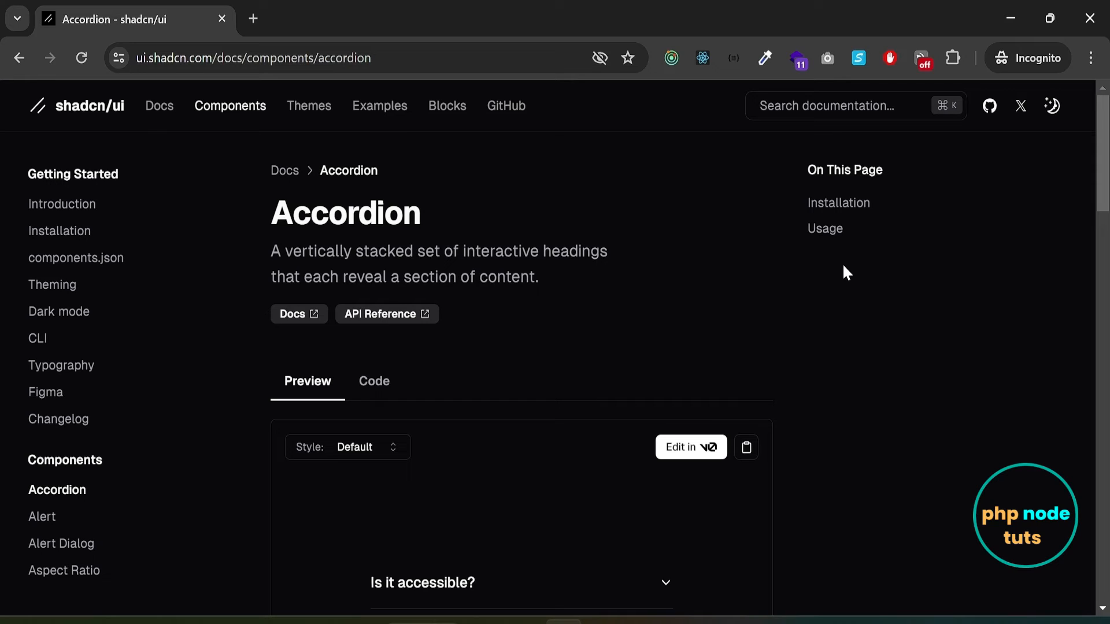
mouse_move(60, 230)
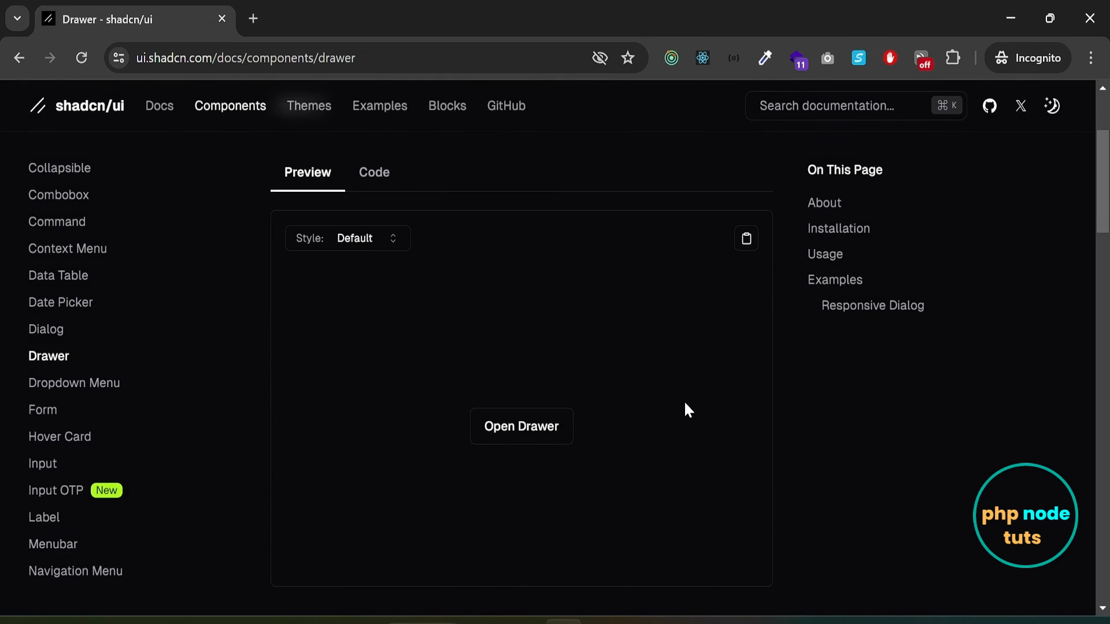
Select Drawer in the shadcn/ui sidebar, scroll to Responsive Dialog and preview the Edit Profile dialog.
left_click(375, 172)
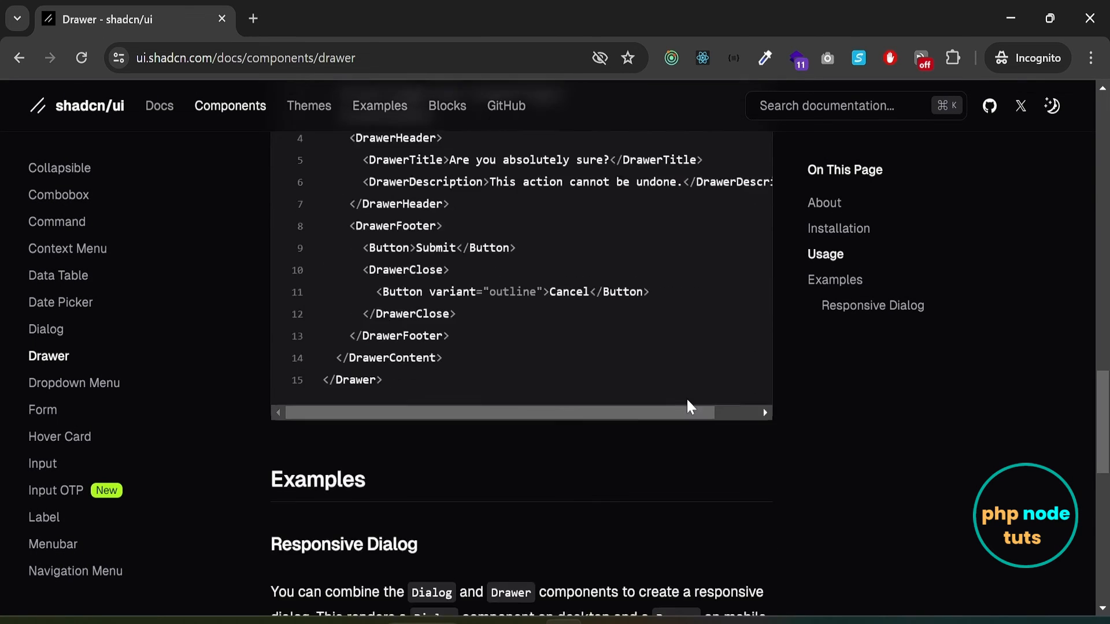
scroll("down", 3)
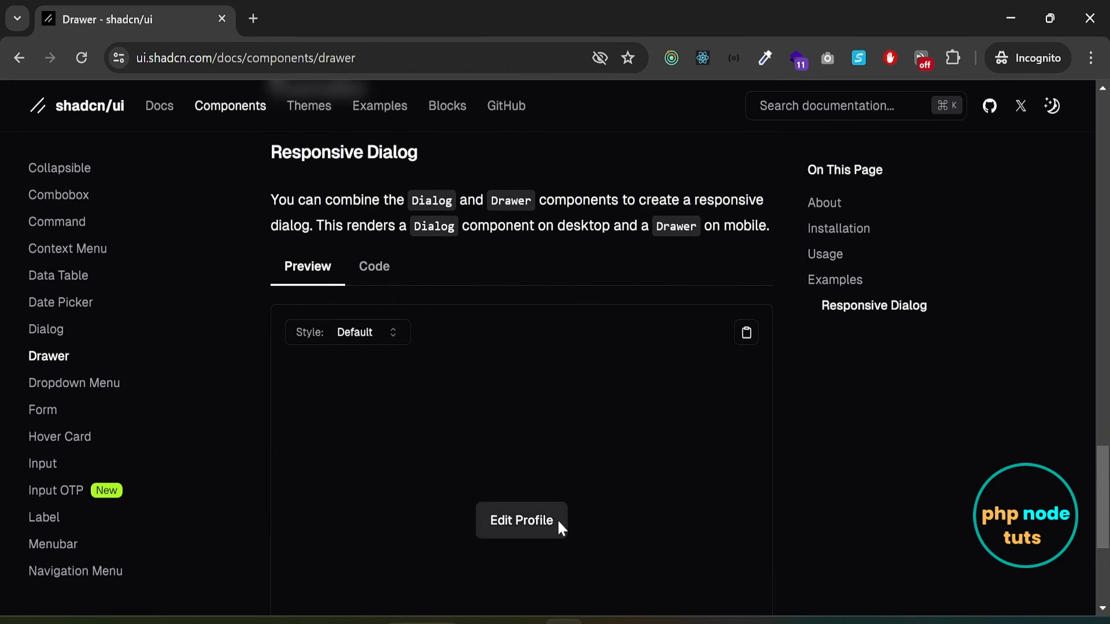
left_click(447, 105)
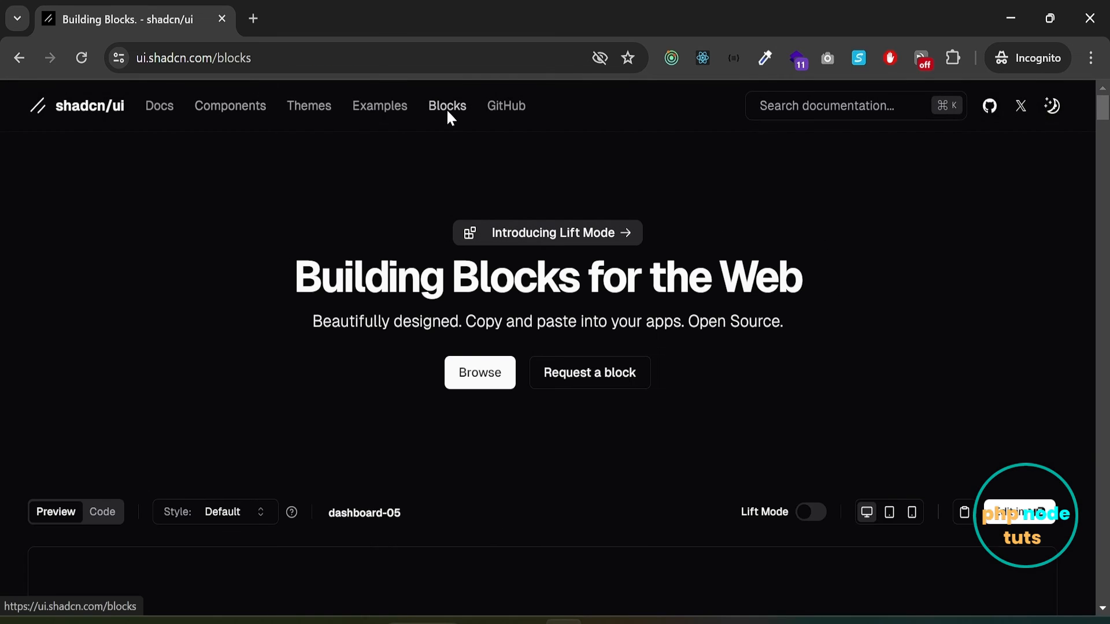
View dashboard-05's source code, then scroll the block previews down to the authentication-01 login block.
scroll("down", 3)
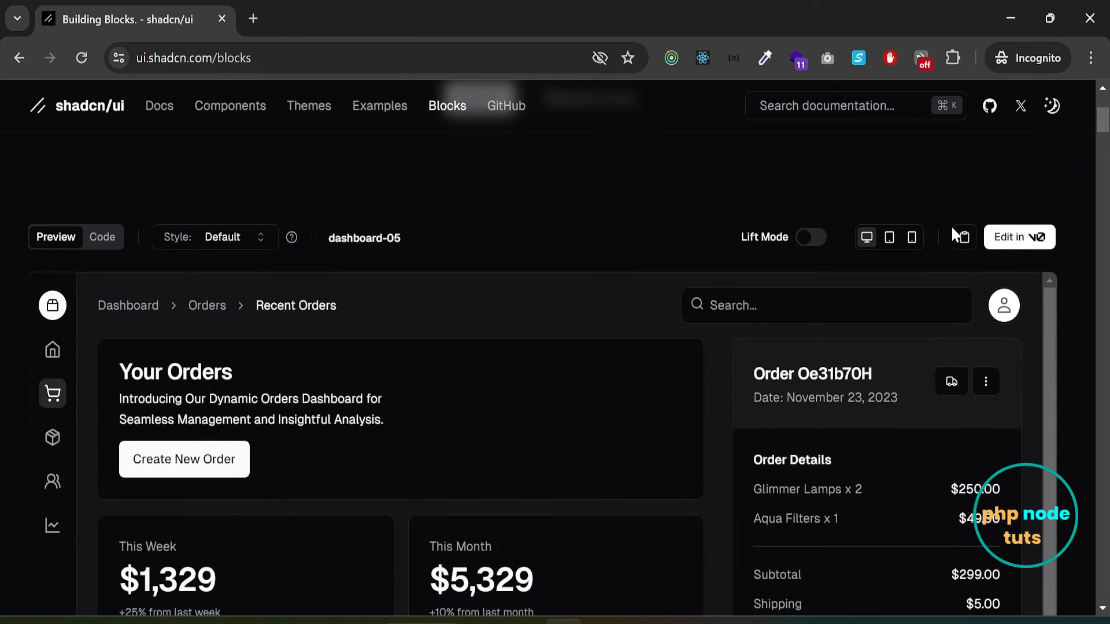
left_click(101, 237)
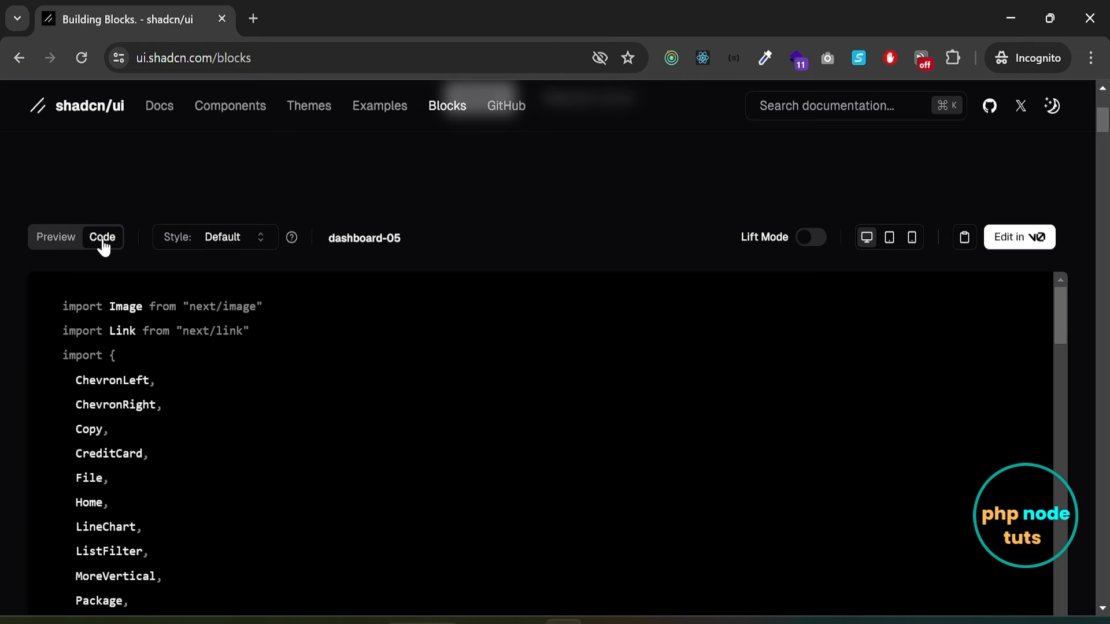
mouse_move(64, 246)
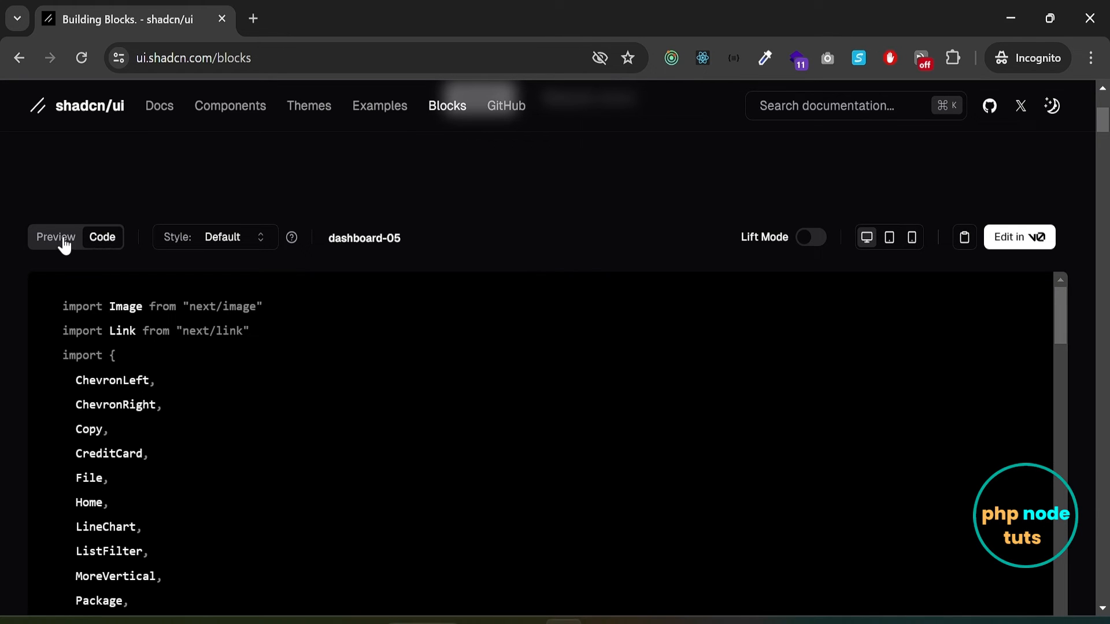
scroll("down", 3)
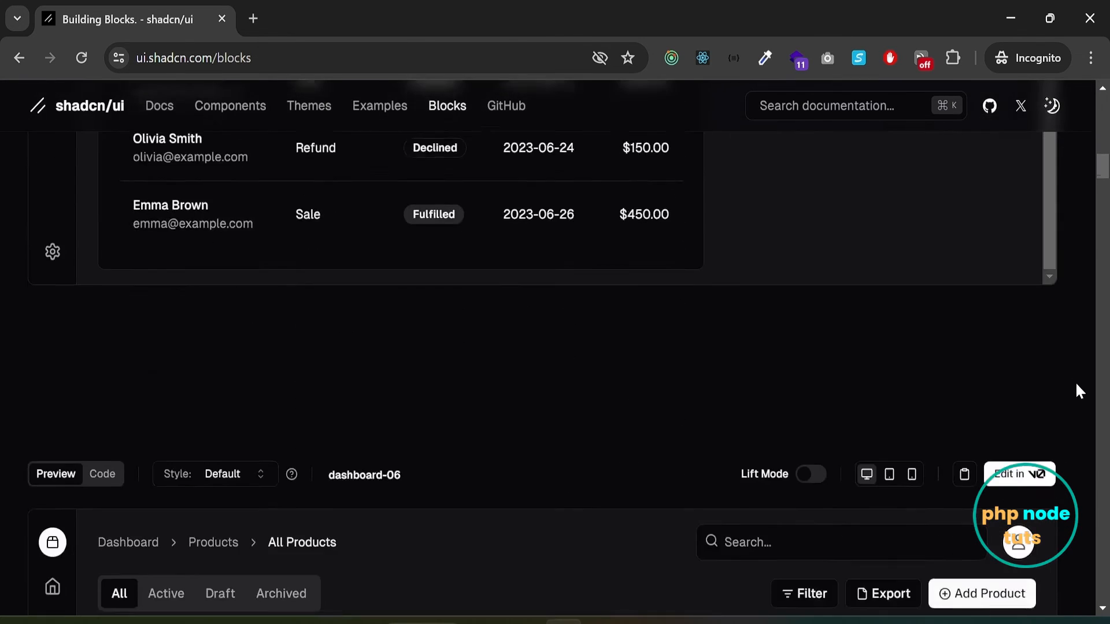
scroll("down", 3)
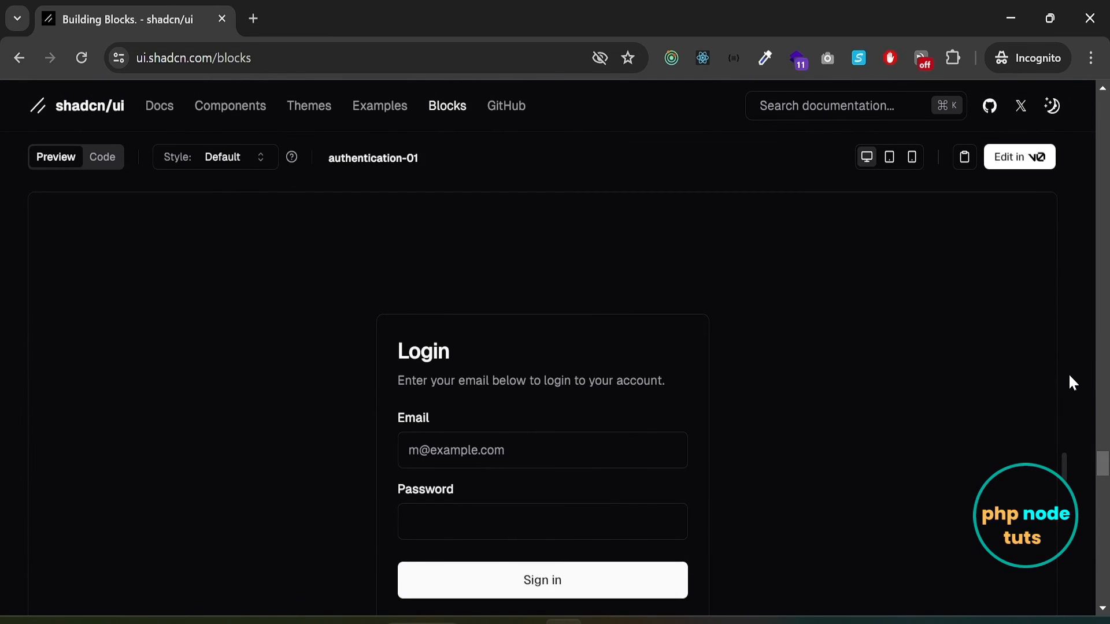
scroll("down", 3)
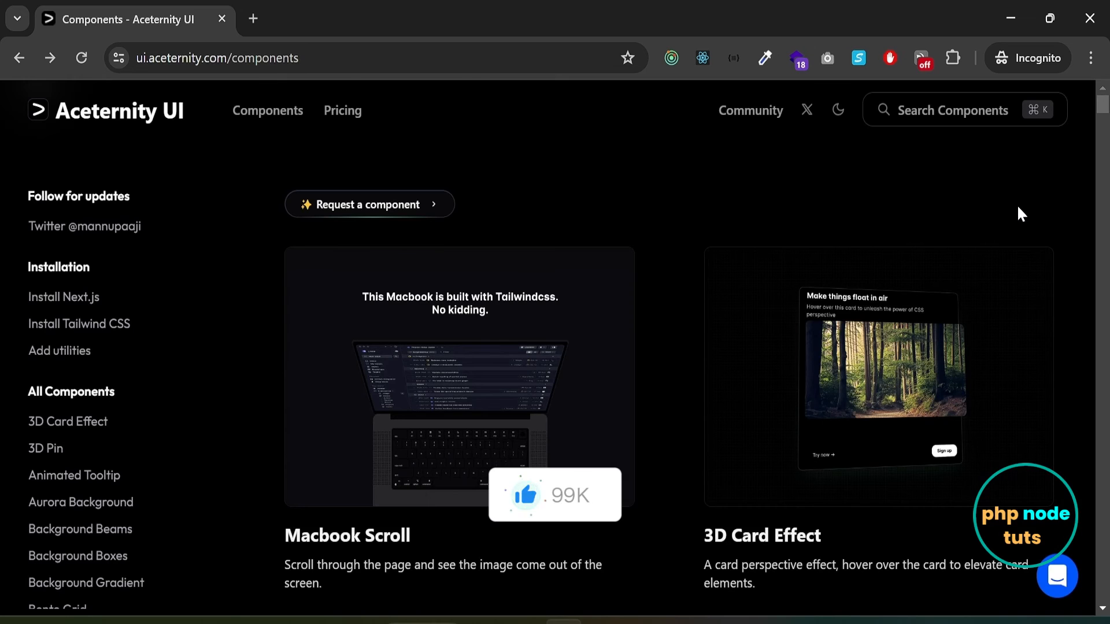
Scroll down through the full grid of Aceternity UI component cards.
scroll("down", 3)
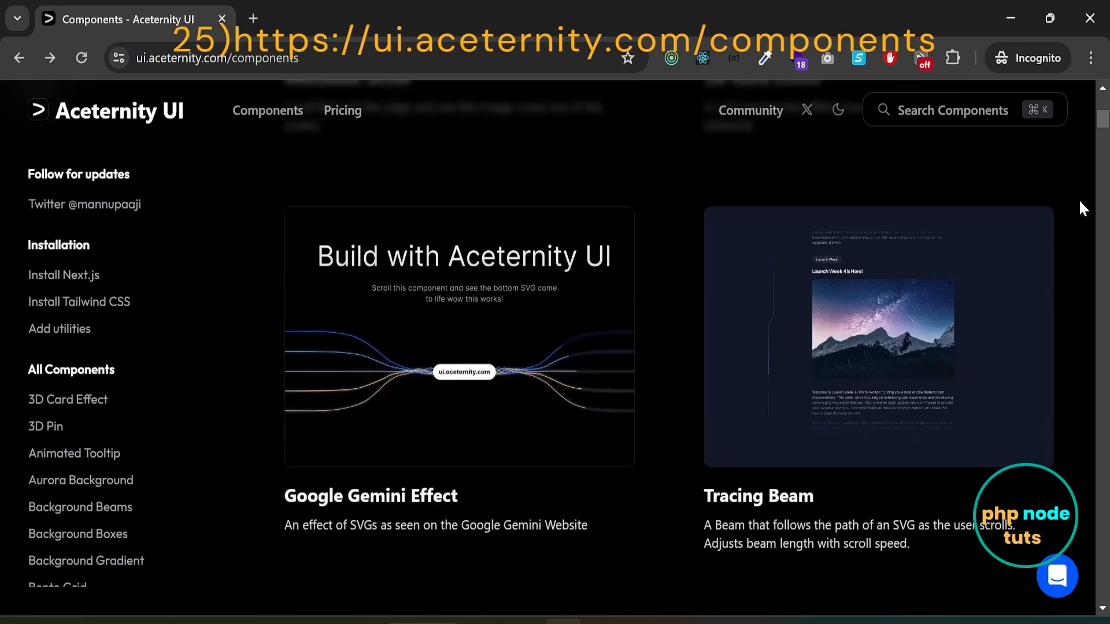
scroll("down", 3)
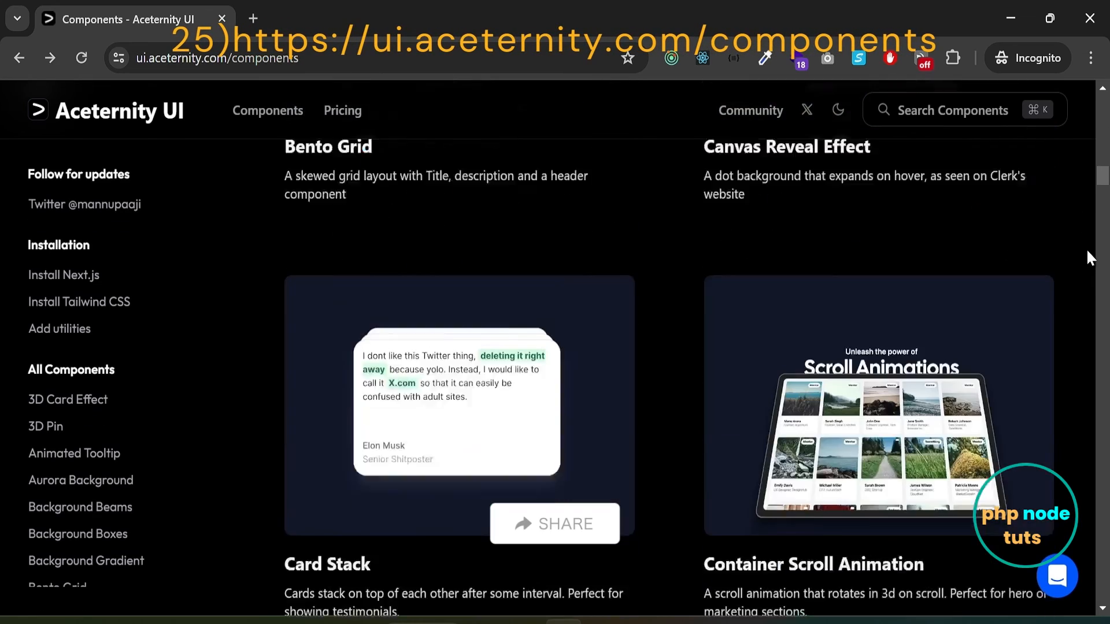
scroll("down", 3)
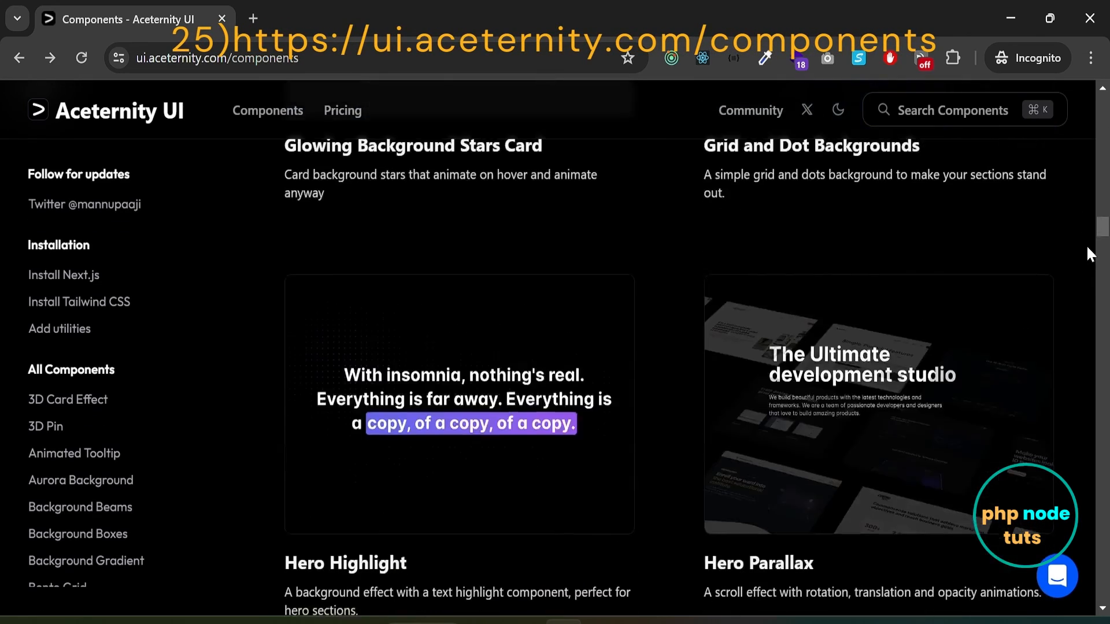
scroll("down", 3)
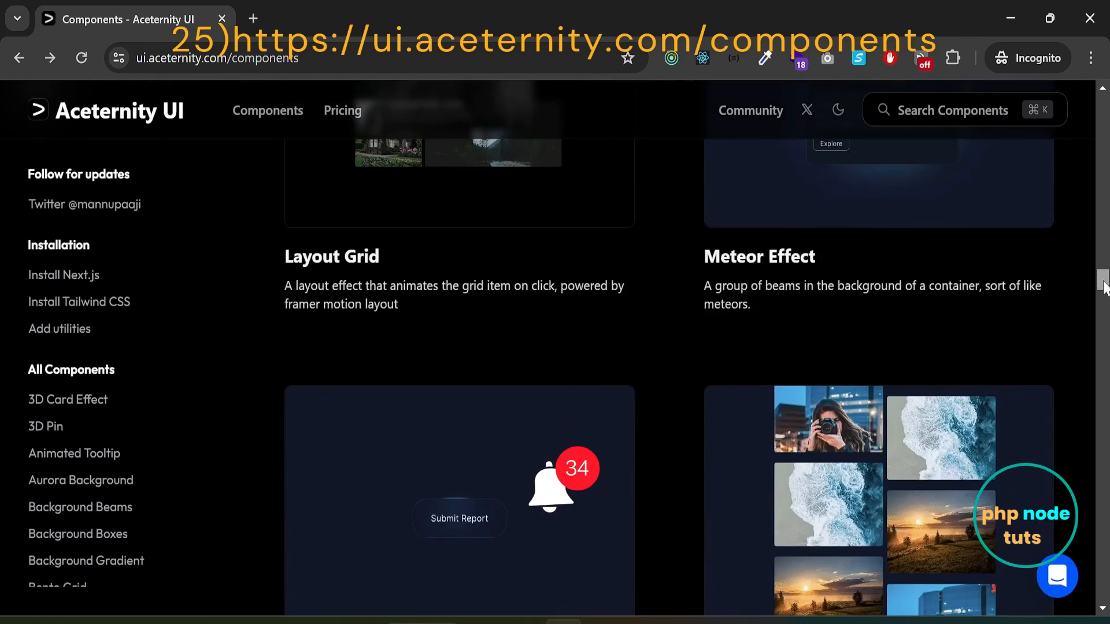
scroll("down", 3)
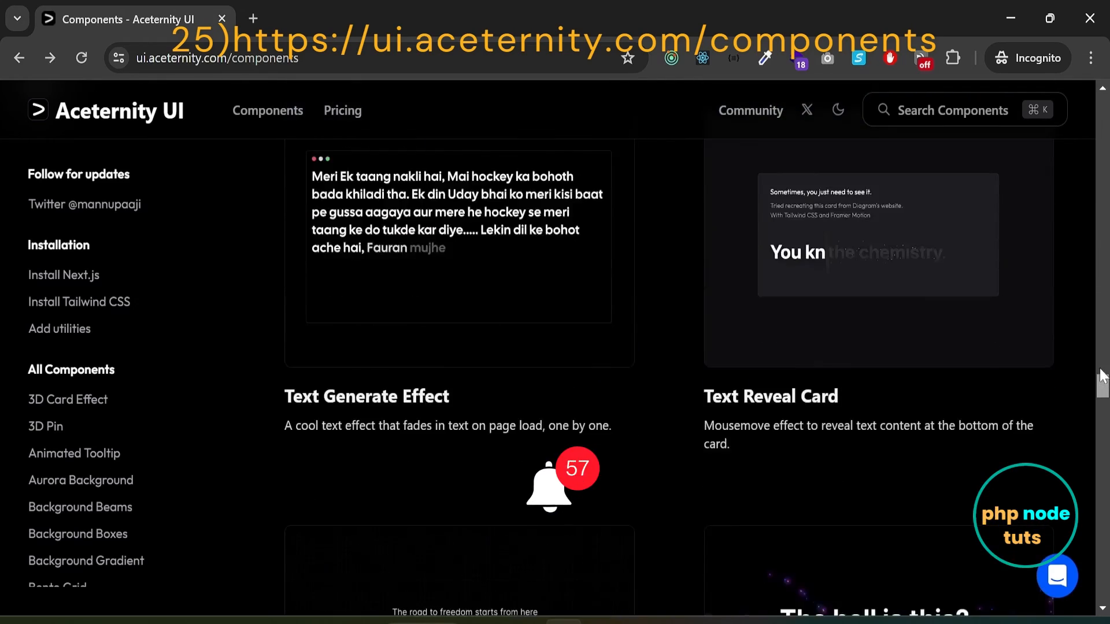
scroll("down", 3)
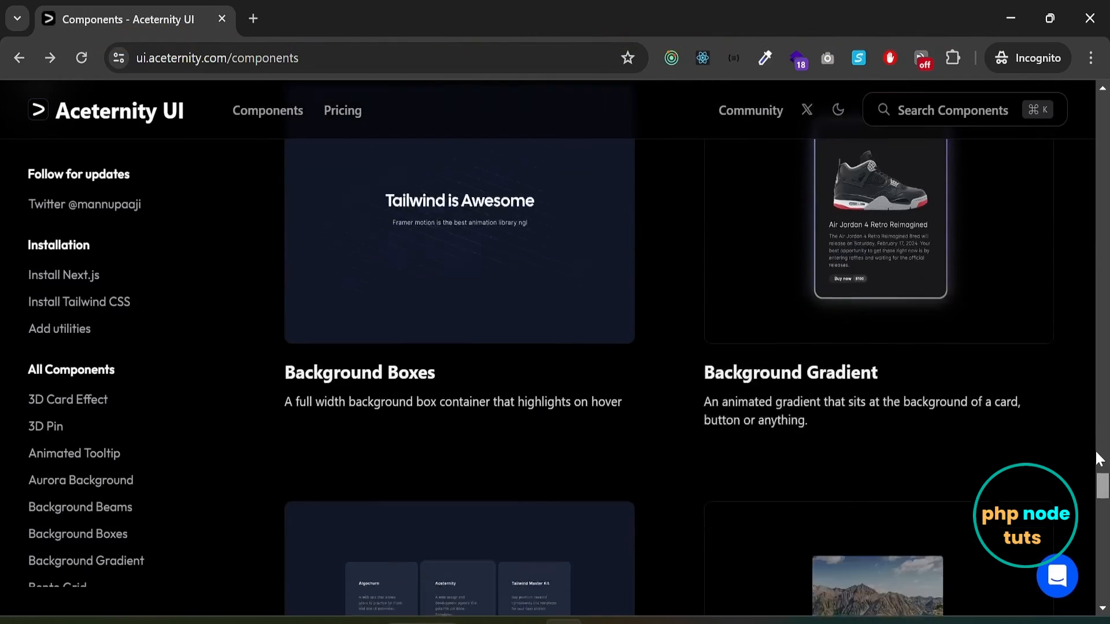
scroll("down", 3)
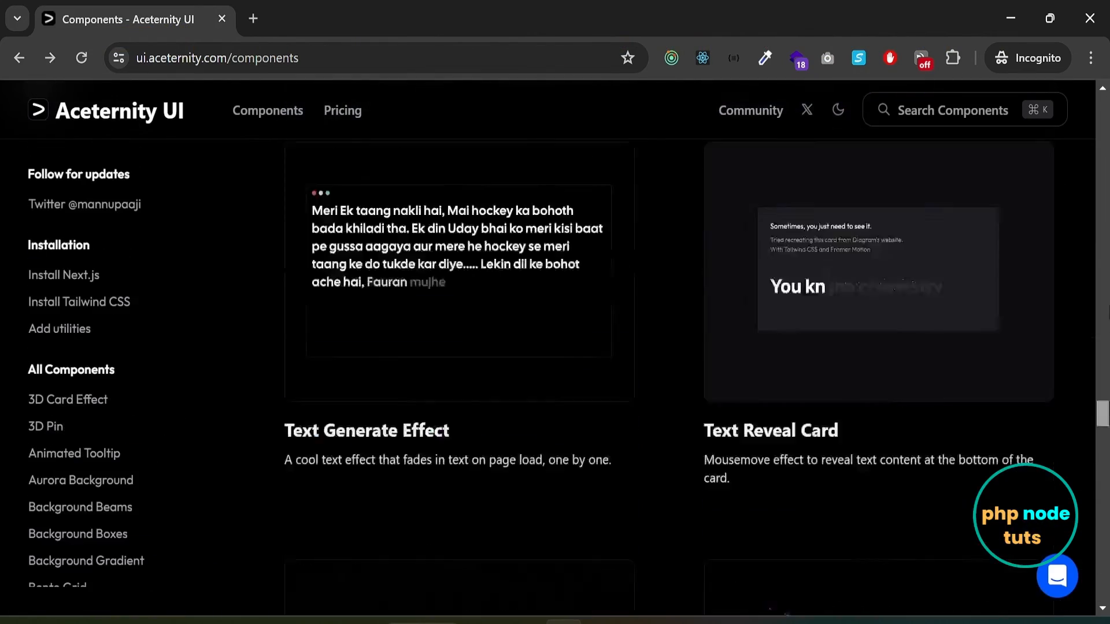
scroll("down", 3)
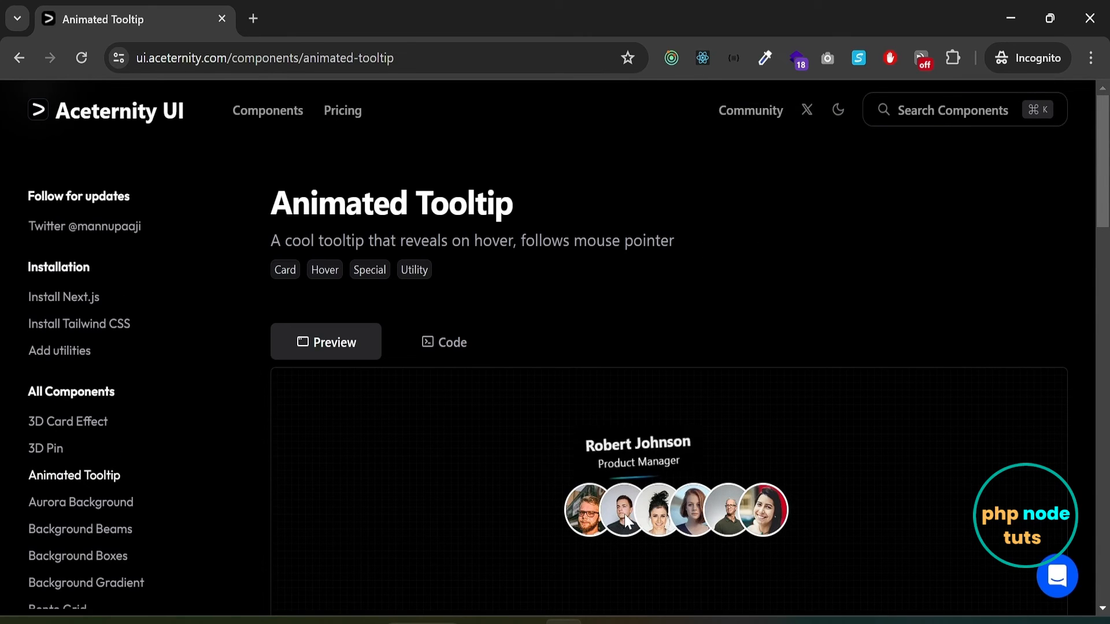
mouse_move(727, 511)
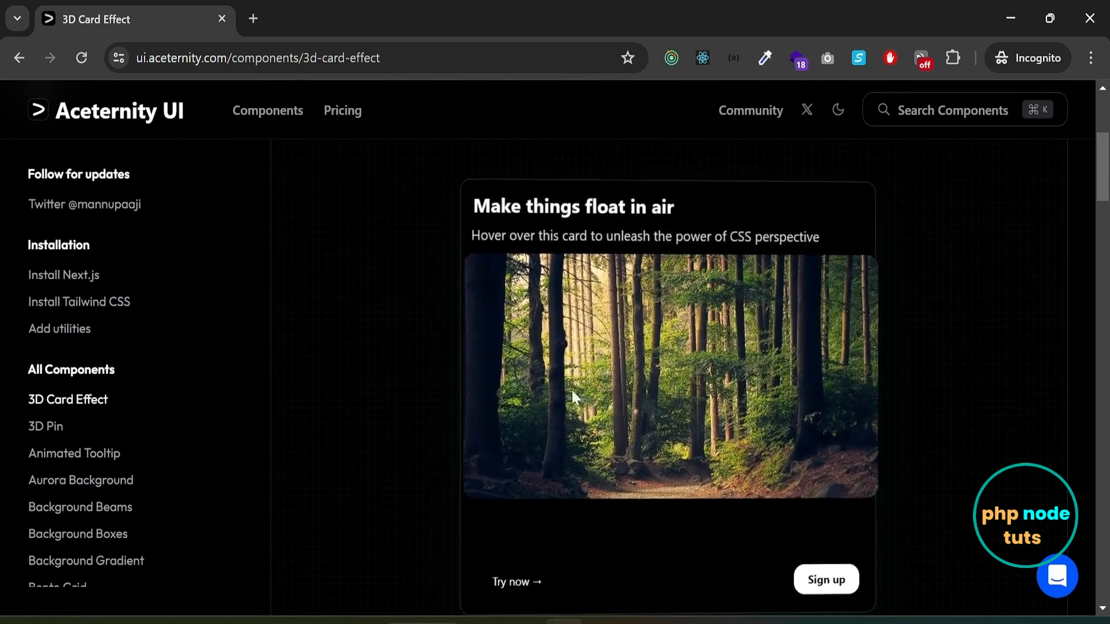
mouse_move(653, 383)
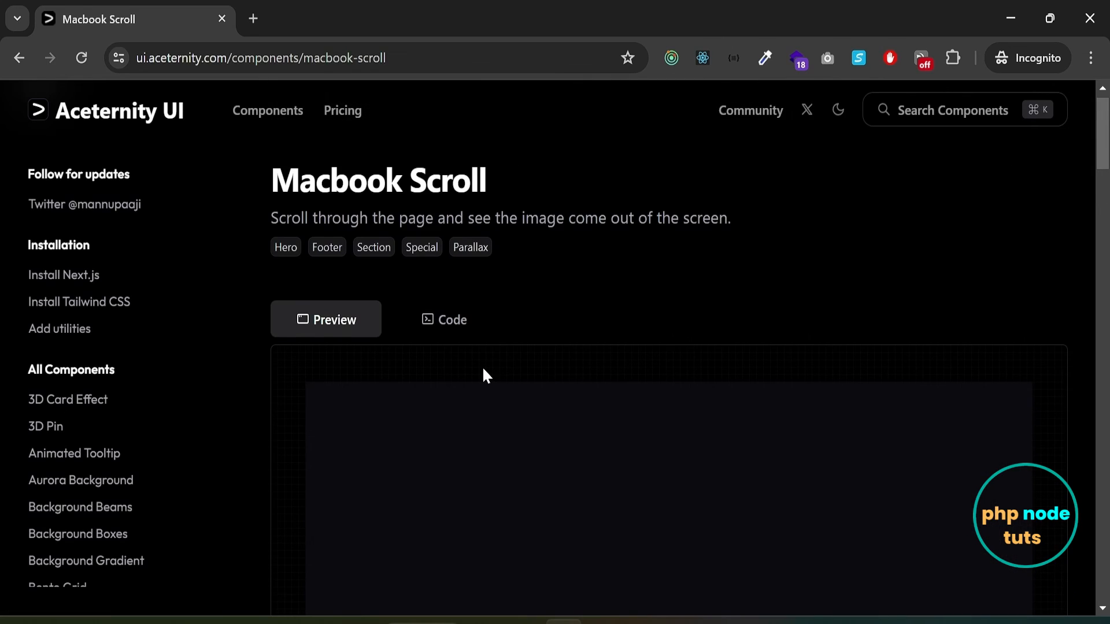
Scroll through the Macbook Scroll preview to watch the laptop animation play.
scroll("down", 3)
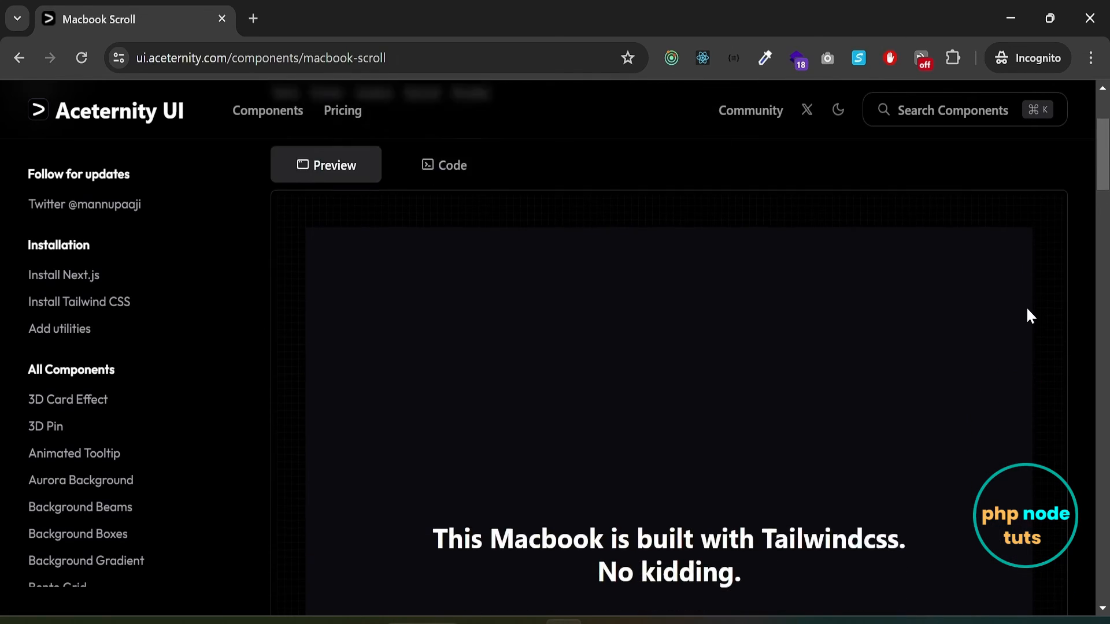
scroll("down", 3)
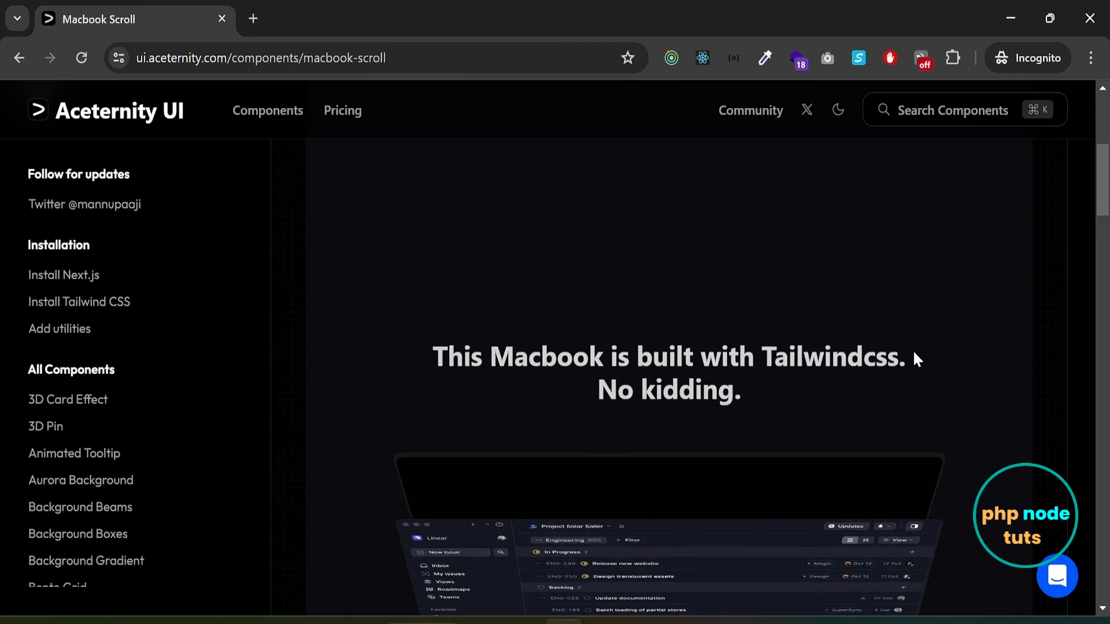
scroll("down", 3)
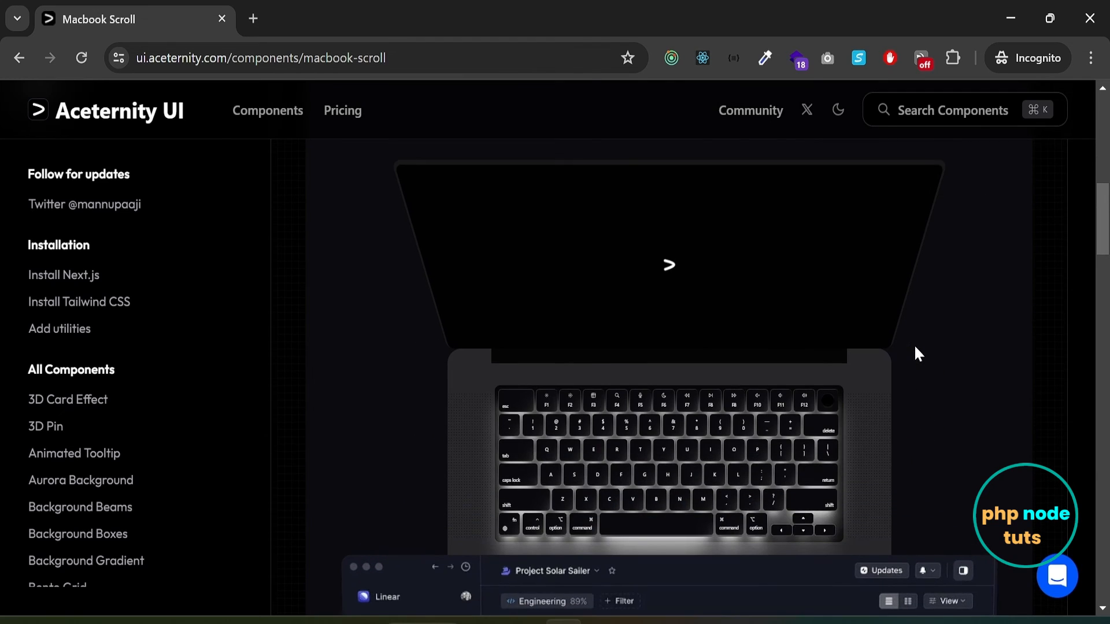
scroll("down", 3)
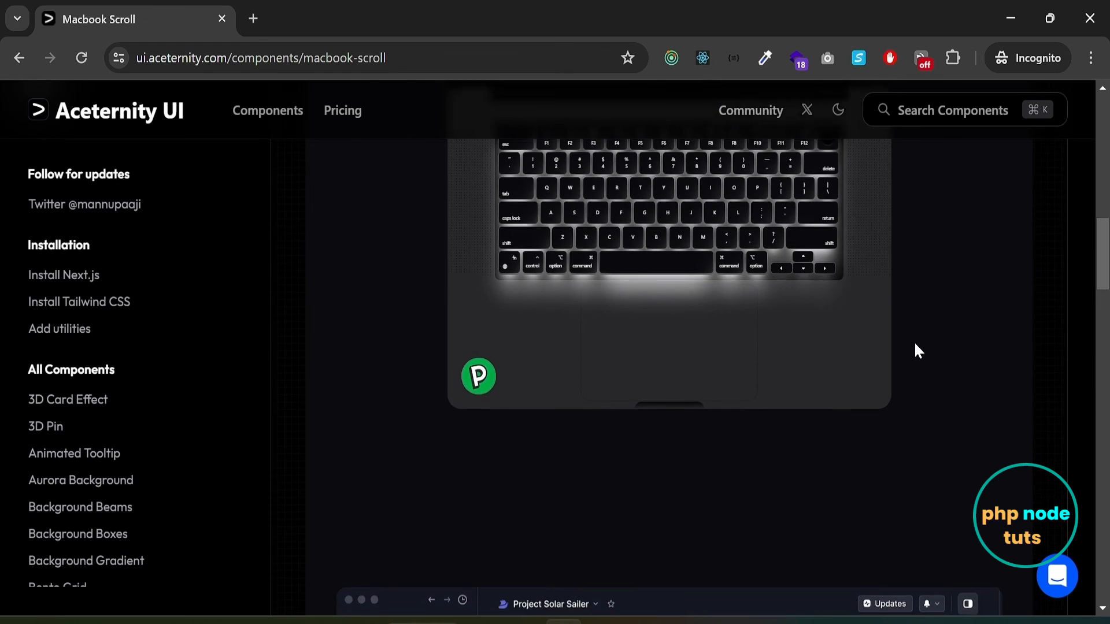
scroll("down", 3)
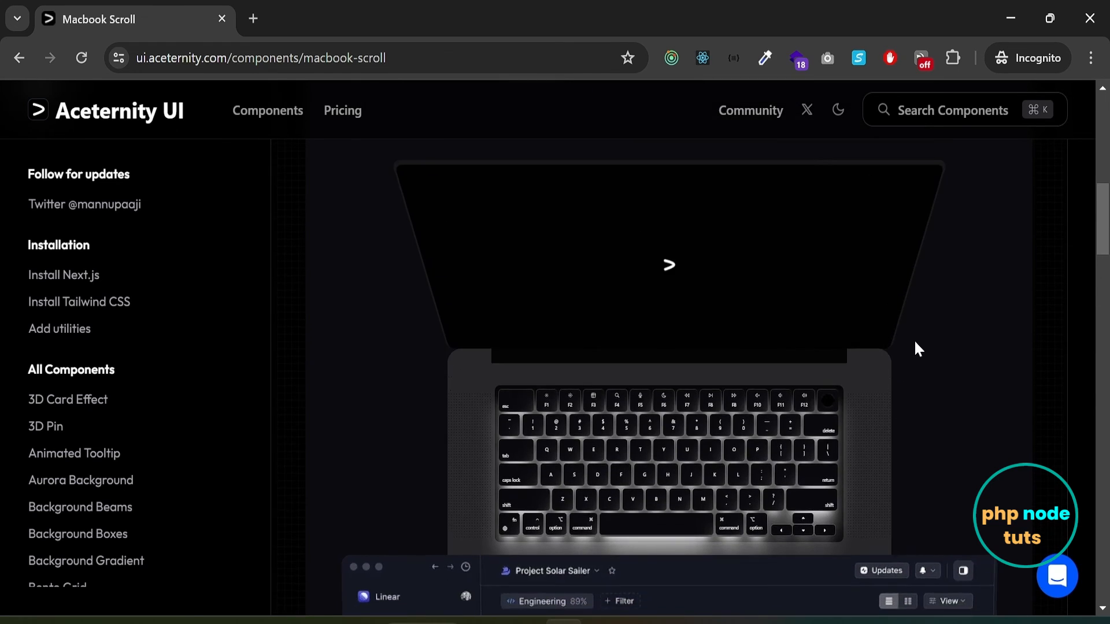
scroll("down", 3)
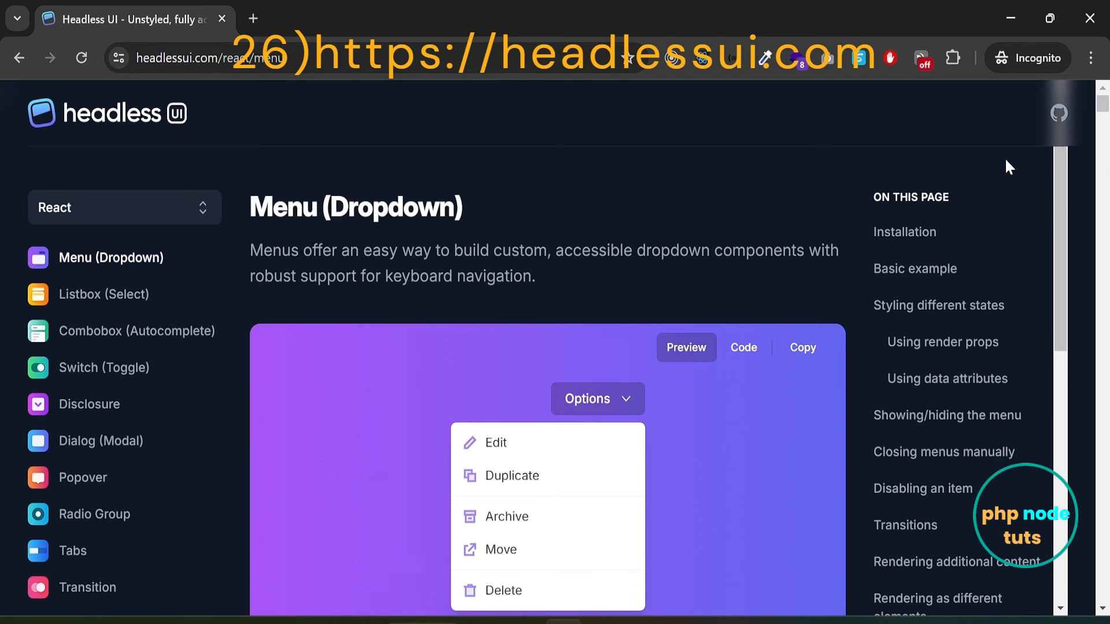
Visit the Dialog (Modal) and then Popover component pages from the Headless UI sidebar.
scroll("down", 3)
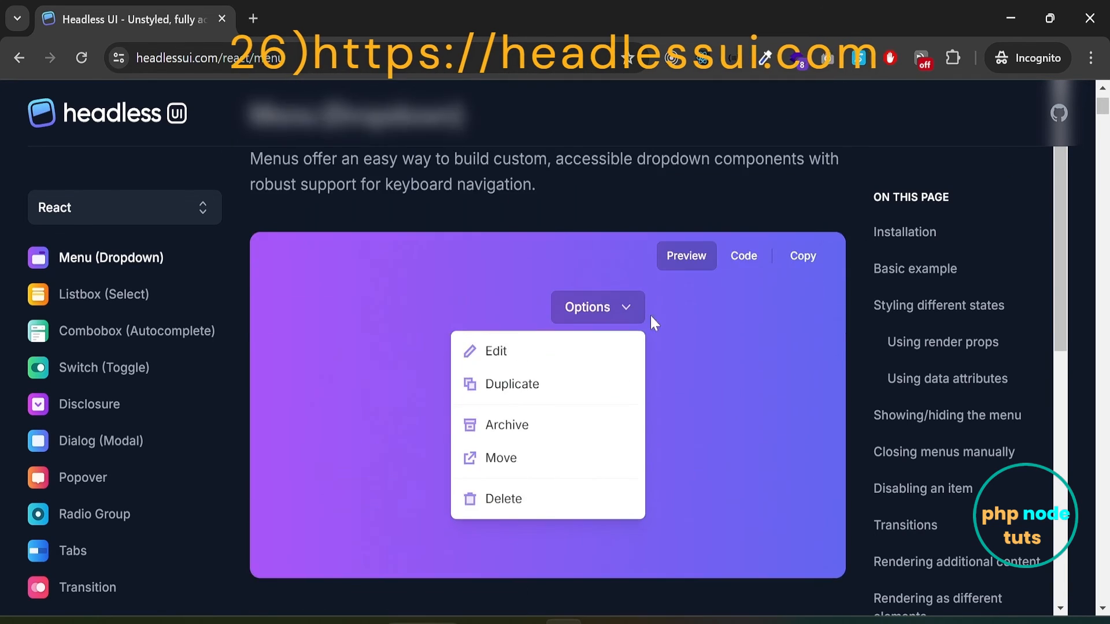
scroll("down", 3)
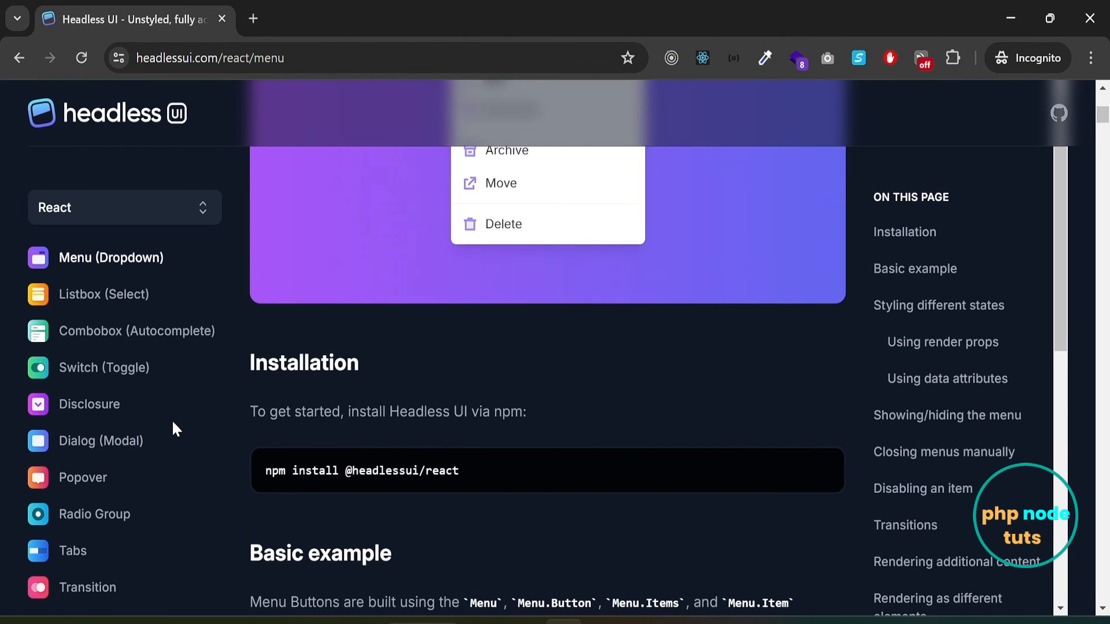
left_click(101, 441)
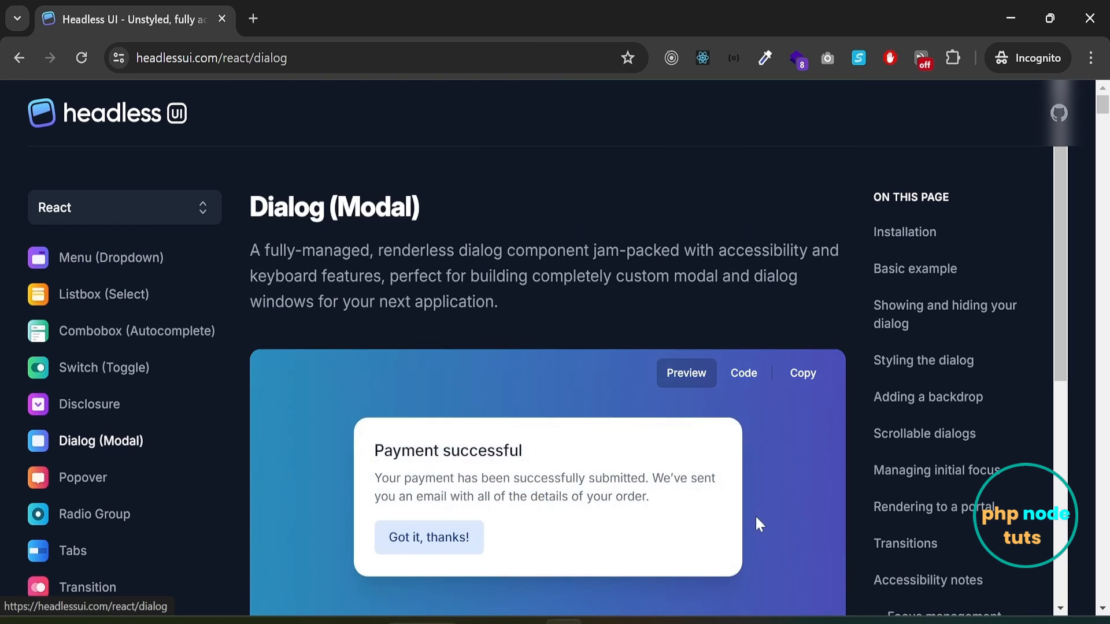
left_click(82, 477)
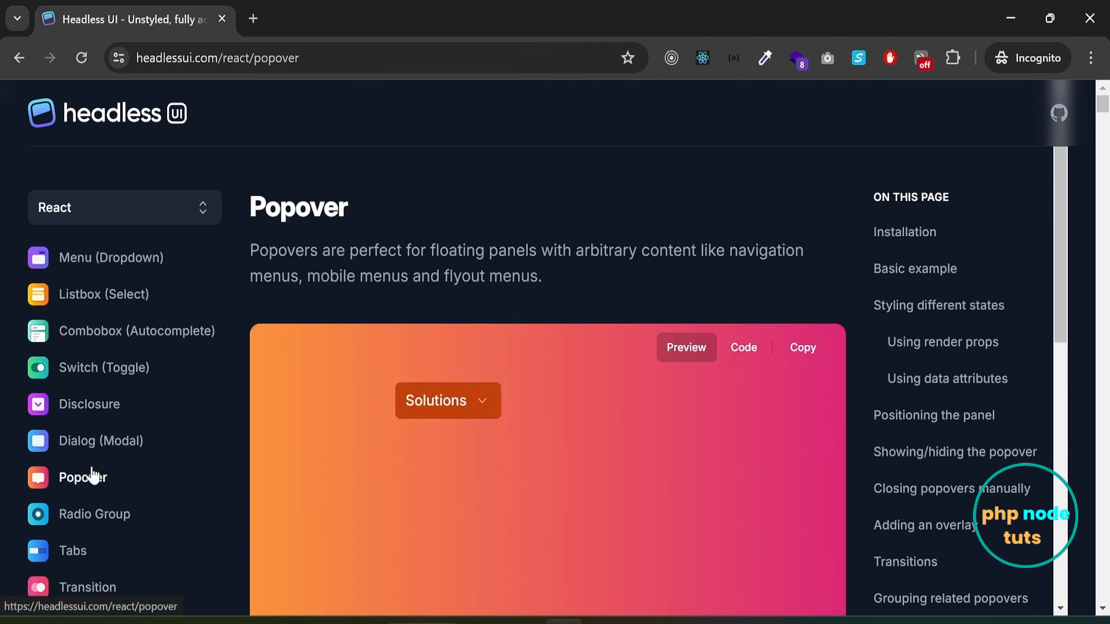
Expand the Solutions popover in the preview, then pick the next sidebar entry.
left_click(448, 401)
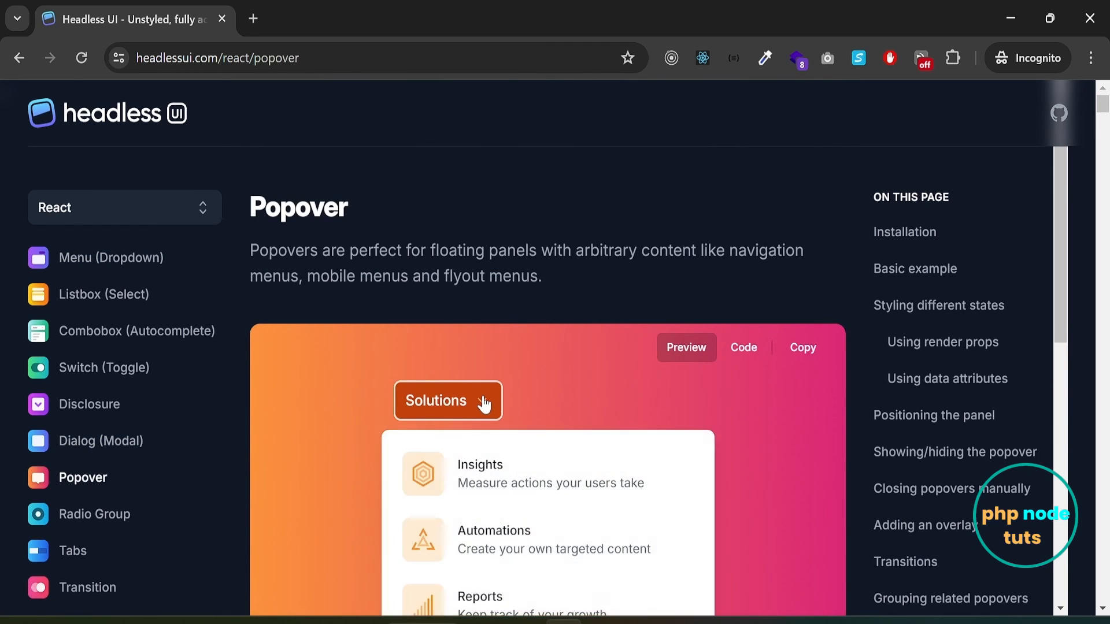
left_click(95, 514)
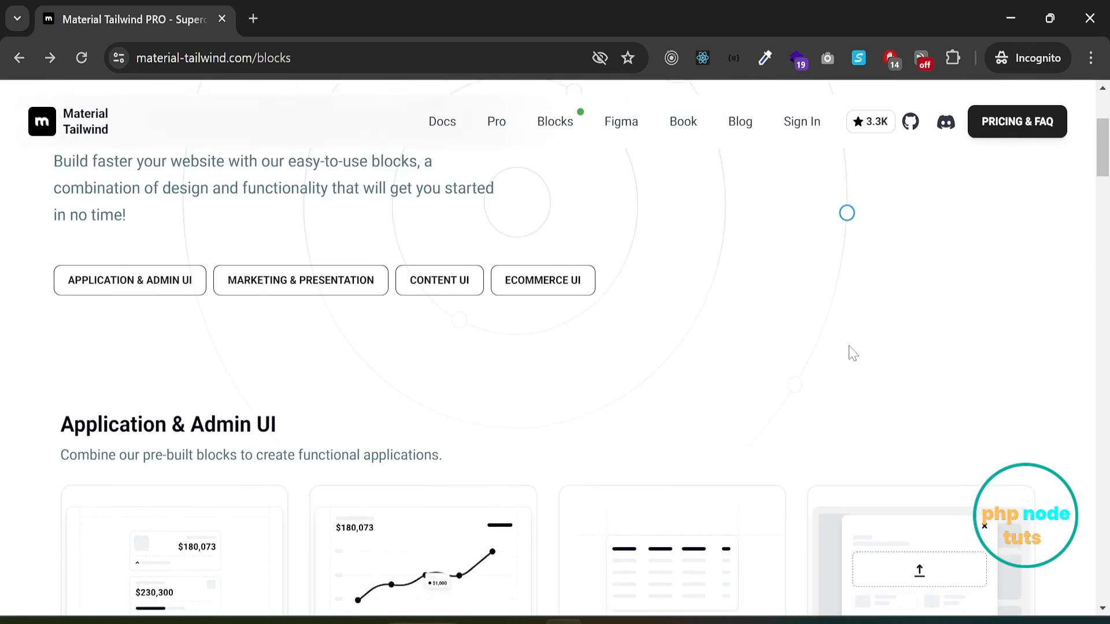
Scroll the Blocks catalogue down through the Application, Marketing and Content UI categories.
scroll("down", 3)
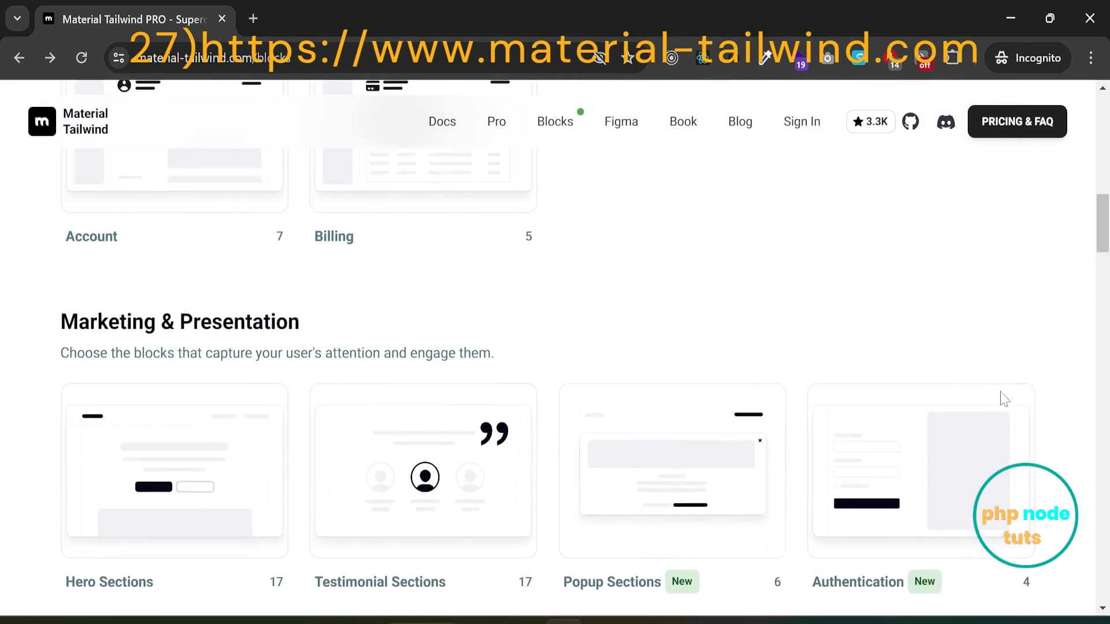
scroll("down", 3)
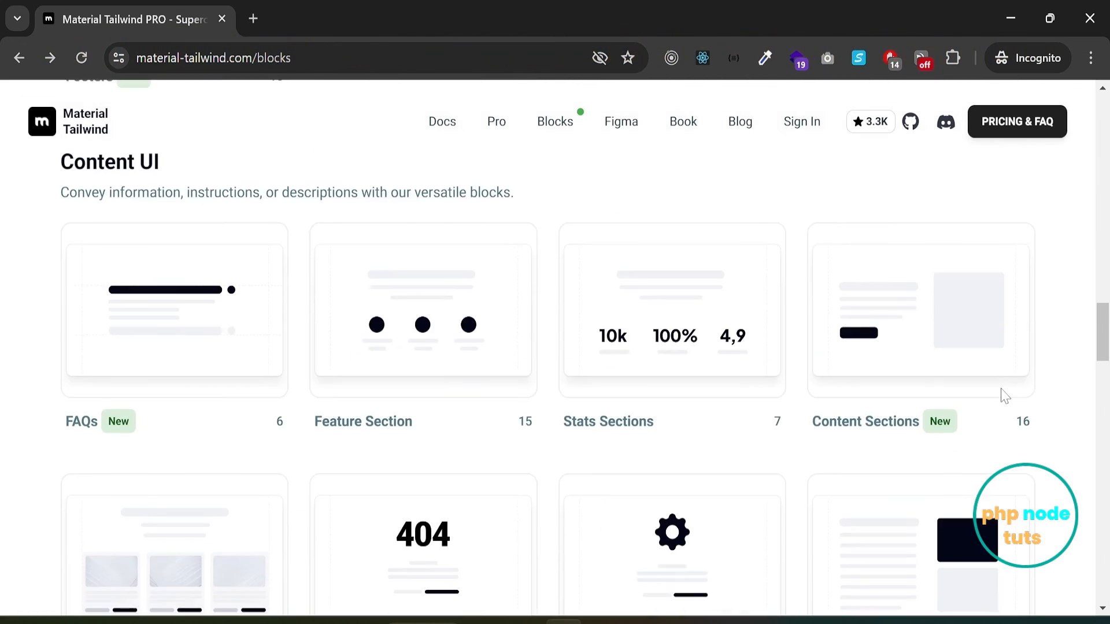
scroll("down", 3)
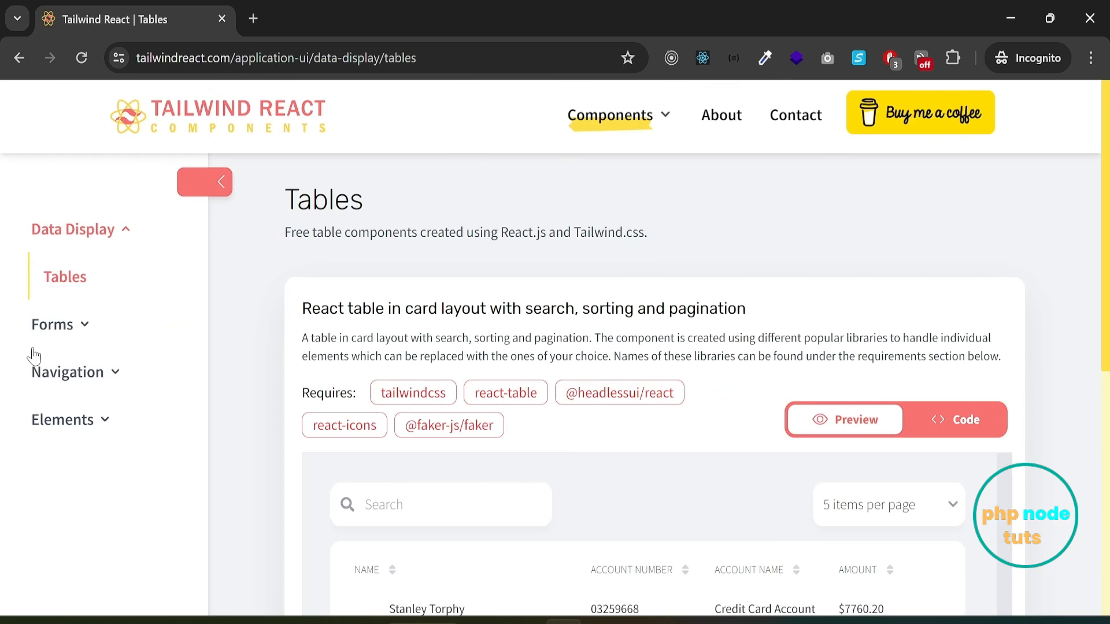
Expand the Elements group in the sidebar and look through its component list.
left_click(63, 420)
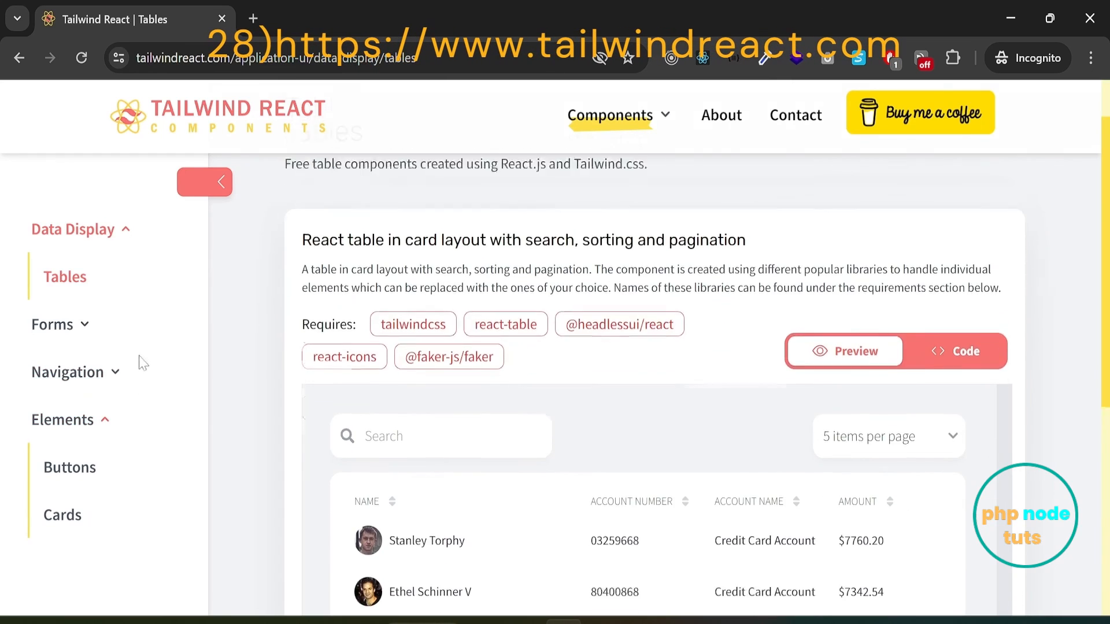
scroll("down", 3)
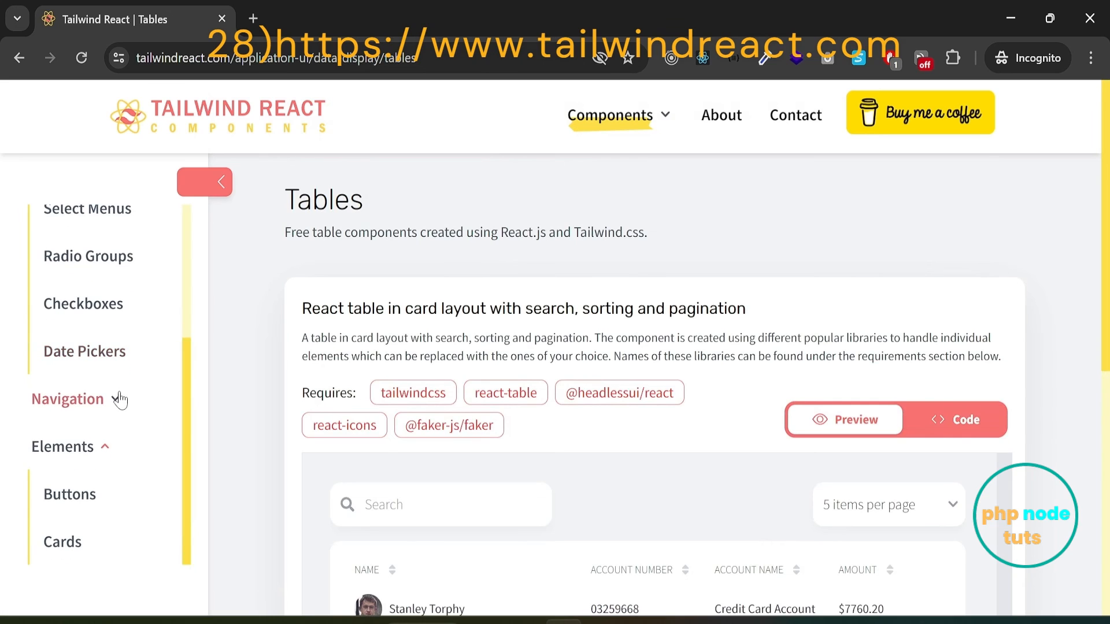
scroll("down", 3)
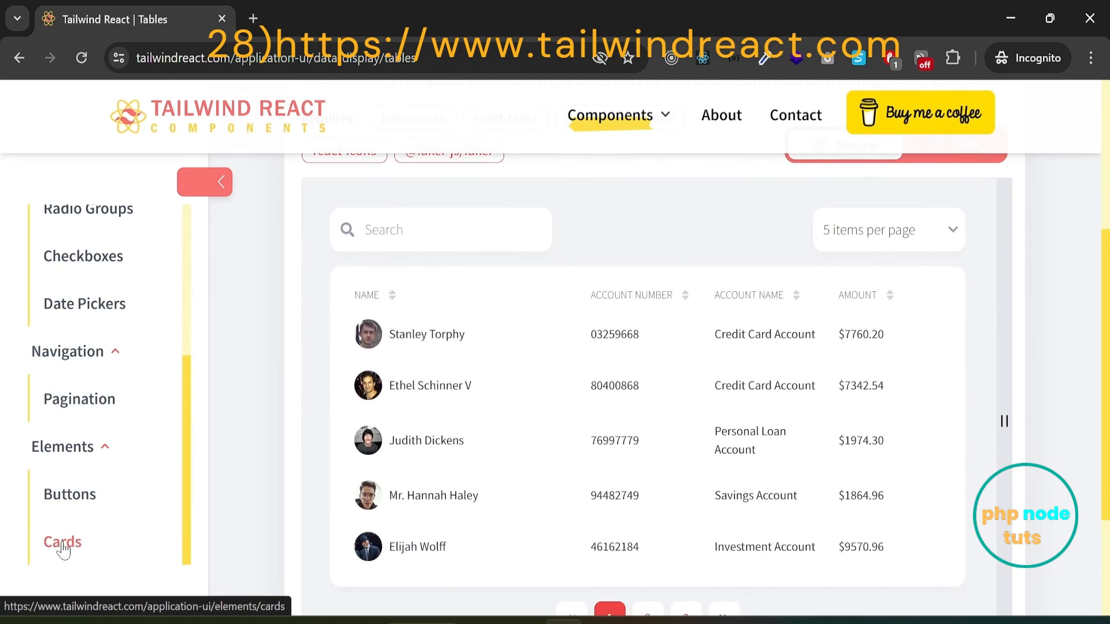
Browse the Cards page and scroll through its card examples.
left_click(63, 542)
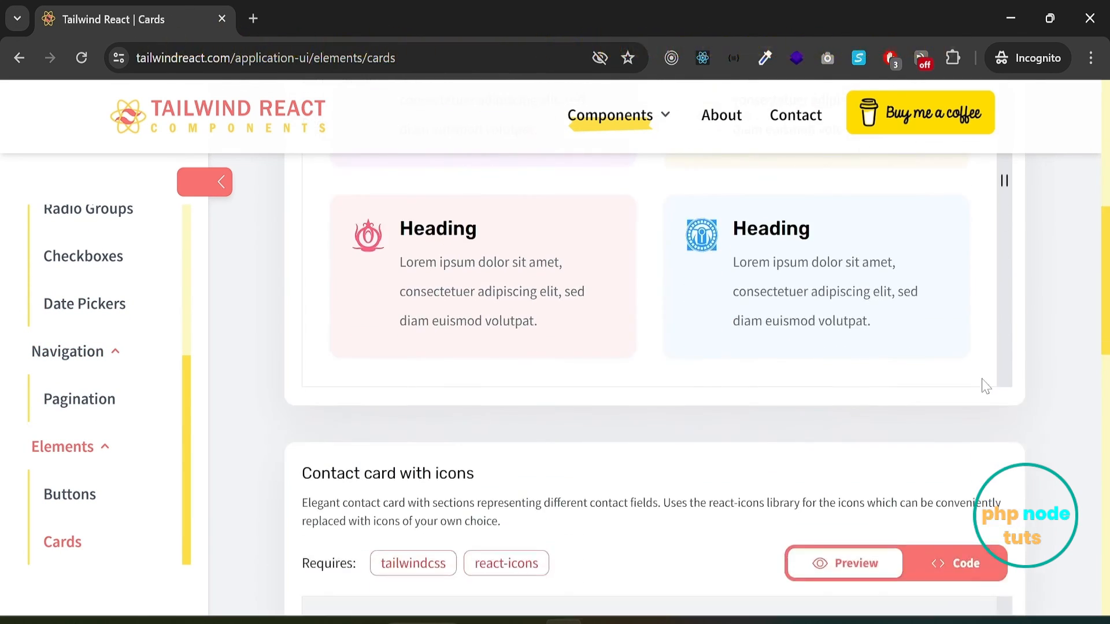
scroll("down", 3)
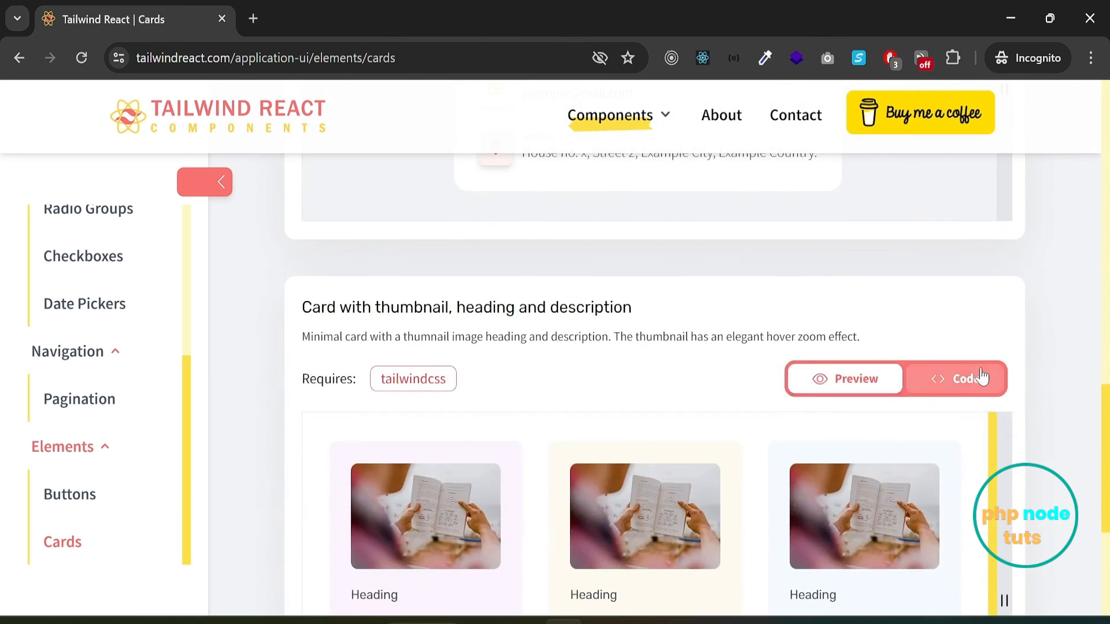
scroll("down", 3)
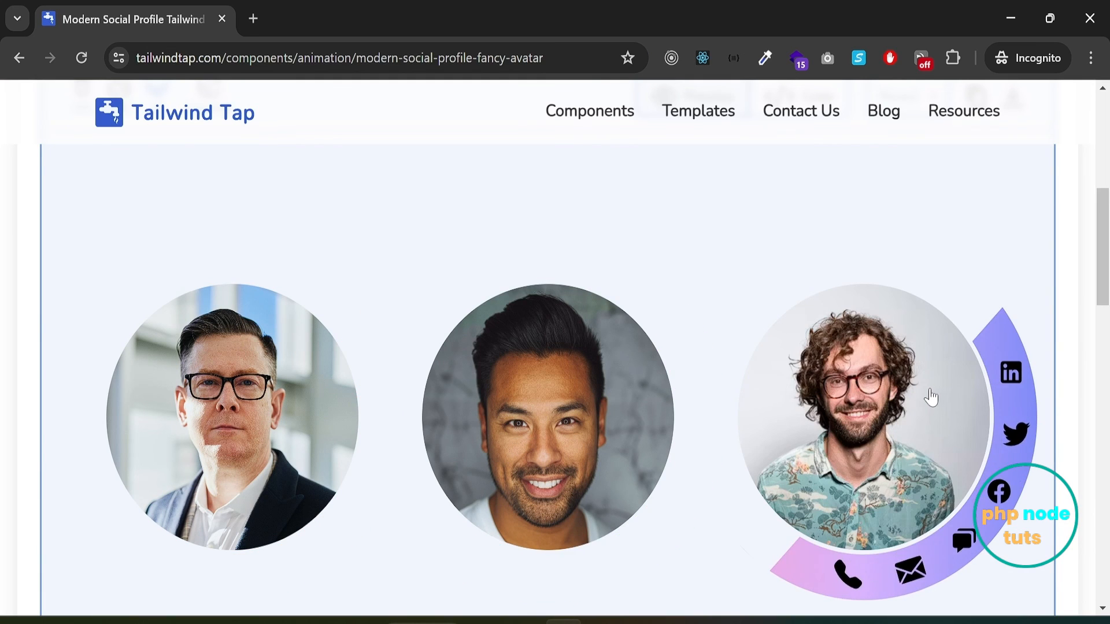
Switch the Modern Social Profile avatar component from preview to its React code.
left_click(798, 198)
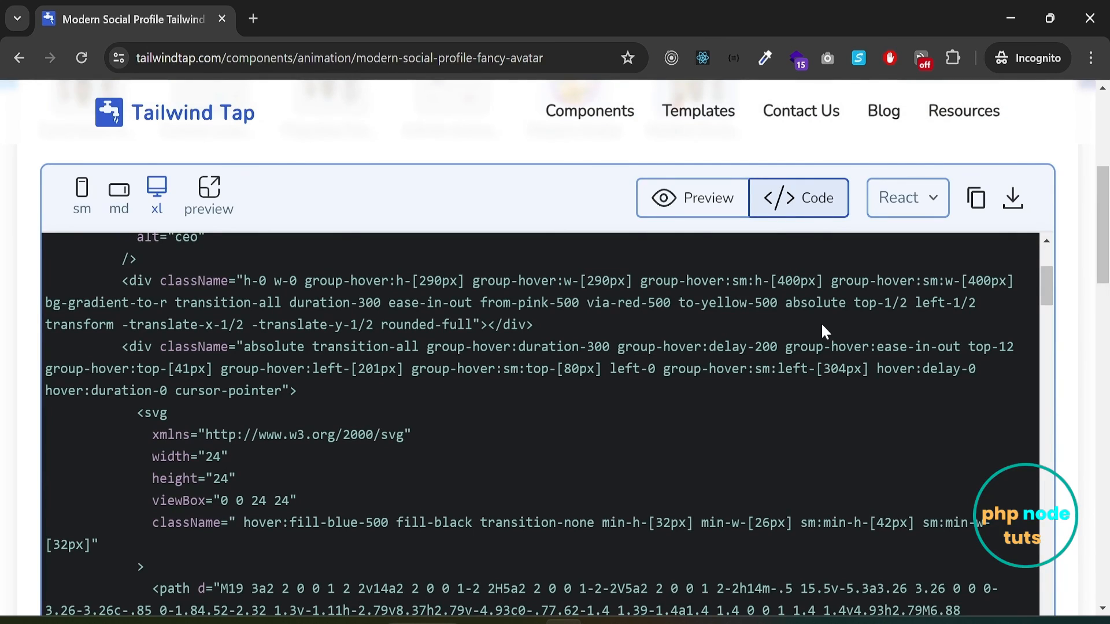